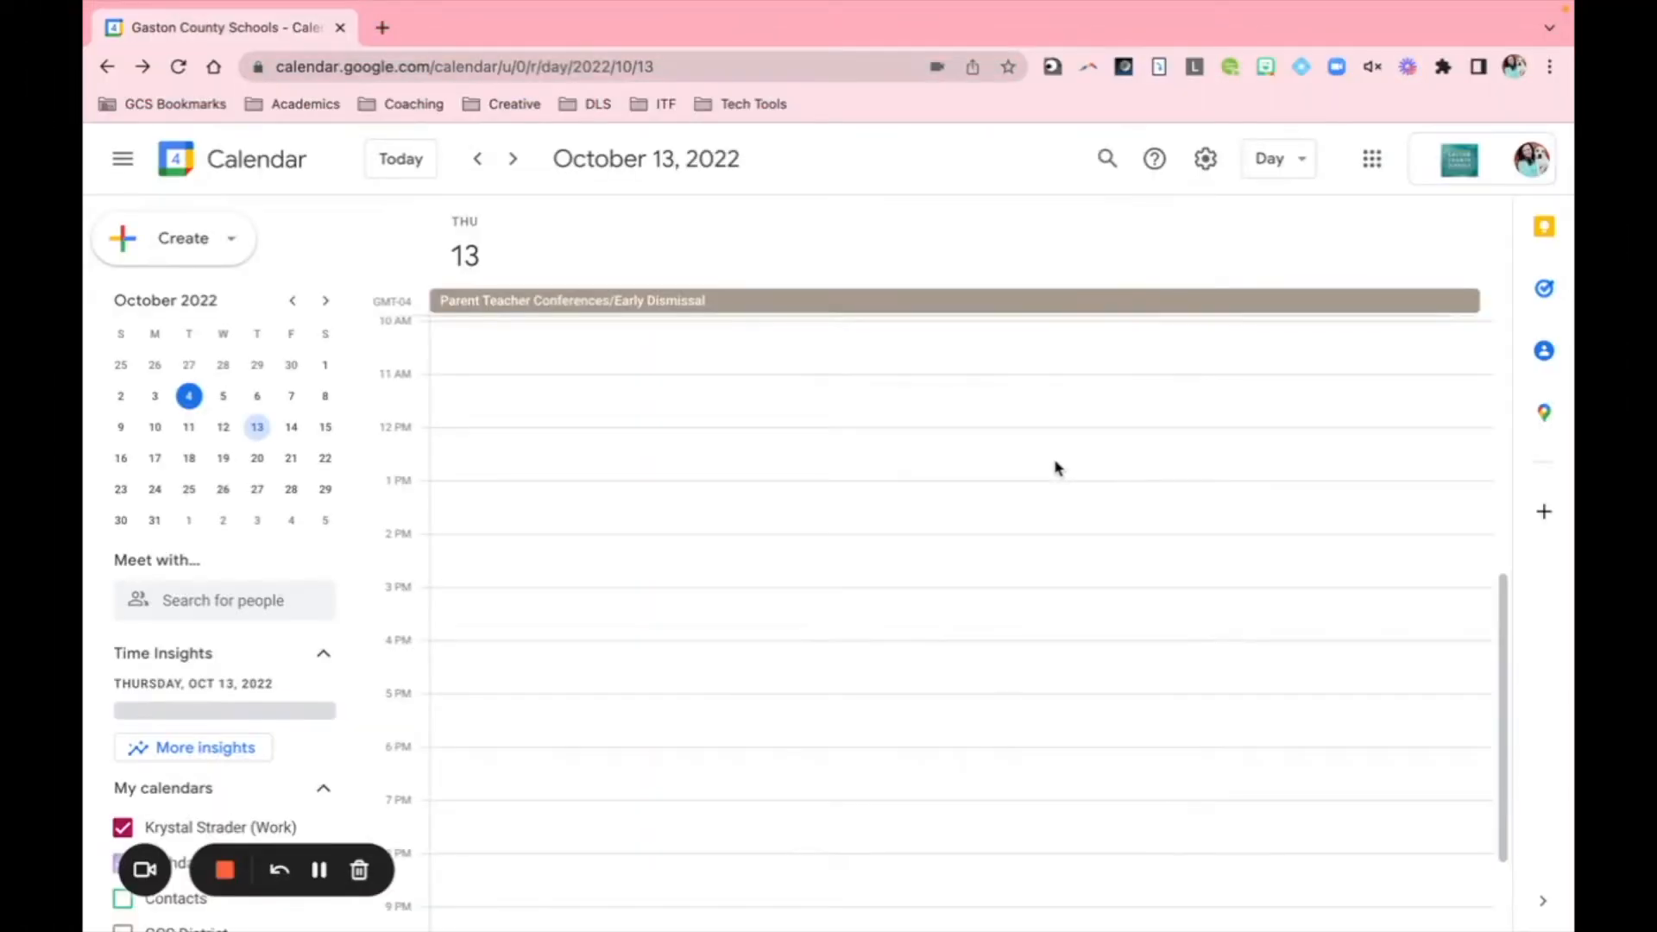
pyautogui.moveTo(1004, 484)
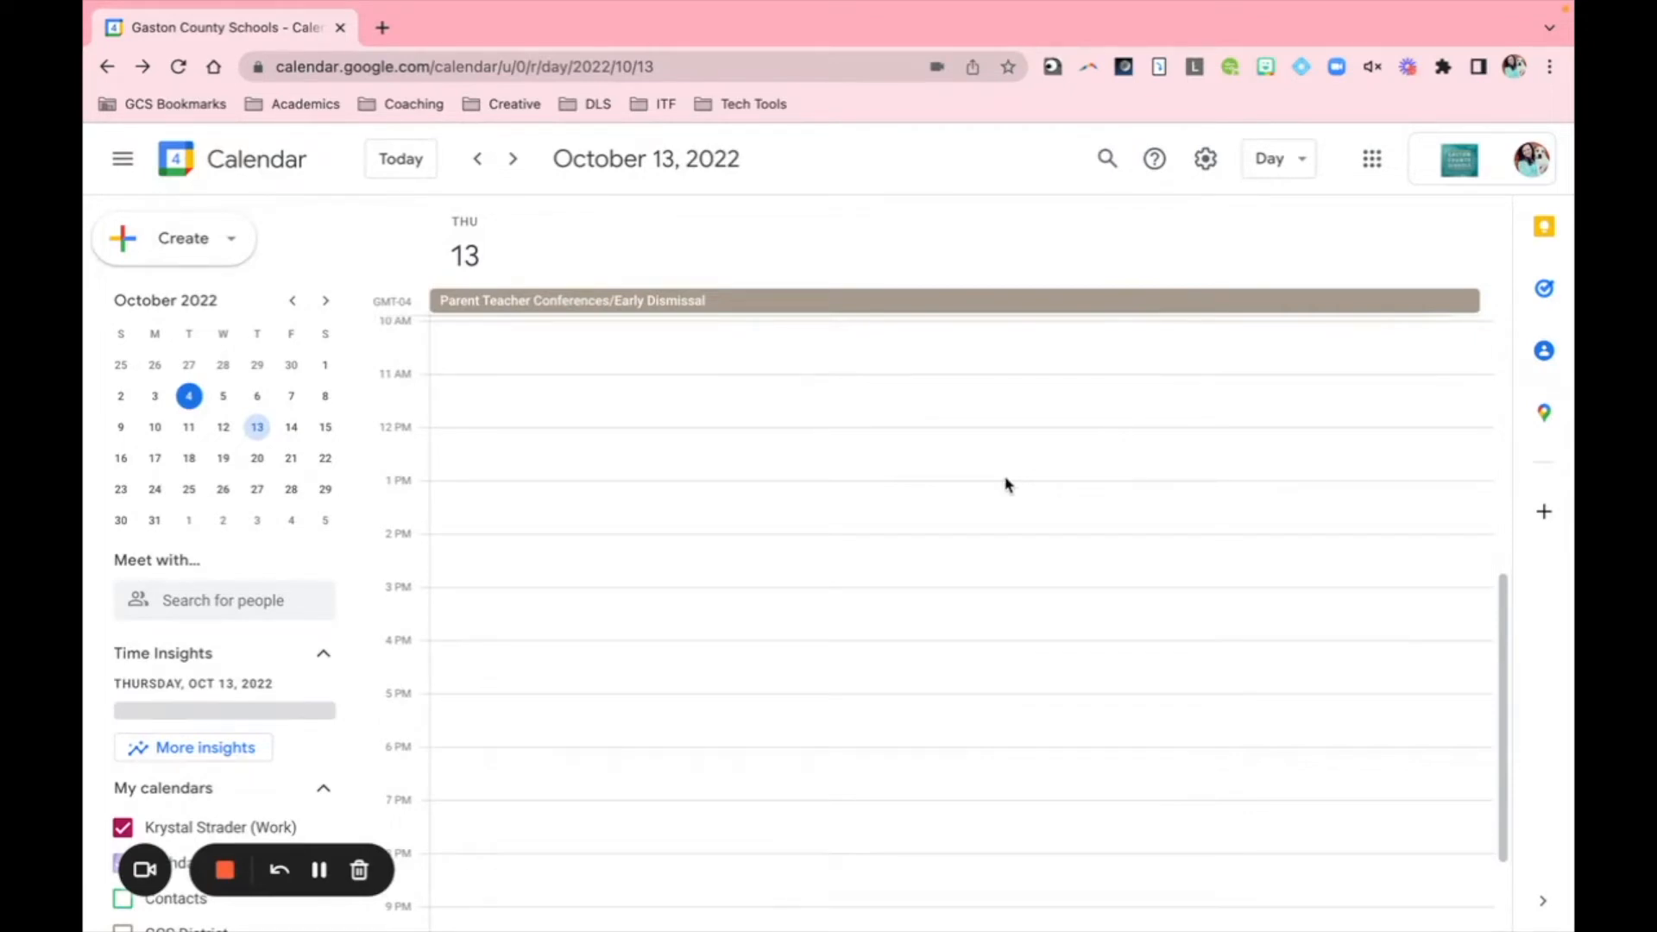
pyautogui.moveTo(899, 470)
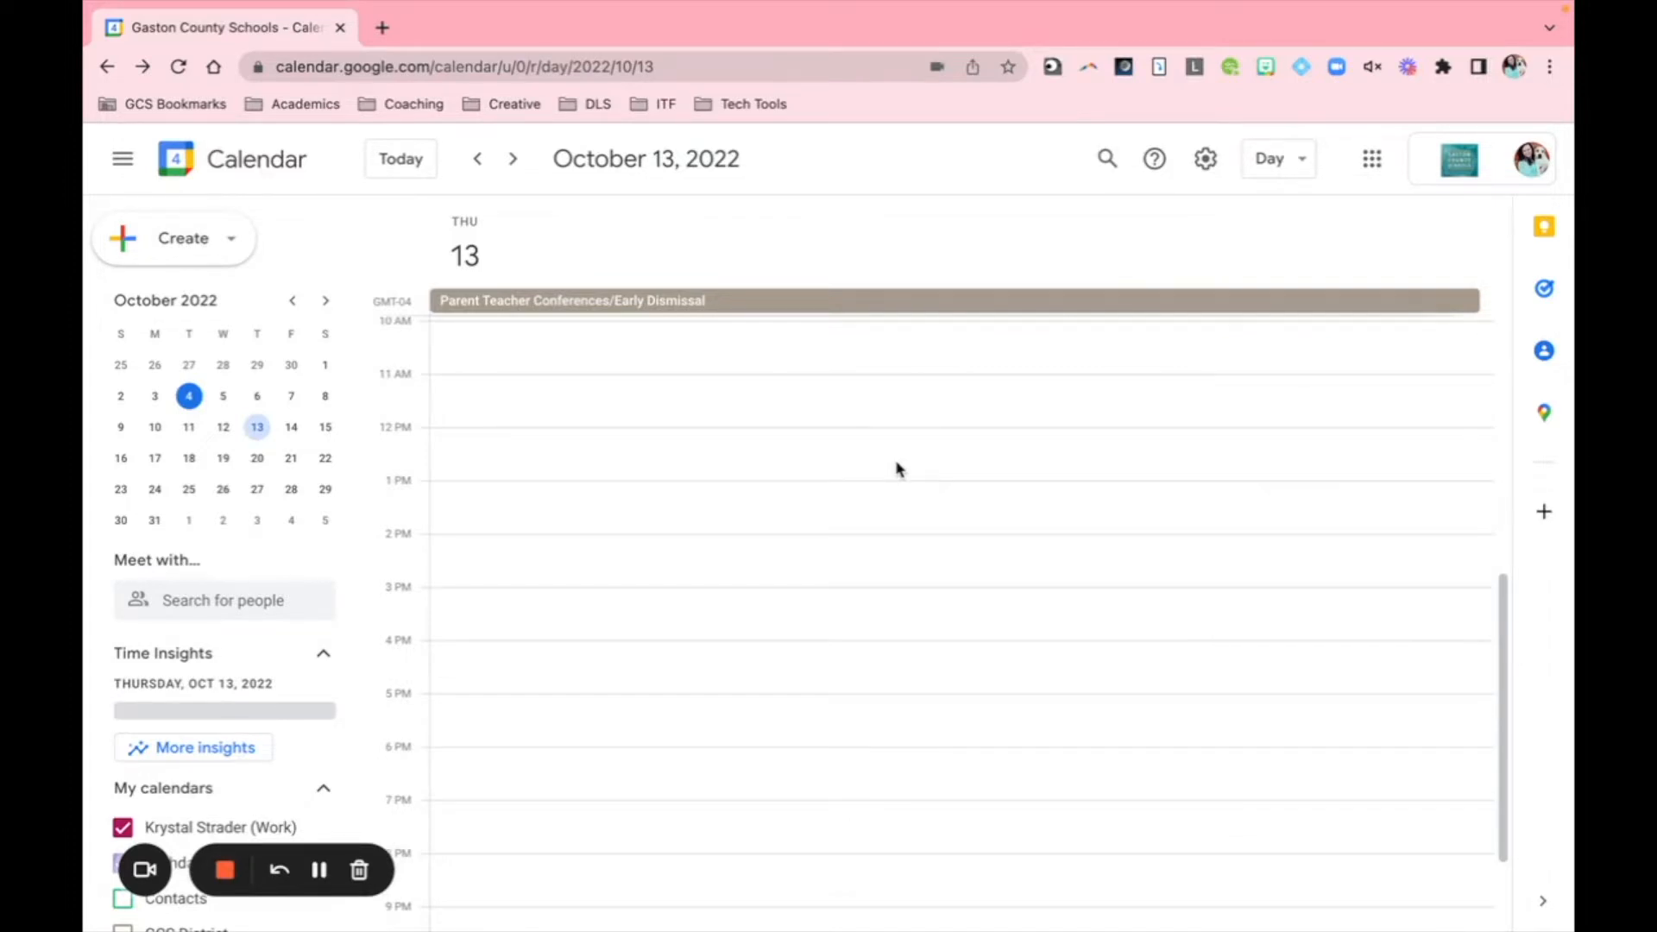
pyautogui.moveTo(1112, 297)
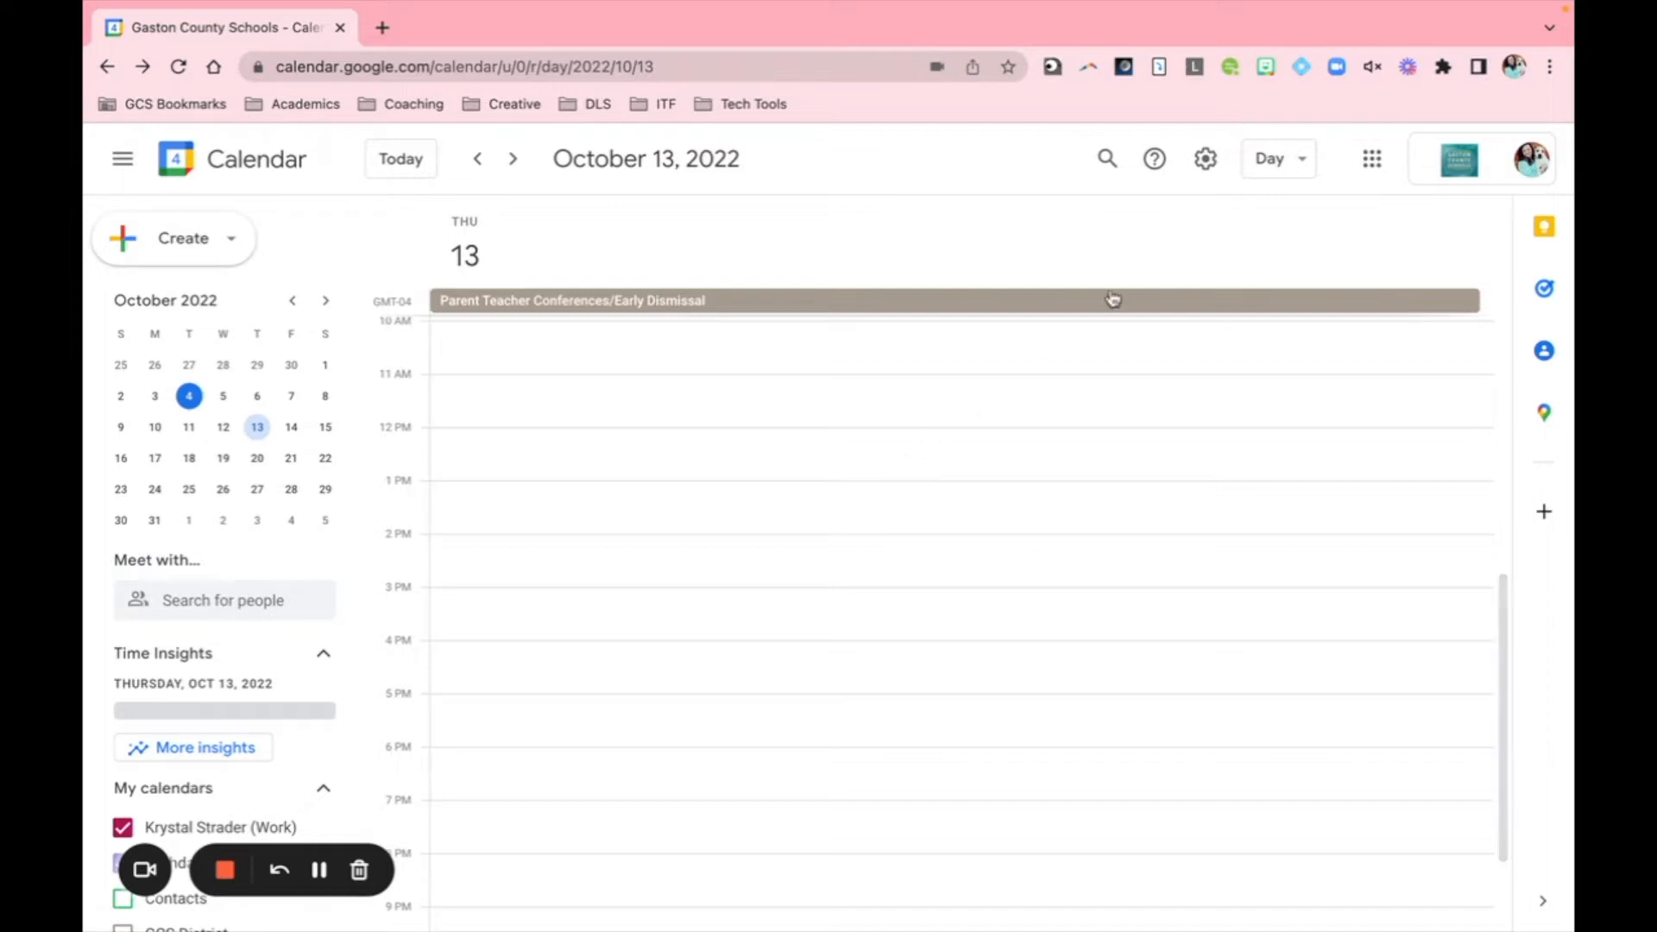
pyautogui.moveTo(1096, 774)
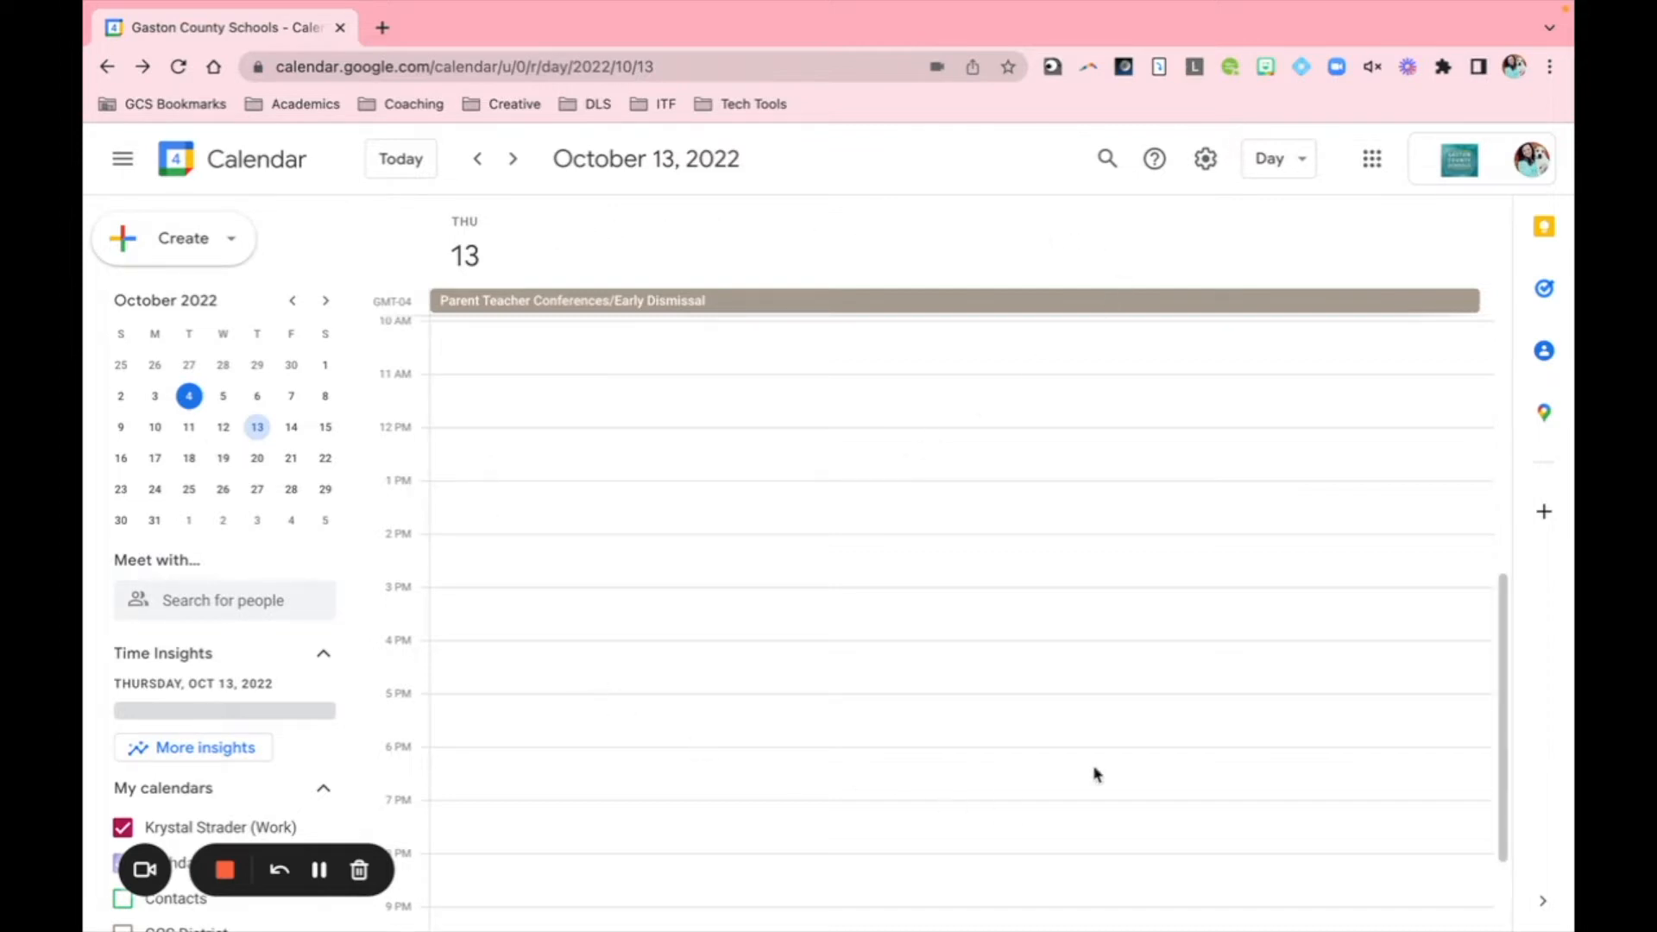
# Step: Discard the draft event and start an appointment schedule titled 'Strader Parent Teacher Conferences'
pyautogui.click(1275, 159)
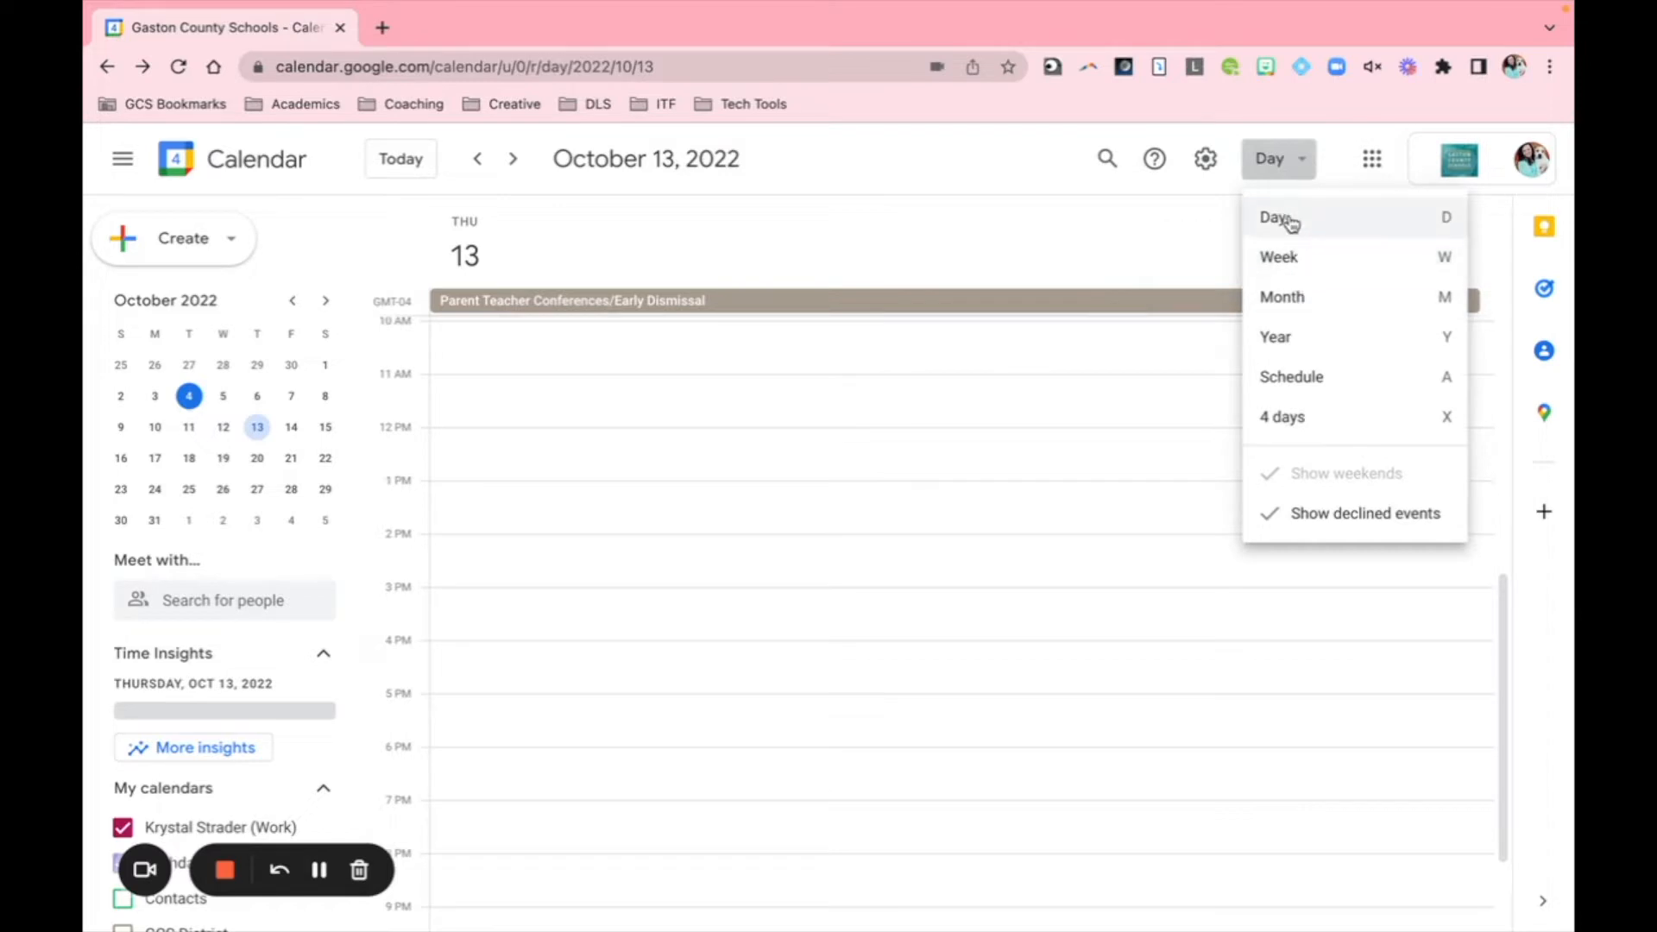
pyautogui.moveTo(1290, 216)
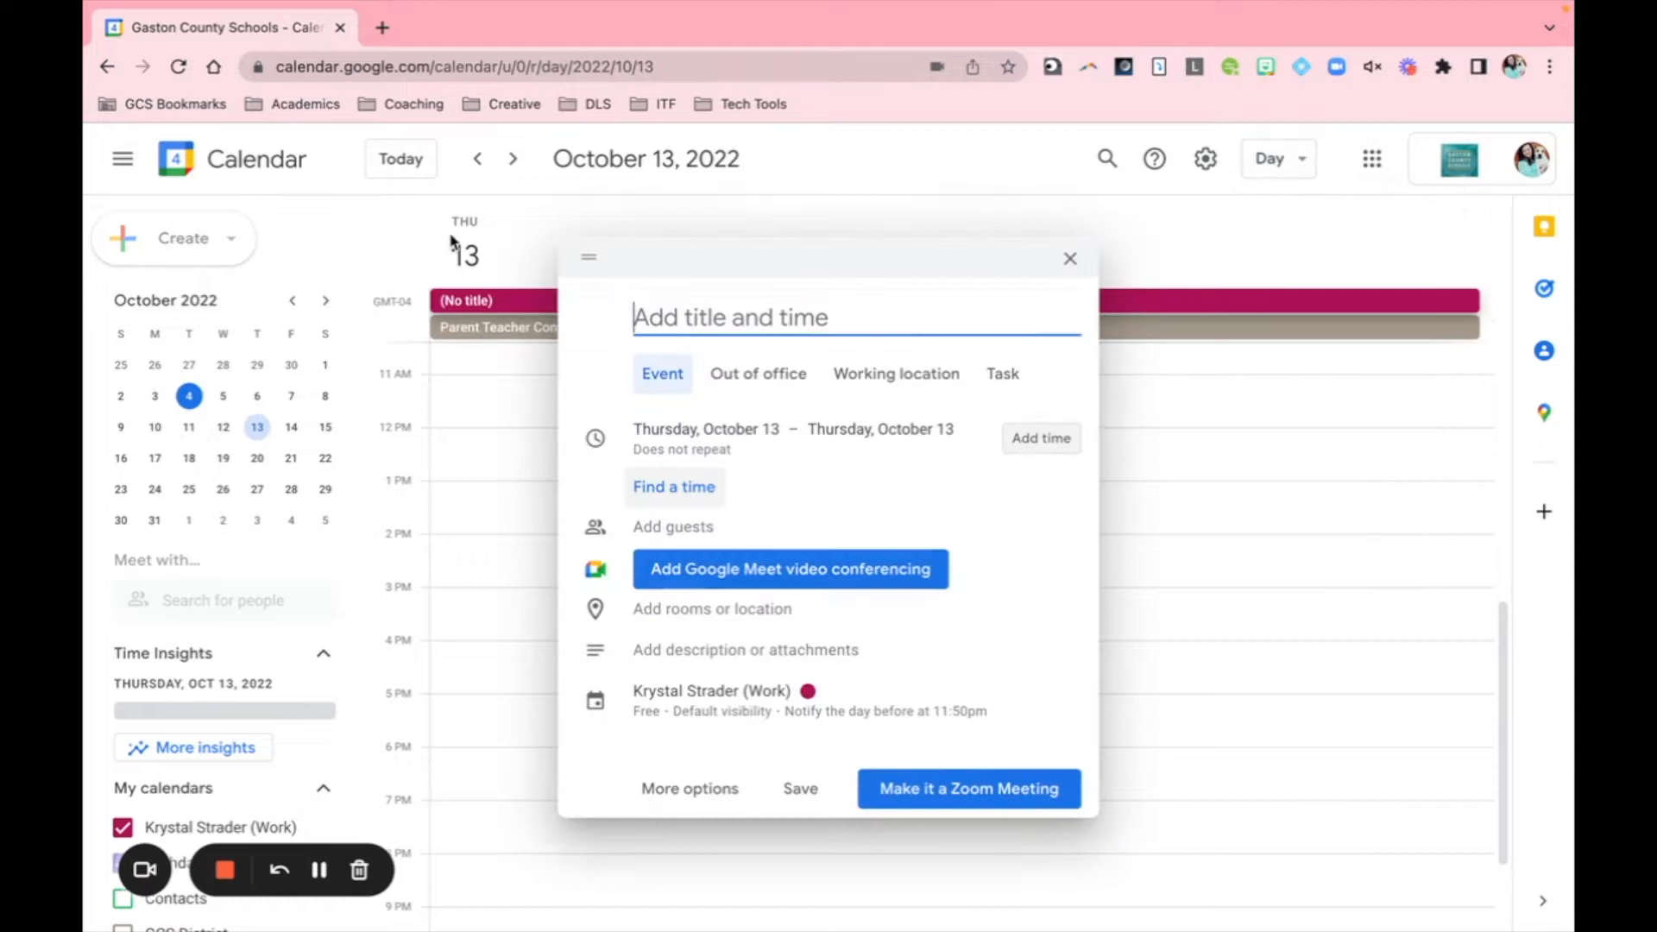
pyautogui.click(1069, 258)
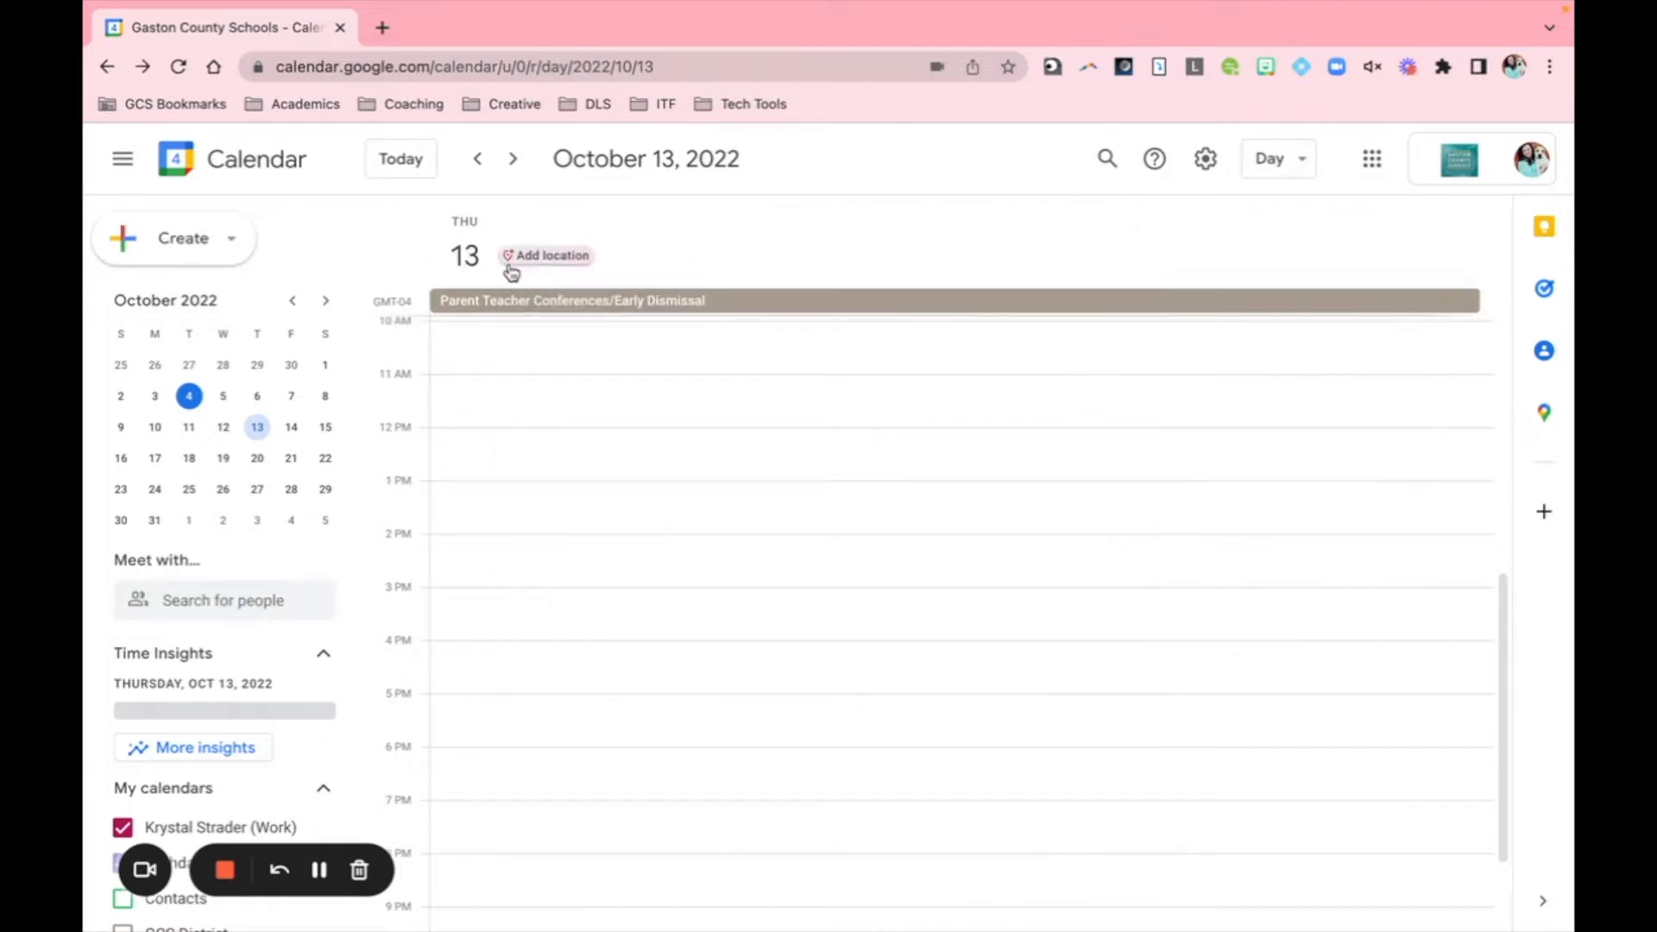
pyautogui.moveTo(587, 338)
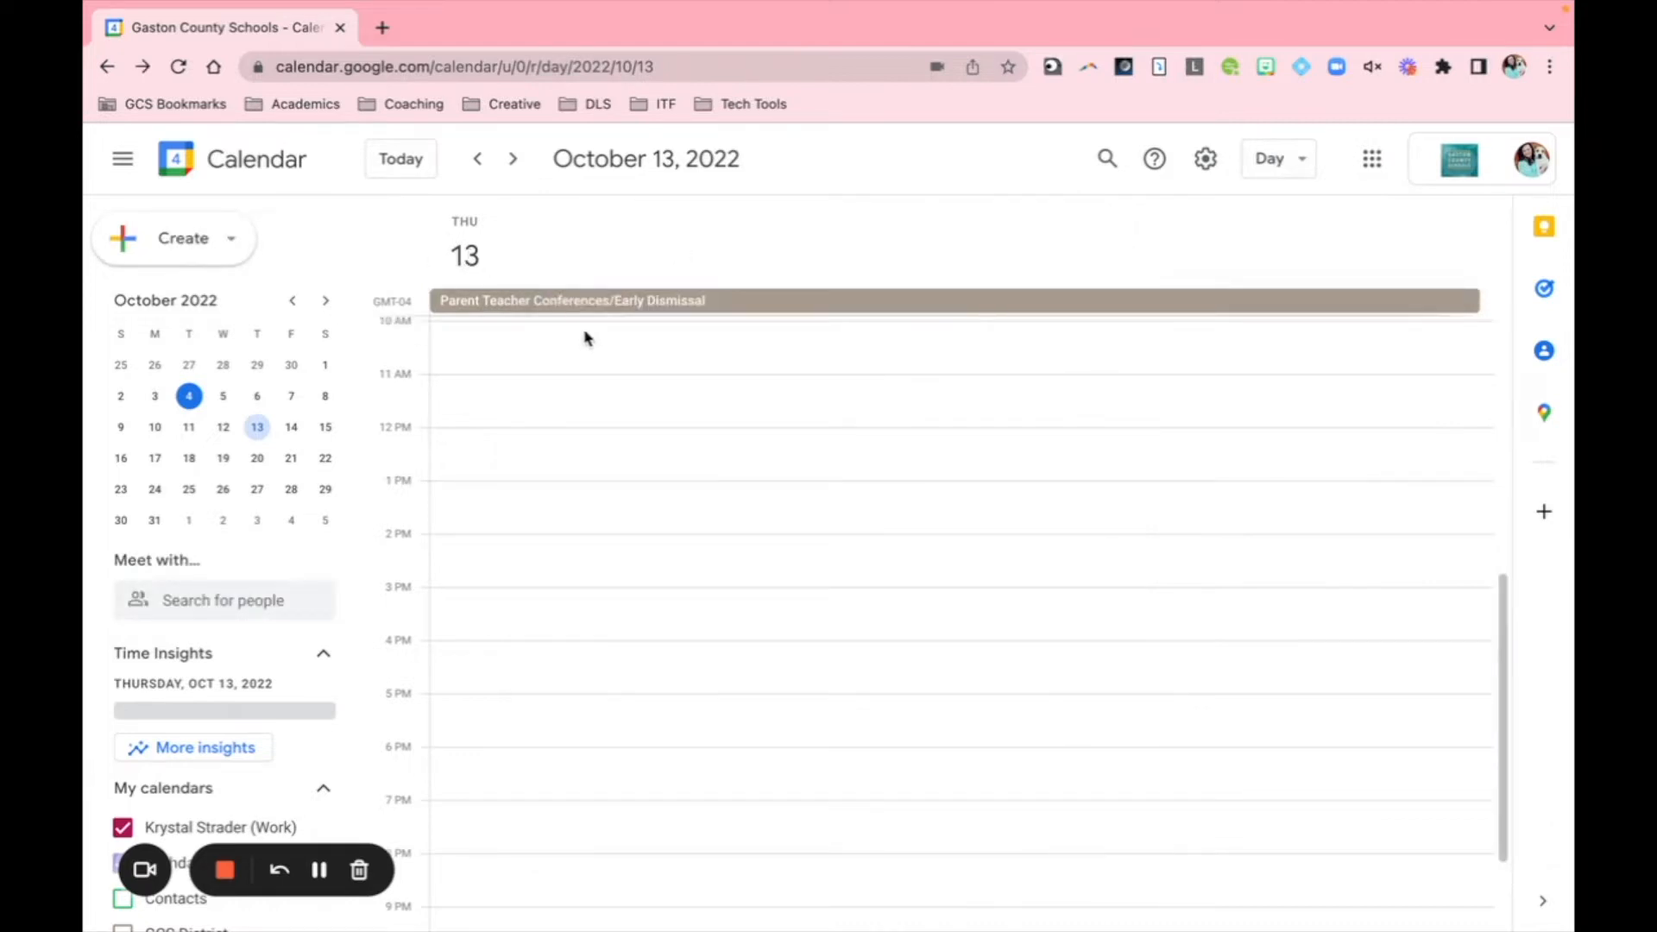
pyautogui.moveTo(472, 490)
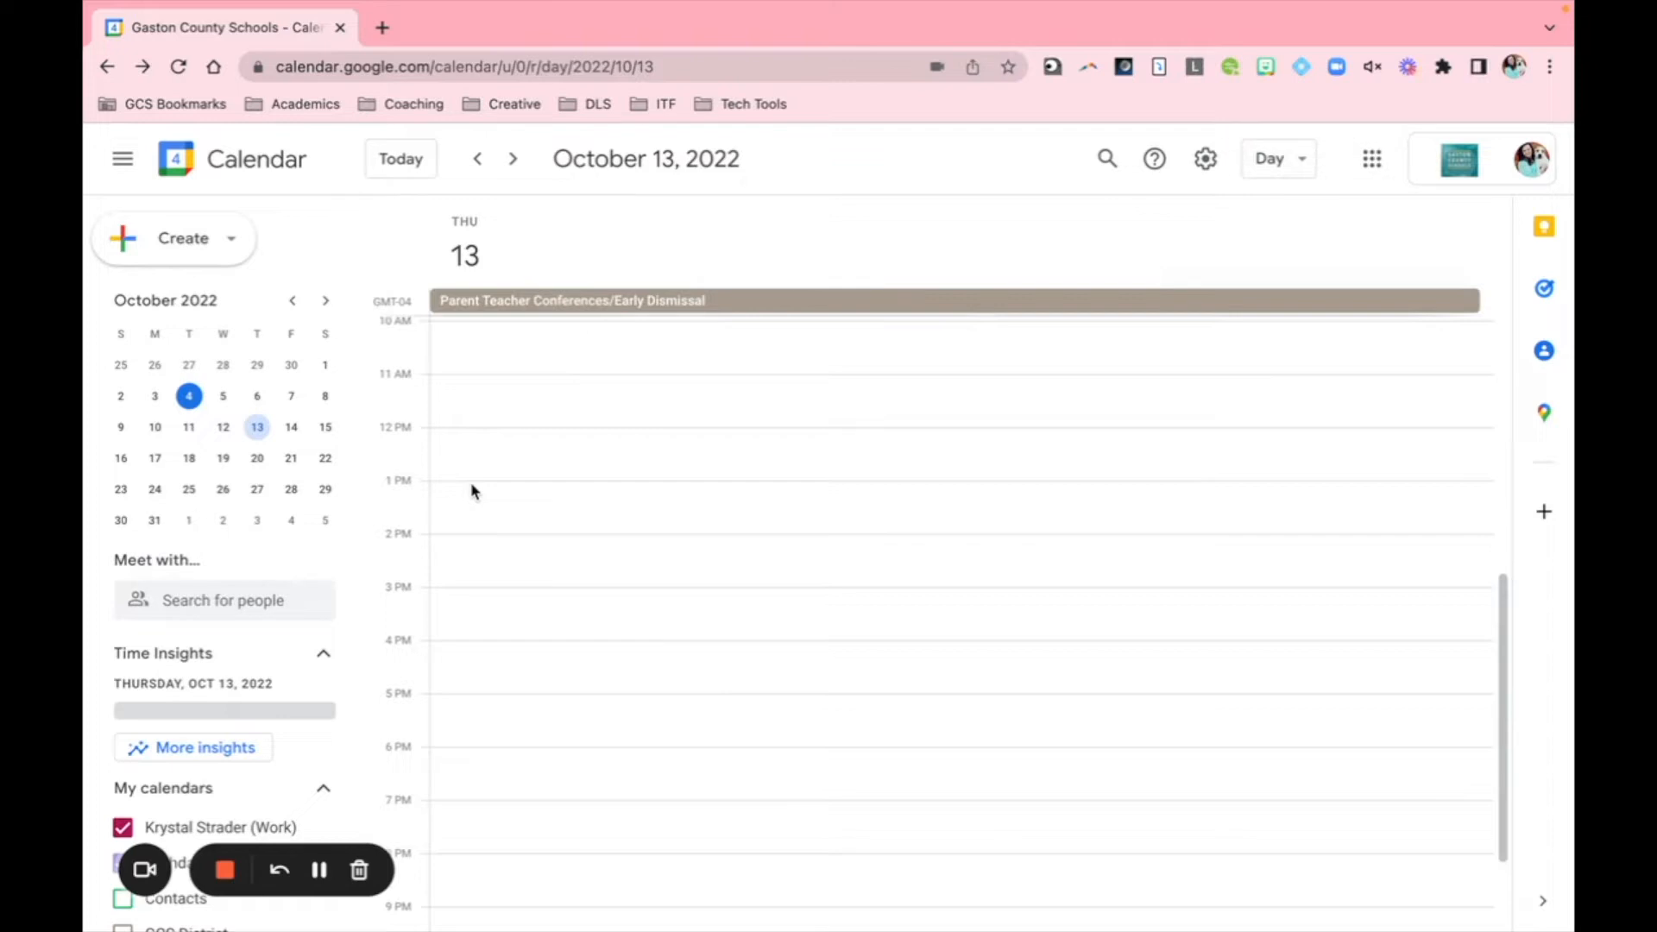
pyautogui.moveTo(437, 514)
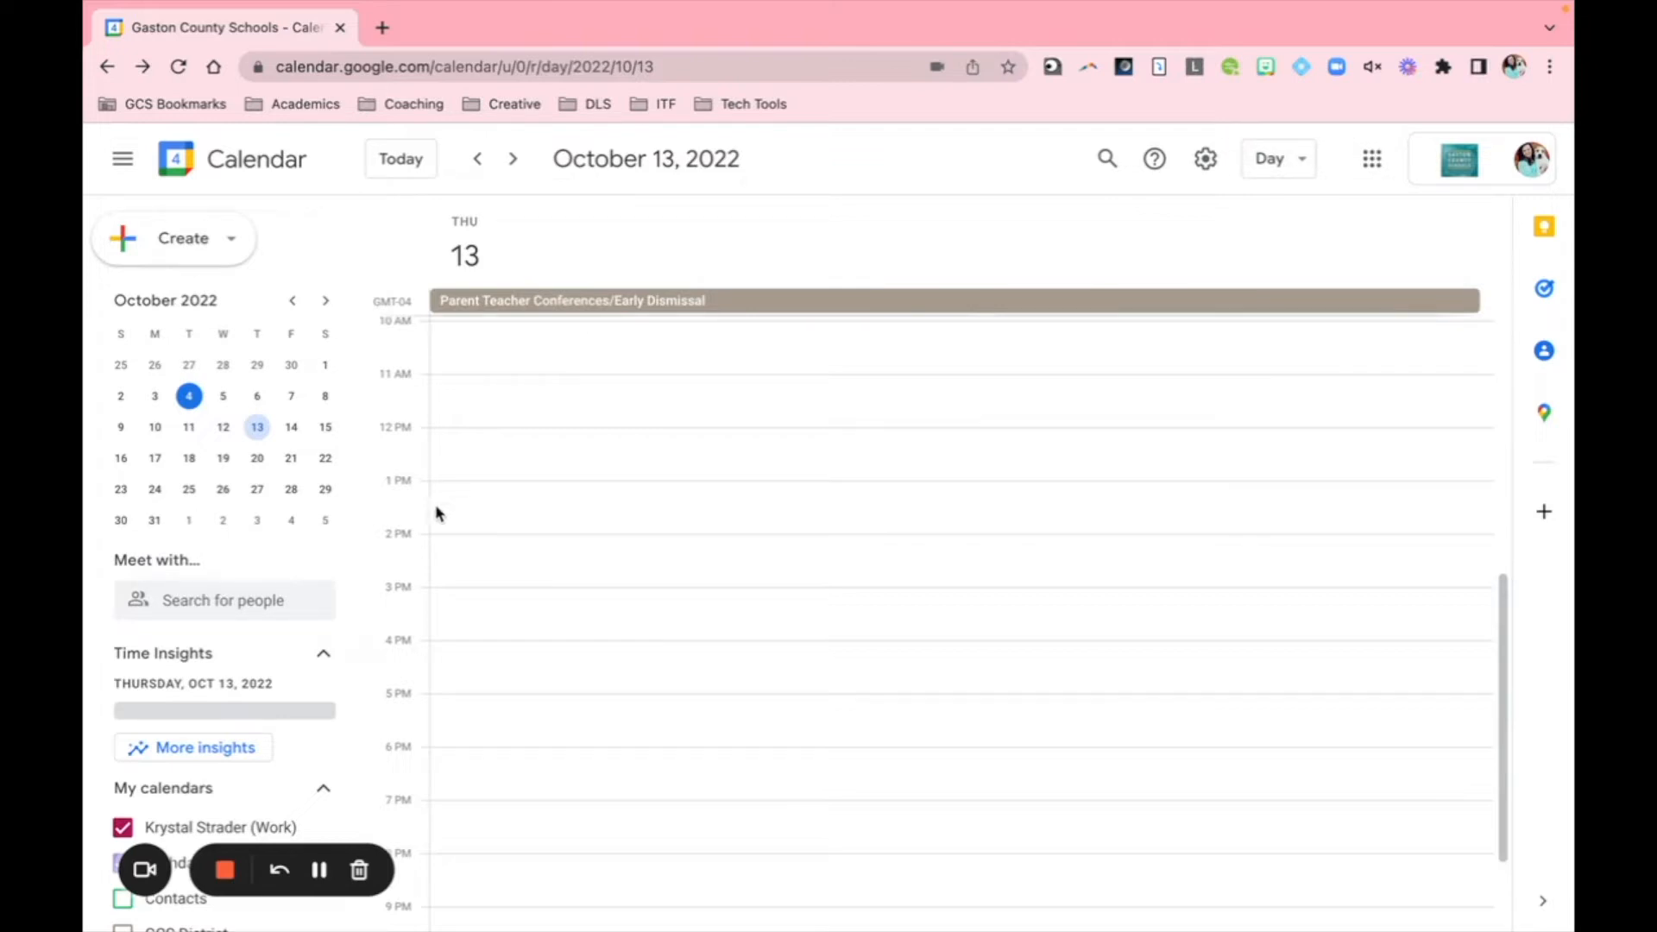
pyautogui.moveTo(405, 897)
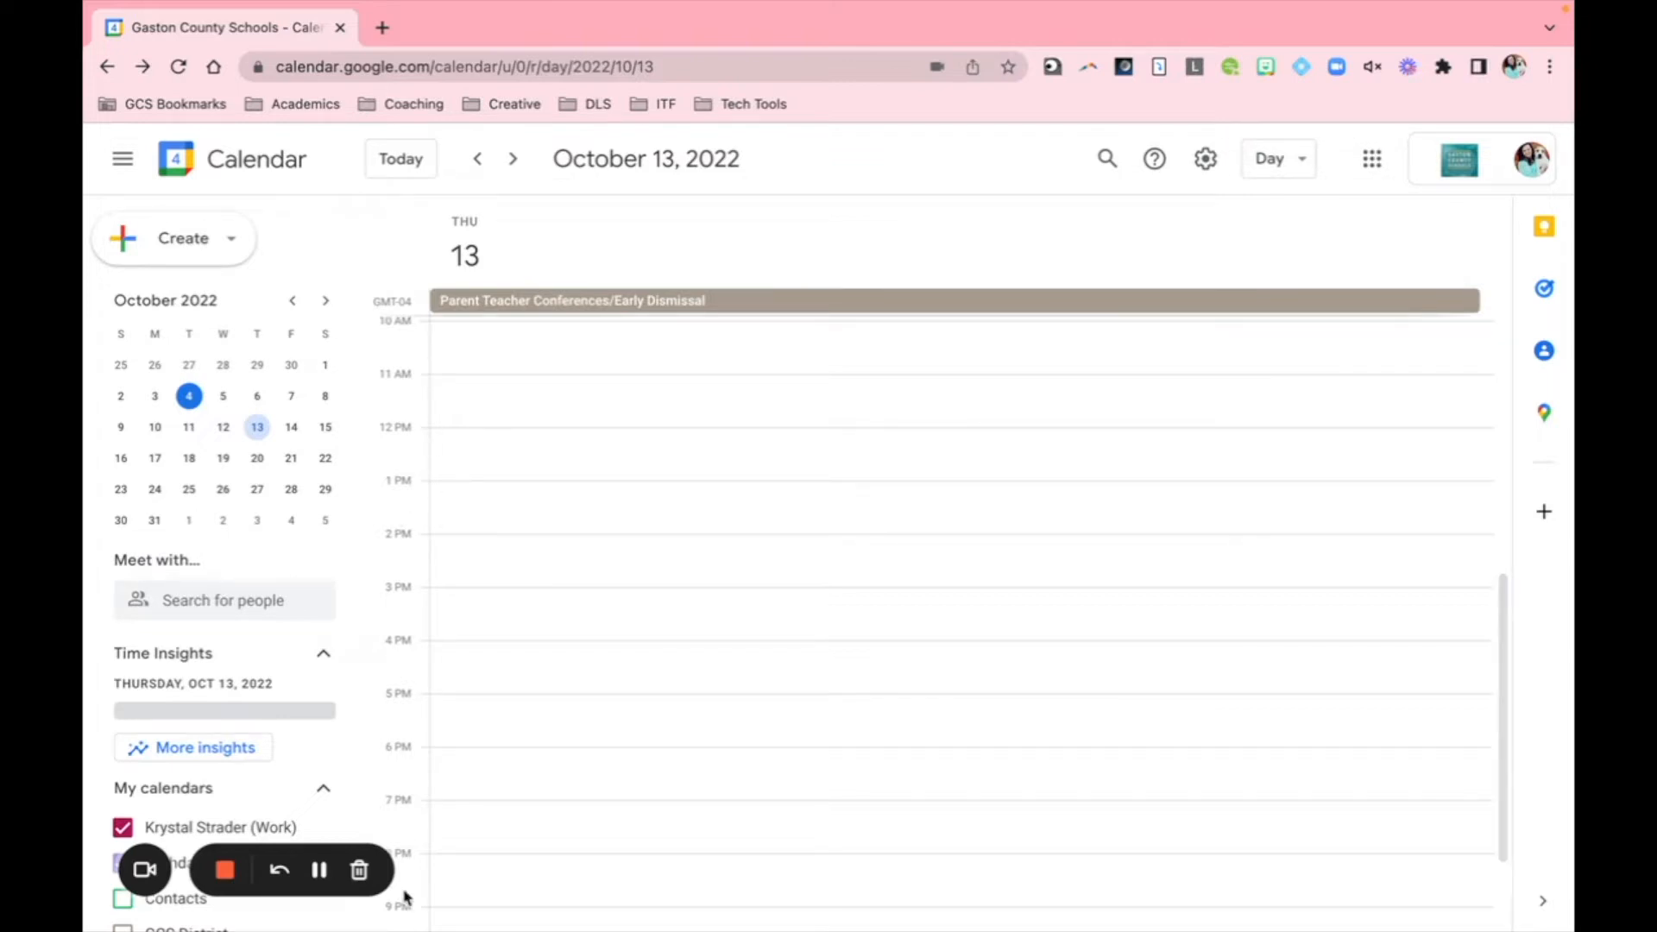
pyautogui.moveTo(429, 517)
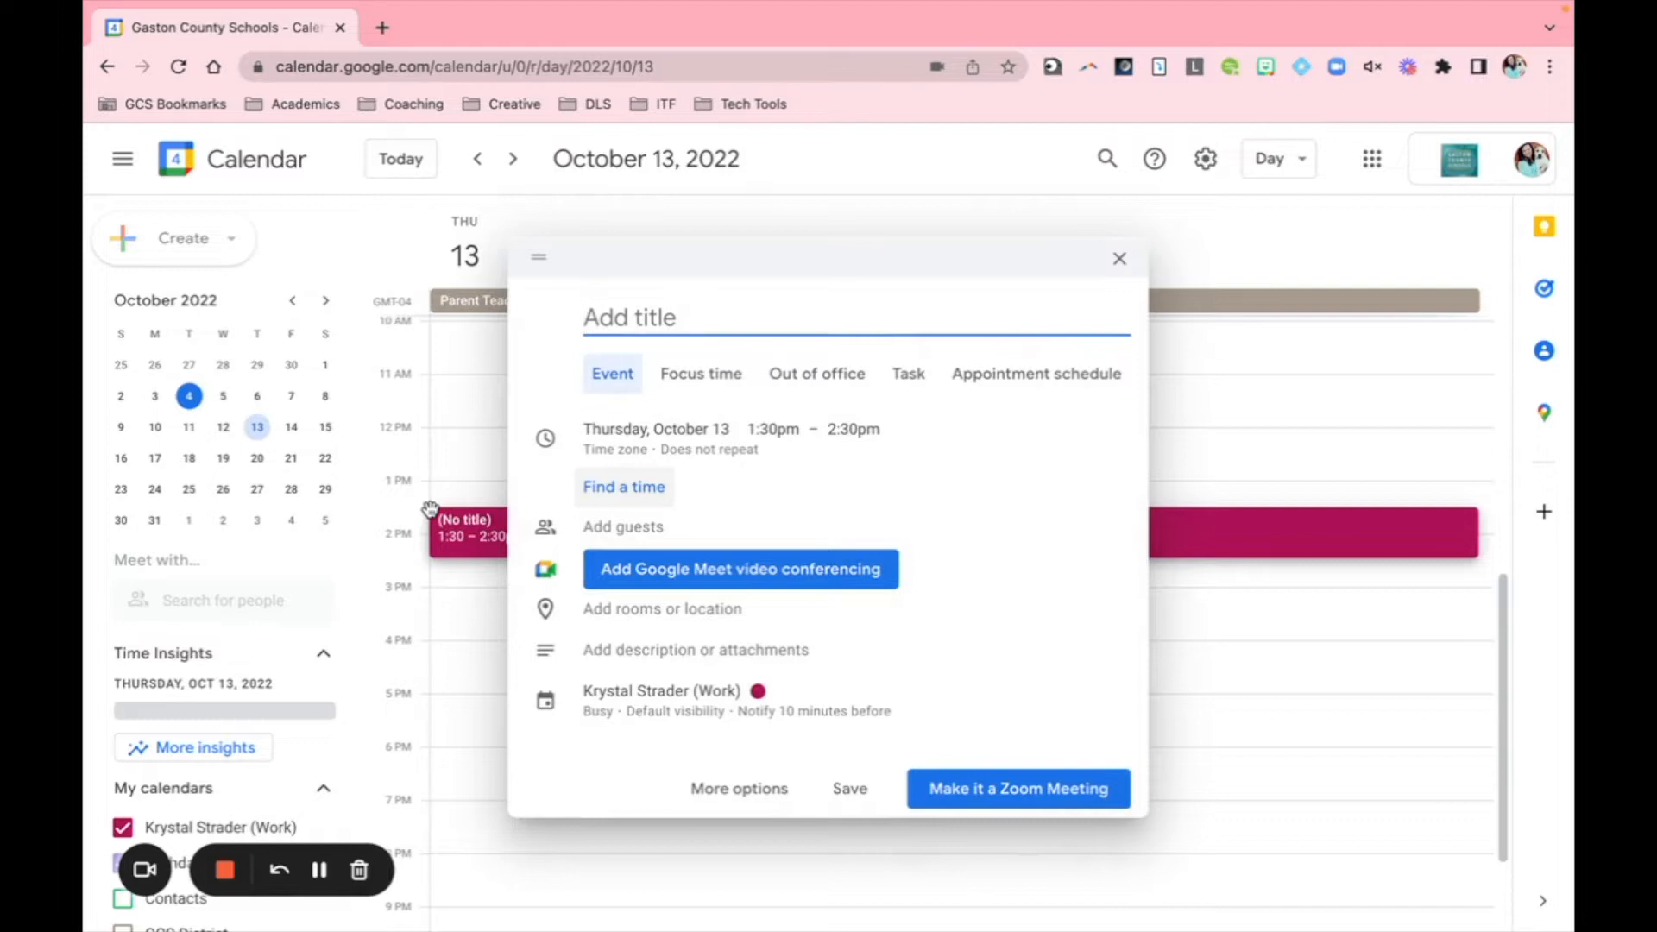
pyautogui.moveTo(1026, 389)
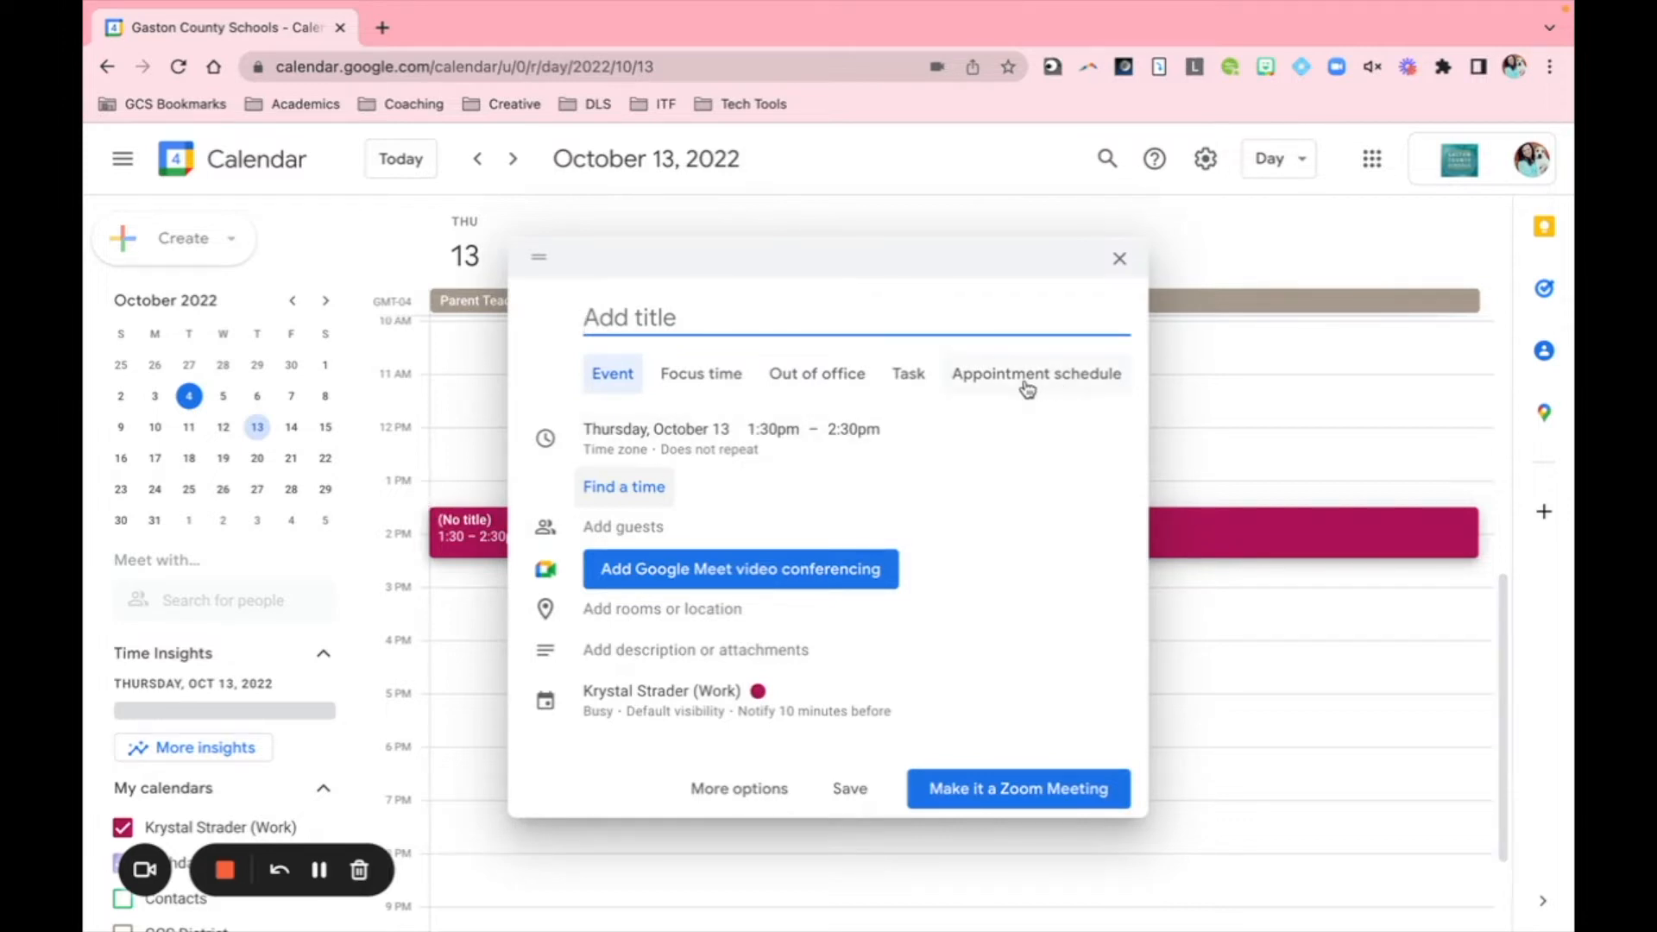
pyautogui.click(1036, 373)
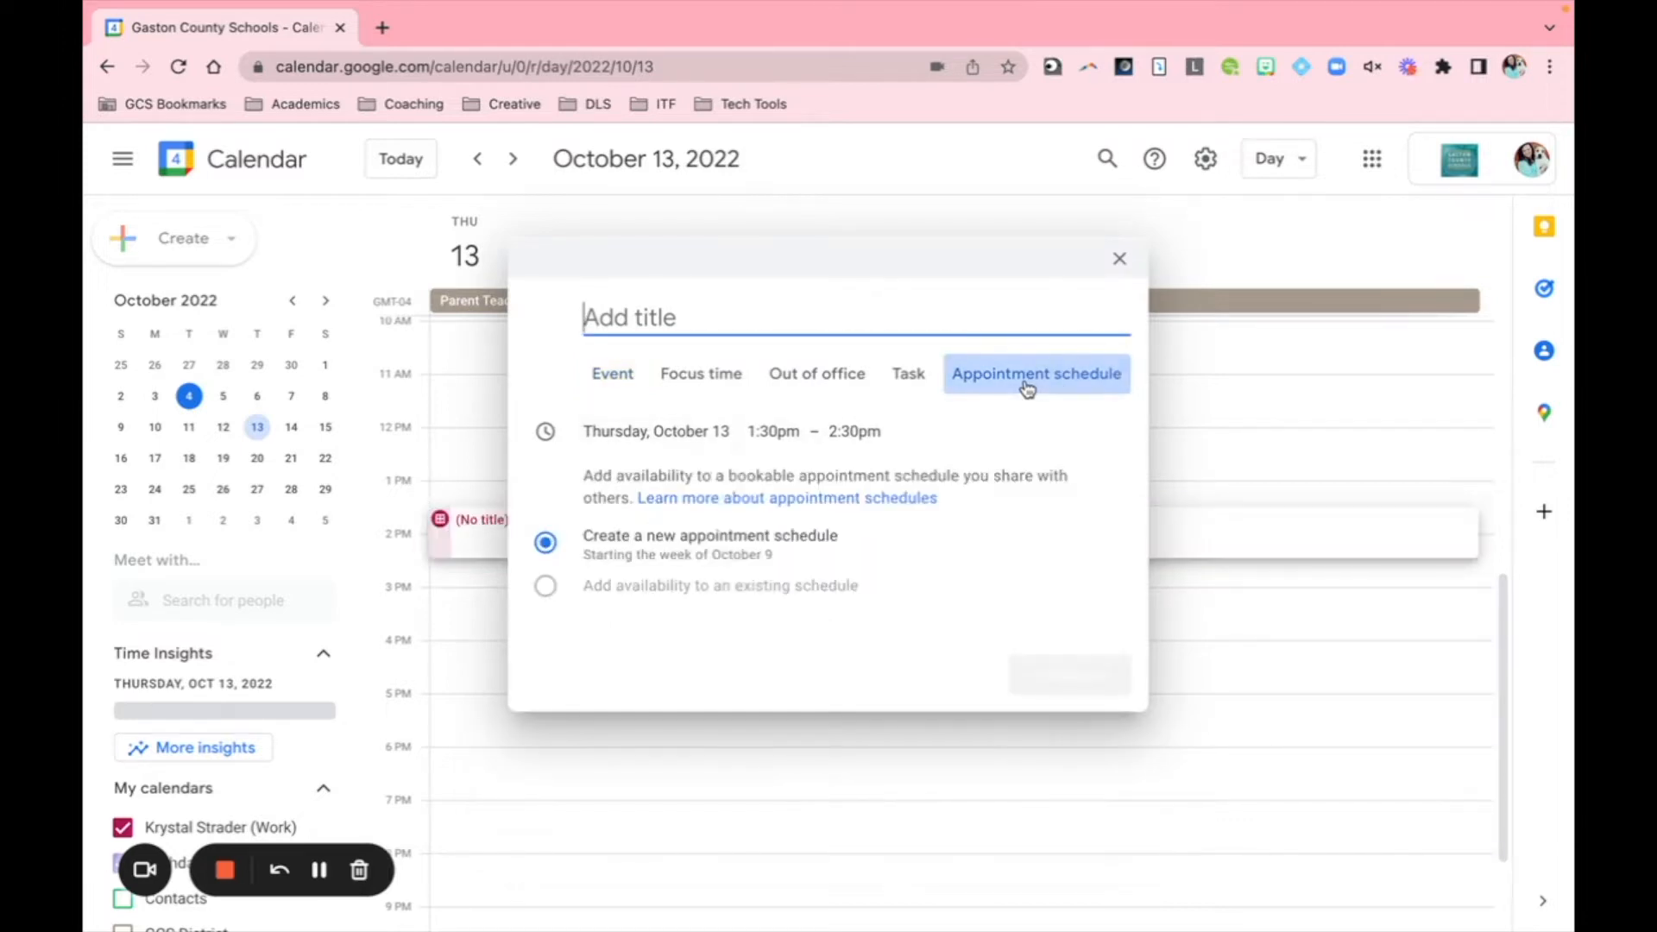
pyautogui.write('Str')
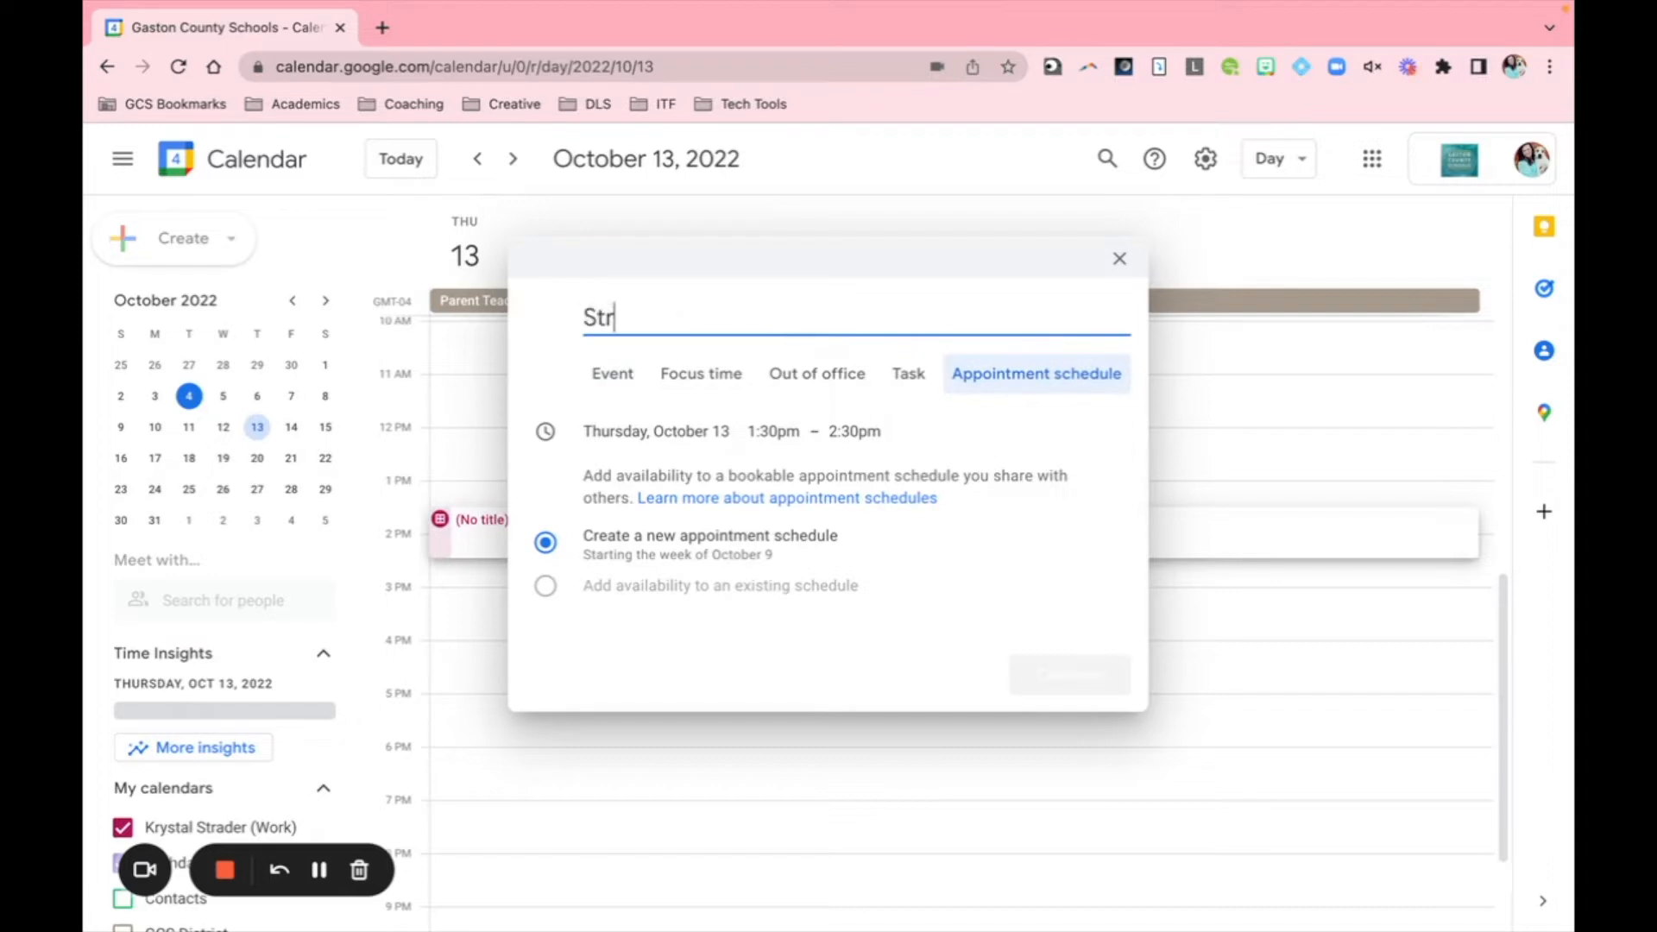
pyautogui.write('ader')
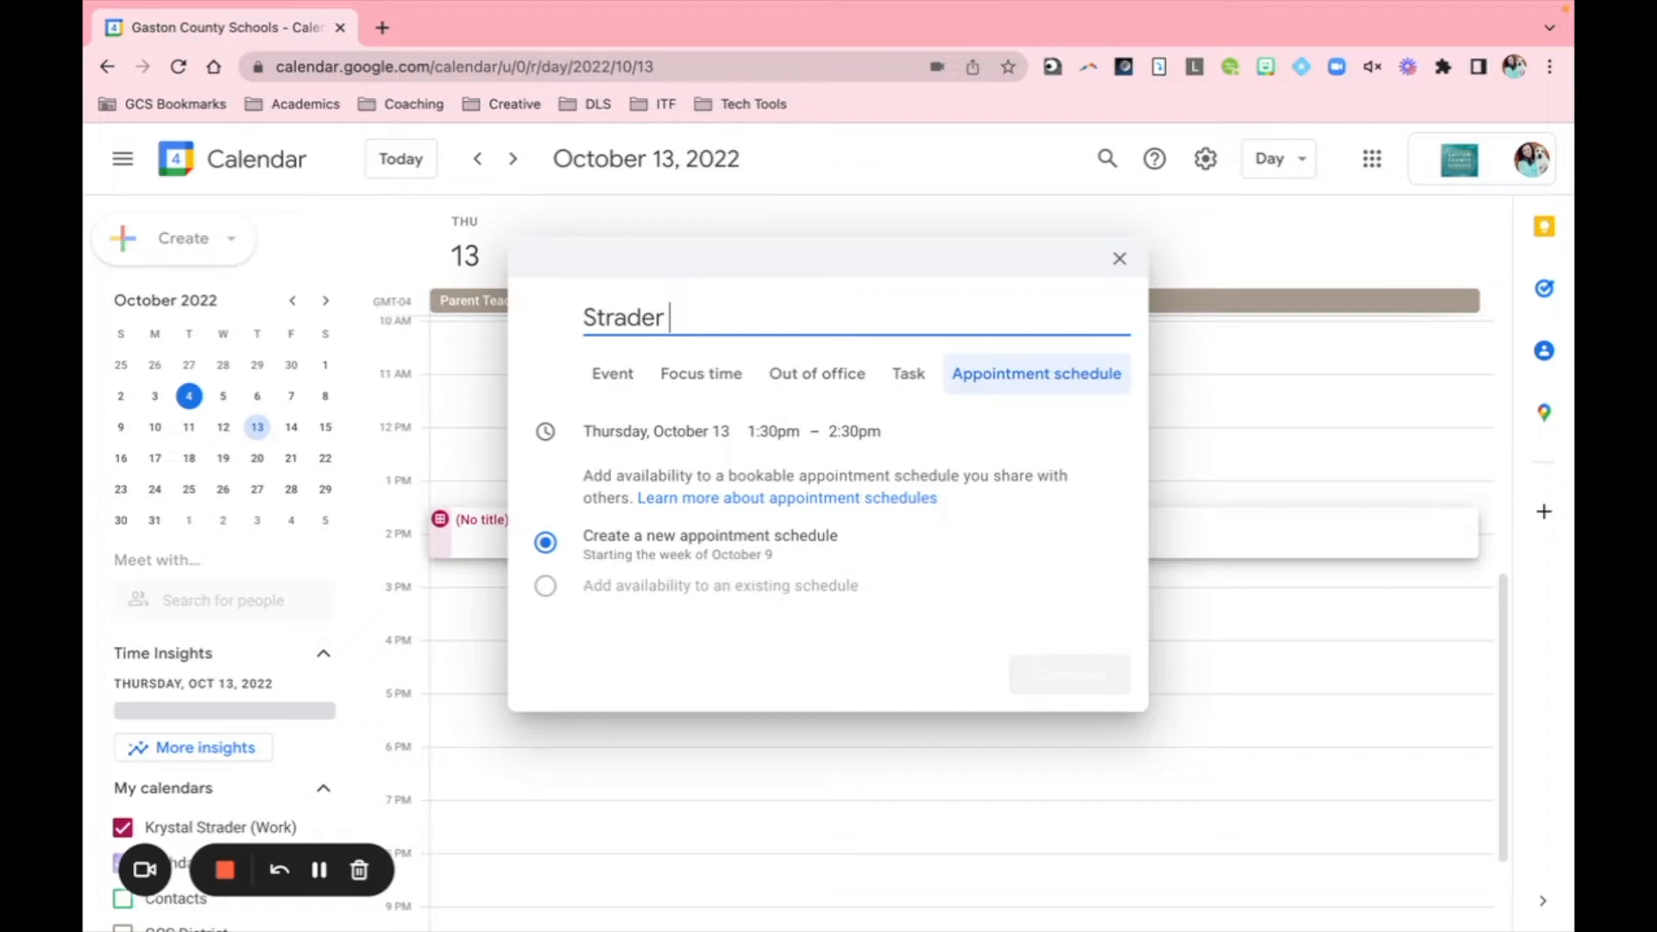
pyautogui.write('PAren')
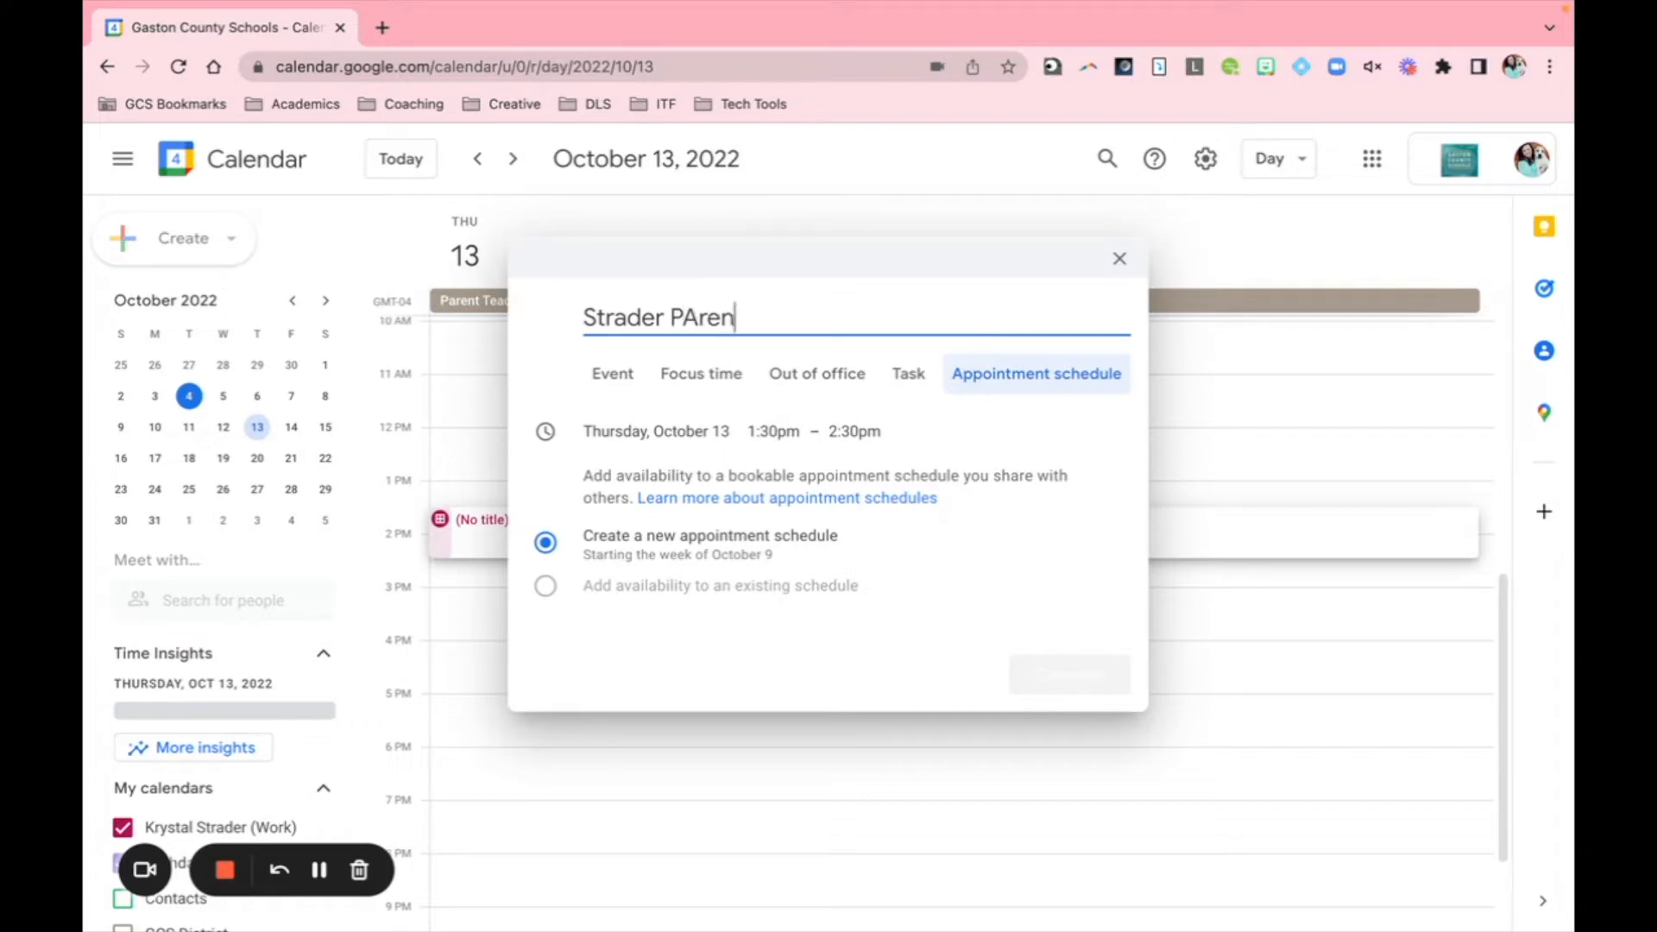
pyautogui.write('Parent TE')
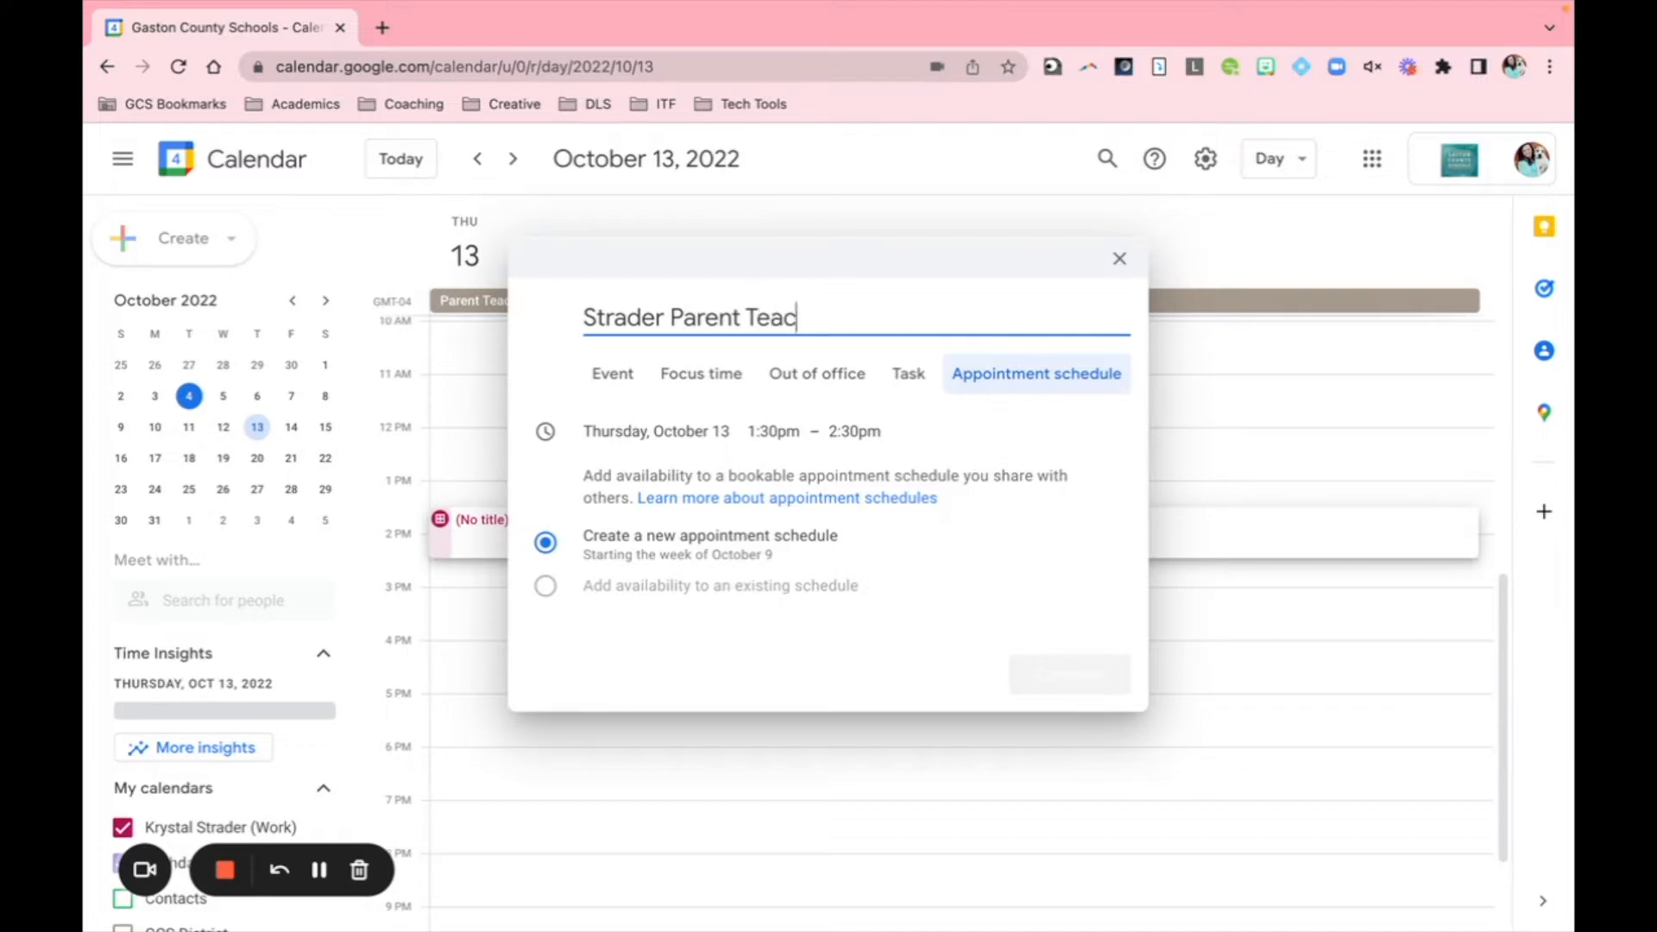
pyautogui.write('her Conf')
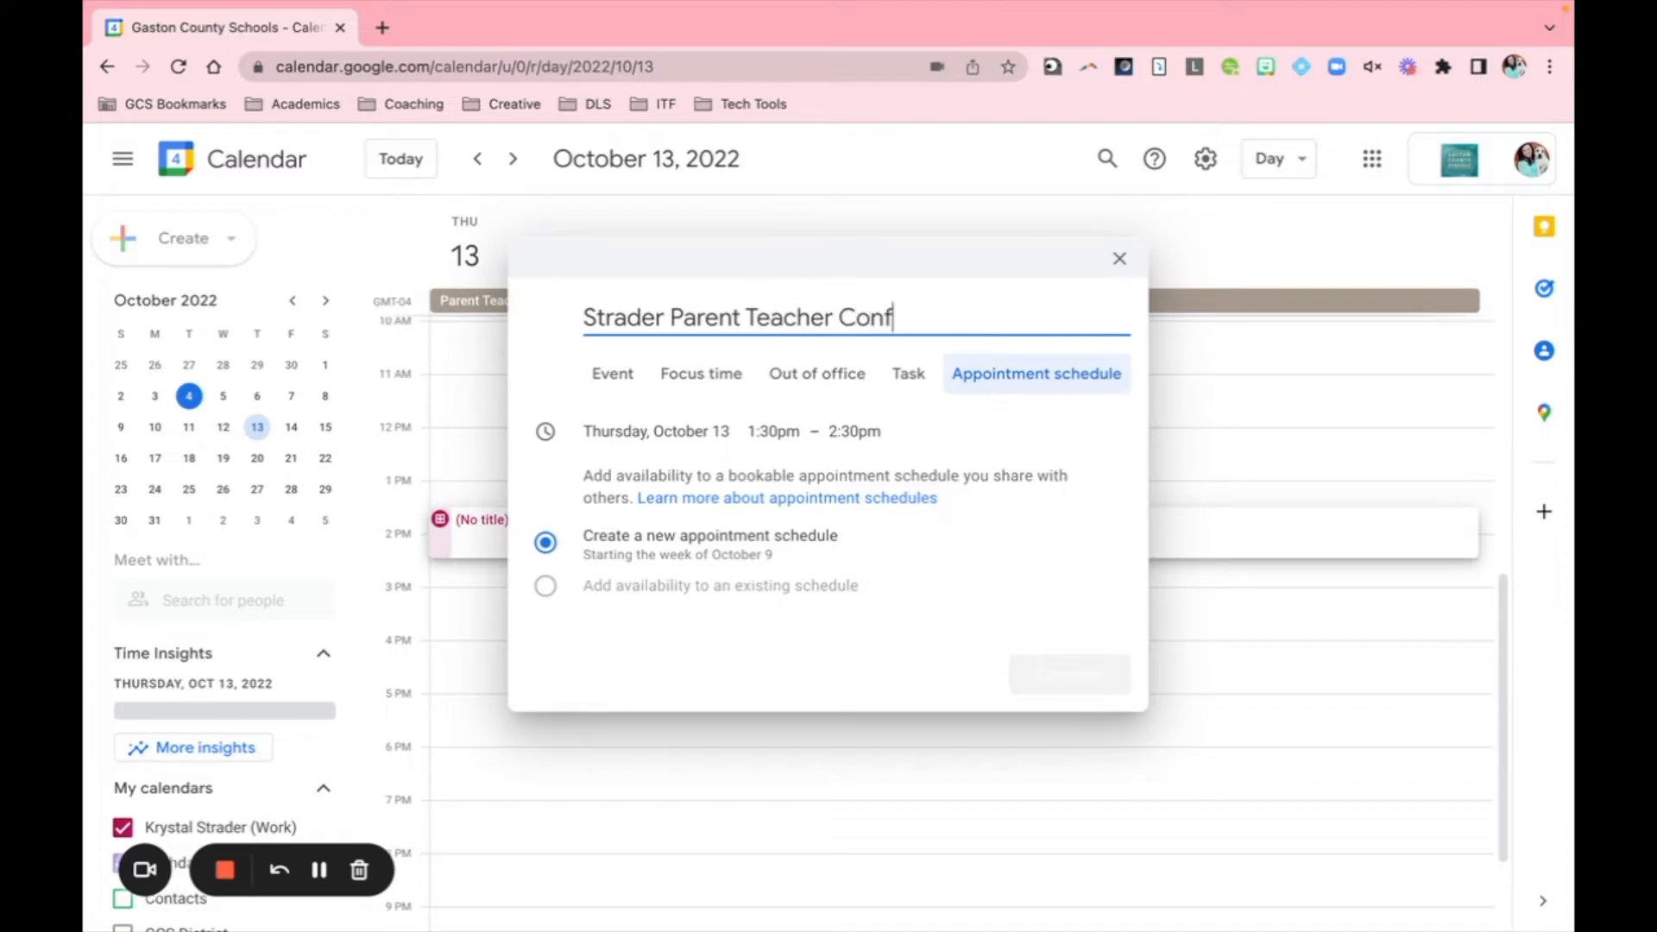
pyautogui.write('erences')
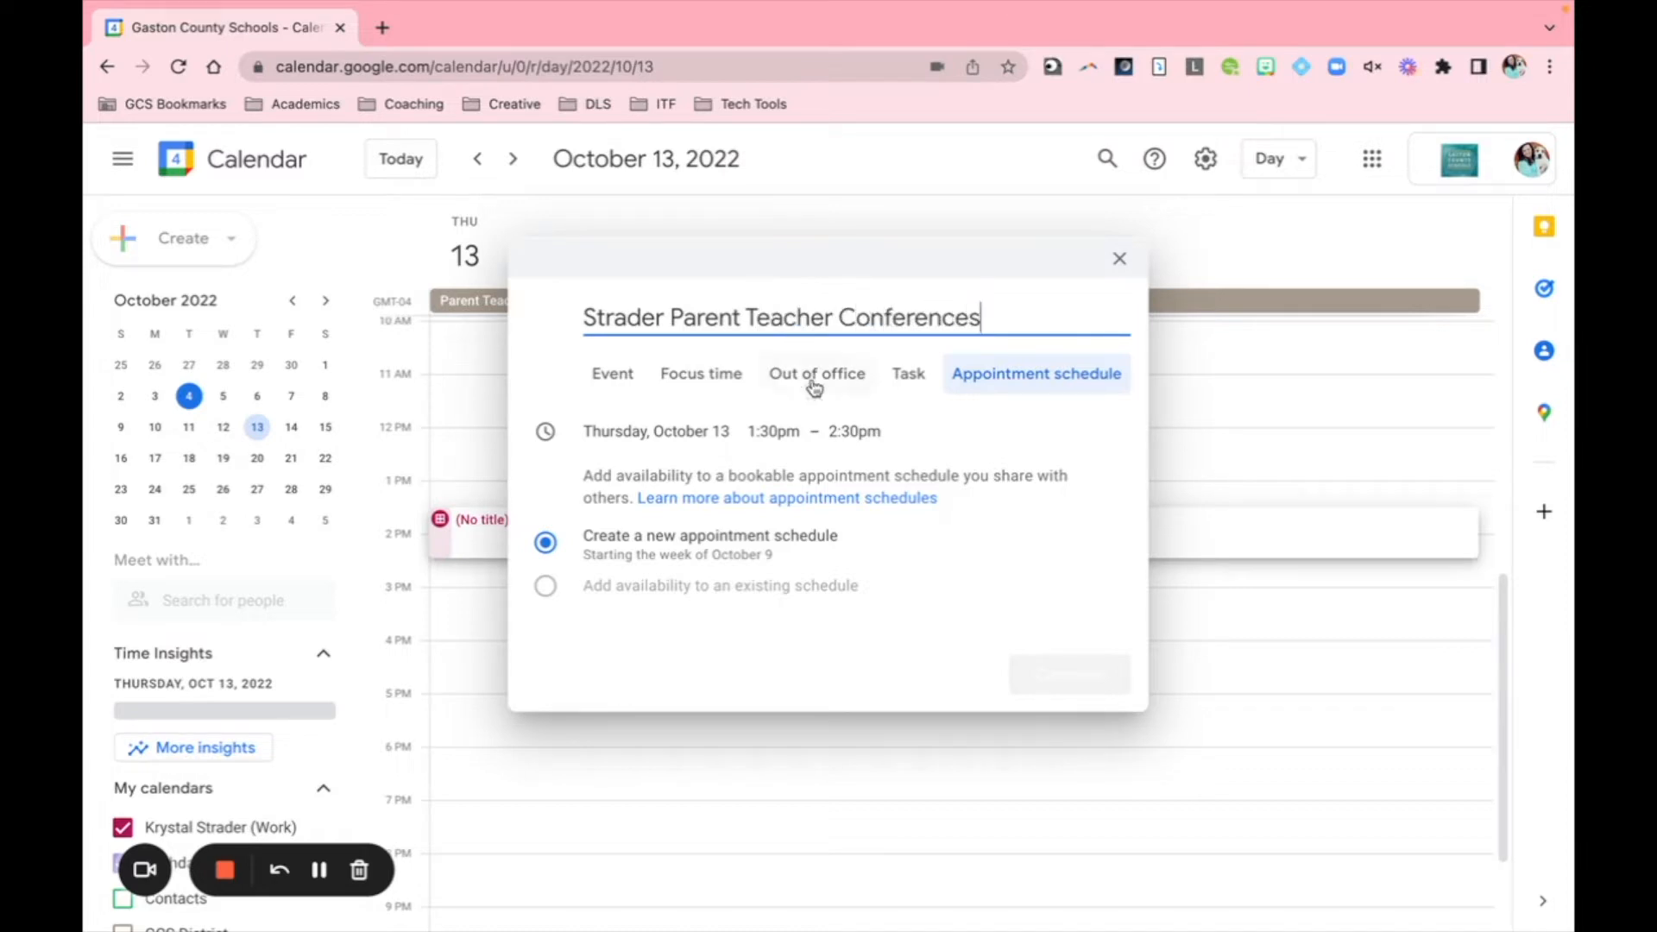
# Step: End Thursday's 1:30pm availability at 7:00pm and continue to full schedule setup
pyautogui.click(853, 432)
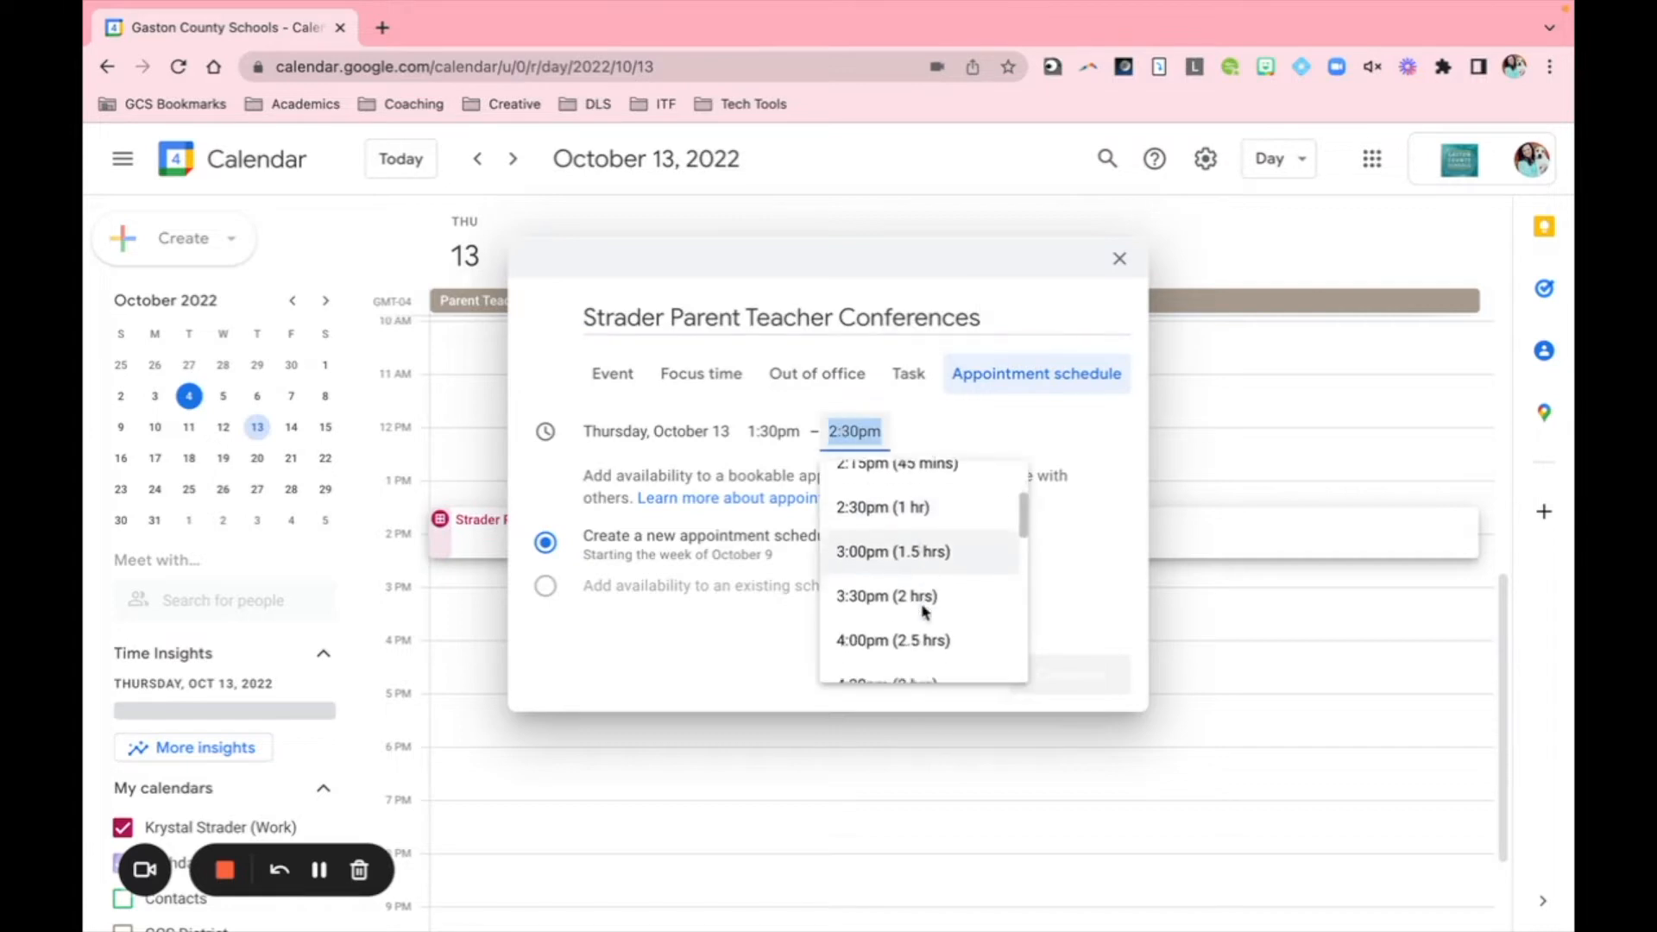
pyautogui.scroll(-3)
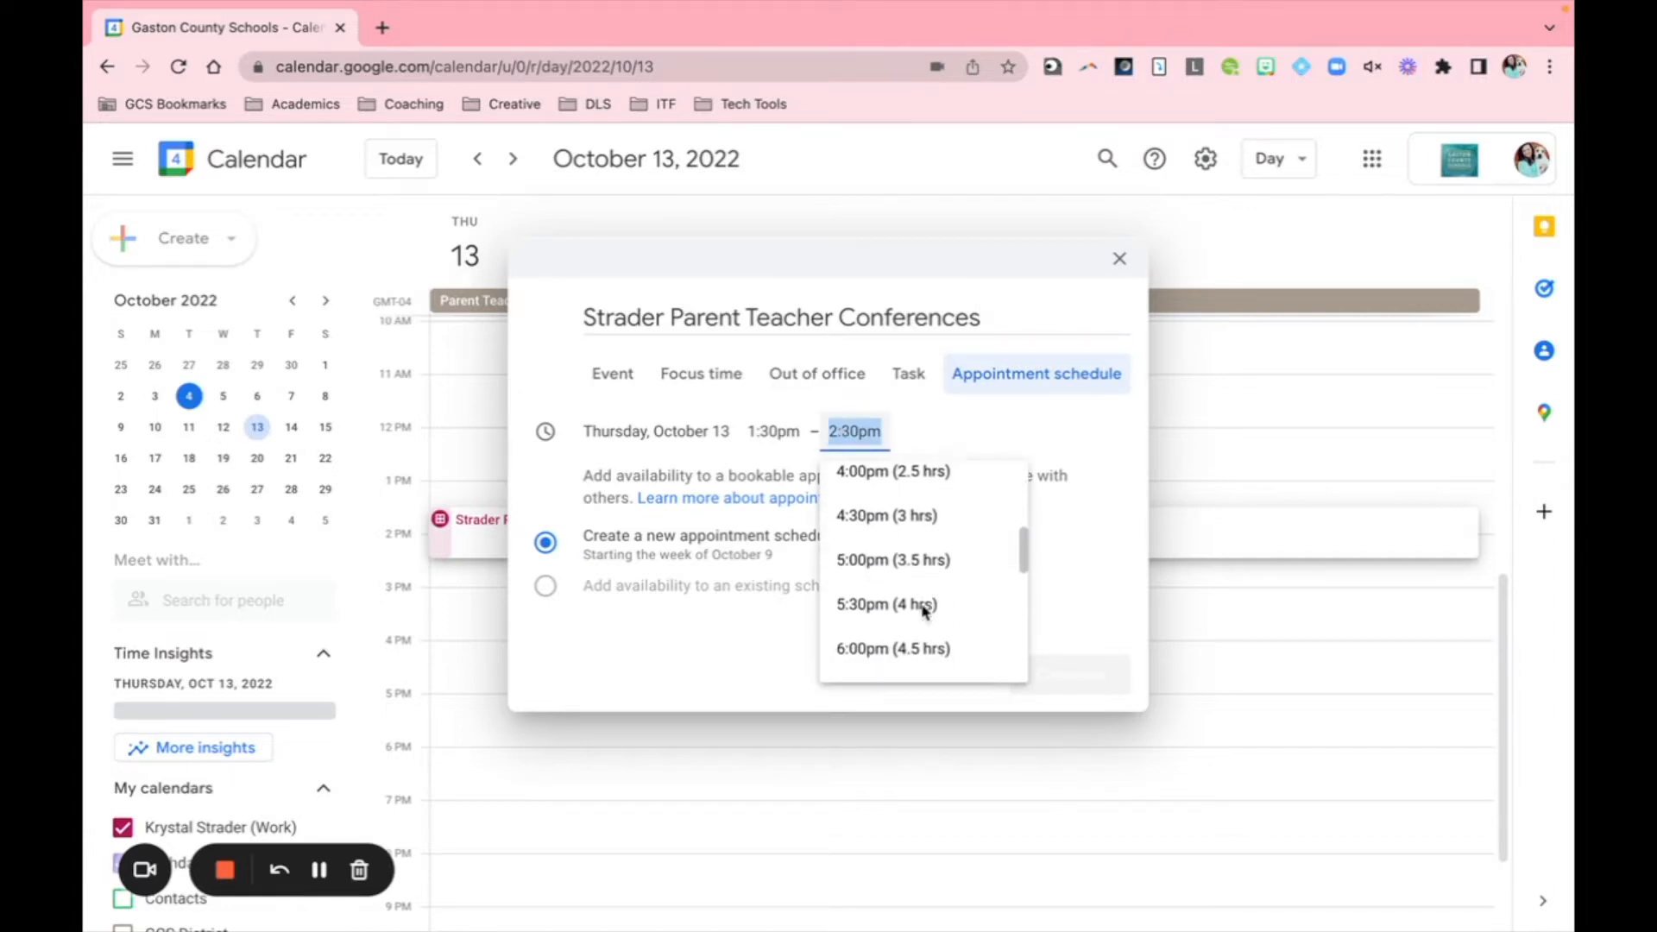
pyautogui.click(891, 648)
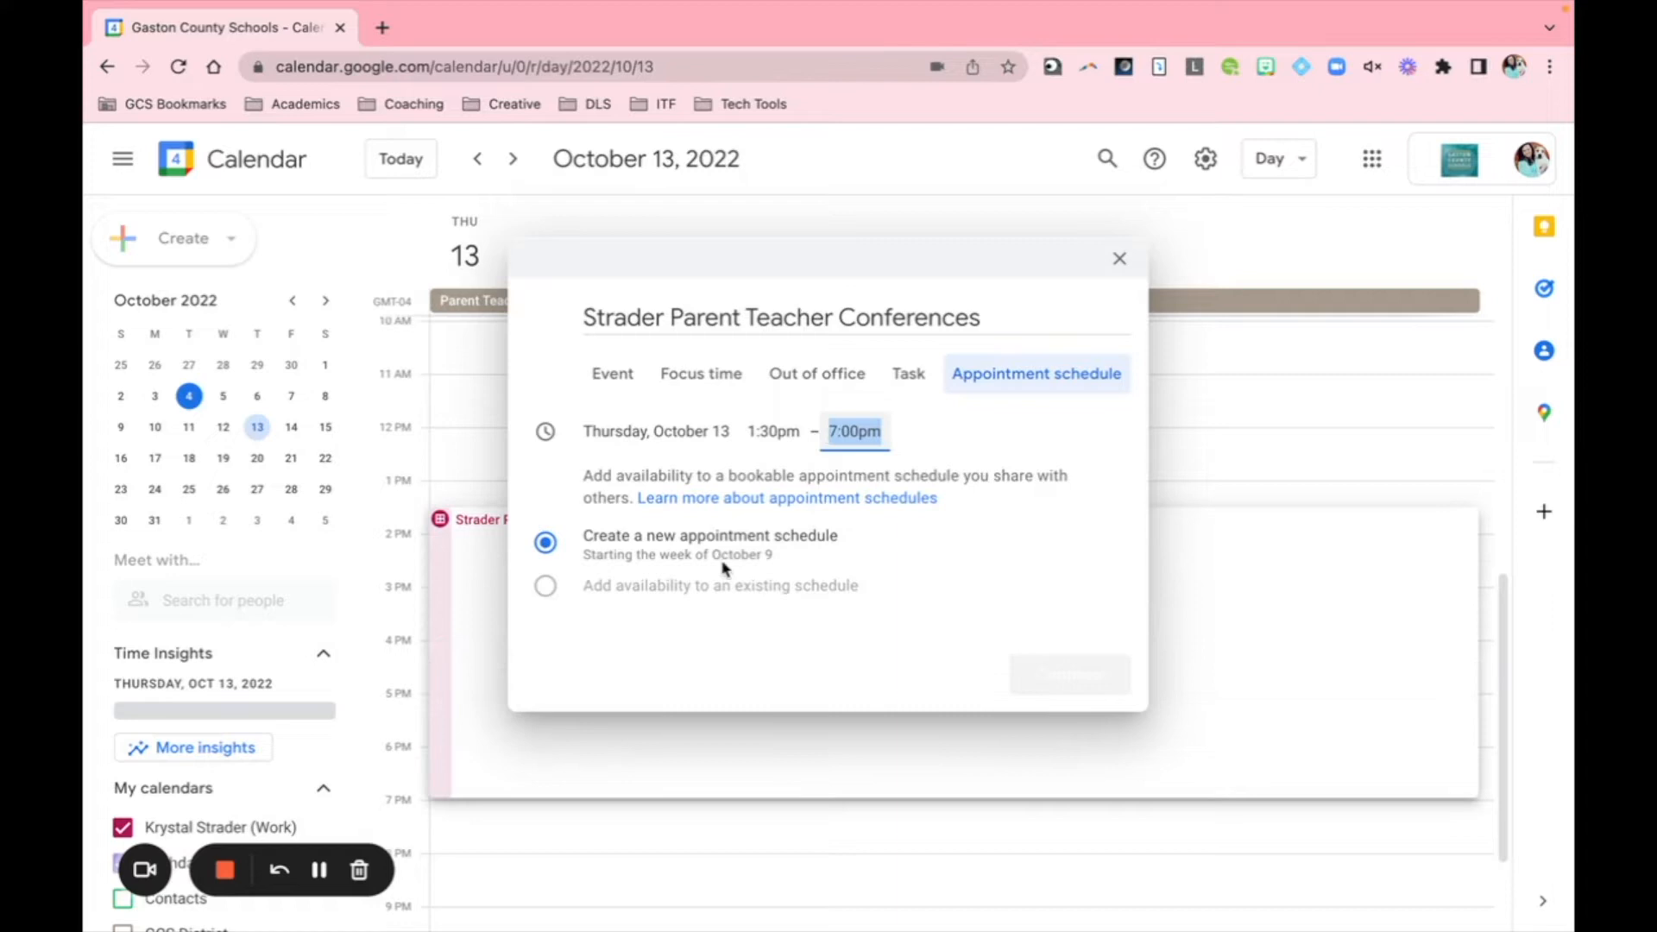
pyautogui.moveTo(1059, 668)
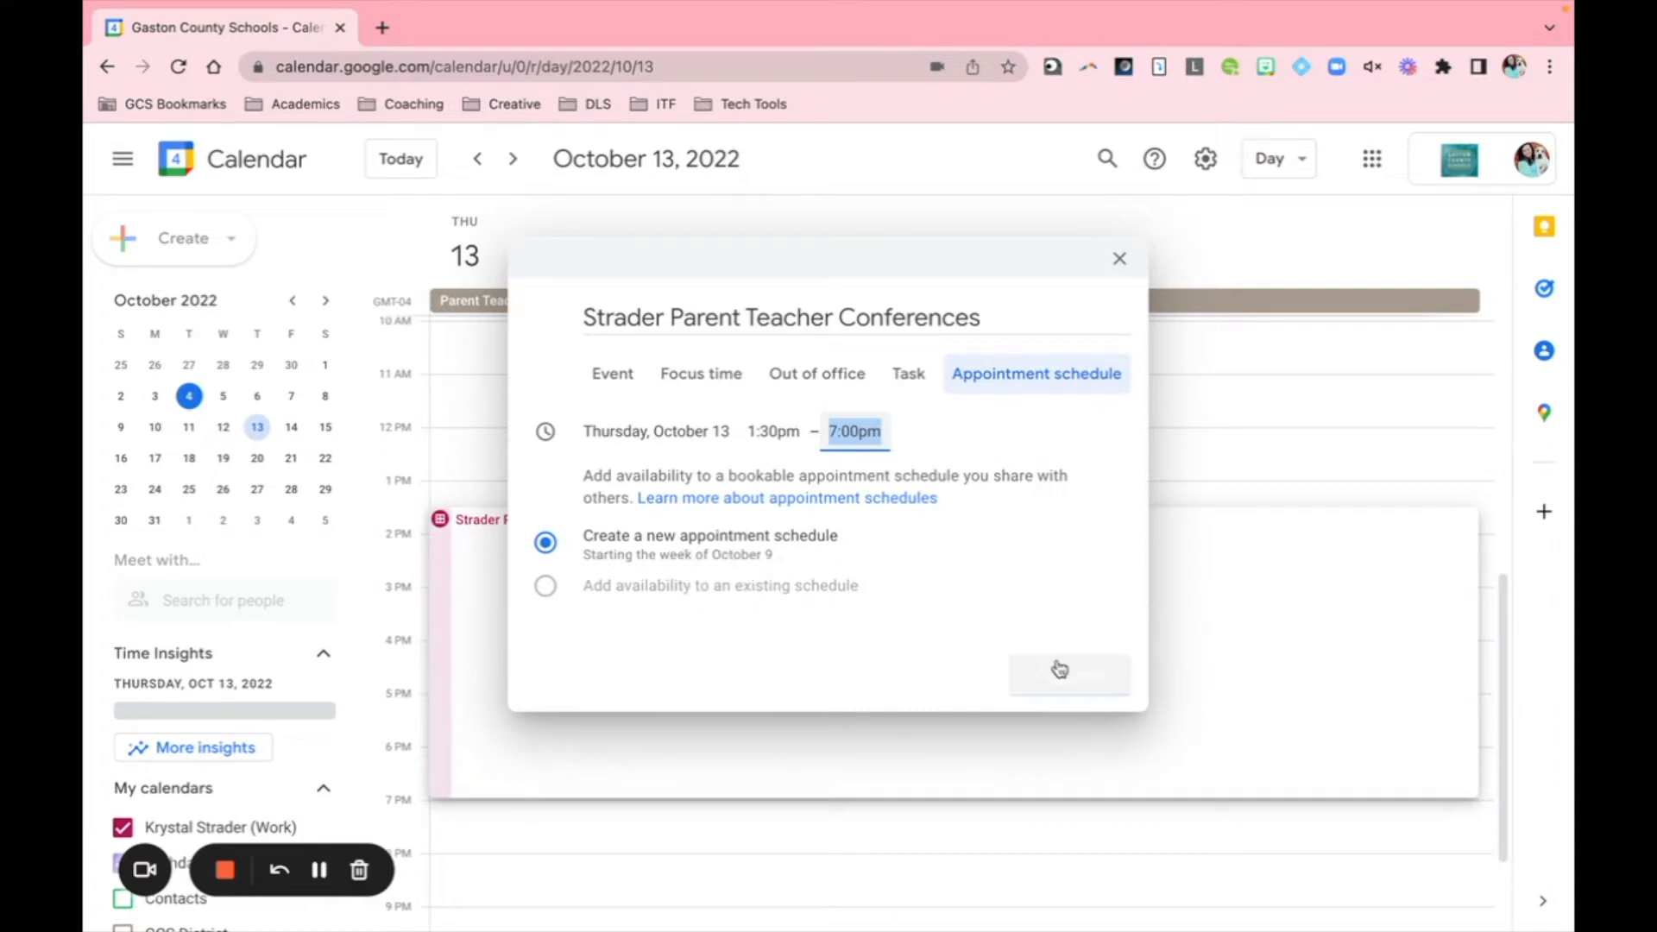
pyautogui.moveTo(1072, 689)
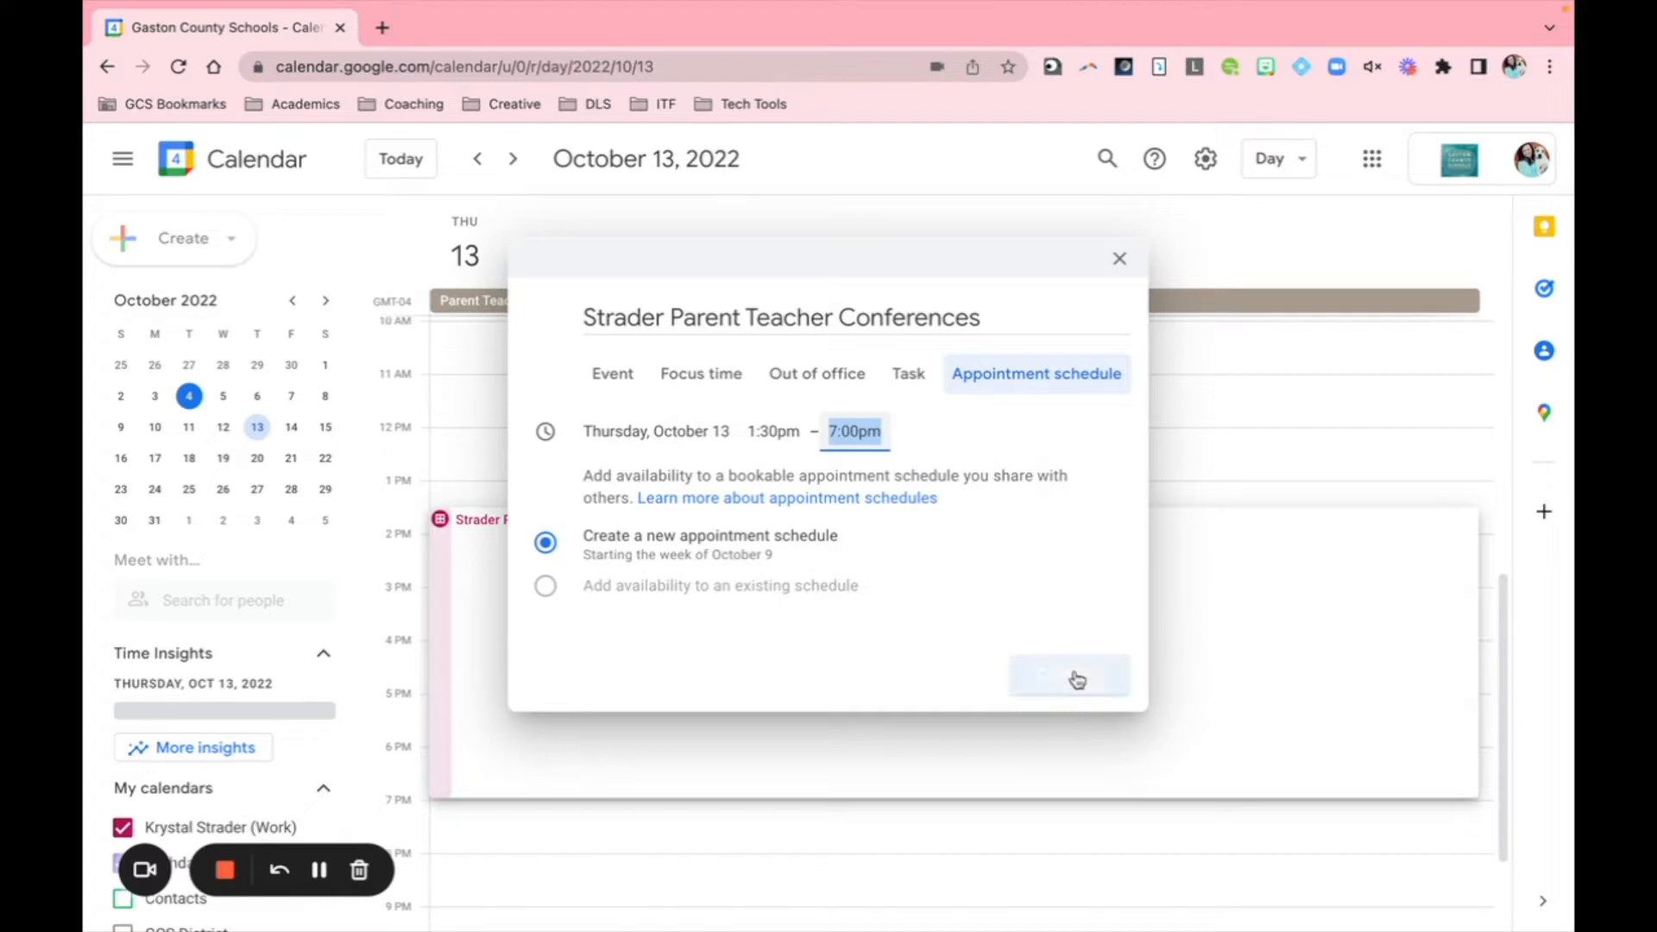
pyautogui.click(1068, 676)
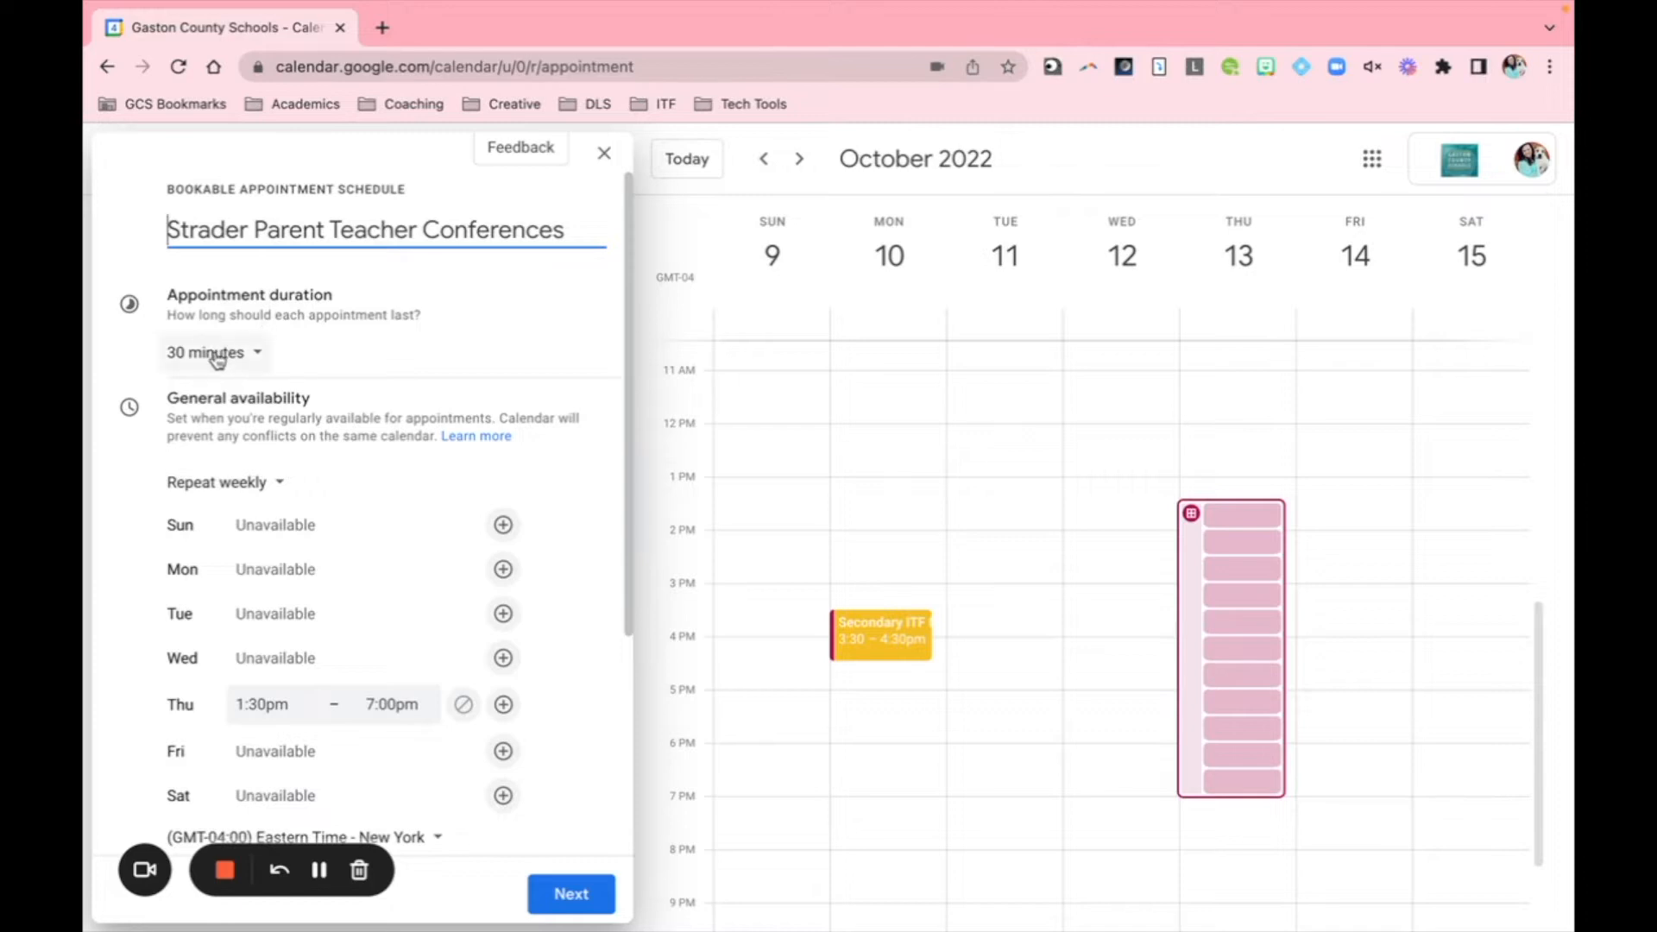
# Step: Set a custom appointment duration of 15 minutes
pyautogui.click(211, 352)
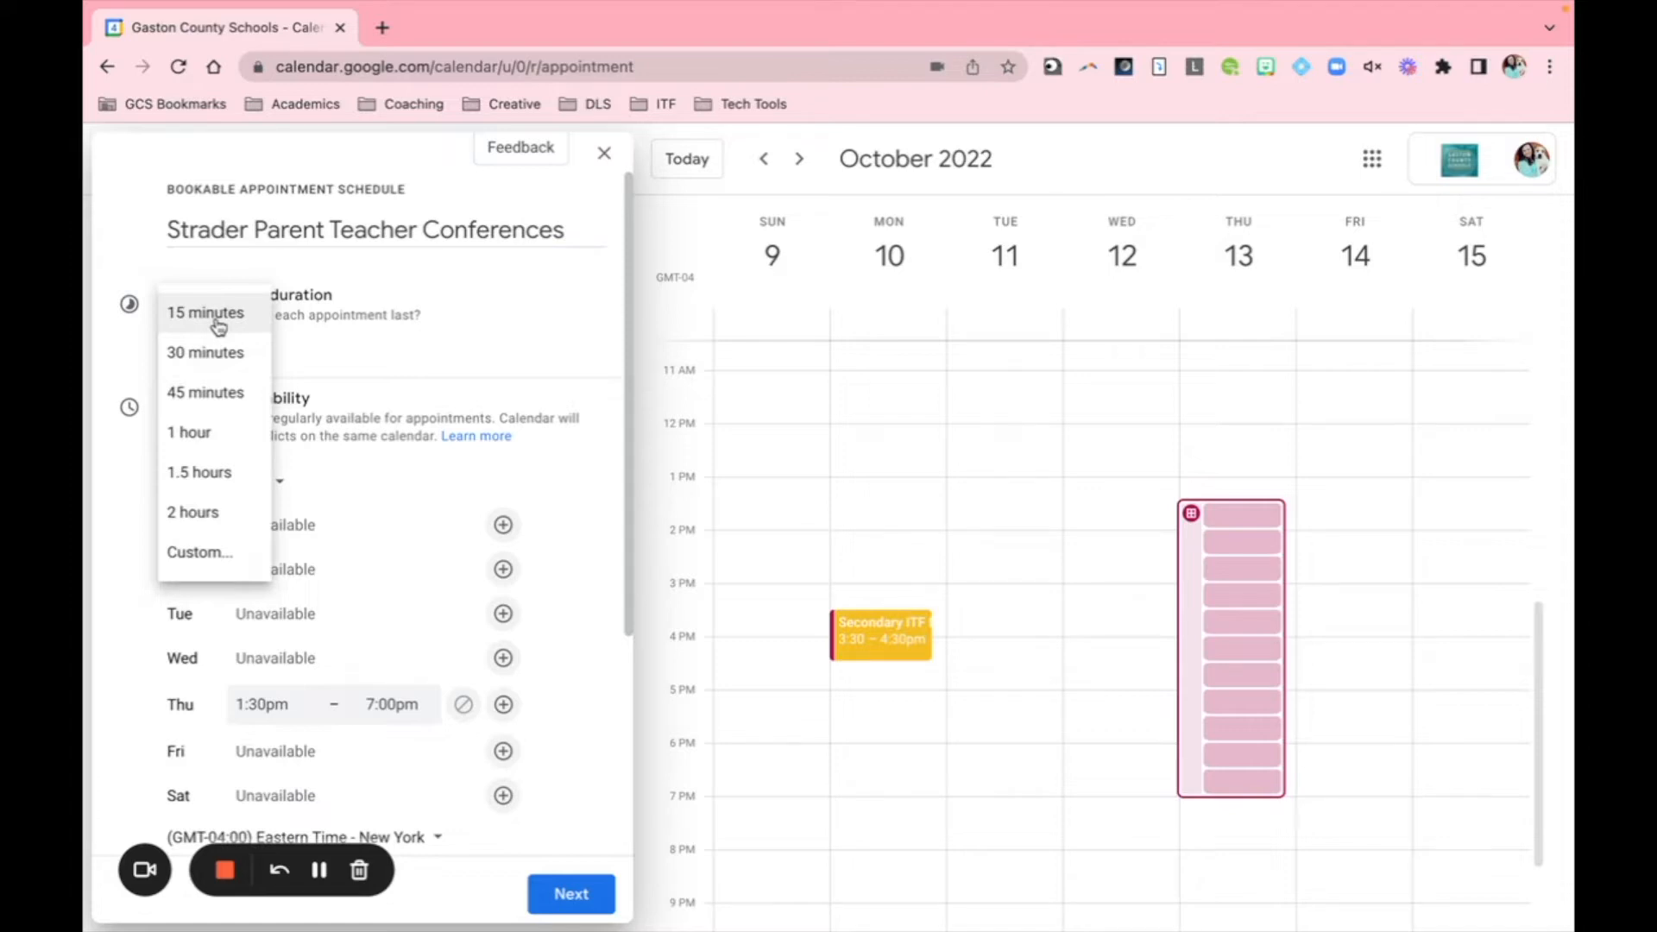
pyautogui.moveTo(218, 443)
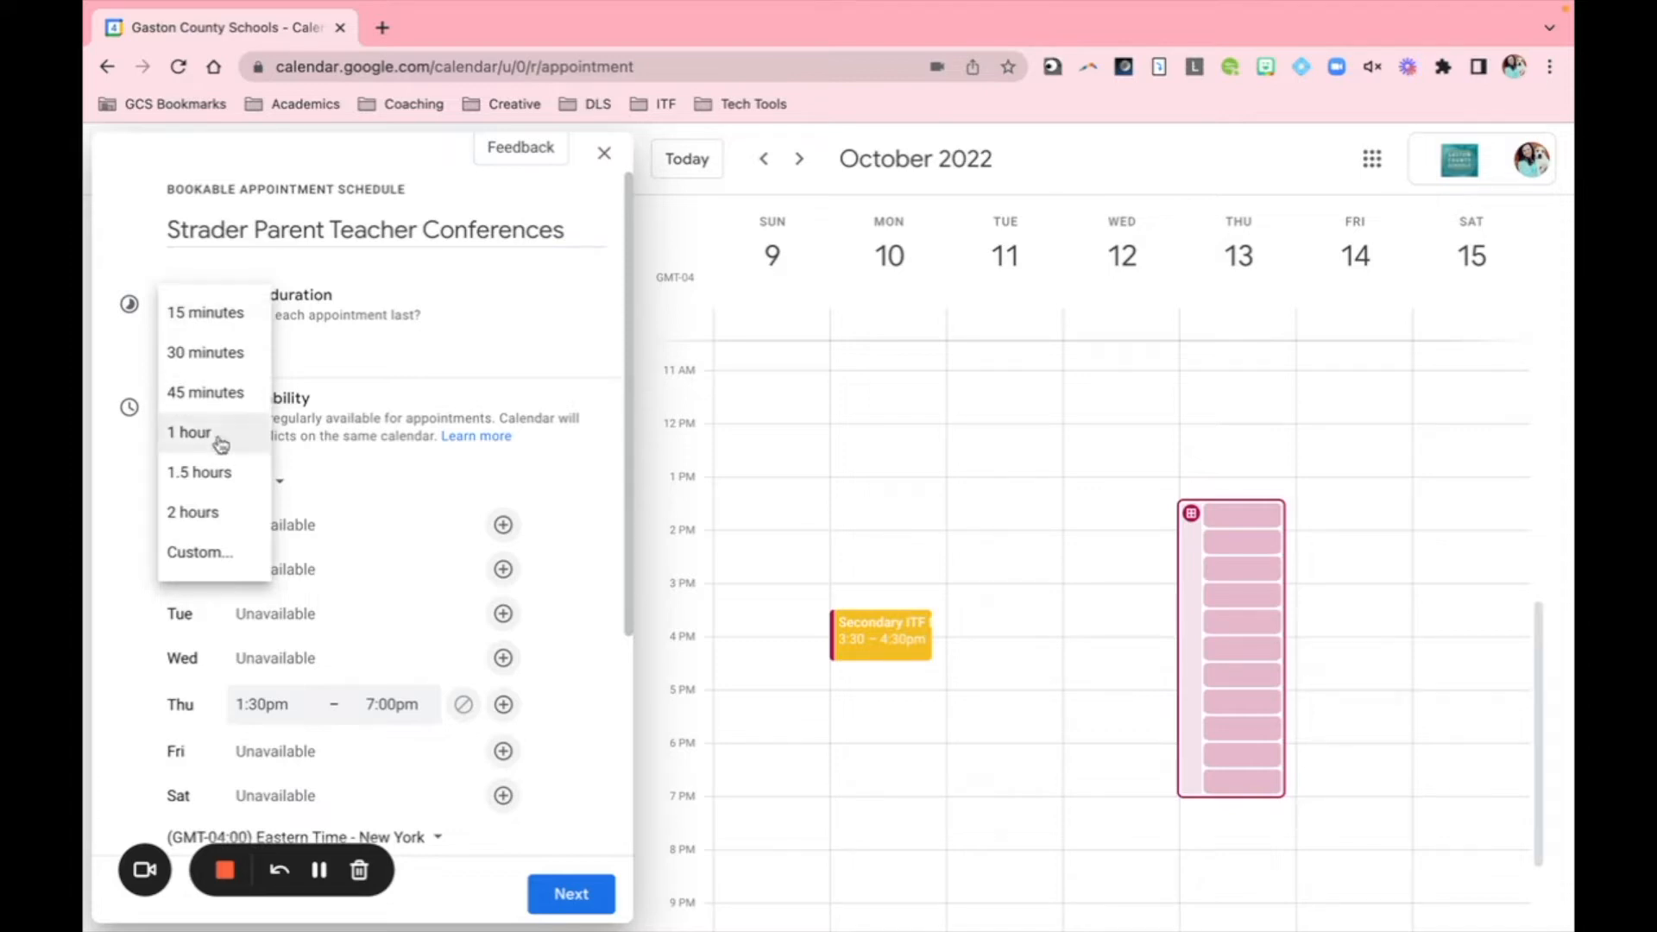
pyautogui.click(198, 552)
pyautogui.write('10')
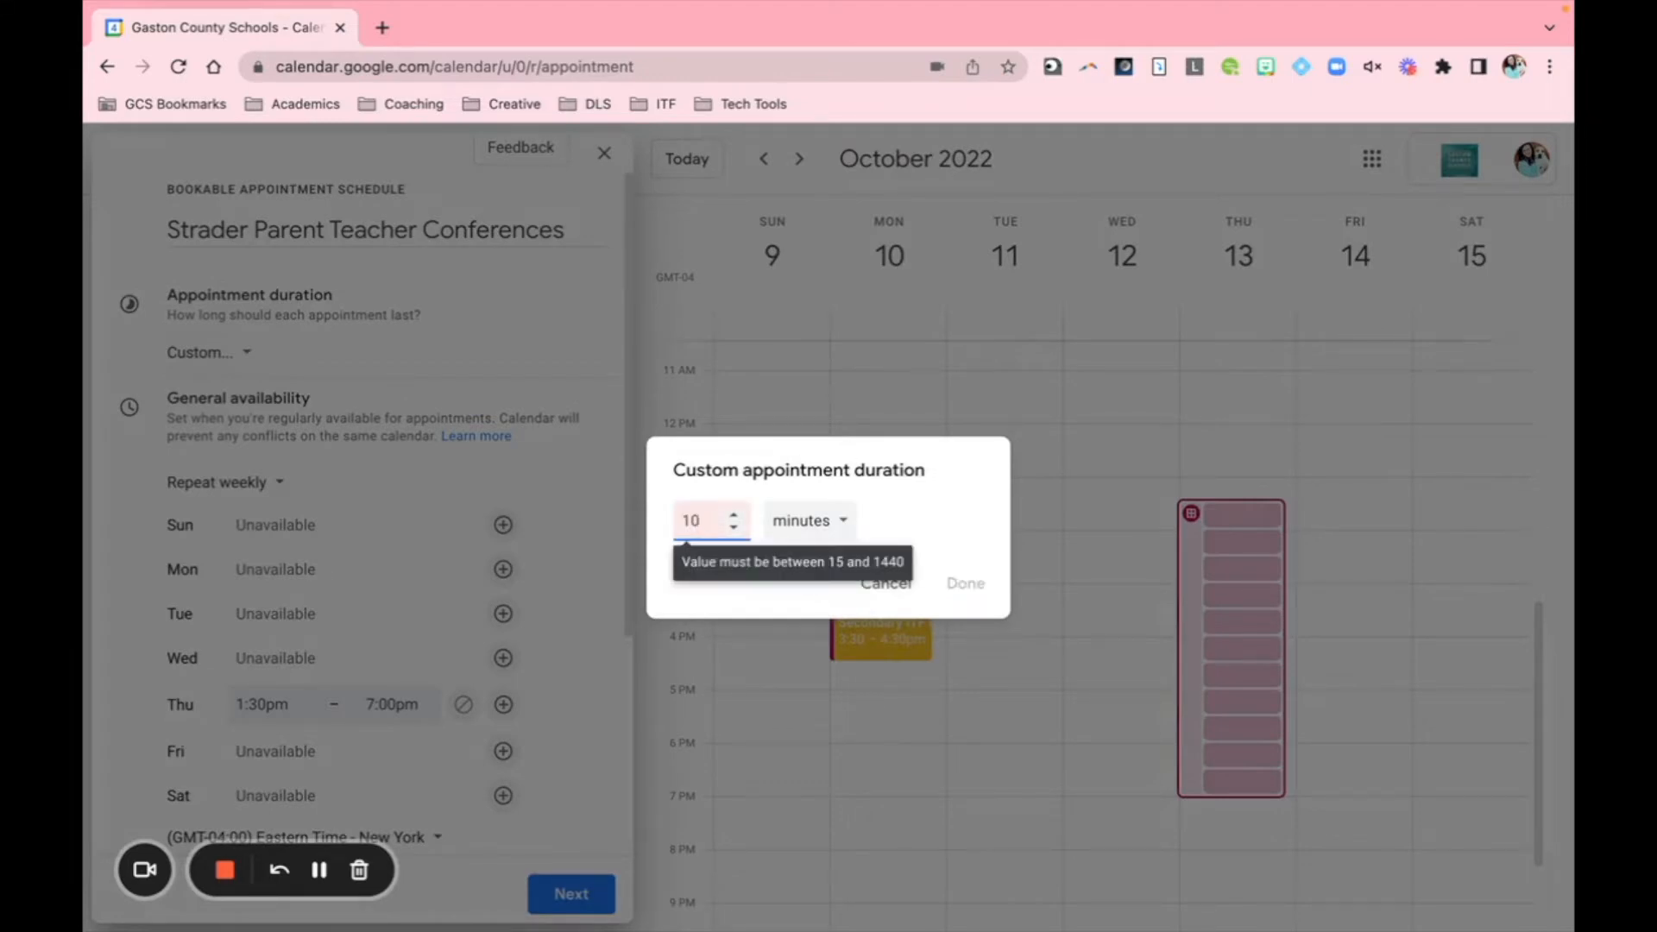
pyautogui.click(694, 520)
pyautogui.write('15')
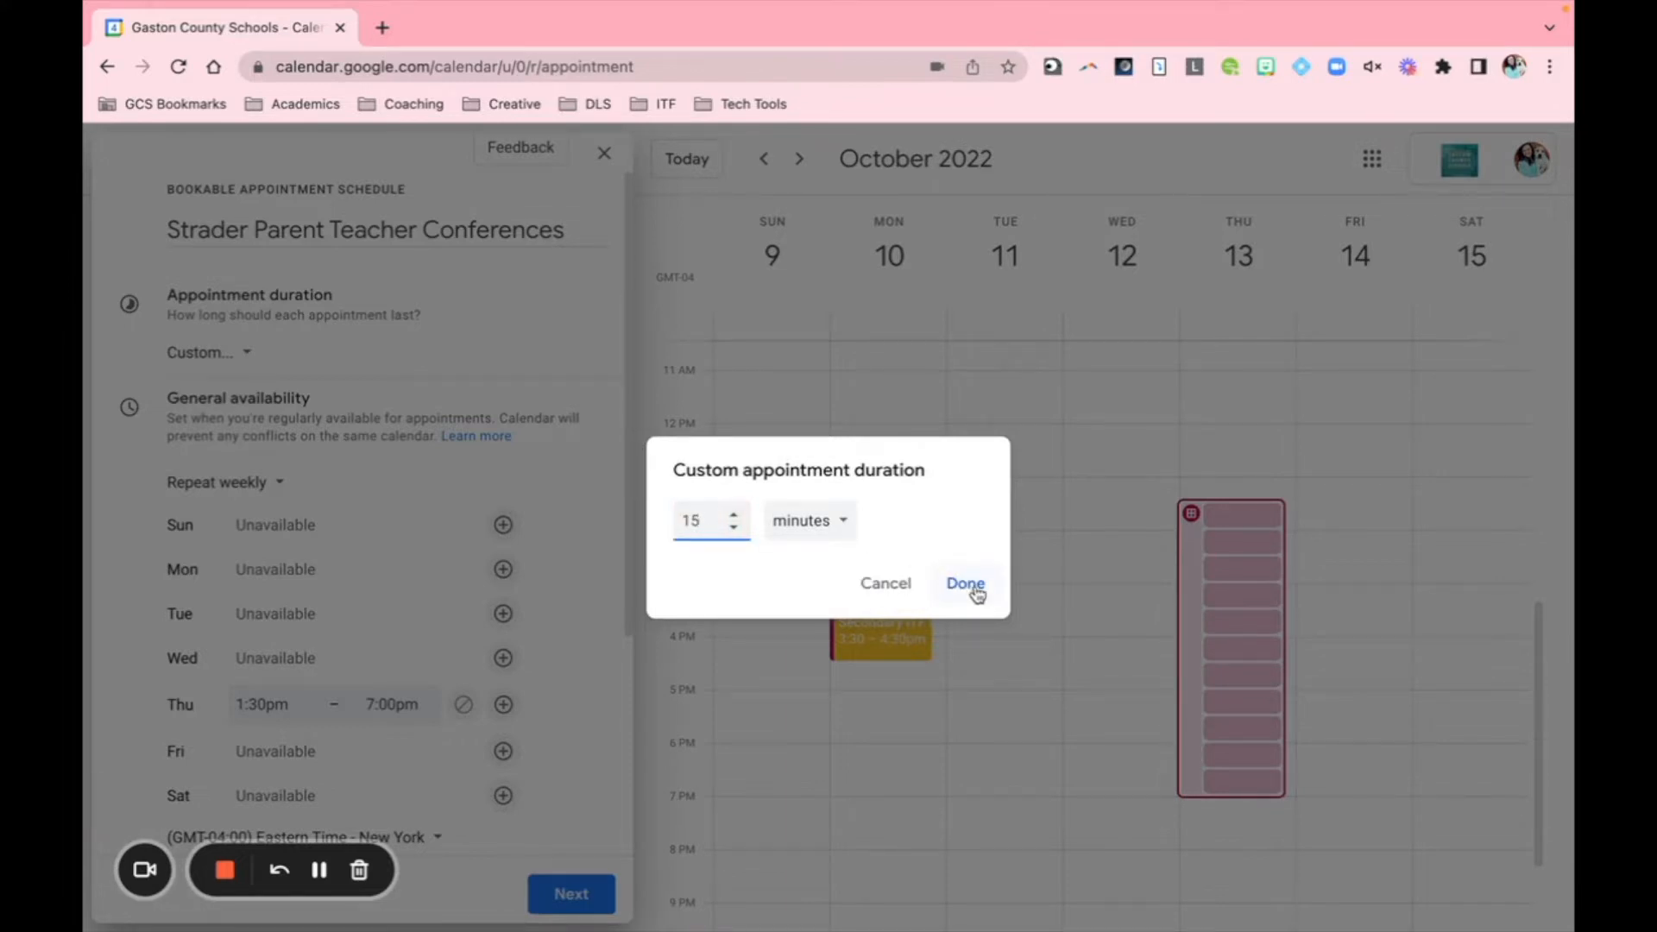
pyautogui.click(963, 582)
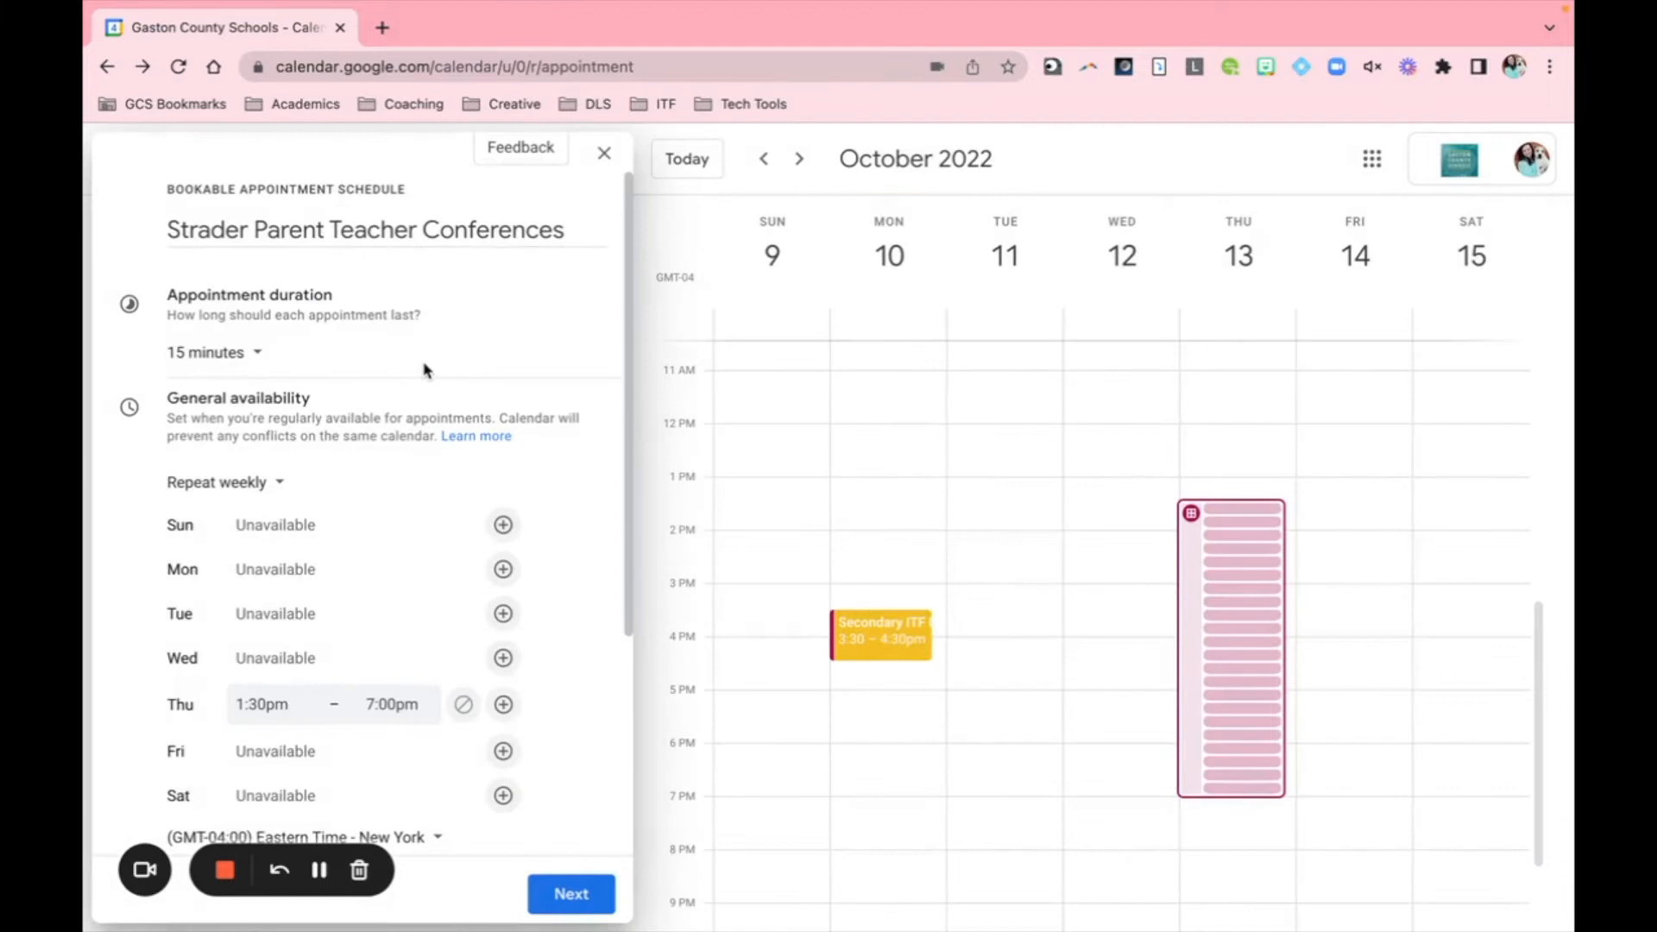
pyautogui.moveTo(443, 357)
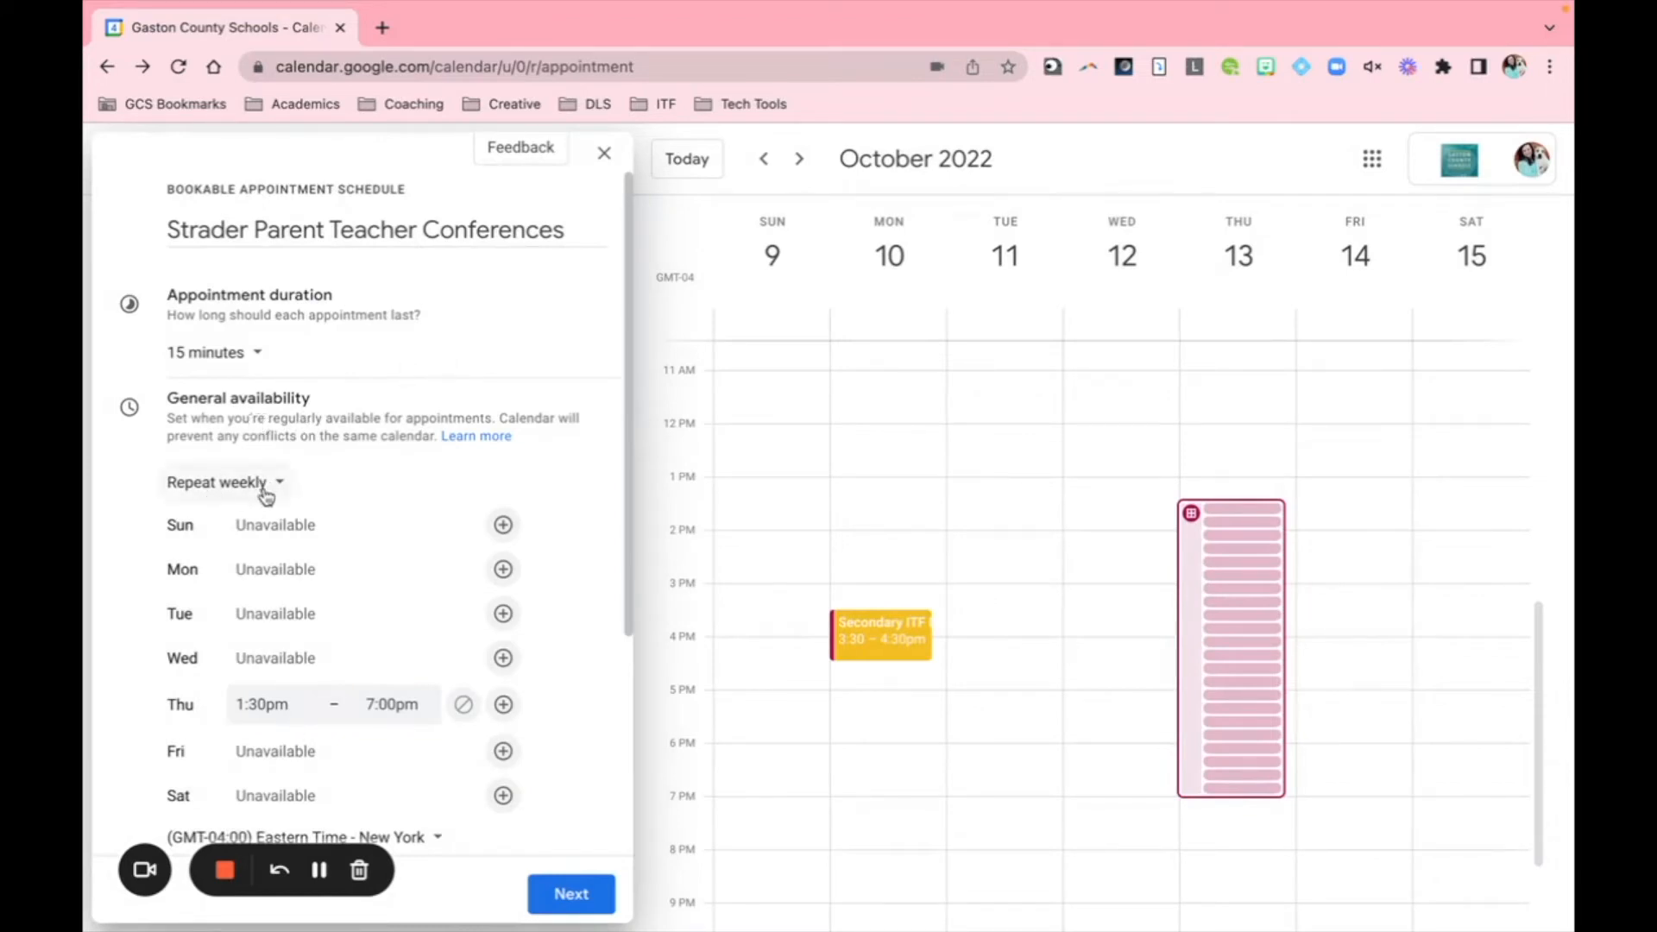
# Step: Set availability to not repeat on Oct 13, 2022, and review the scheduling window
pyautogui.click(225, 482)
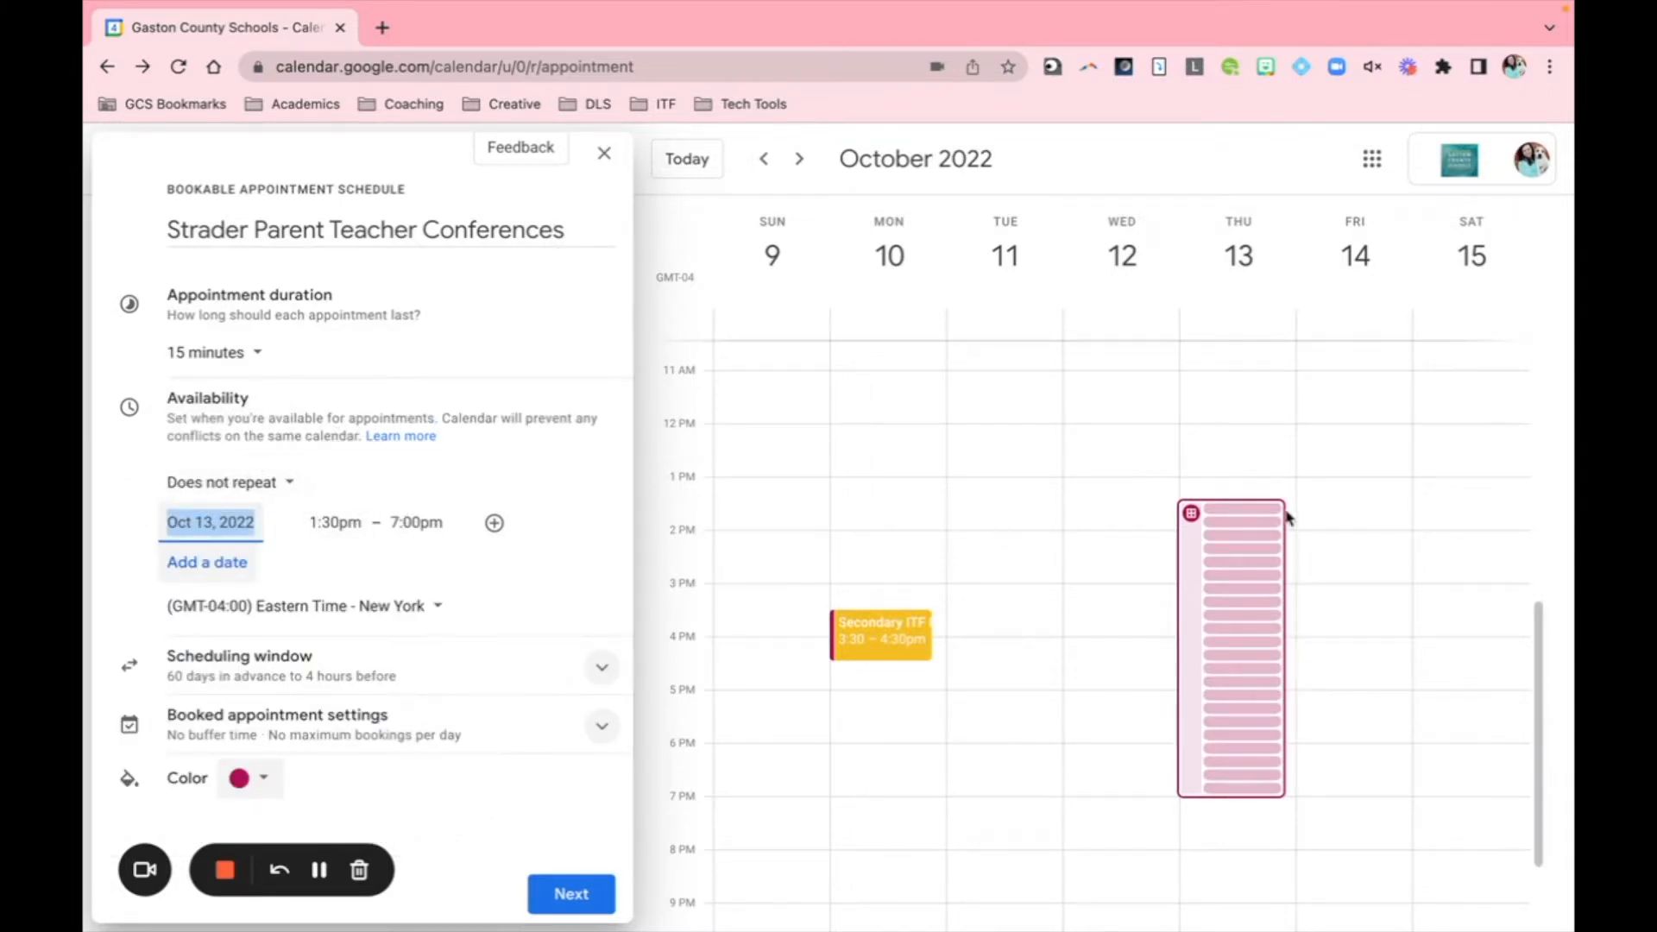
pyautogui.moveTo(1250, 805)
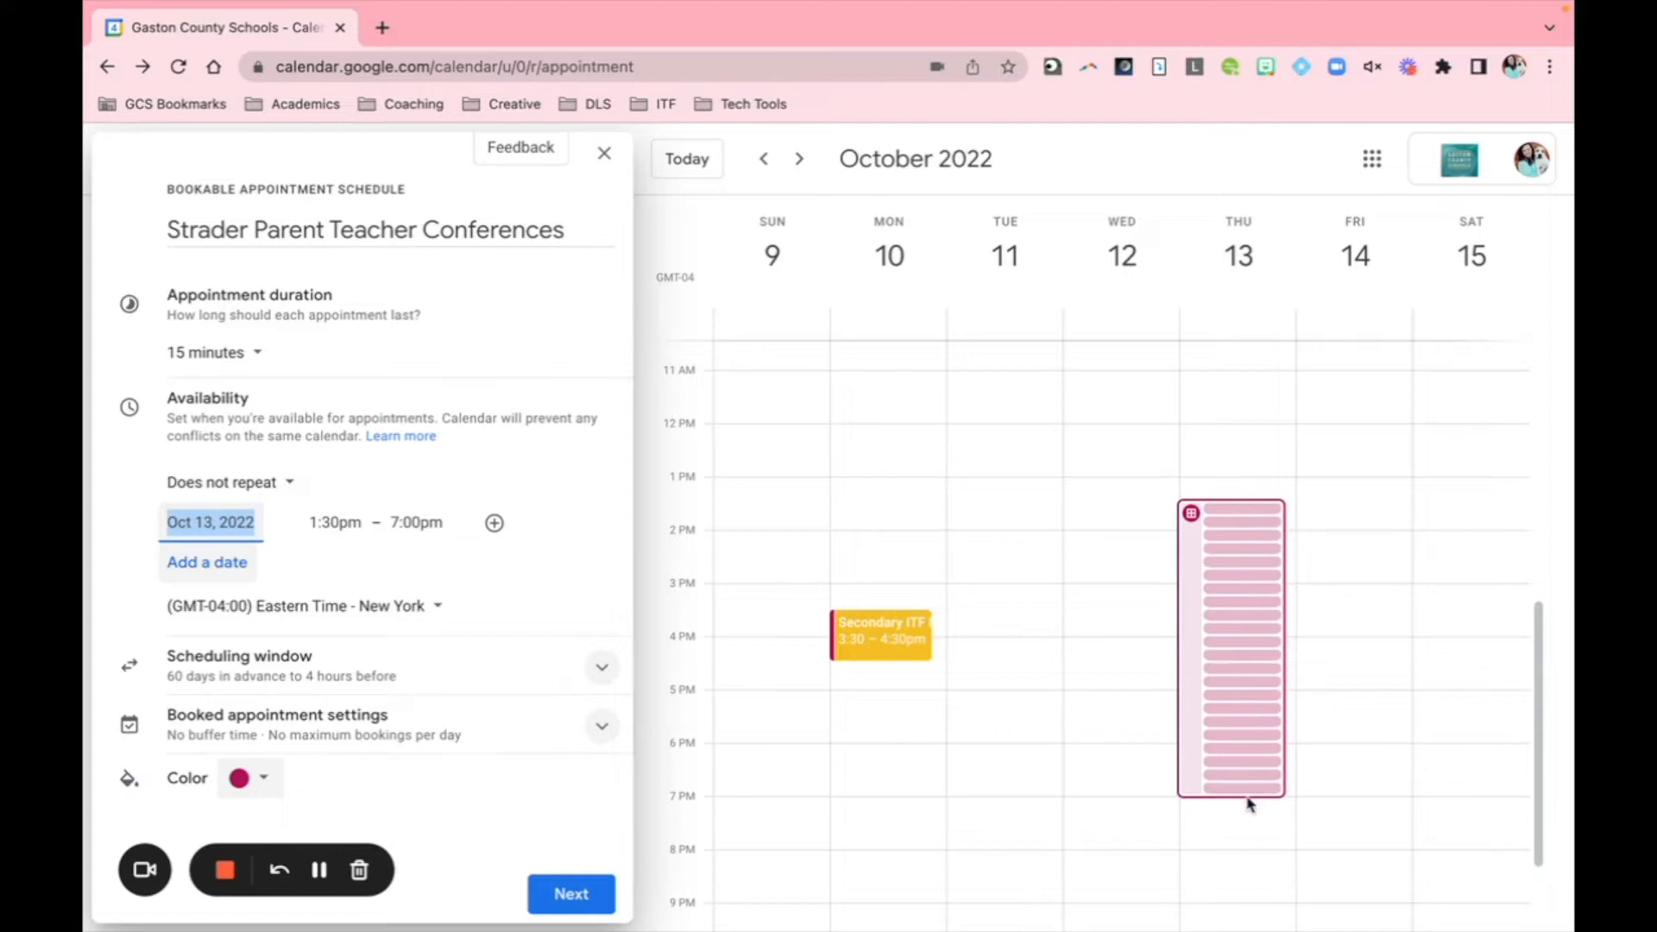
pyautogui.moveTo(1225, 798)
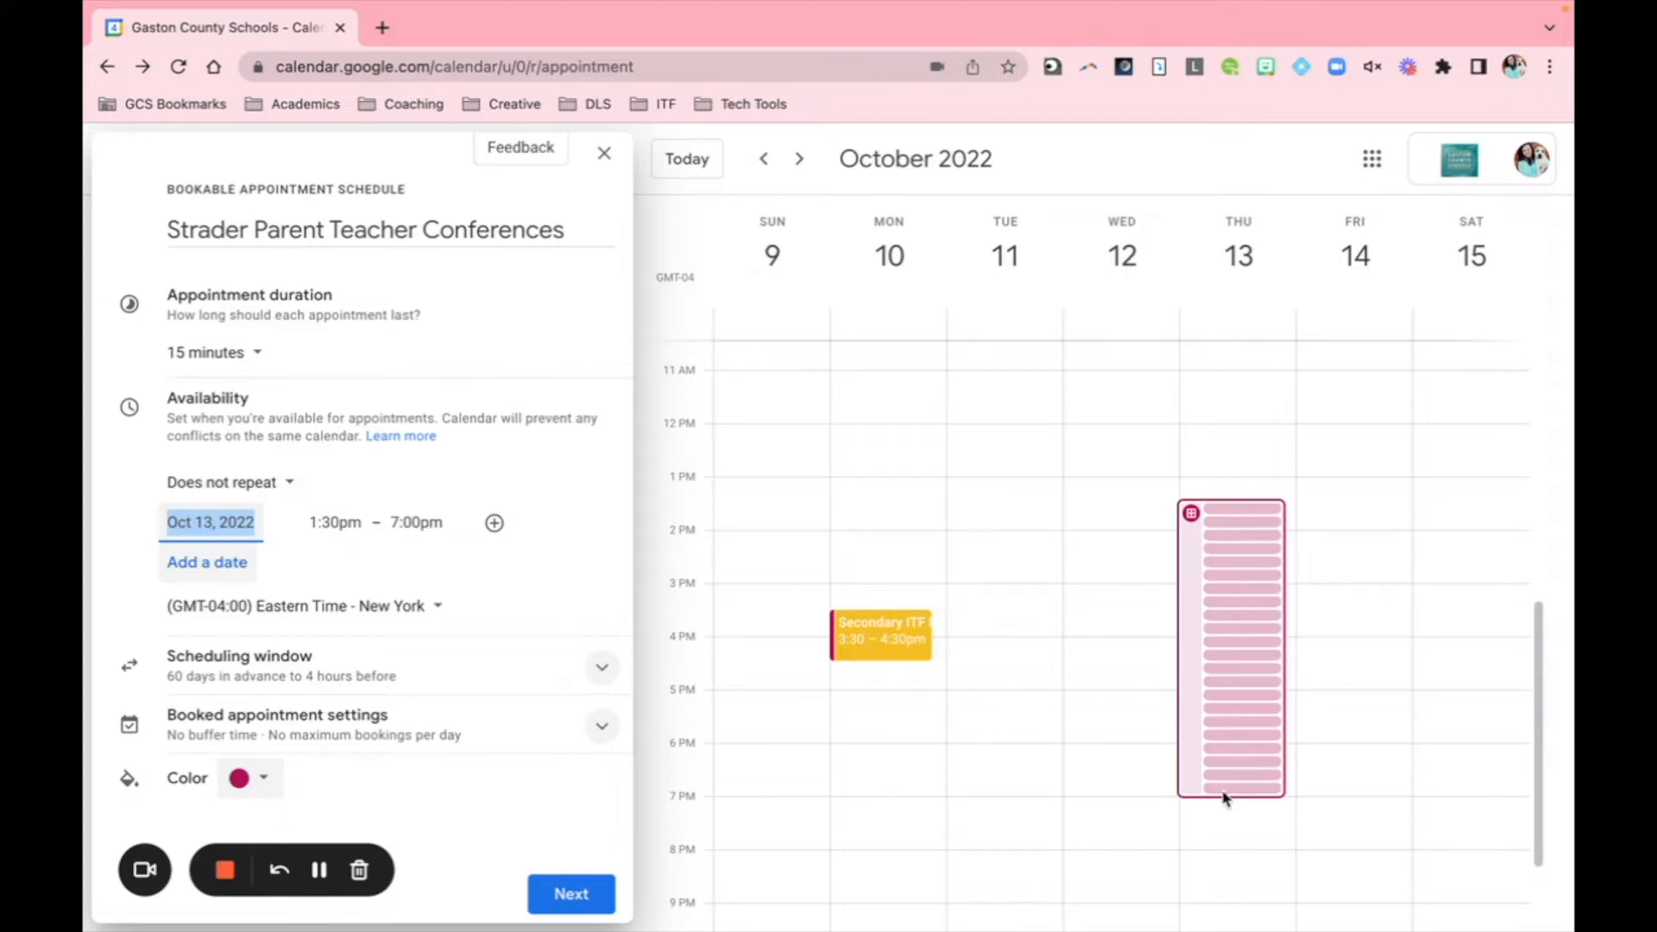
pyautogui.moveTo(1221, 721)
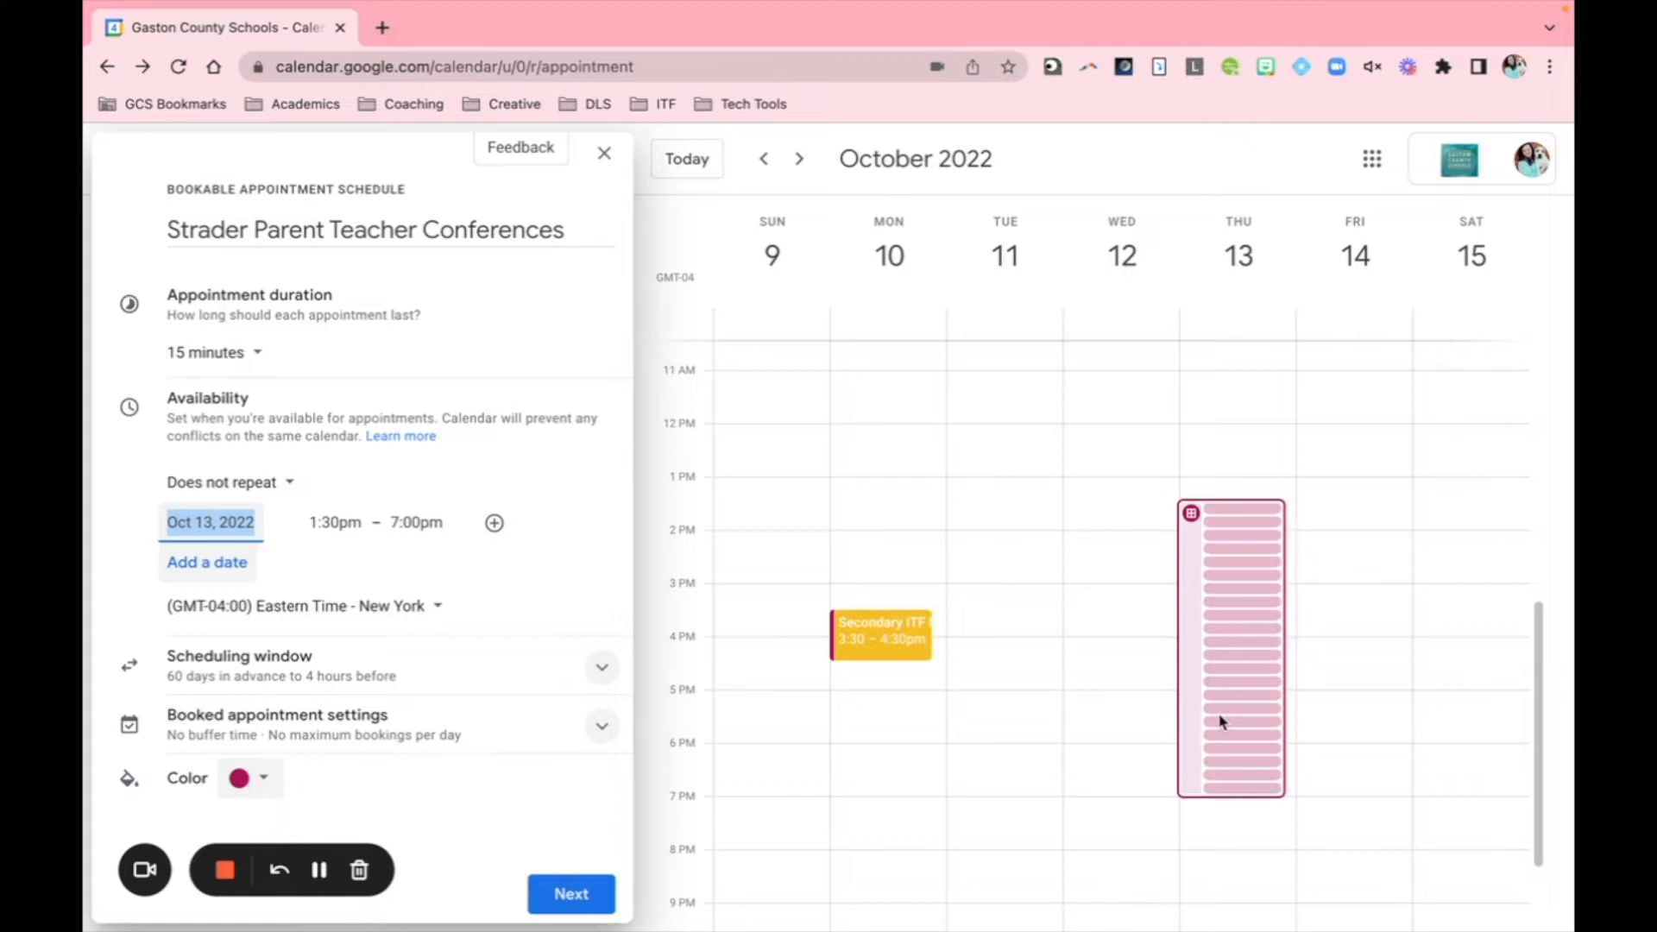
pyautogui.moveTo(512, 565)
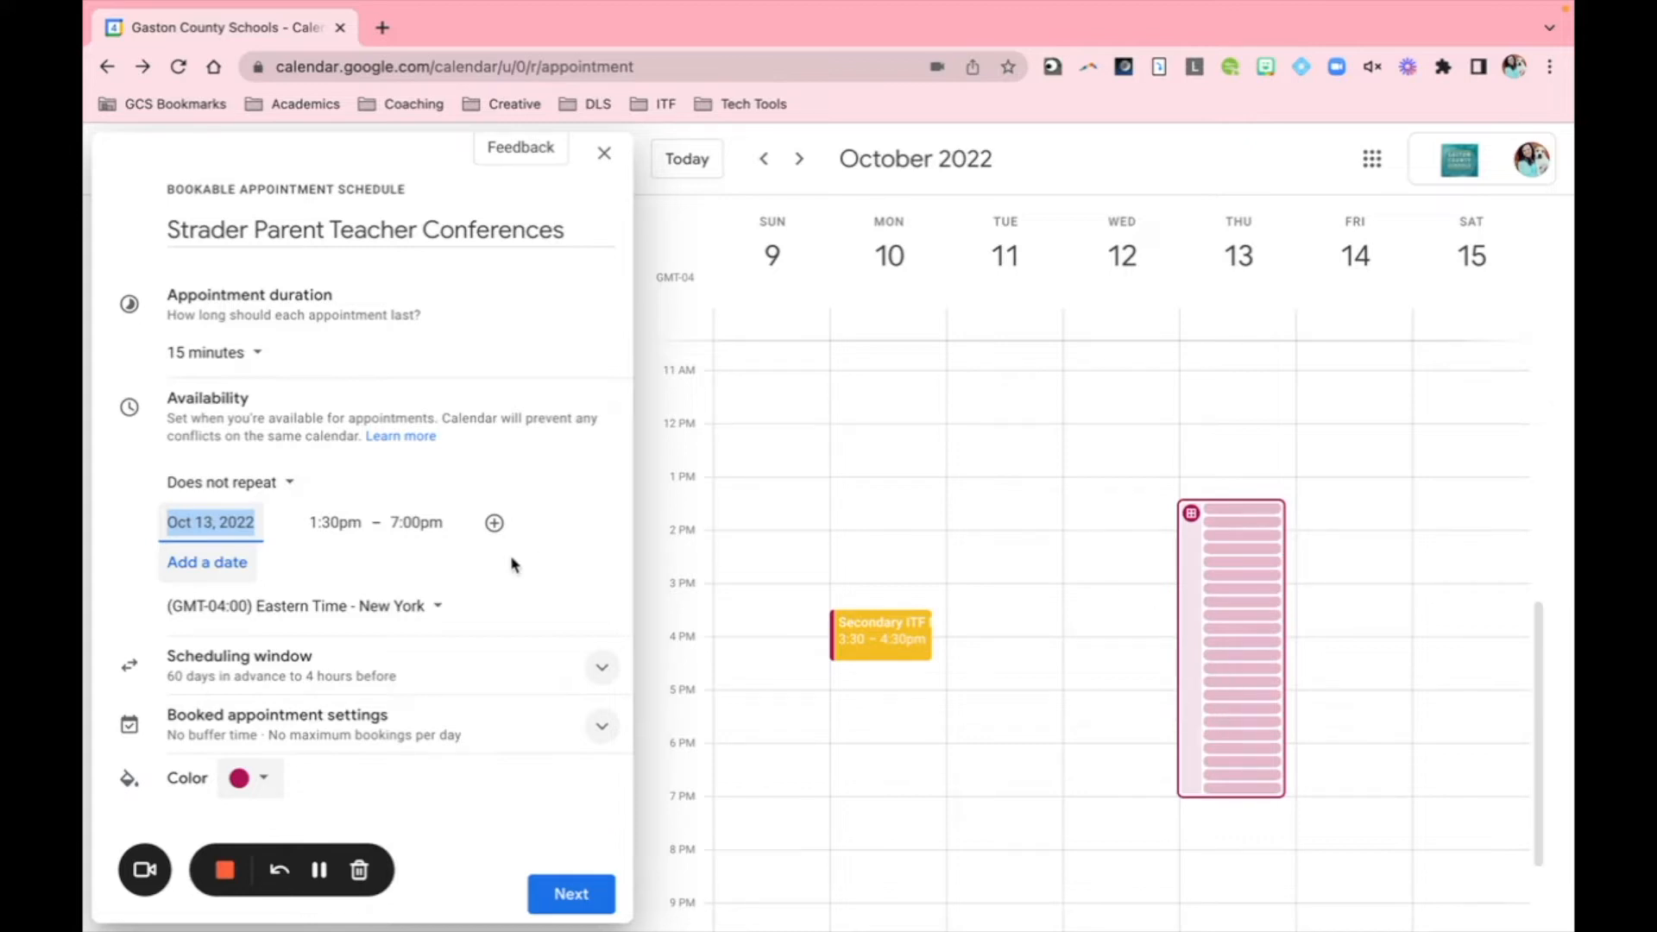
pyautogui.click(601, 667)
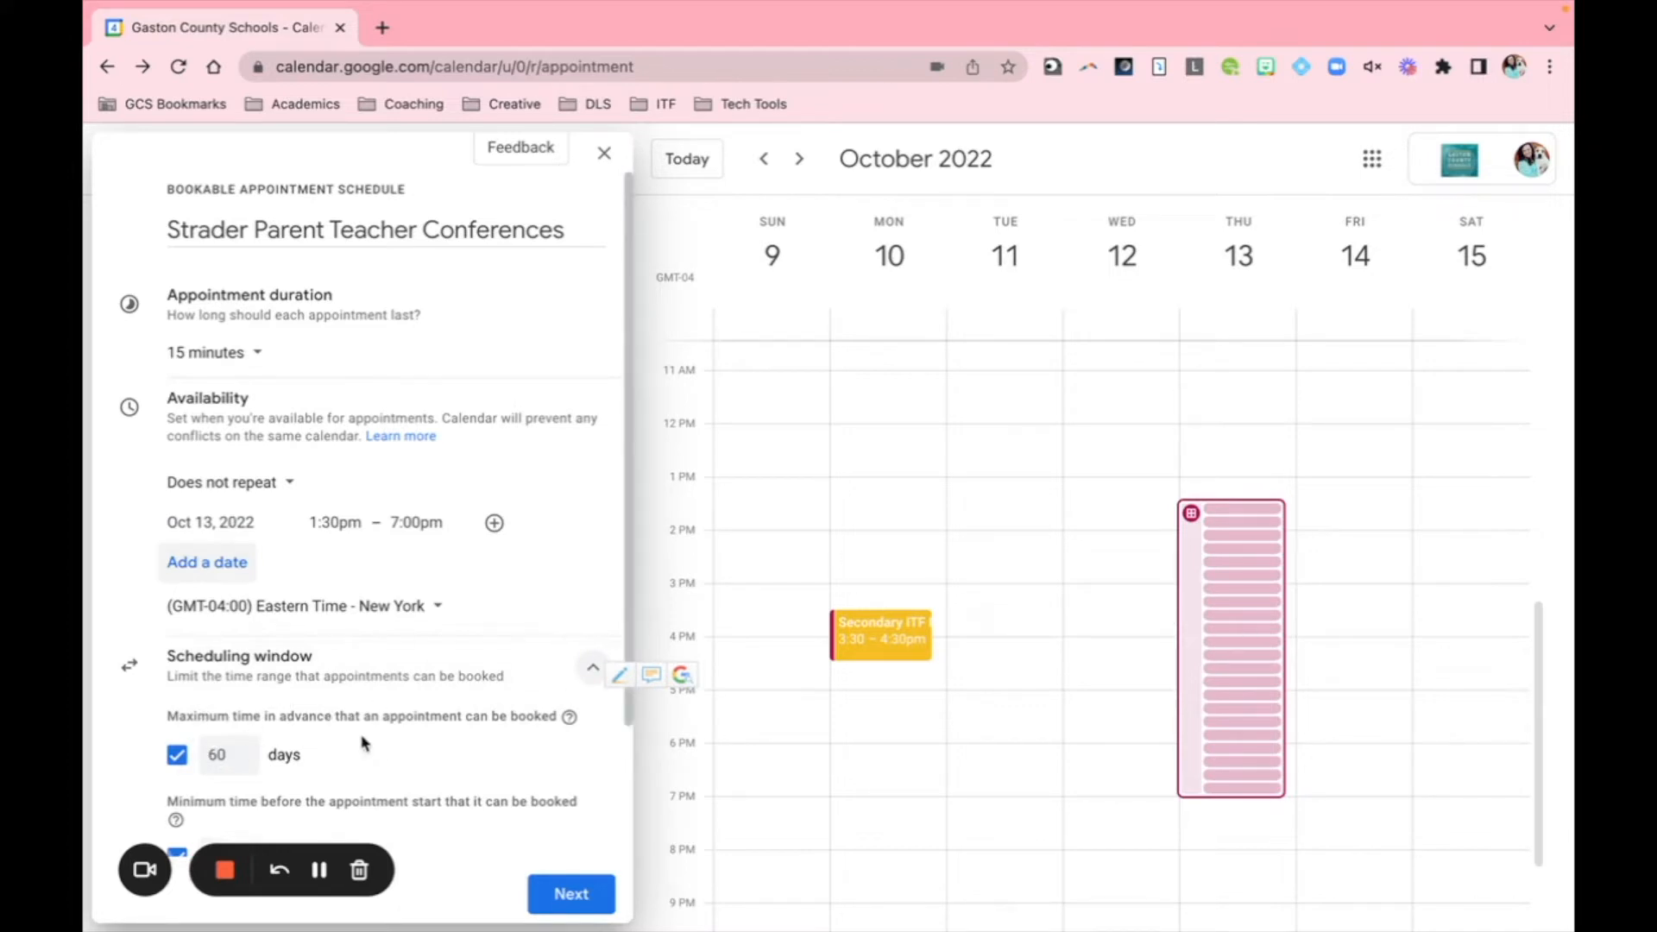
pyautogui.click(592, 665)
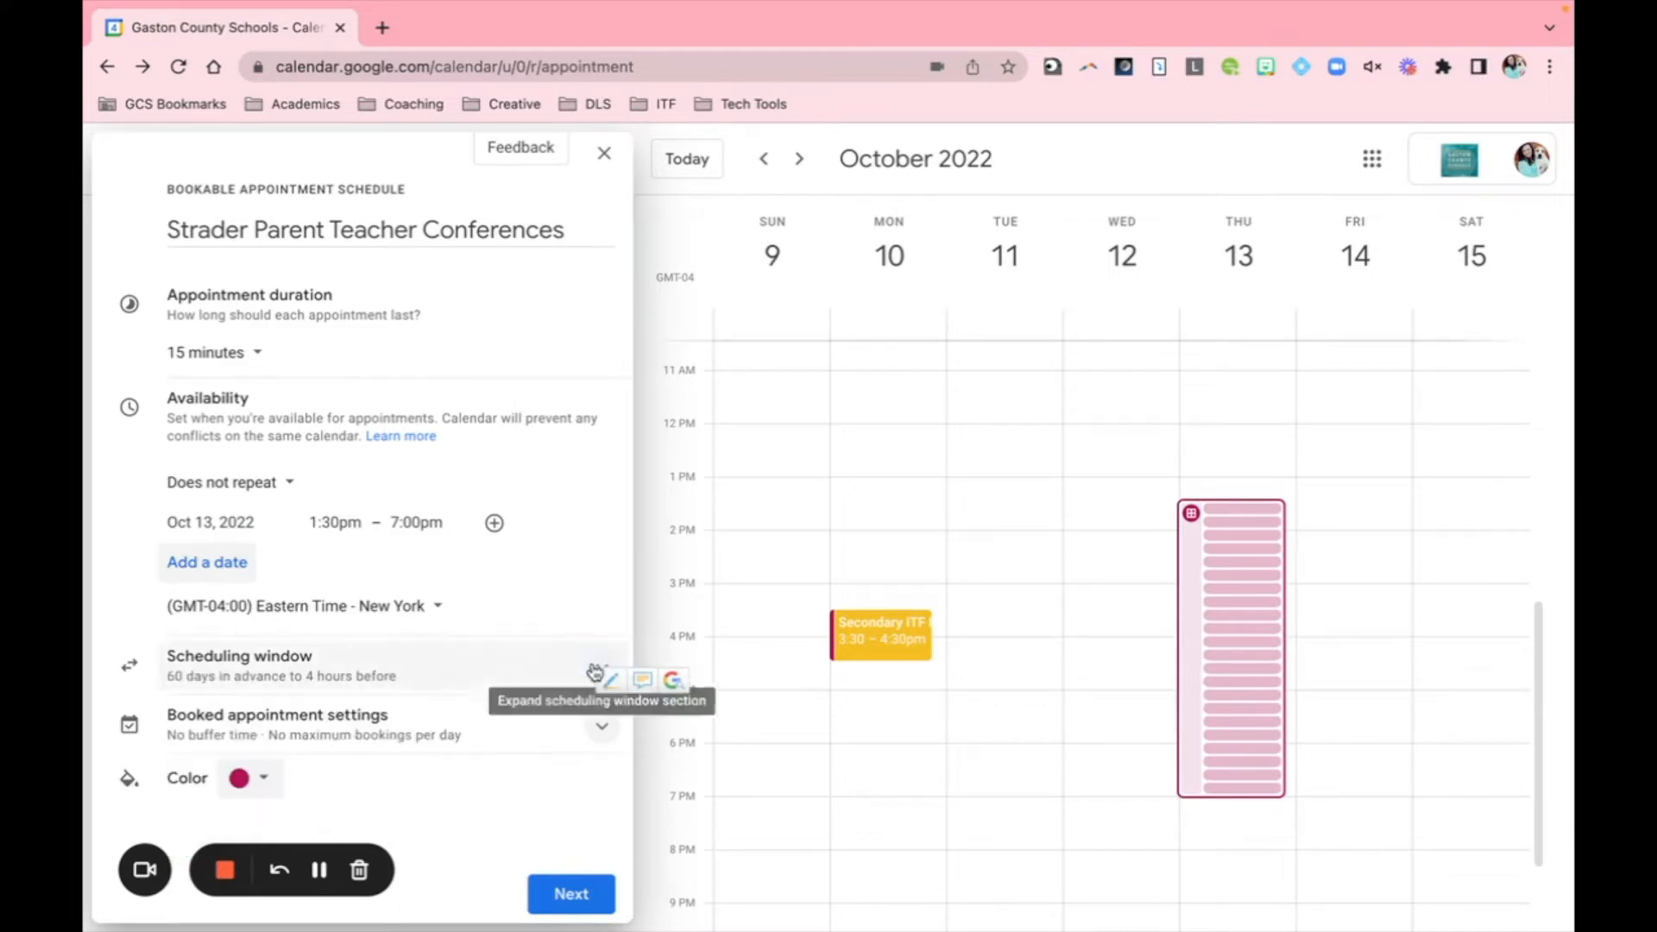
pyautogui.moveTo(507, 674)
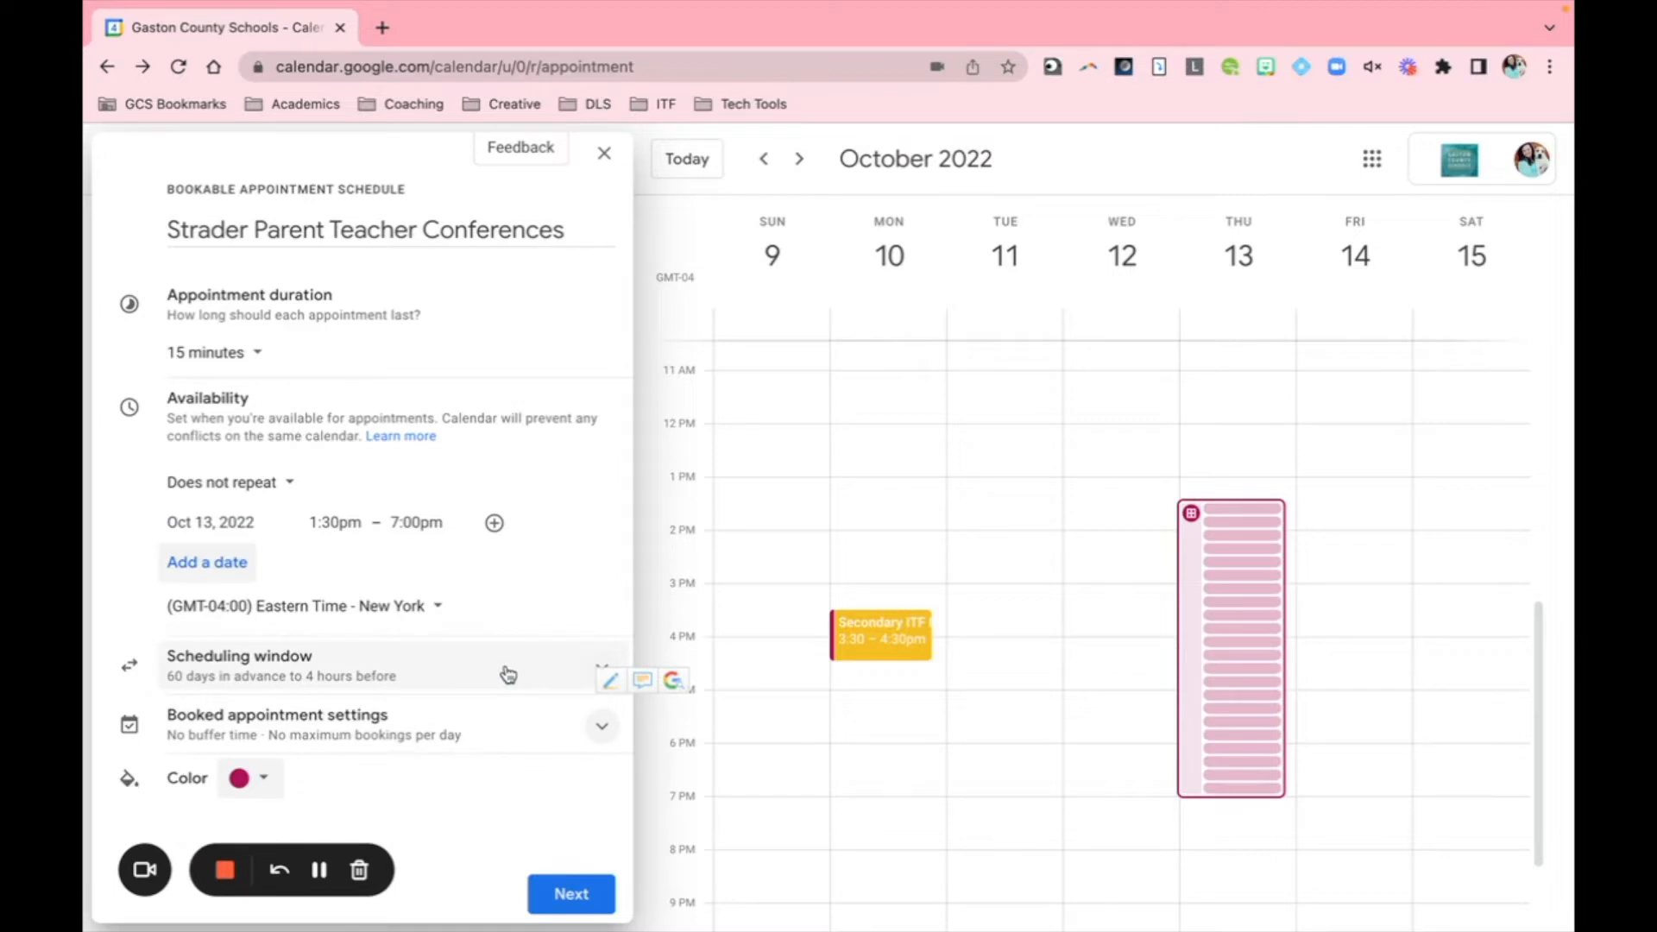
pyautogui.moveTo(347, 674)
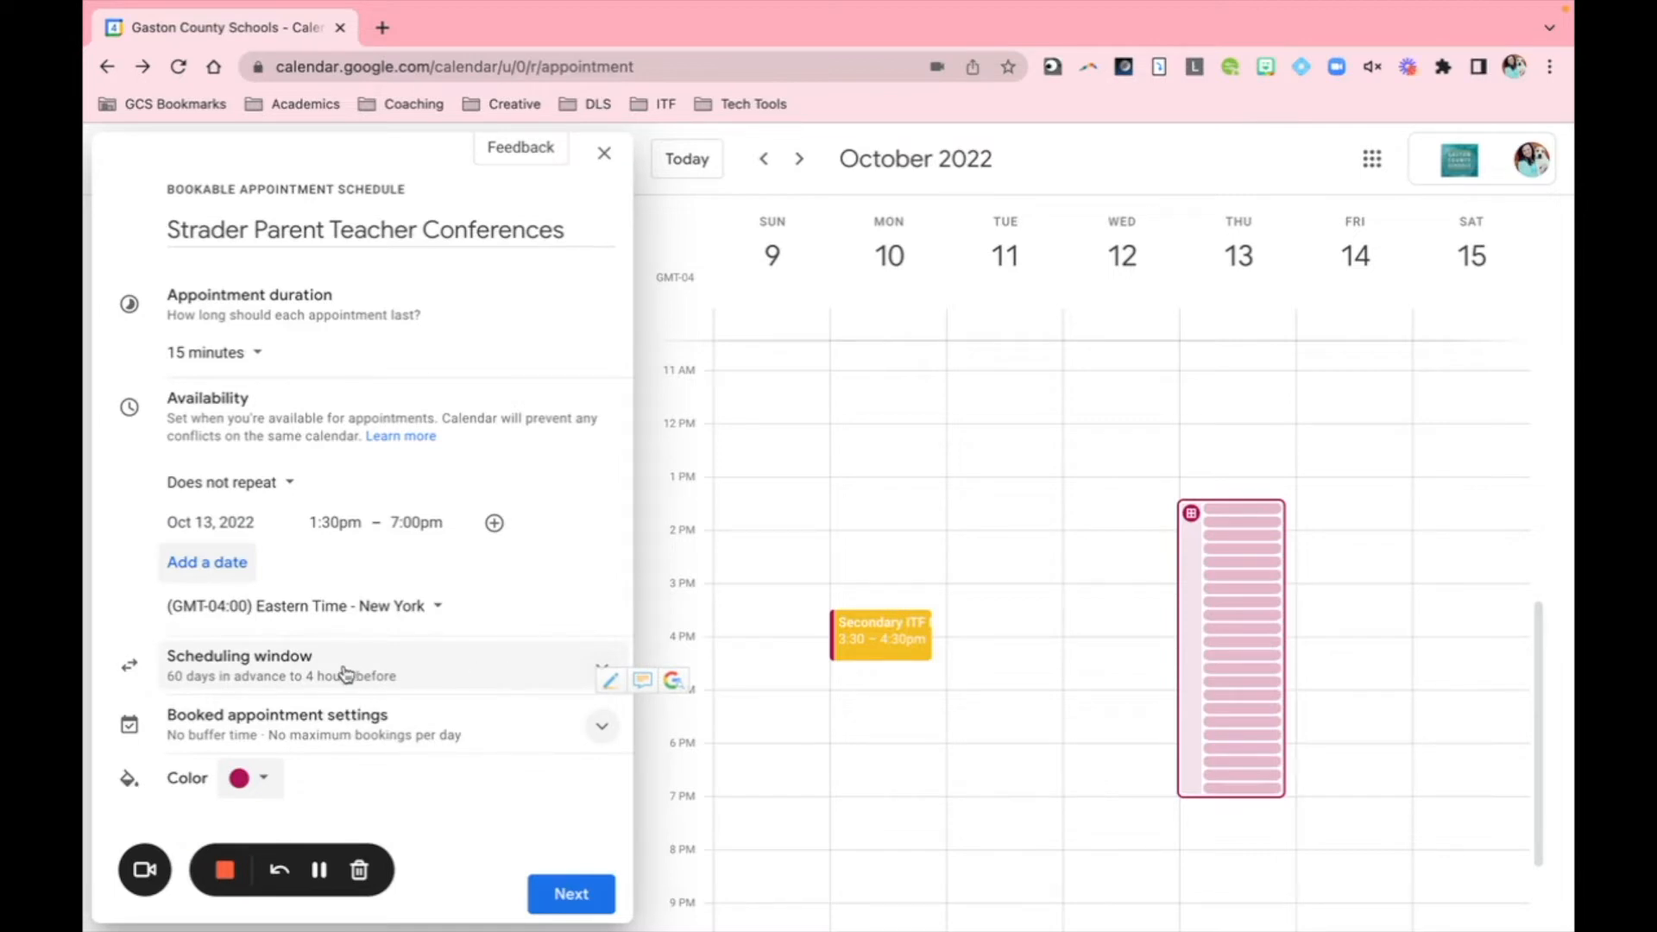
pyautogui.moveTo(259, 673)
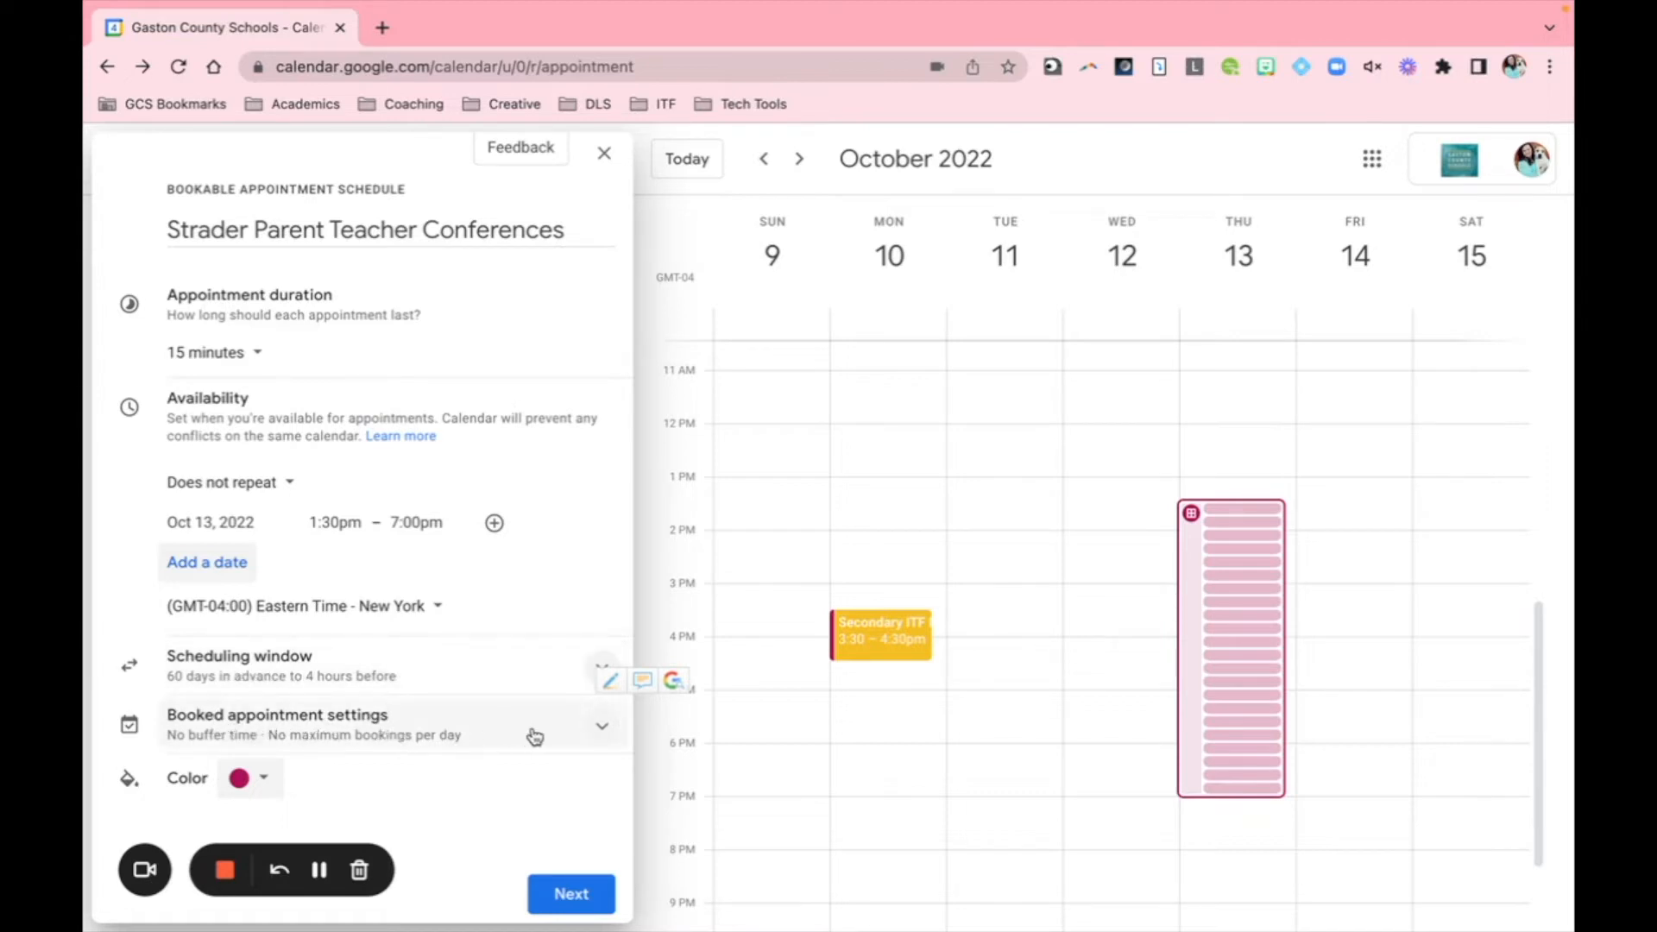
pyautogui.click(602, 726)
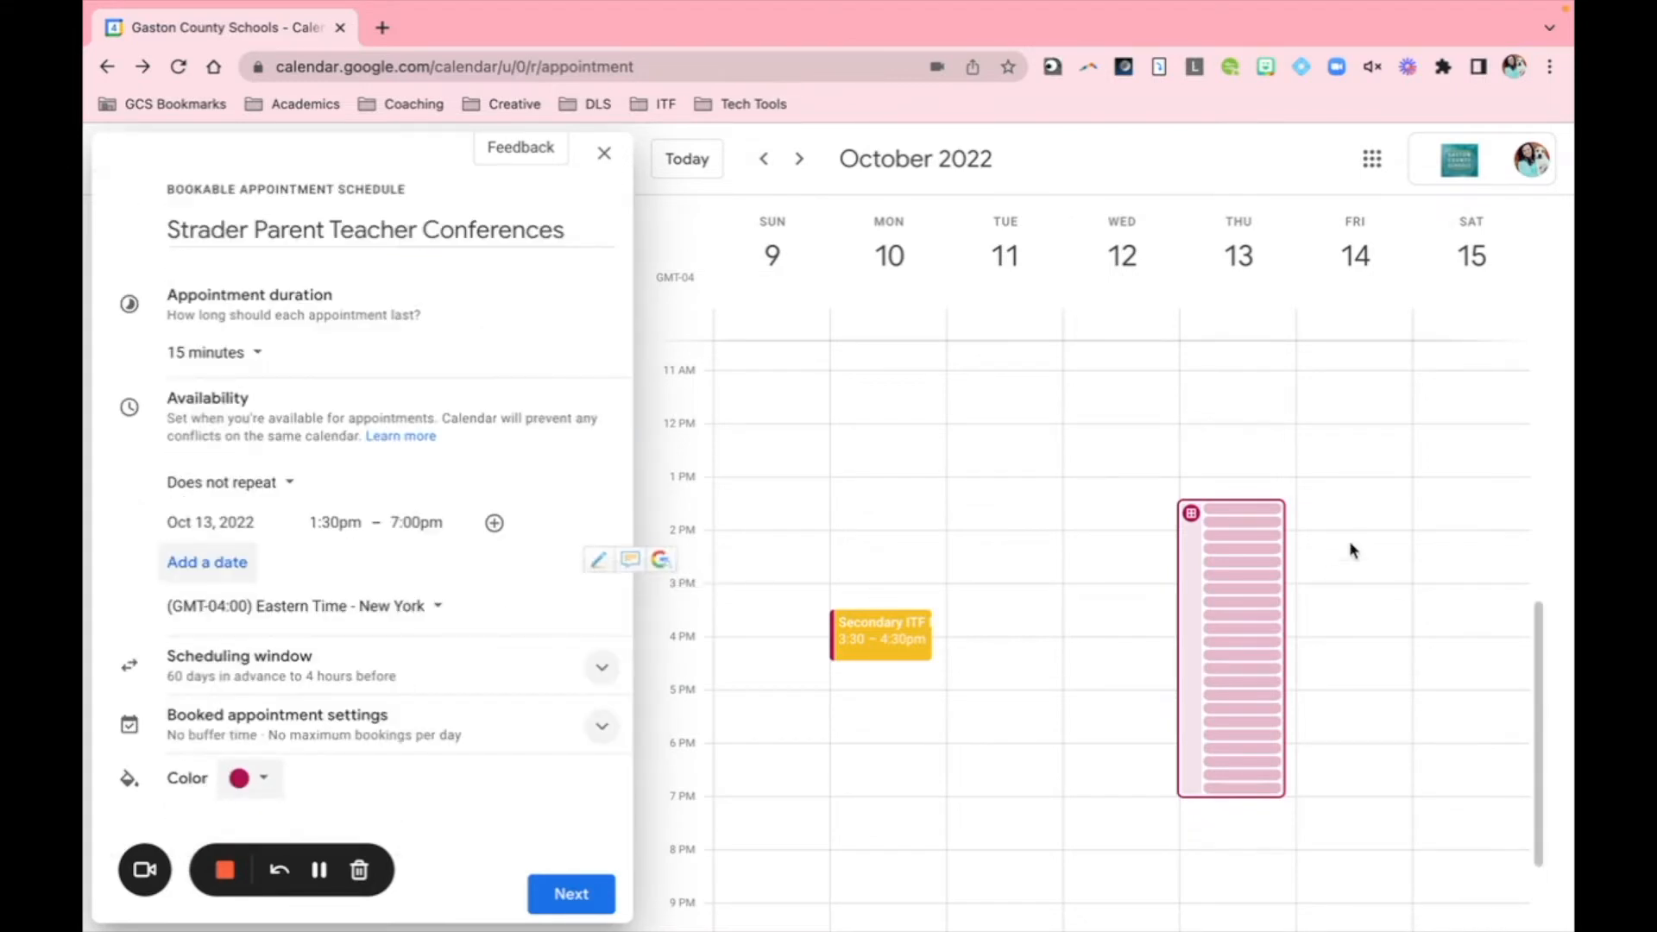
pyautogui.moveTo(1256, 650)
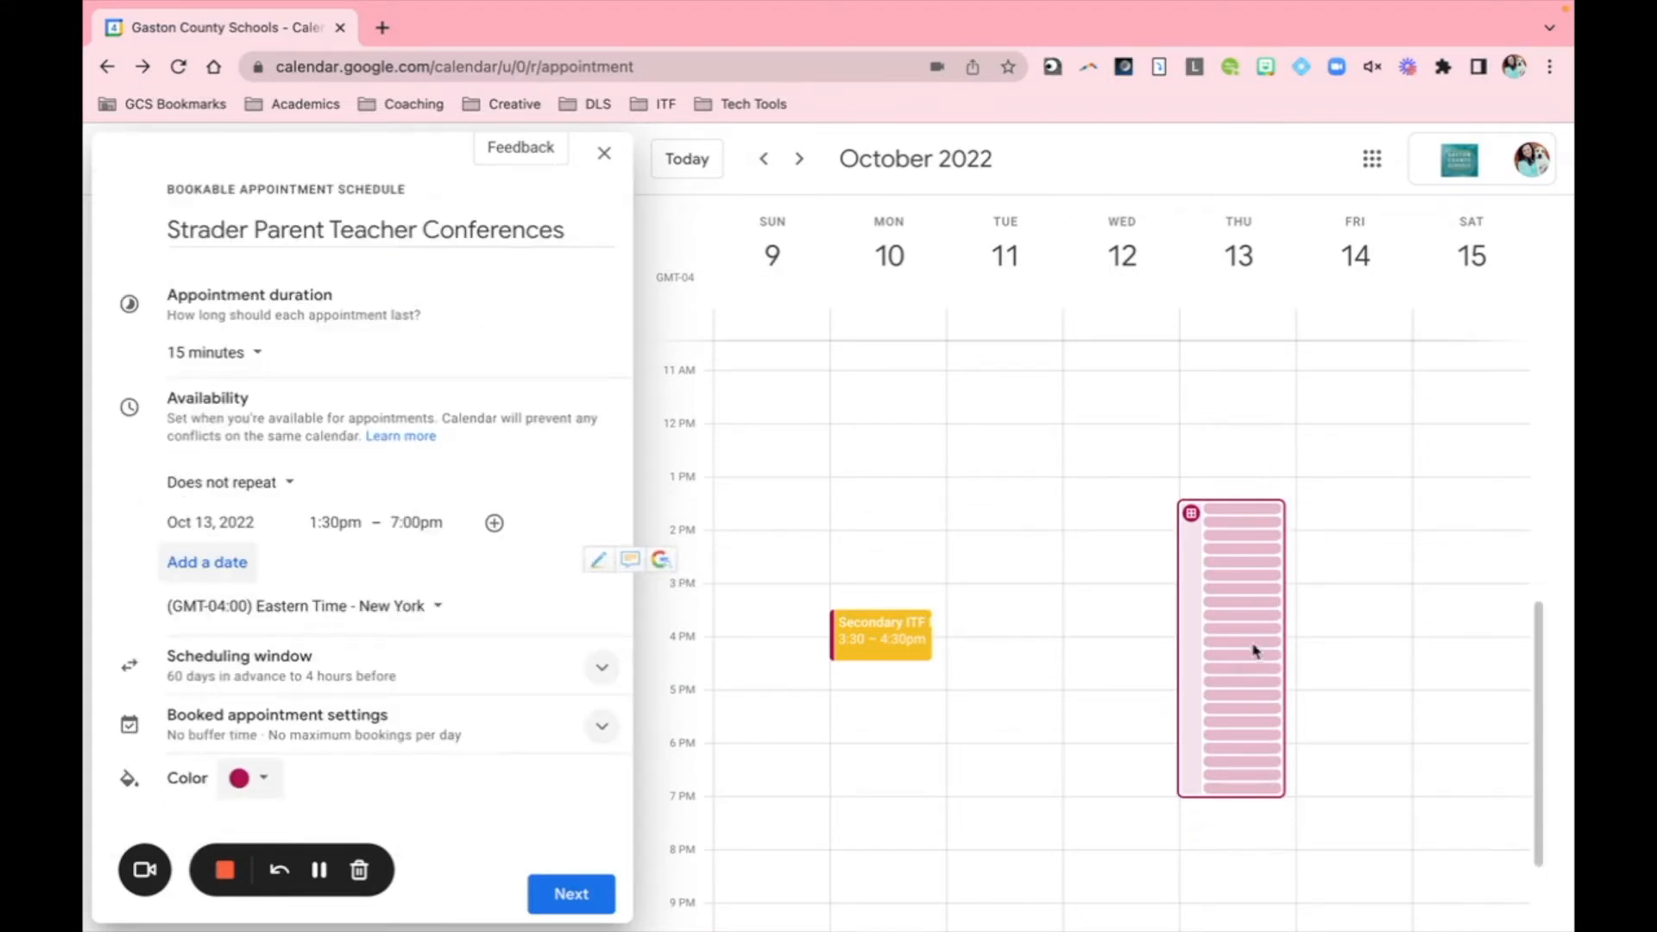
pyautogui.moveTo(565, 516)
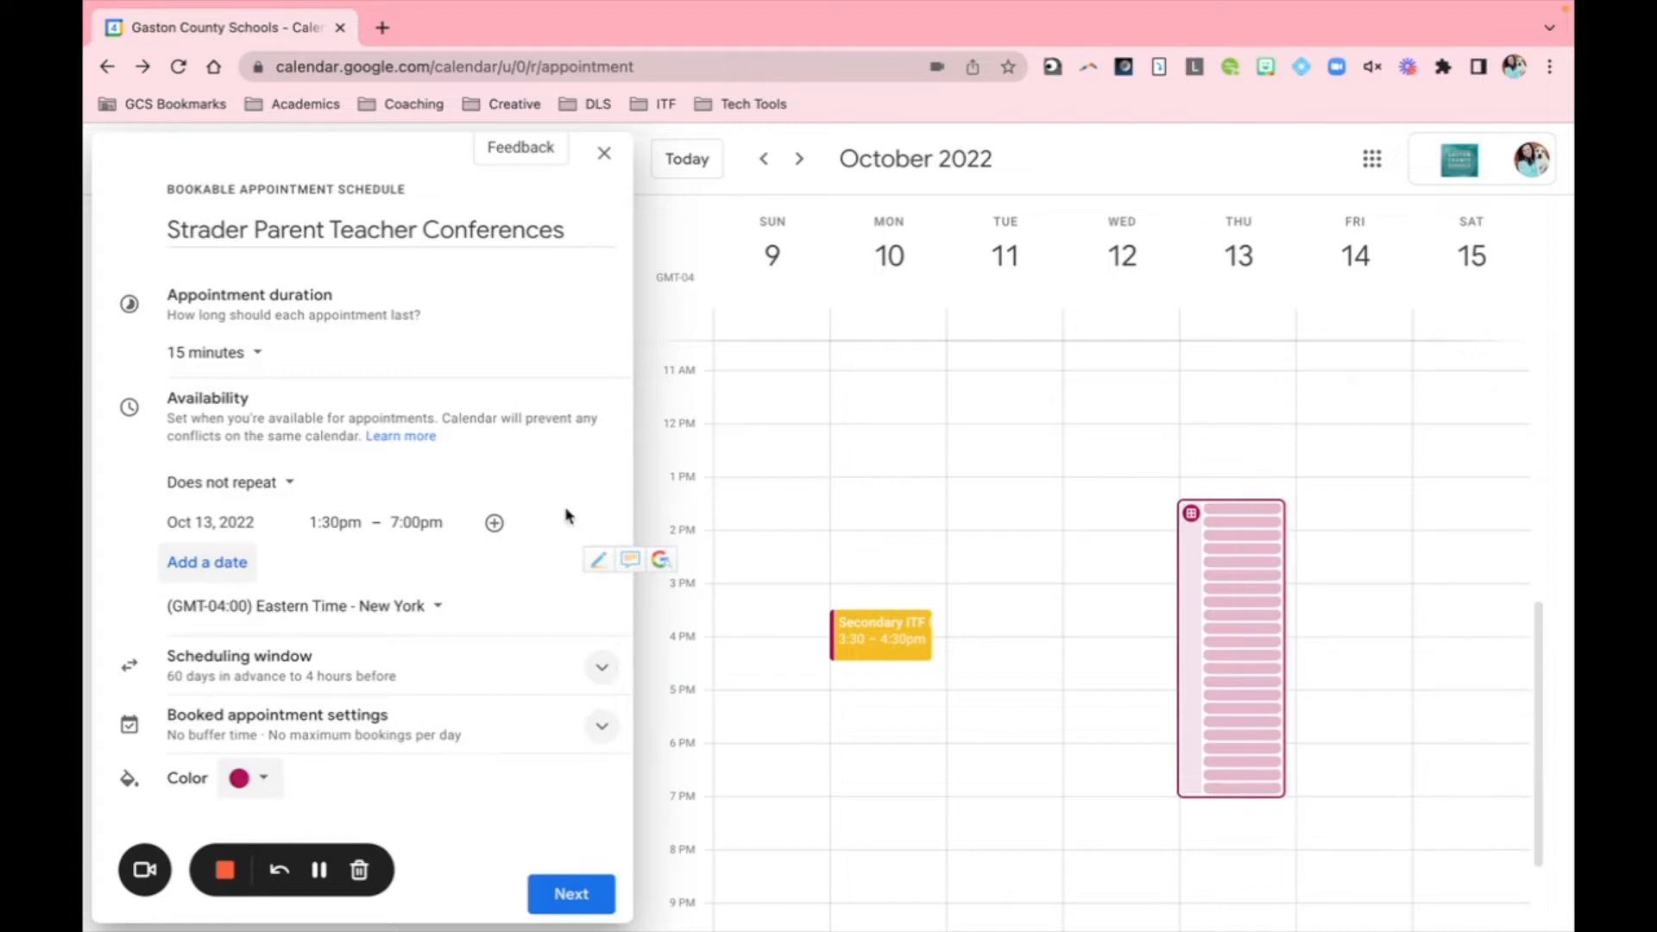
pyautogui.moveTo(468, 692)
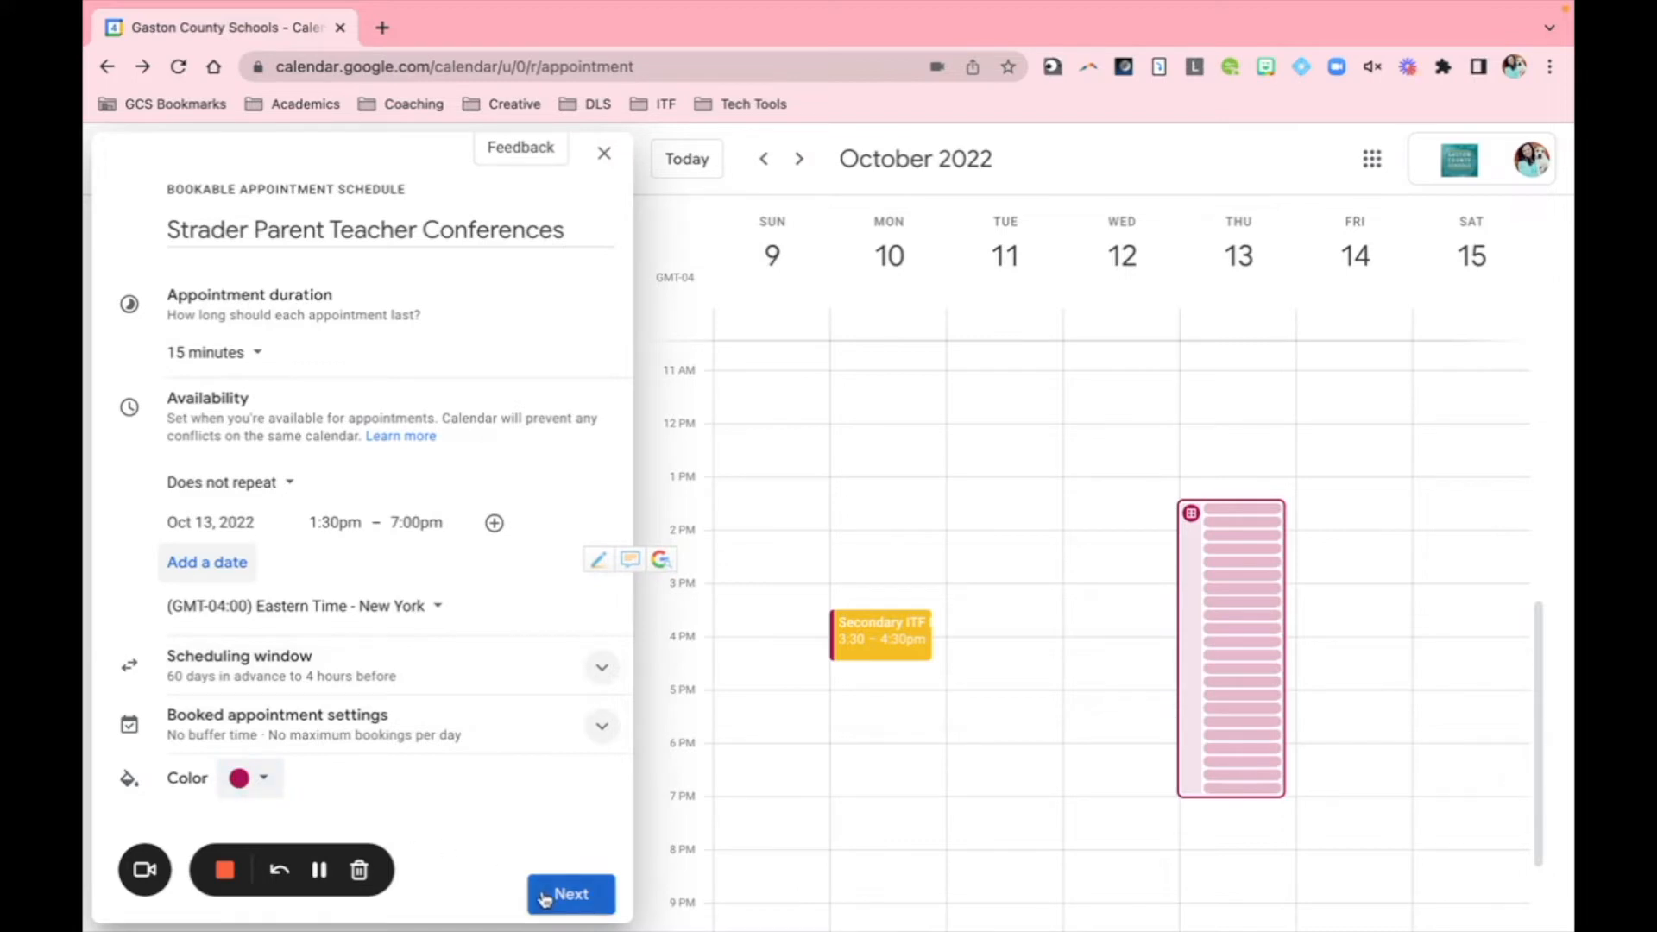
# Step: Advance to the booking page details and view the location options
pyautogui.click(570, 894)
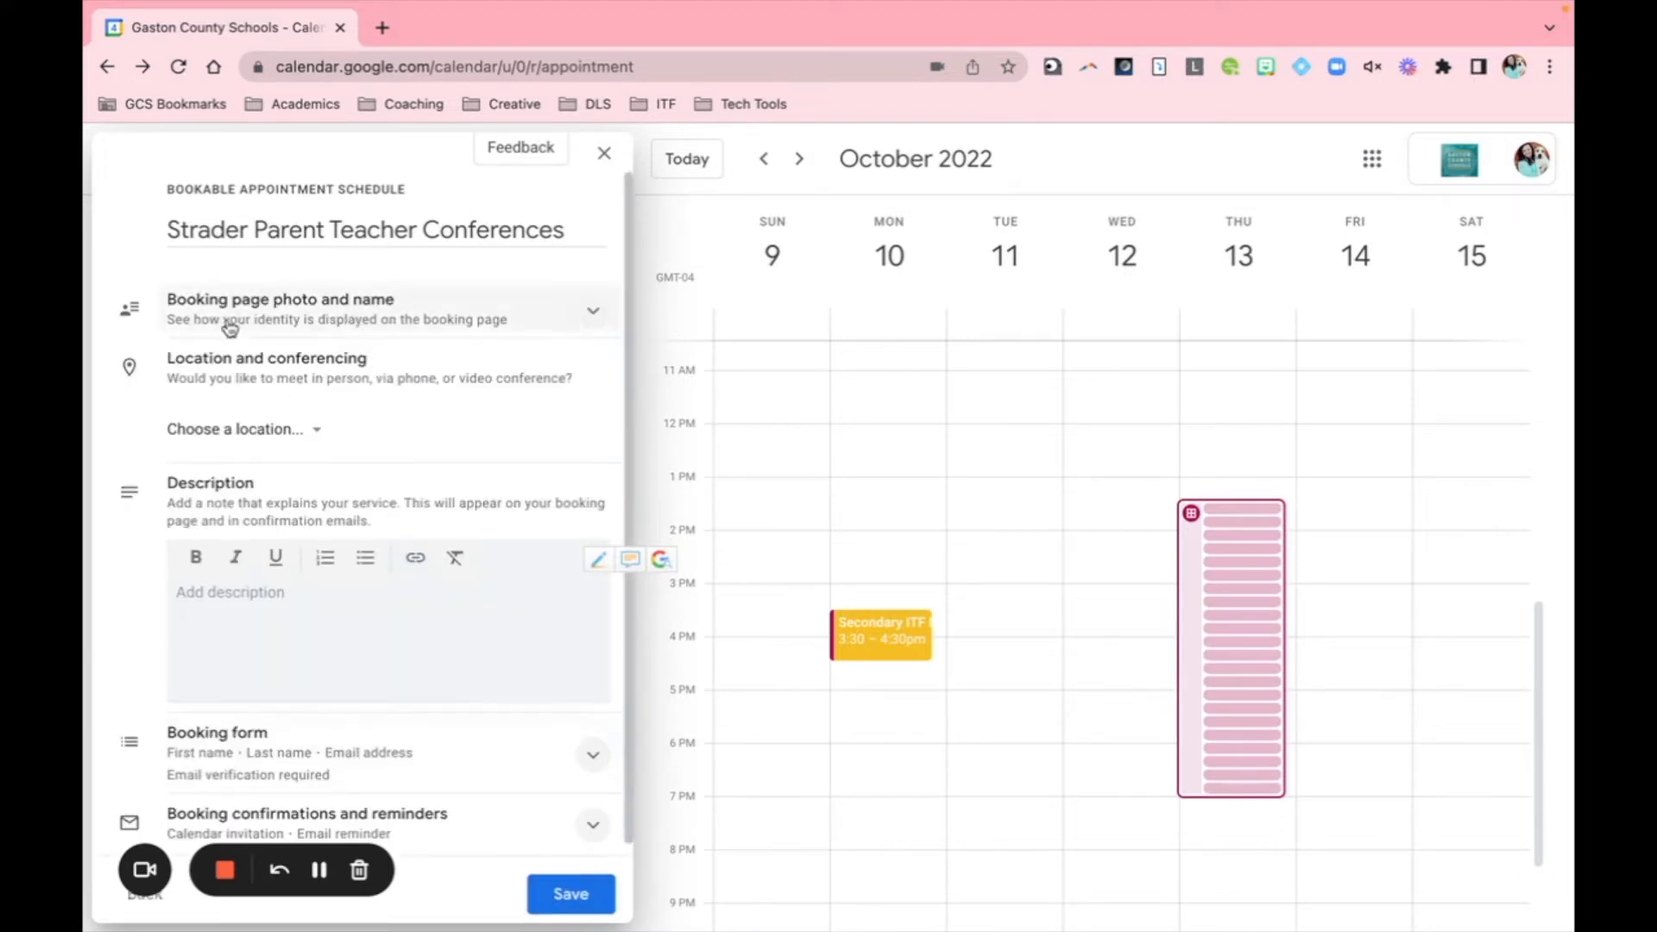
pyautogui.moveTo(262, 328)
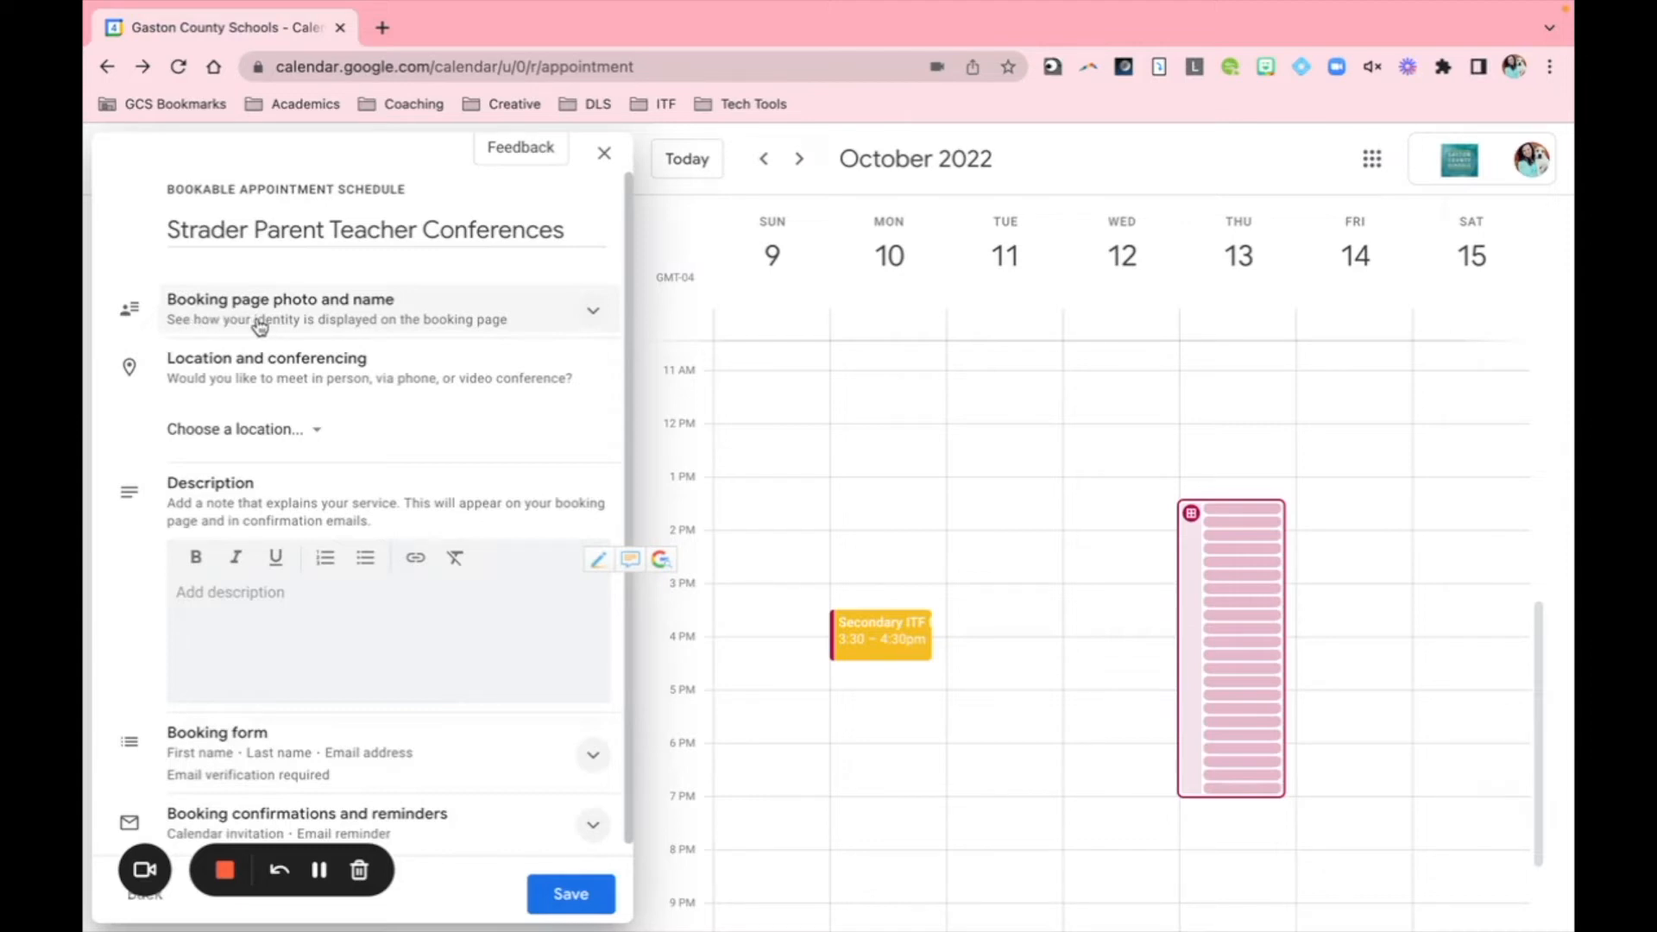
pyautogui.moveTo(307, 328)
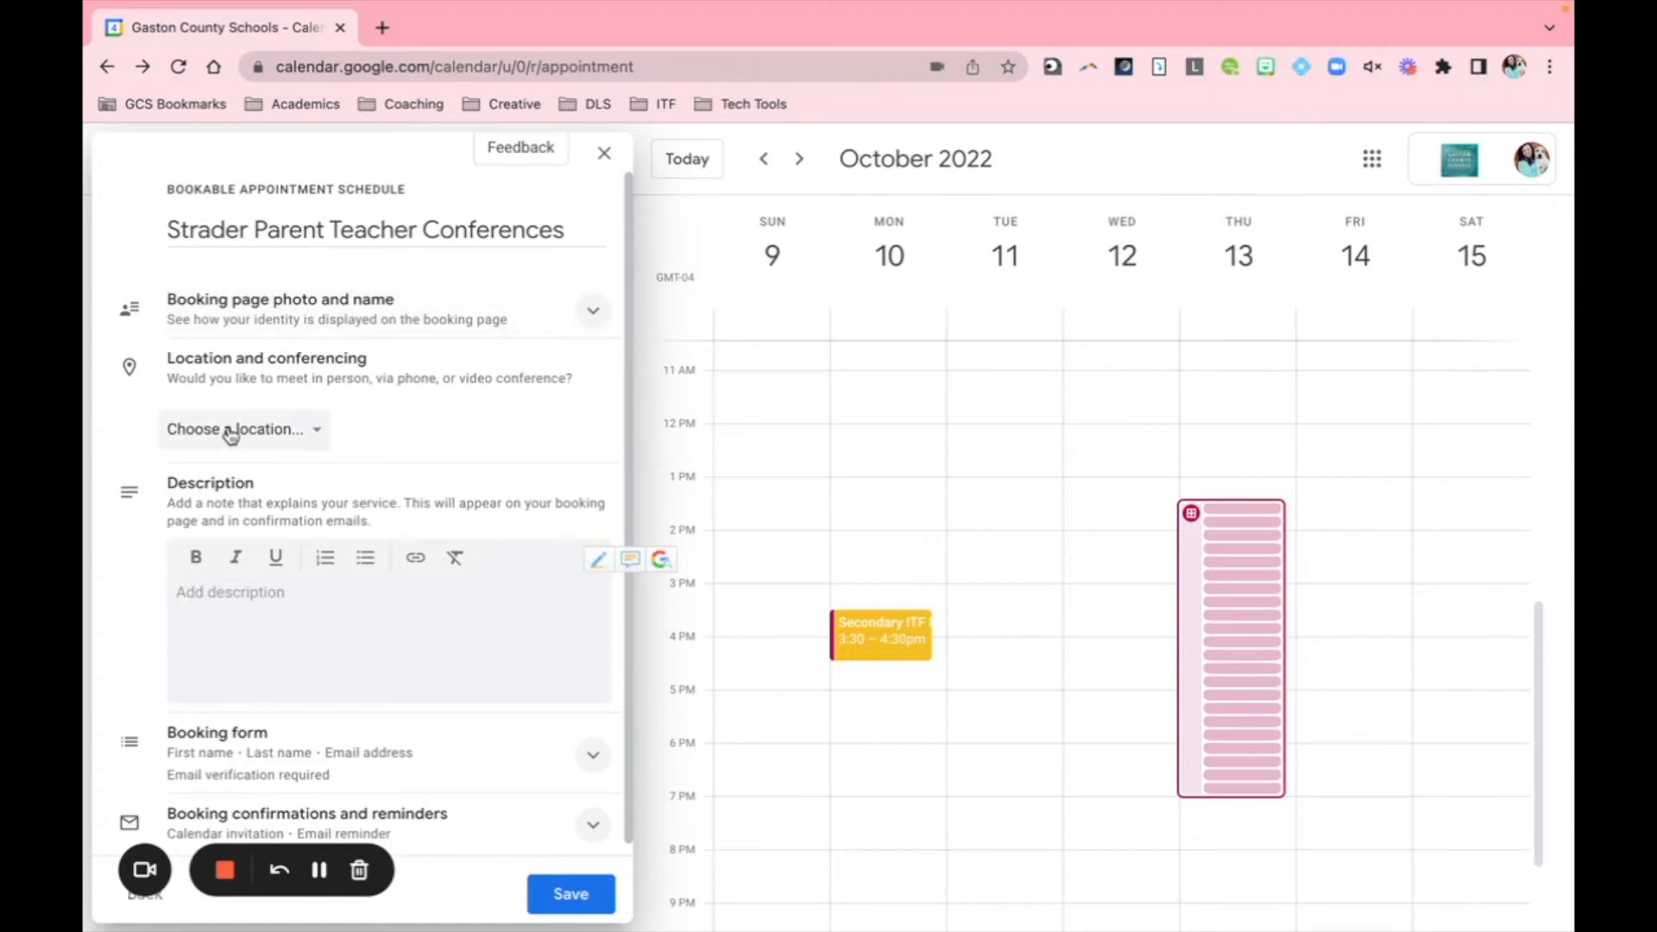
pyautogui.click(235, 428)
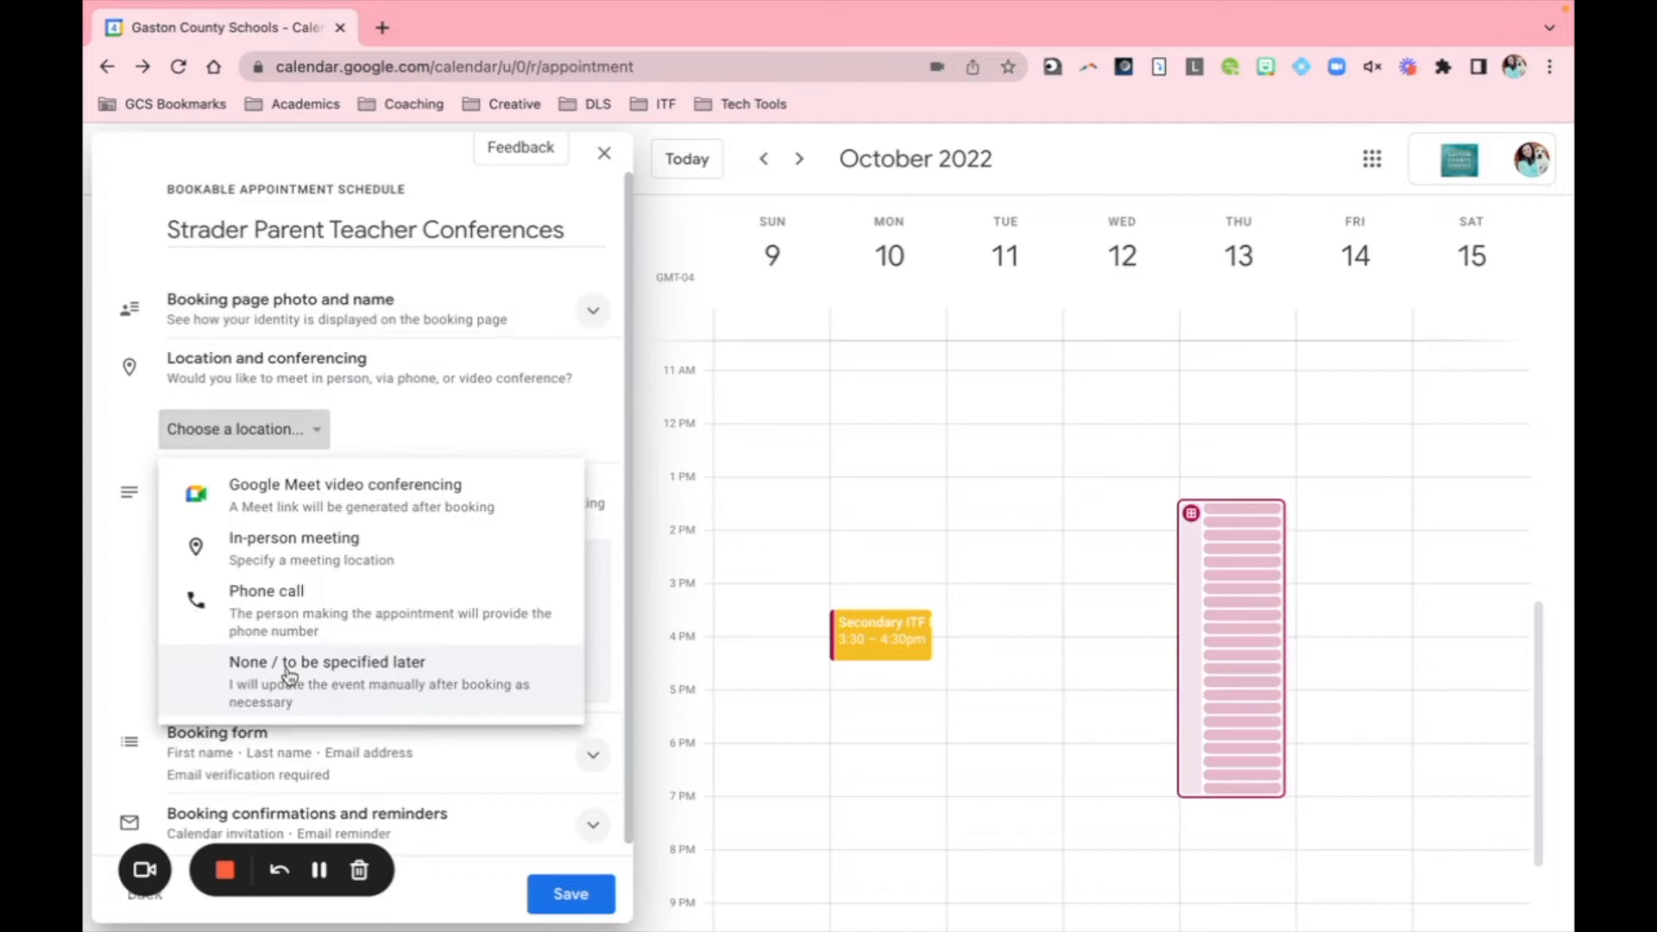
pyautogui.moveTo(293, 545)
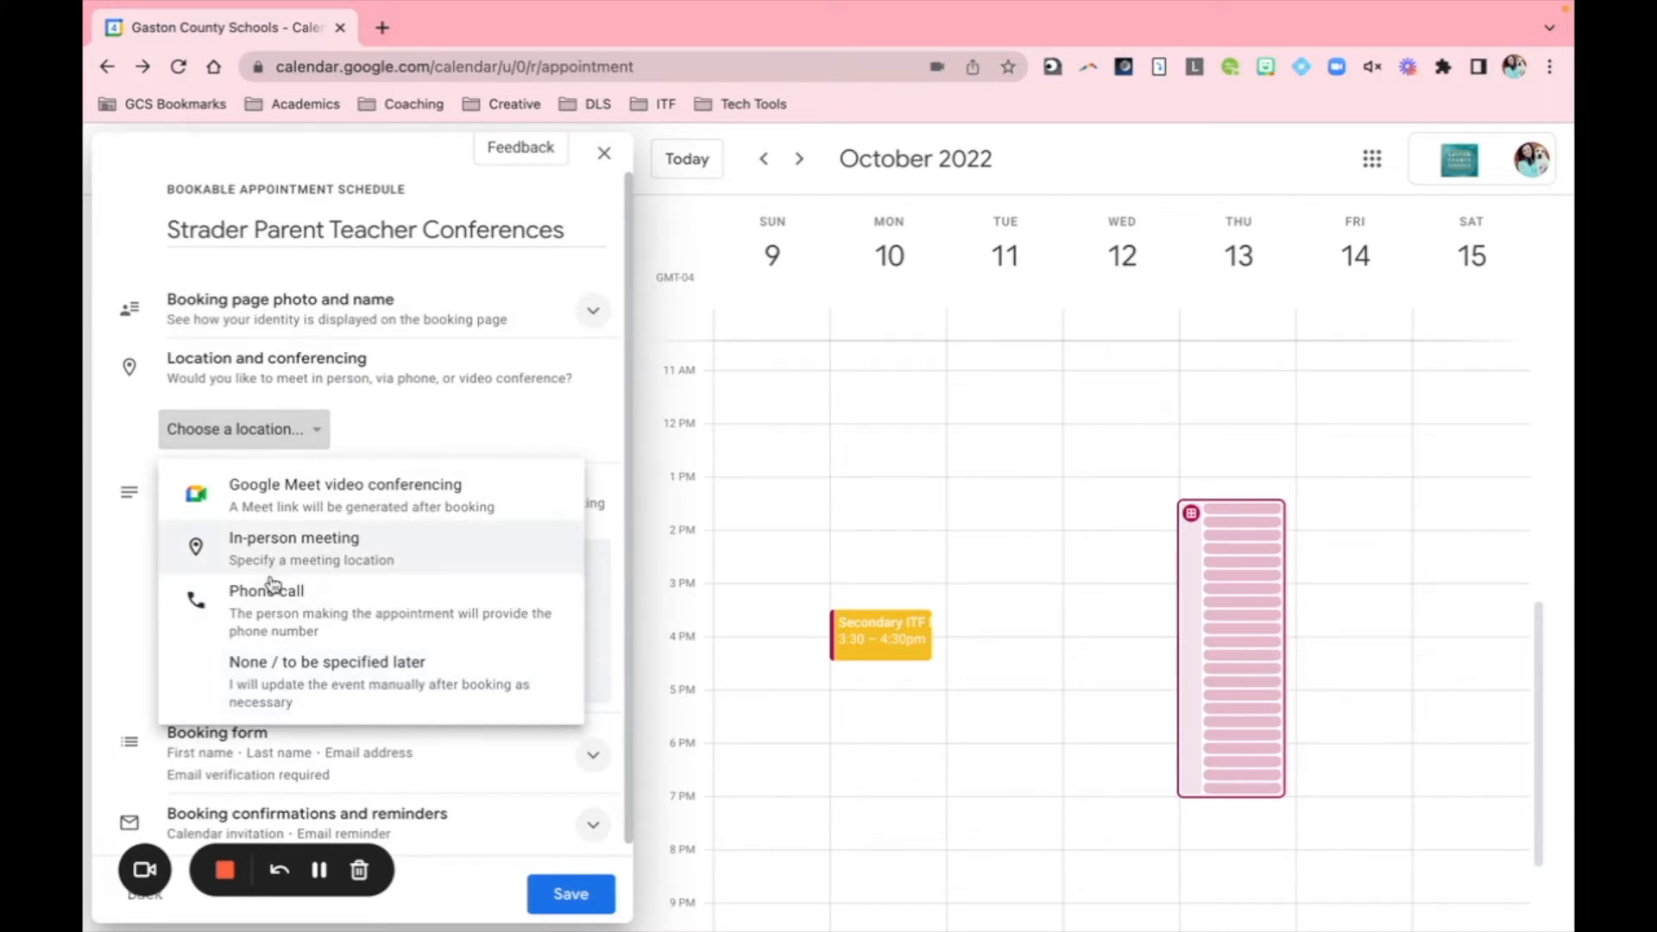
pyautogui.moveTo(291, 697)
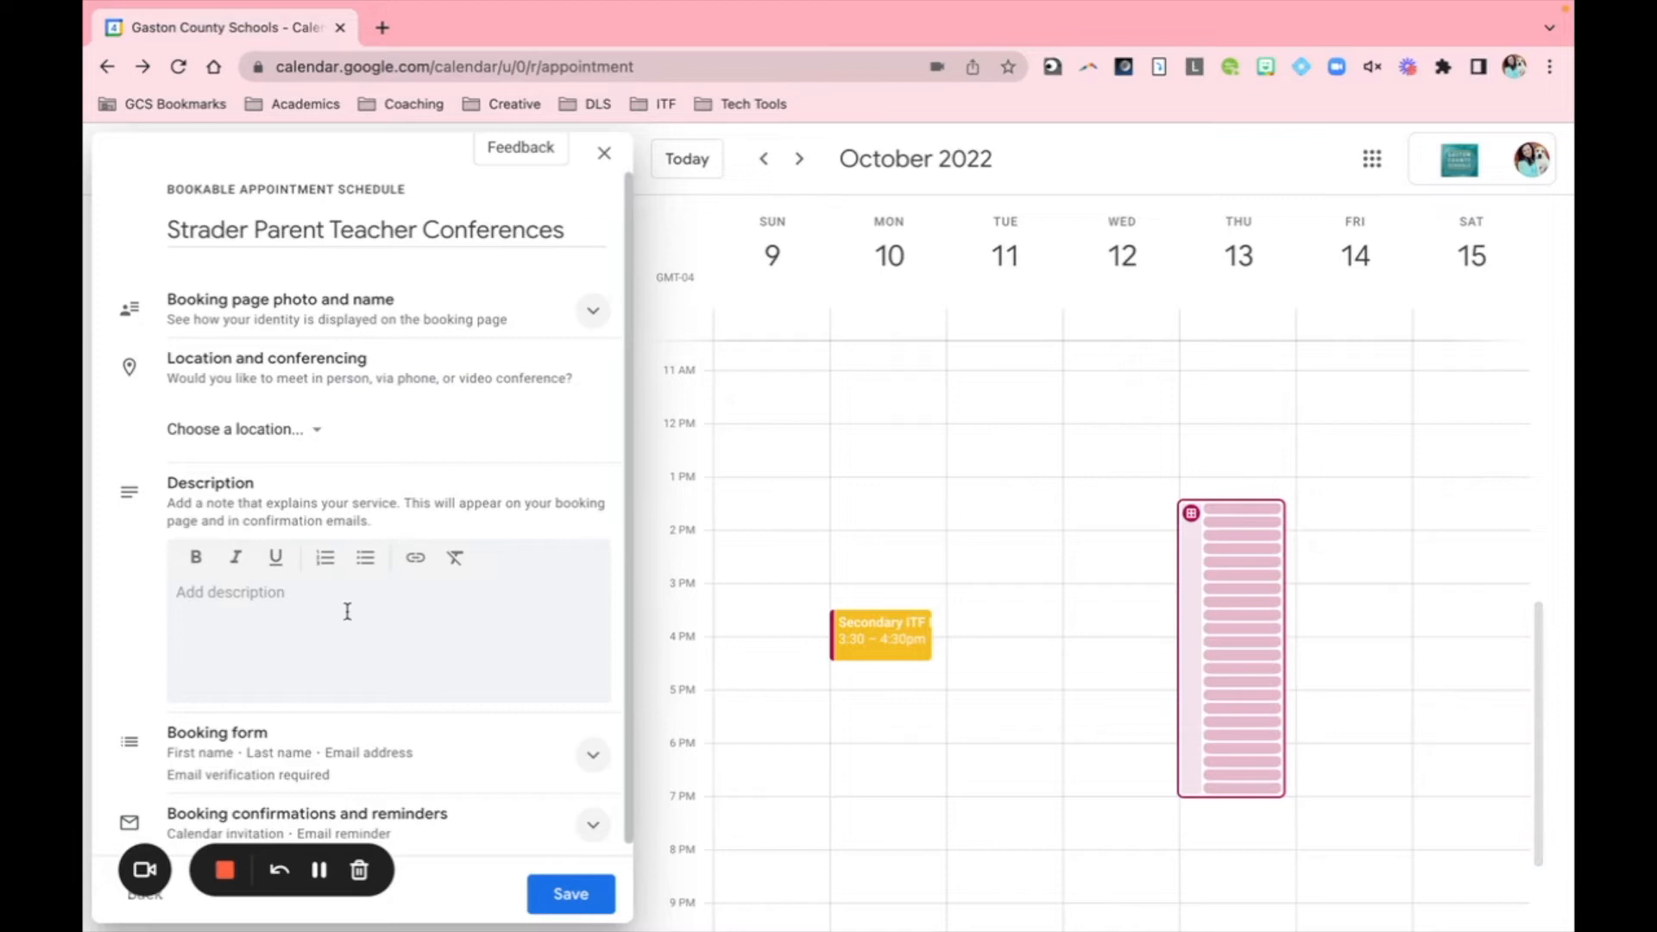
# Step: Enter the description 'Parent Conferences with Ms. Strader'
pyautogui.write('Paren')
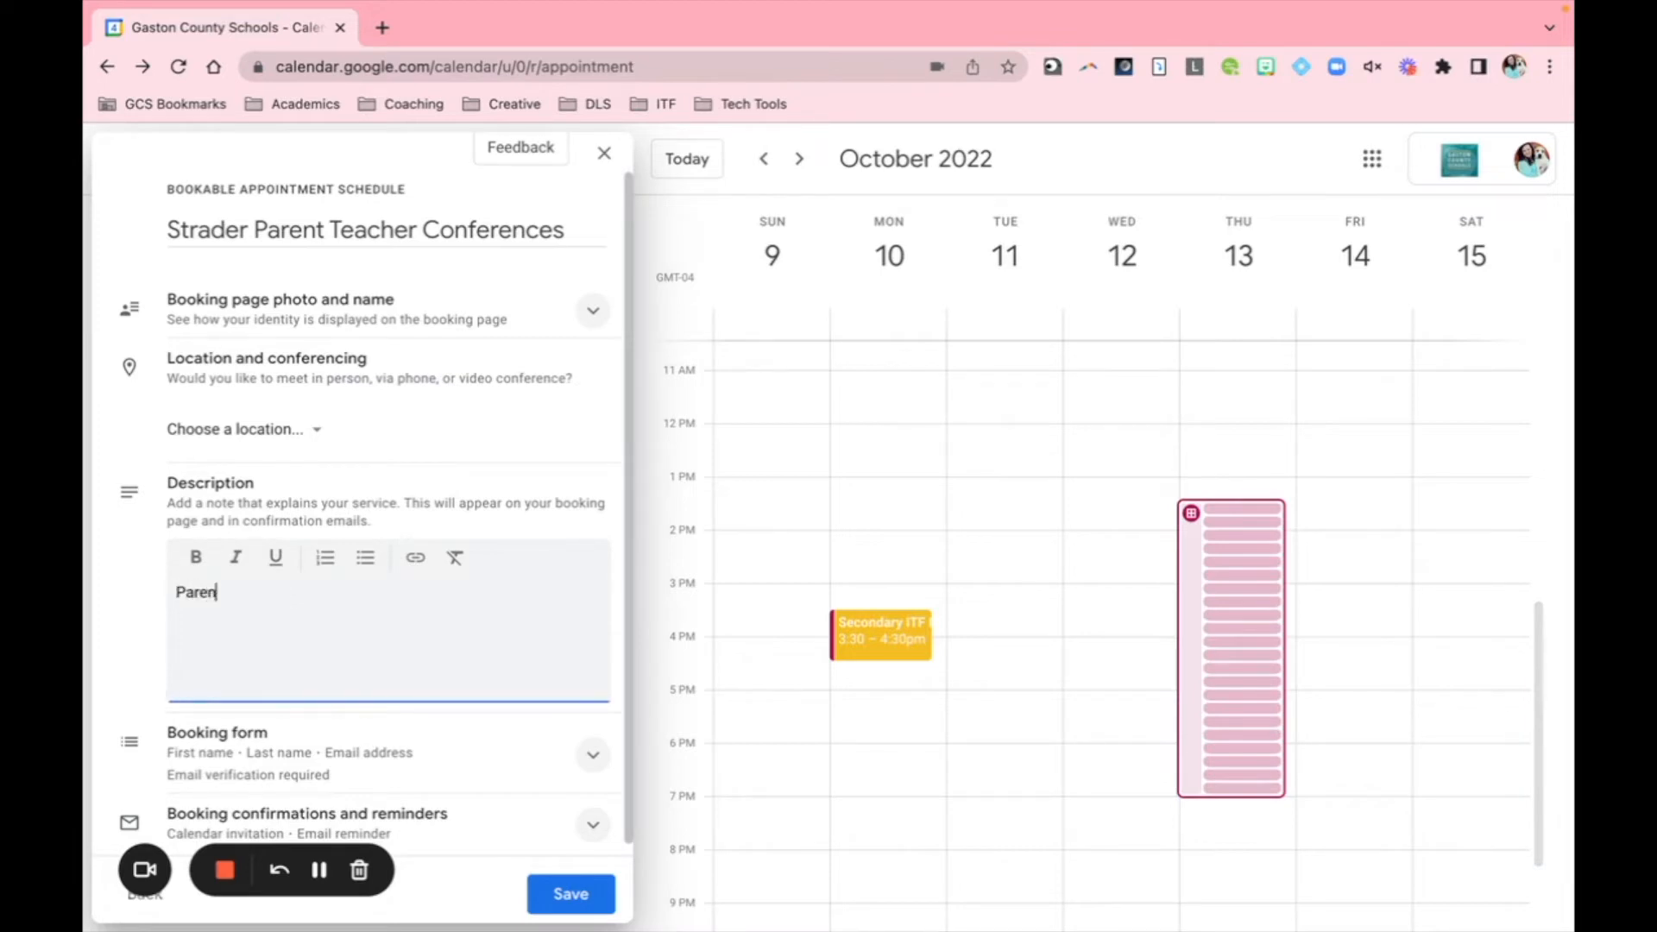
pyautogui.write('t Conferences')
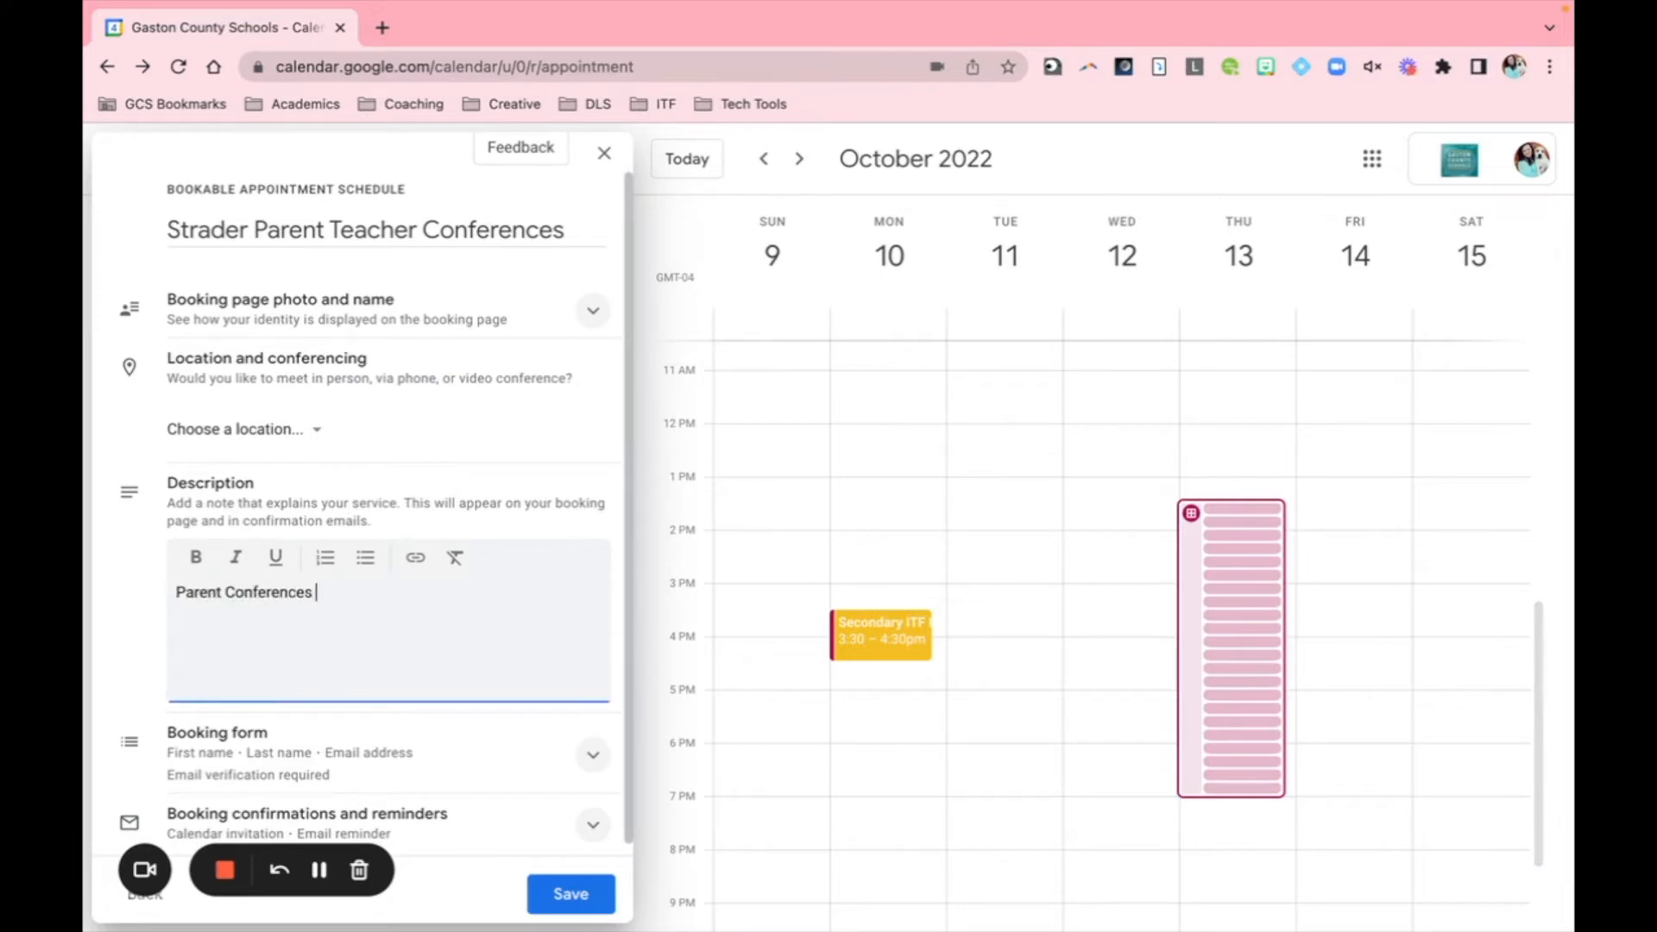
pyautogui.write('with Ms. Strad')
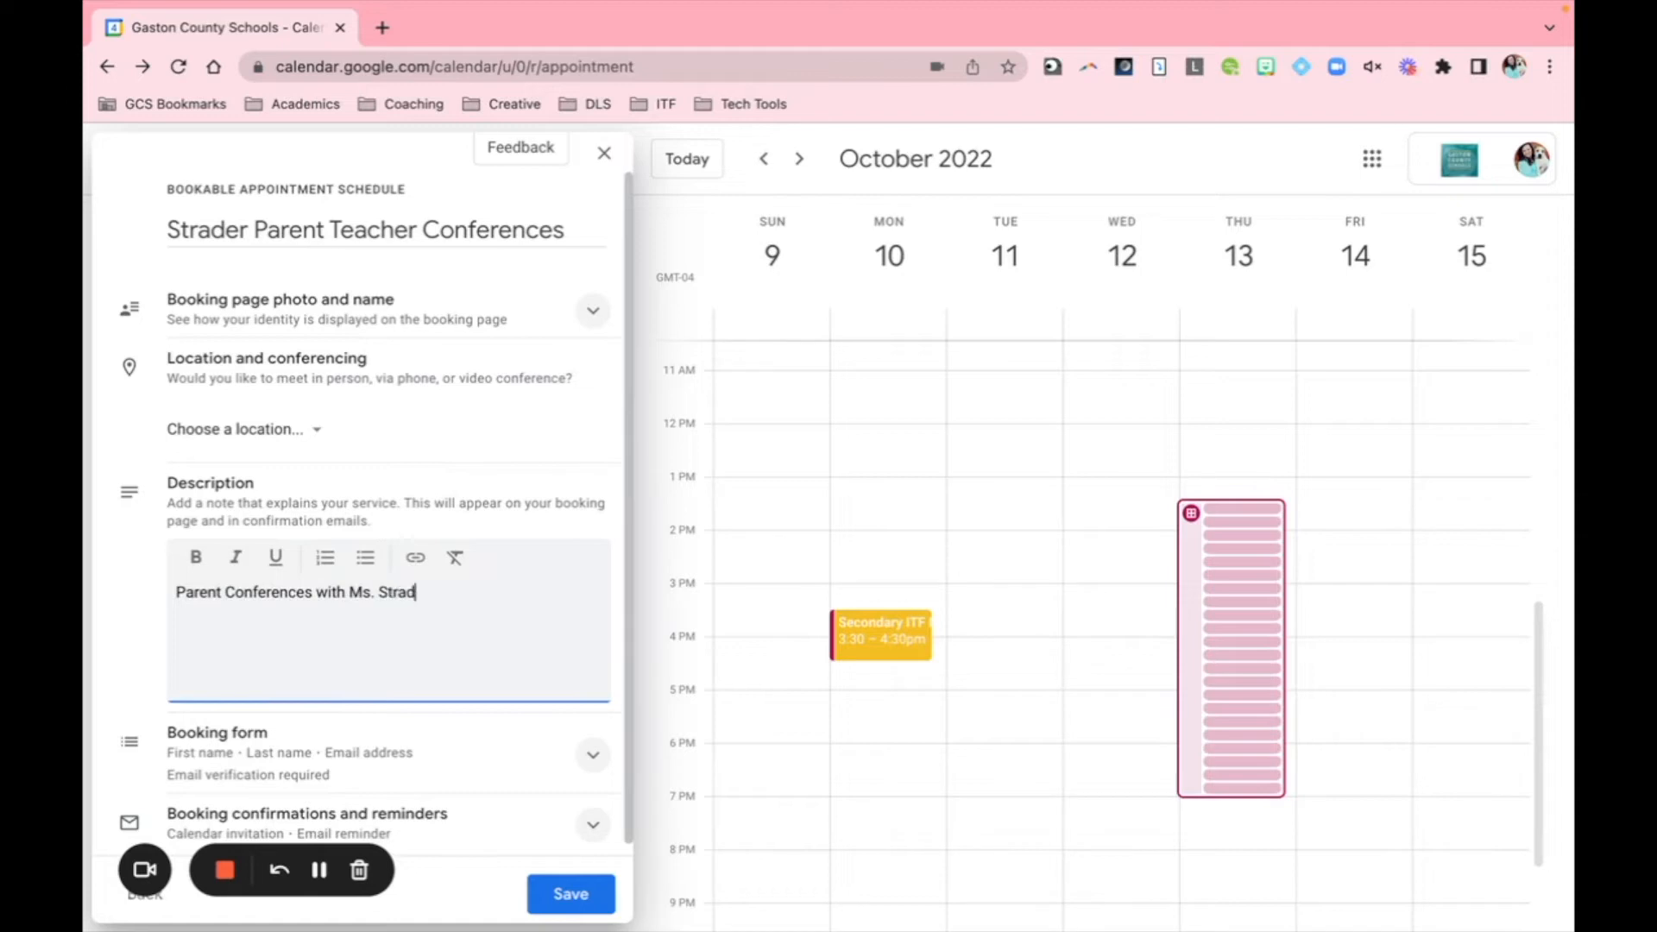
pyautogui.write('er')
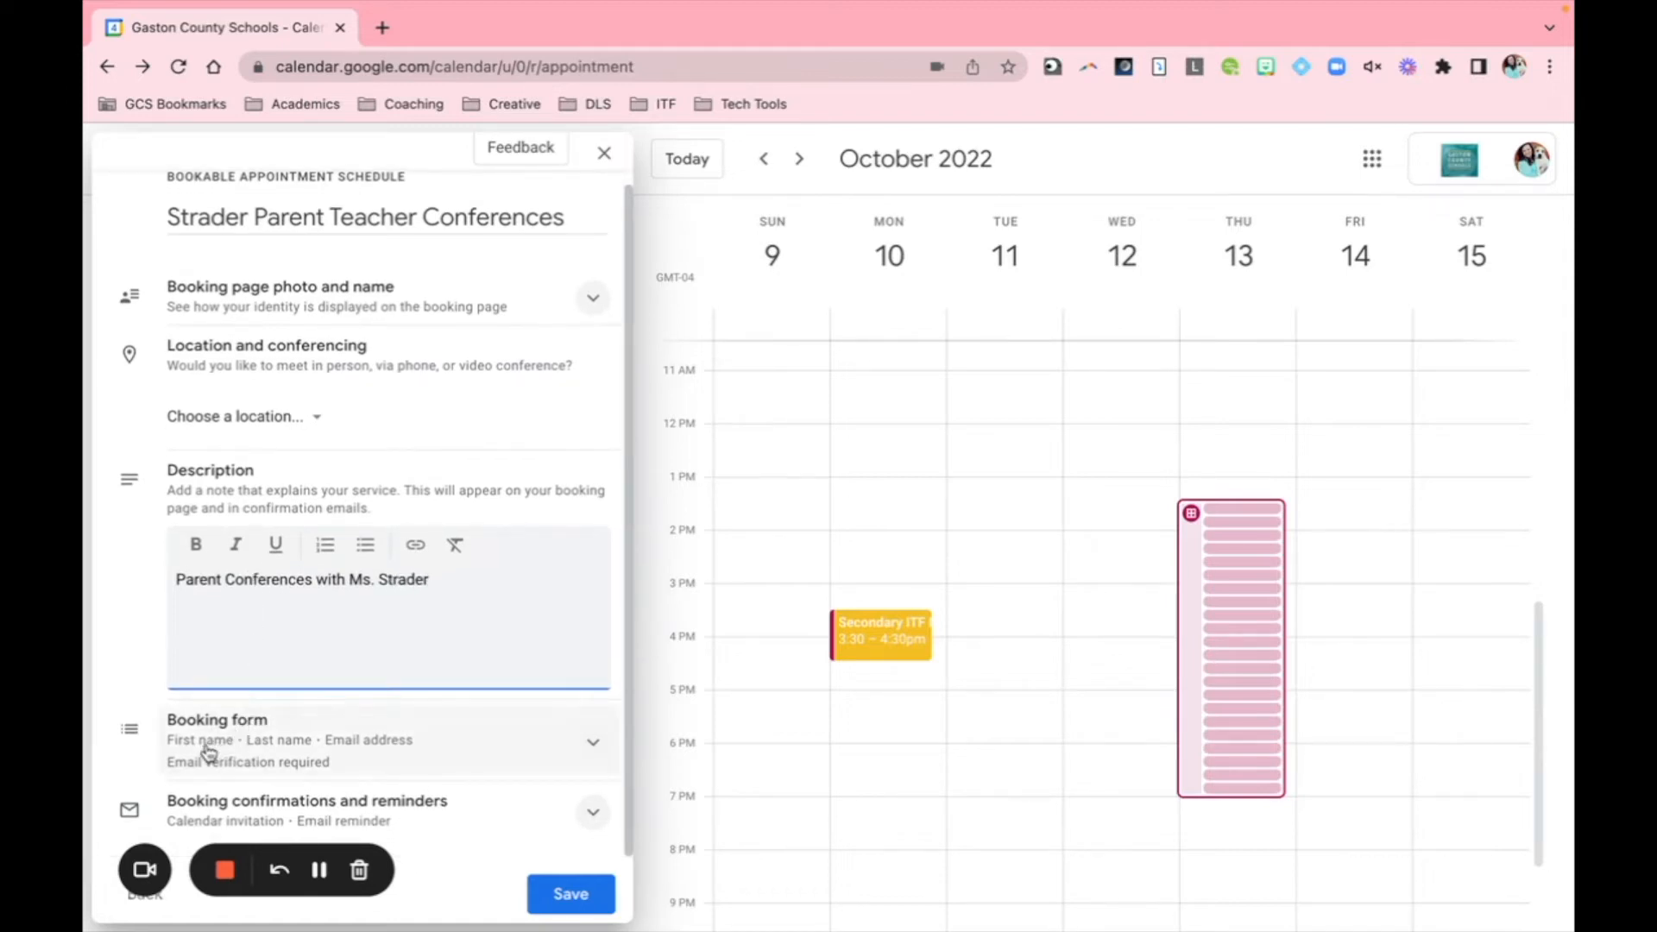
pyautogui.moveTo(380, 748)
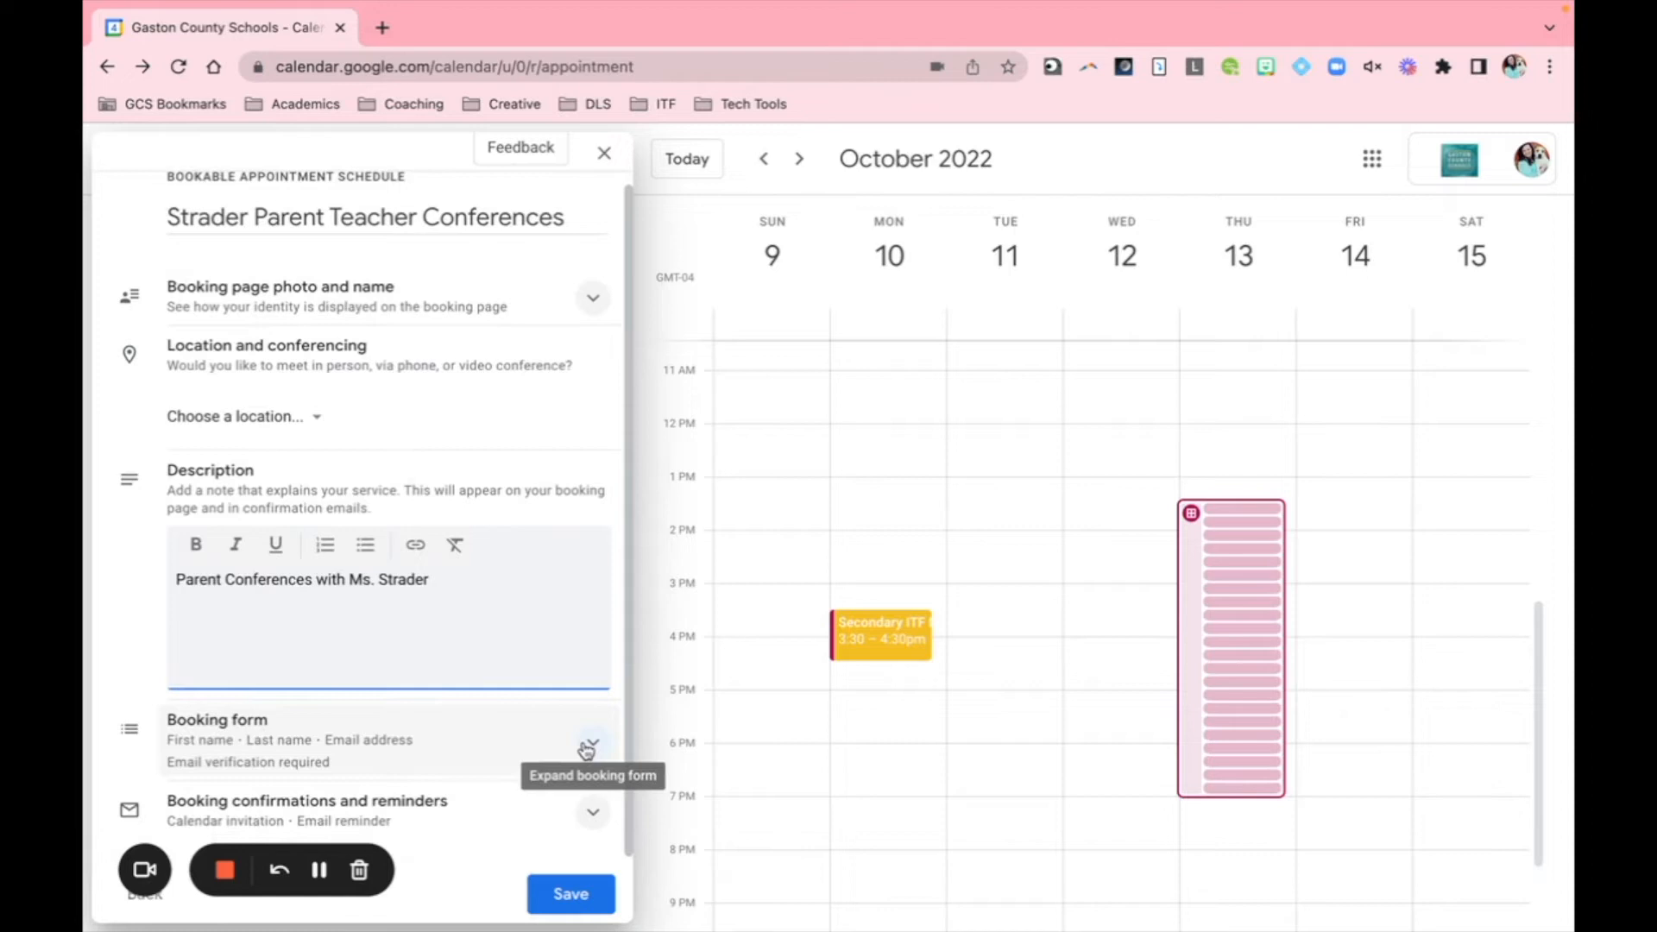
# Step: Add a required custom 'Student Name' question to the booking form
pyautogui.click(592, 745)
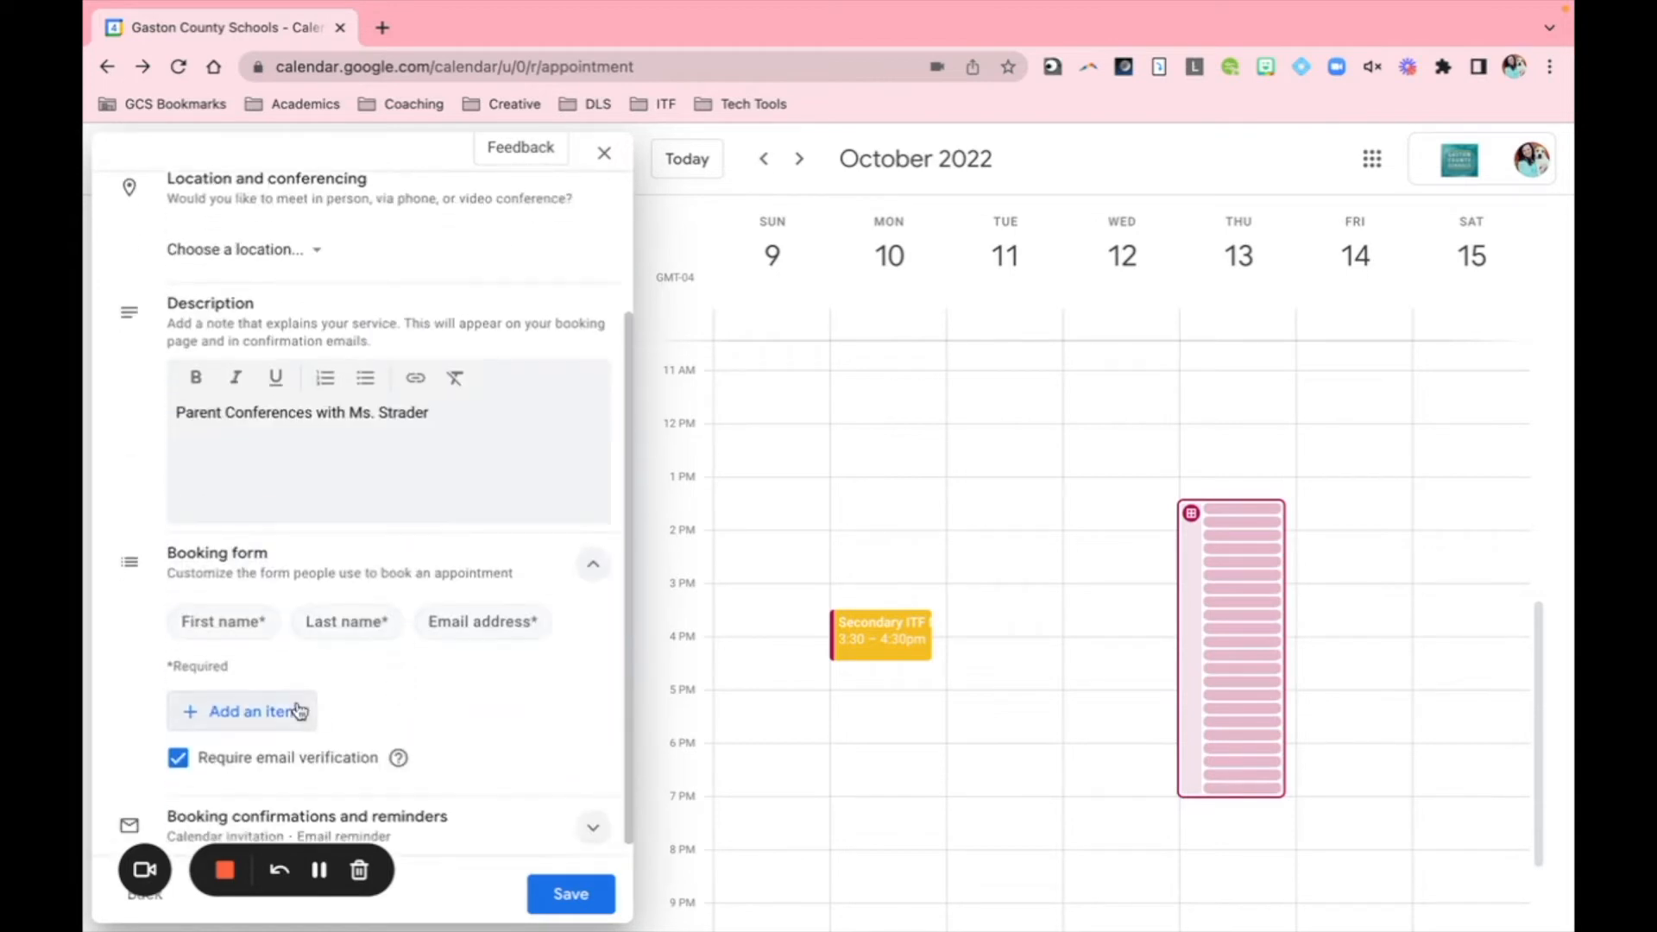
pyautogui.moveTo(520, 622)
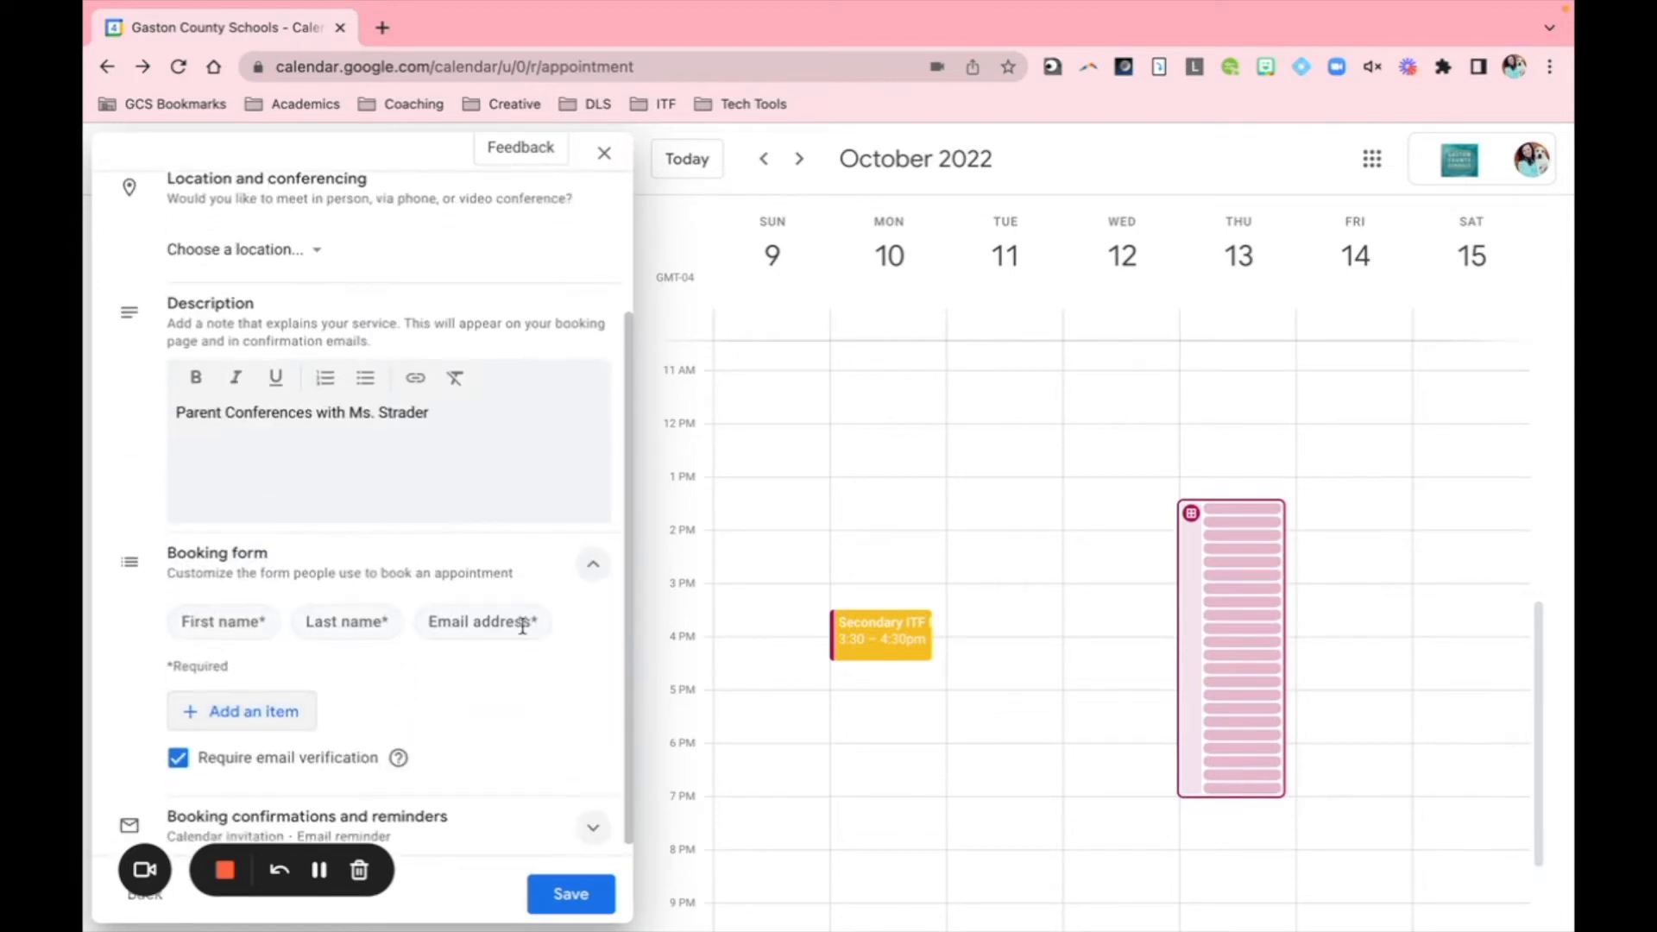
pyautogui.click(241, 710)
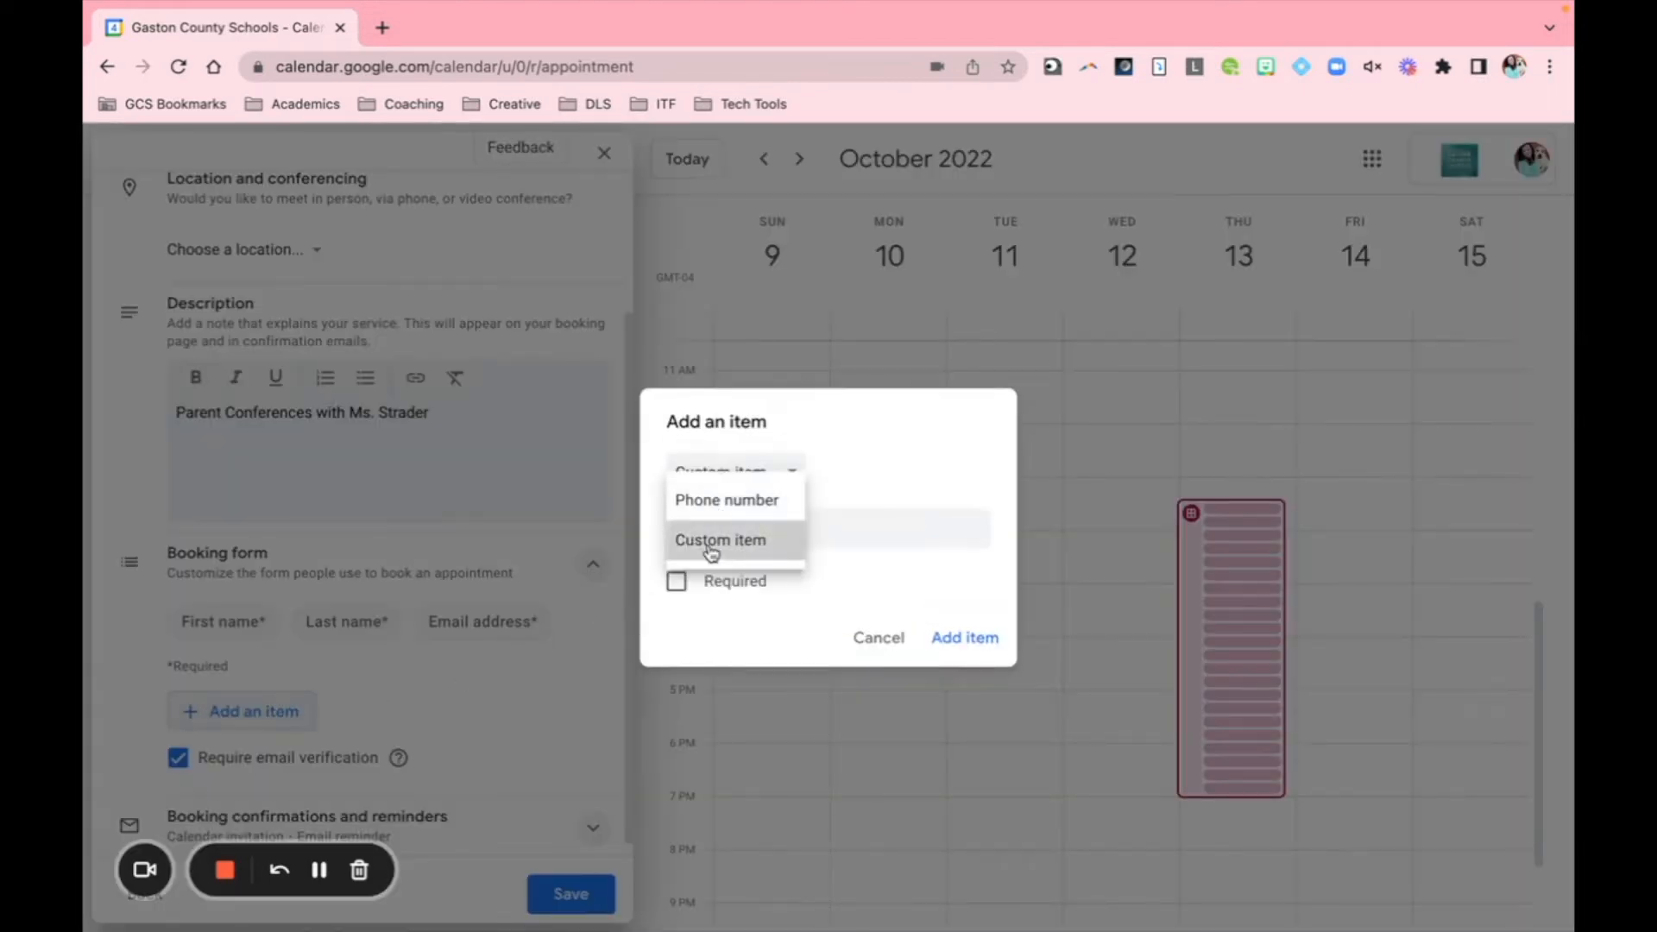
pyautogui.click(721, 538)
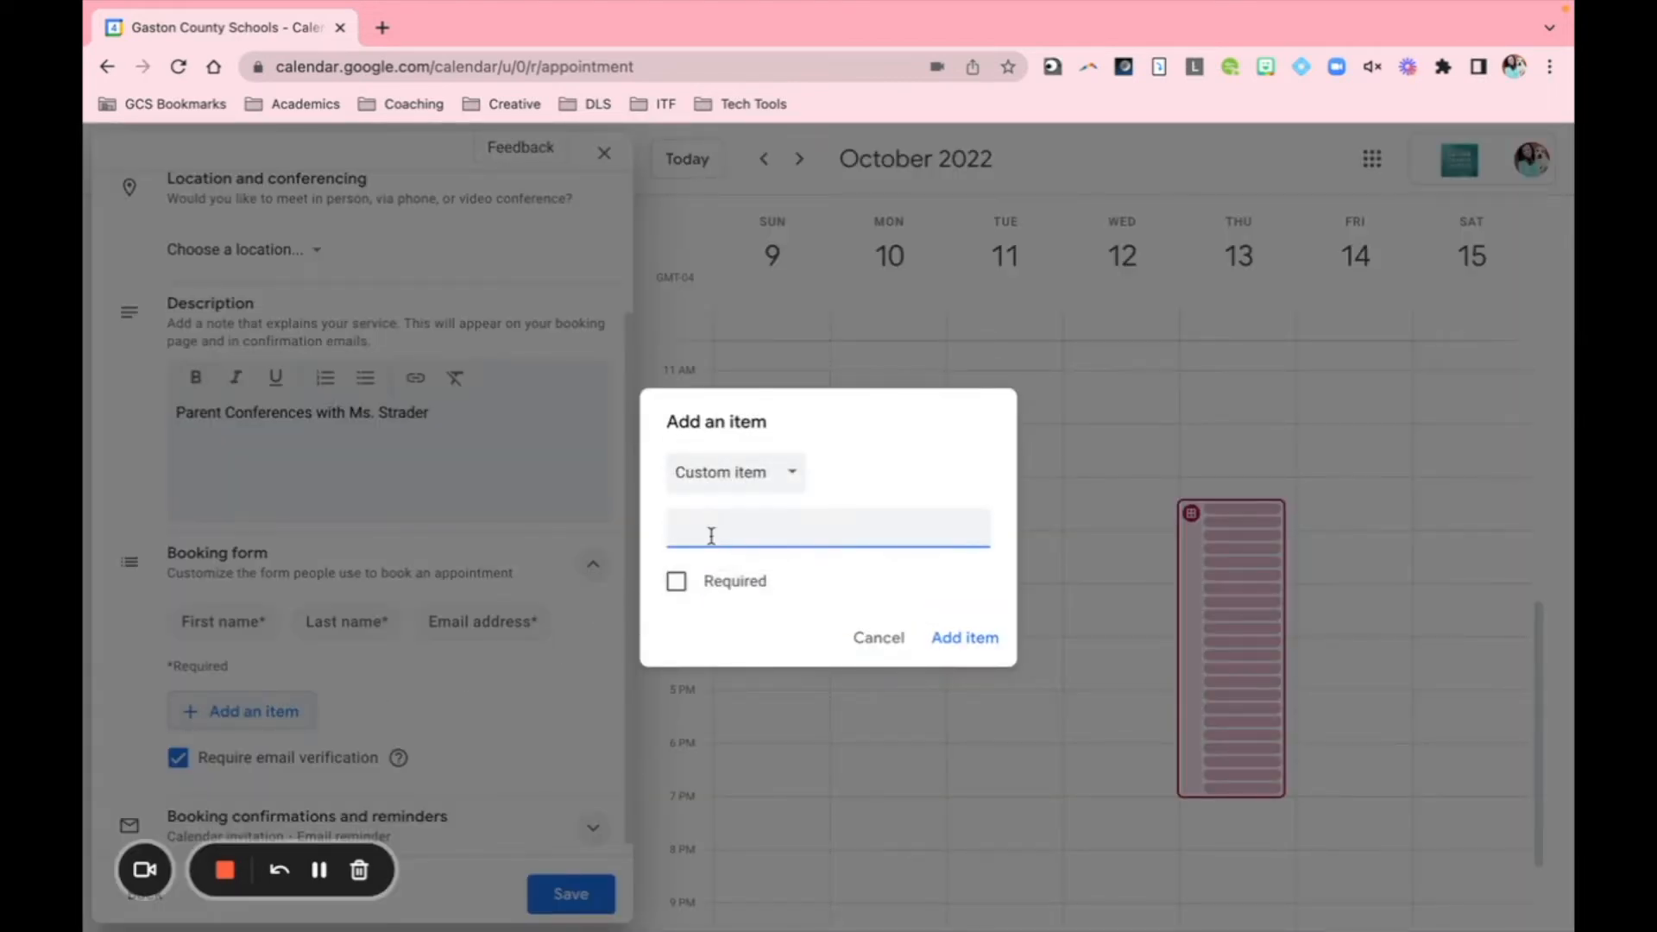
pyautogui.write('Student N')
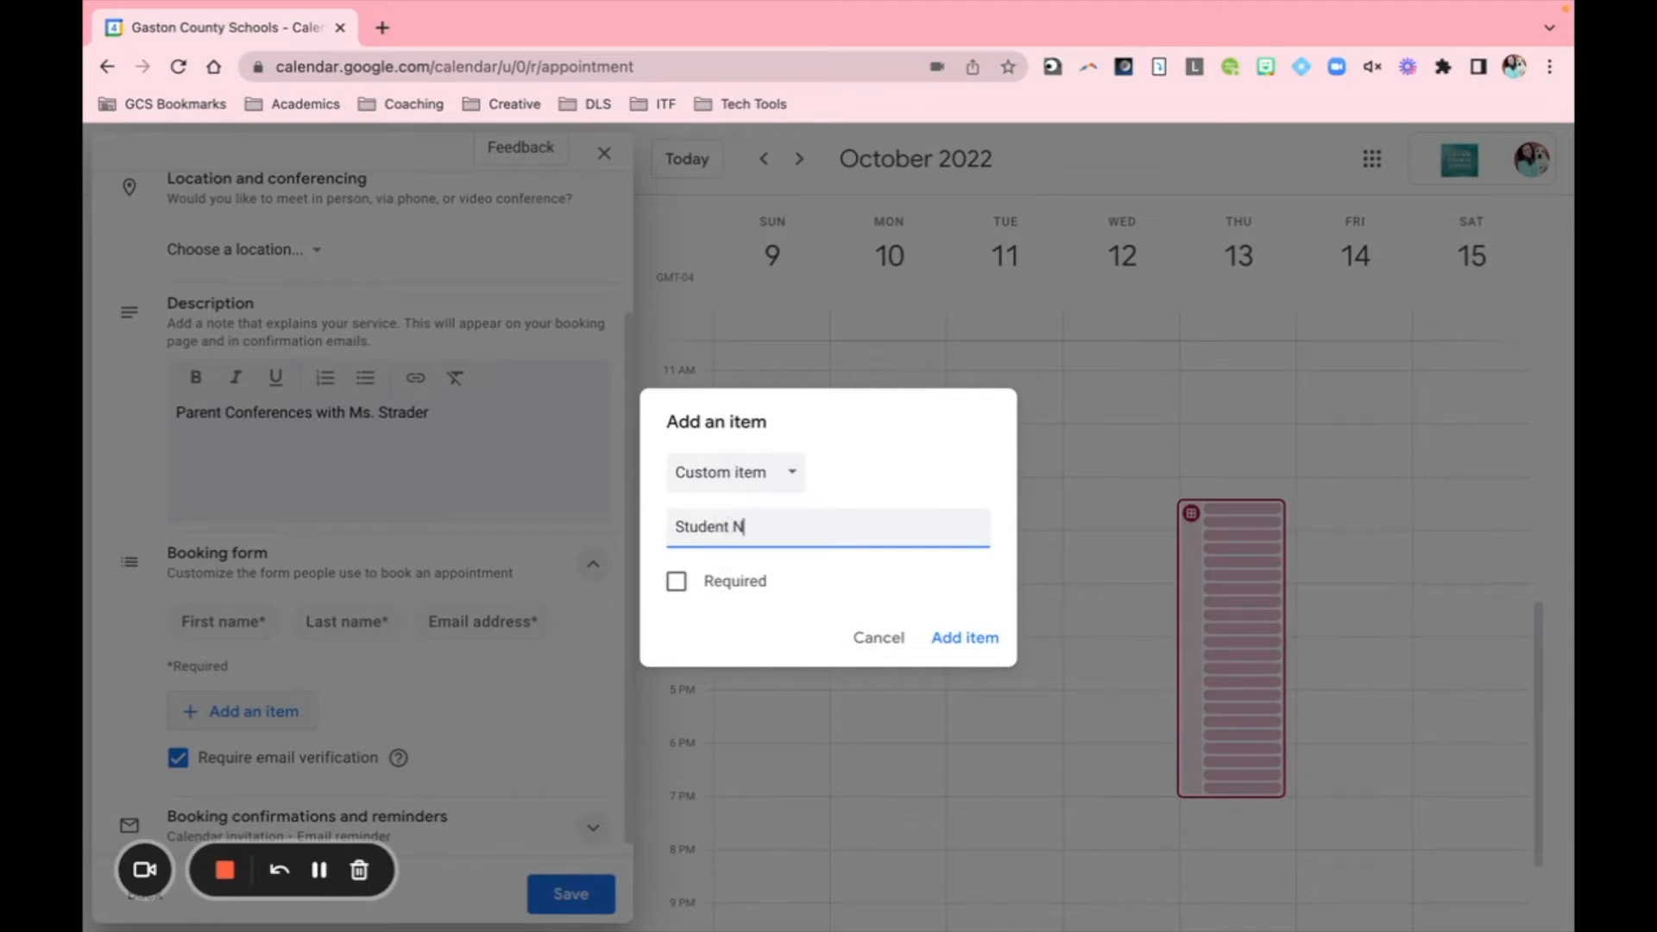
pyautogui.write('ame')
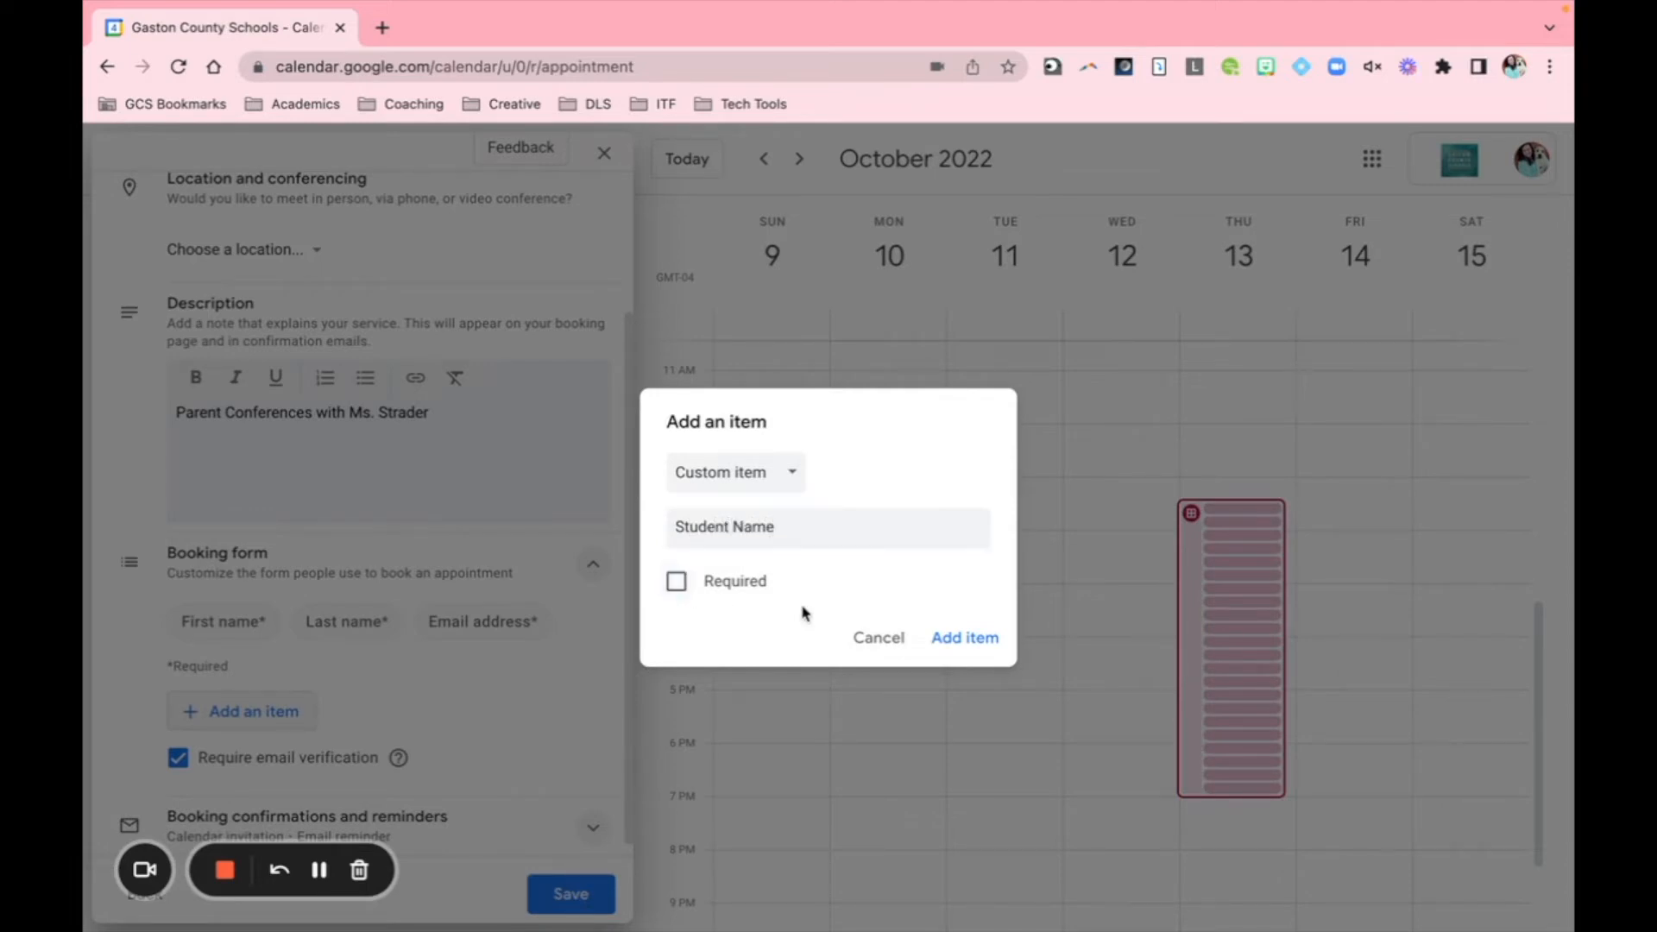
pyautogui.click(963, 637)
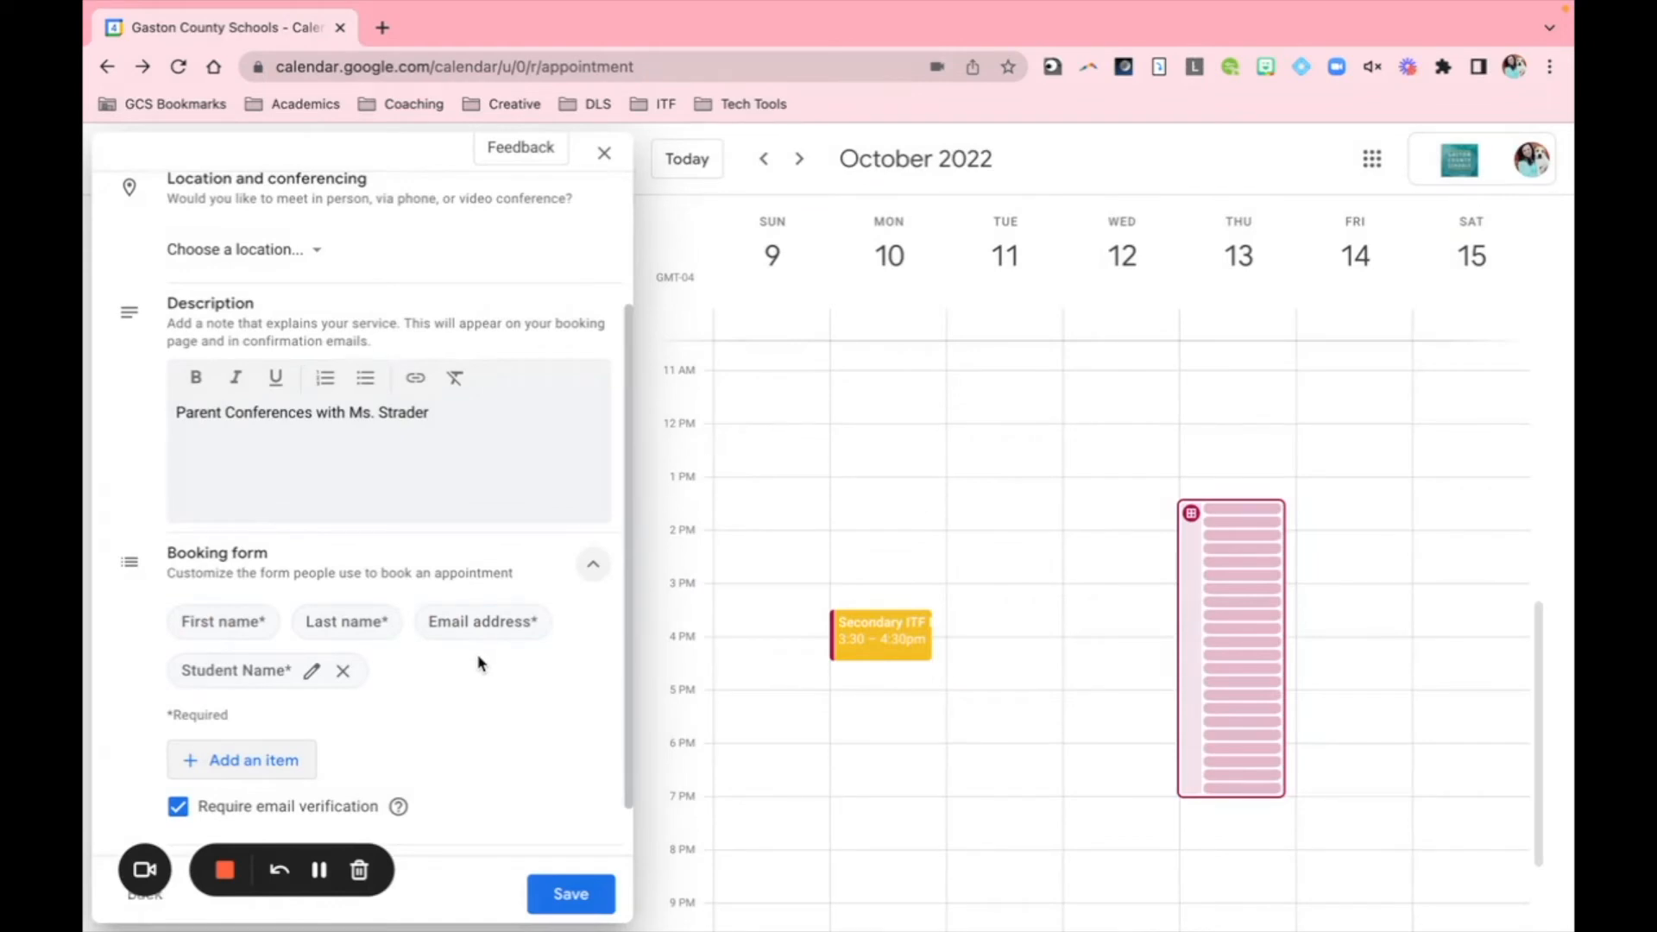
pyautogui.moveTo(472, 663)
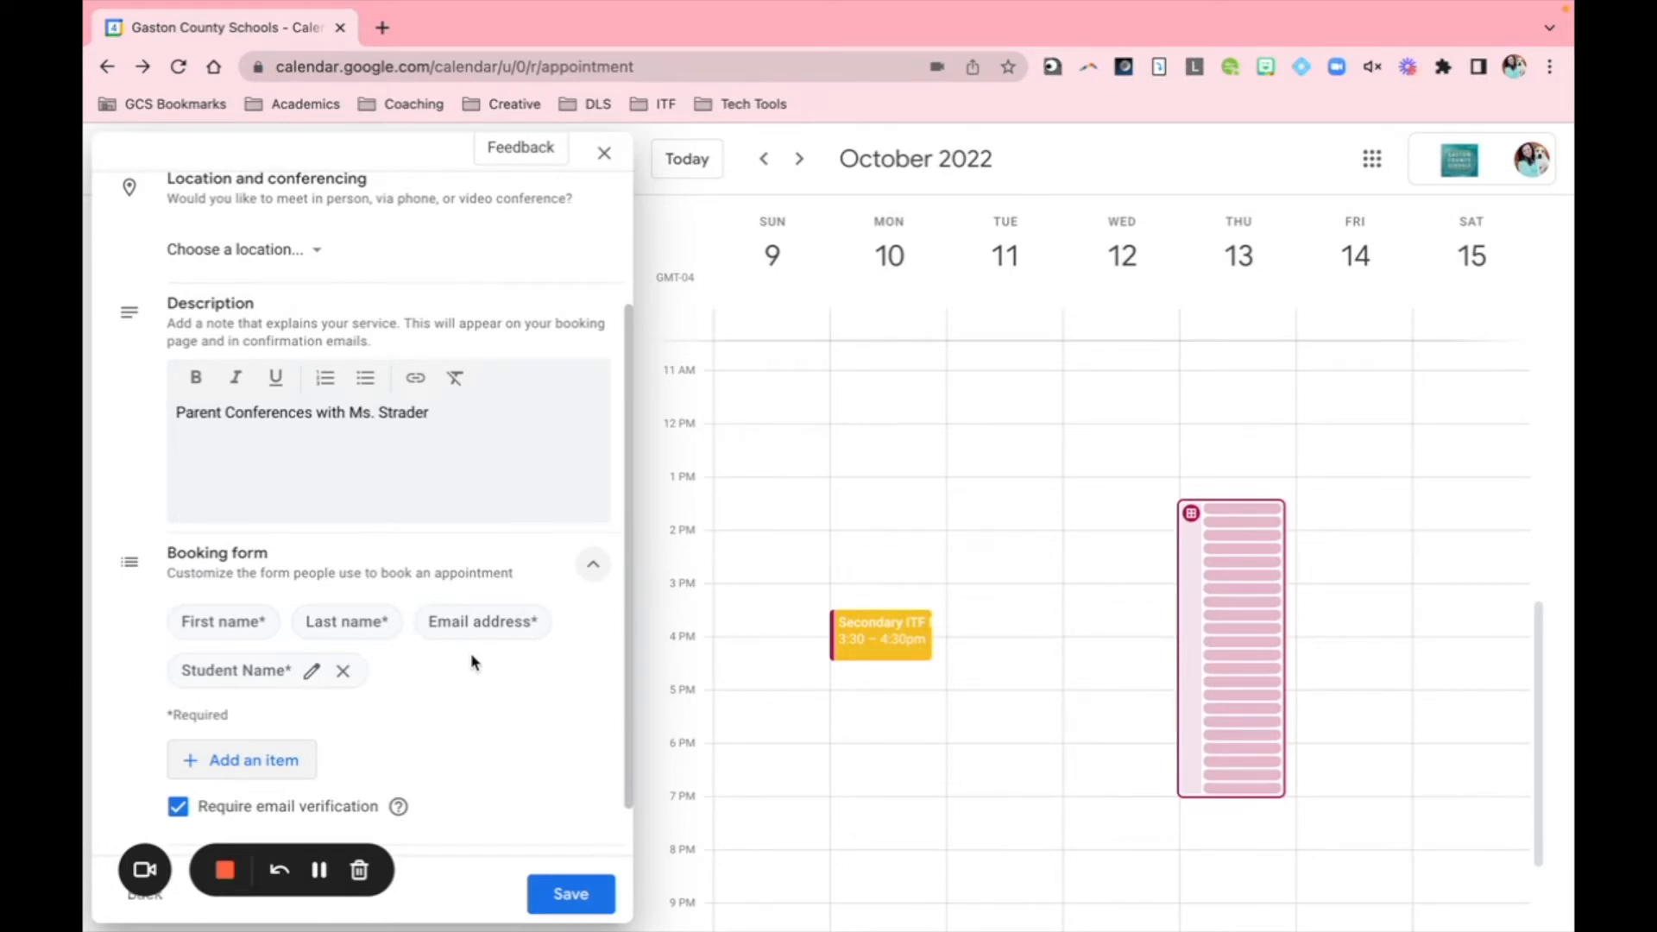
pyautogui.scroll(-3)
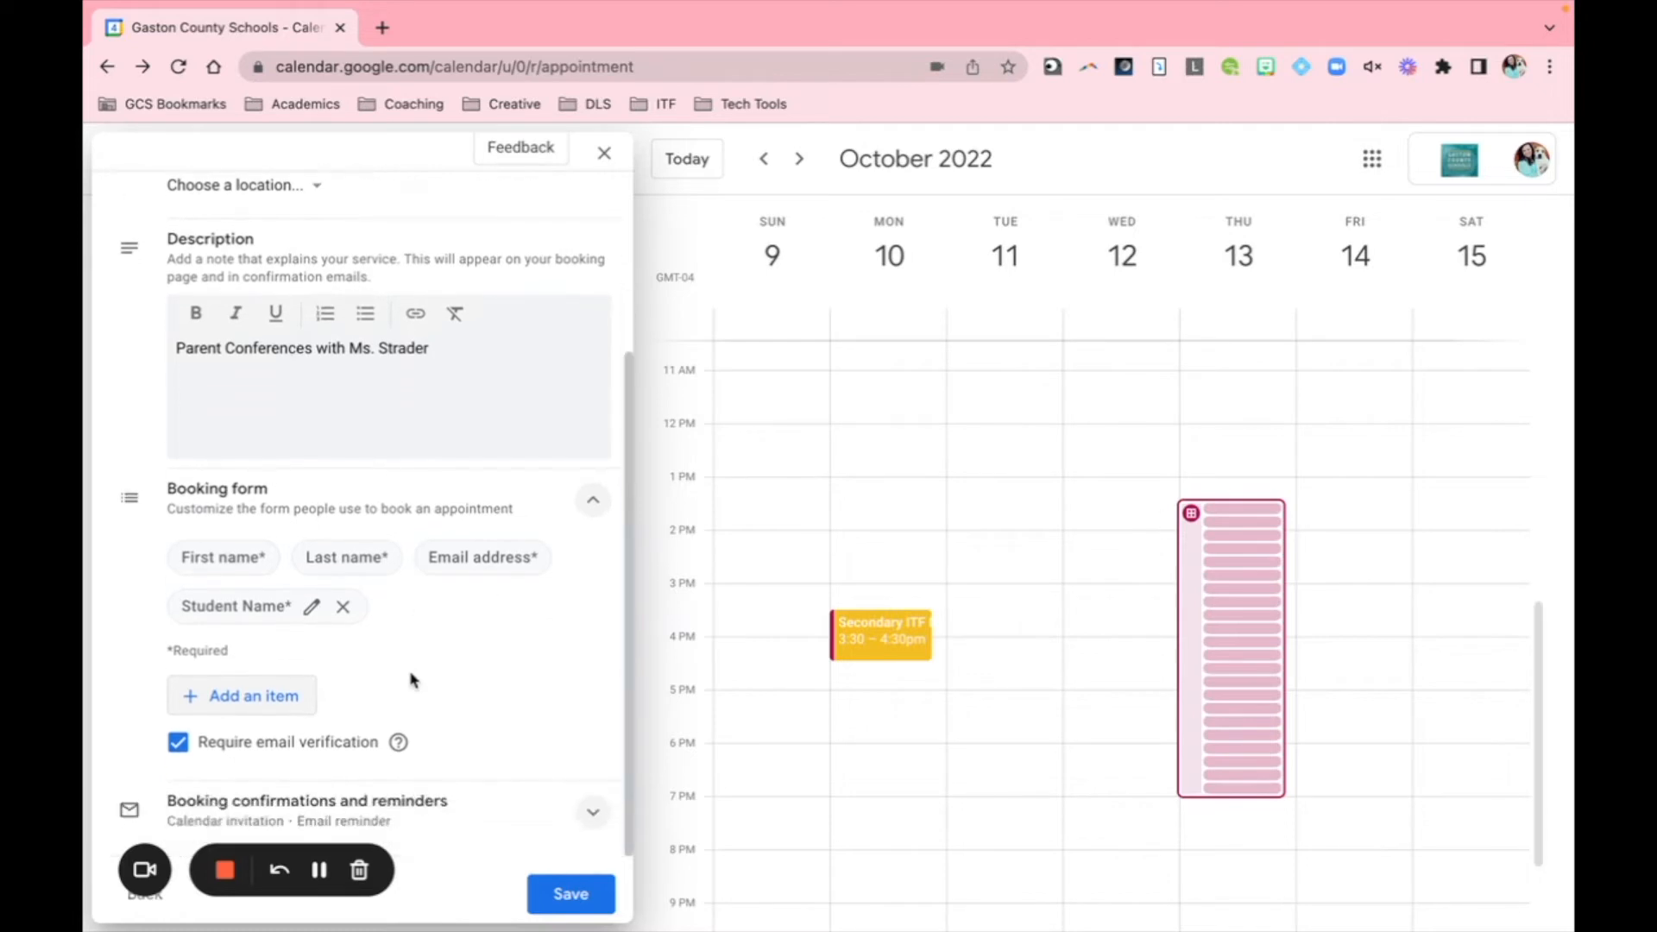
pyautogui.moveTo(330, 821)
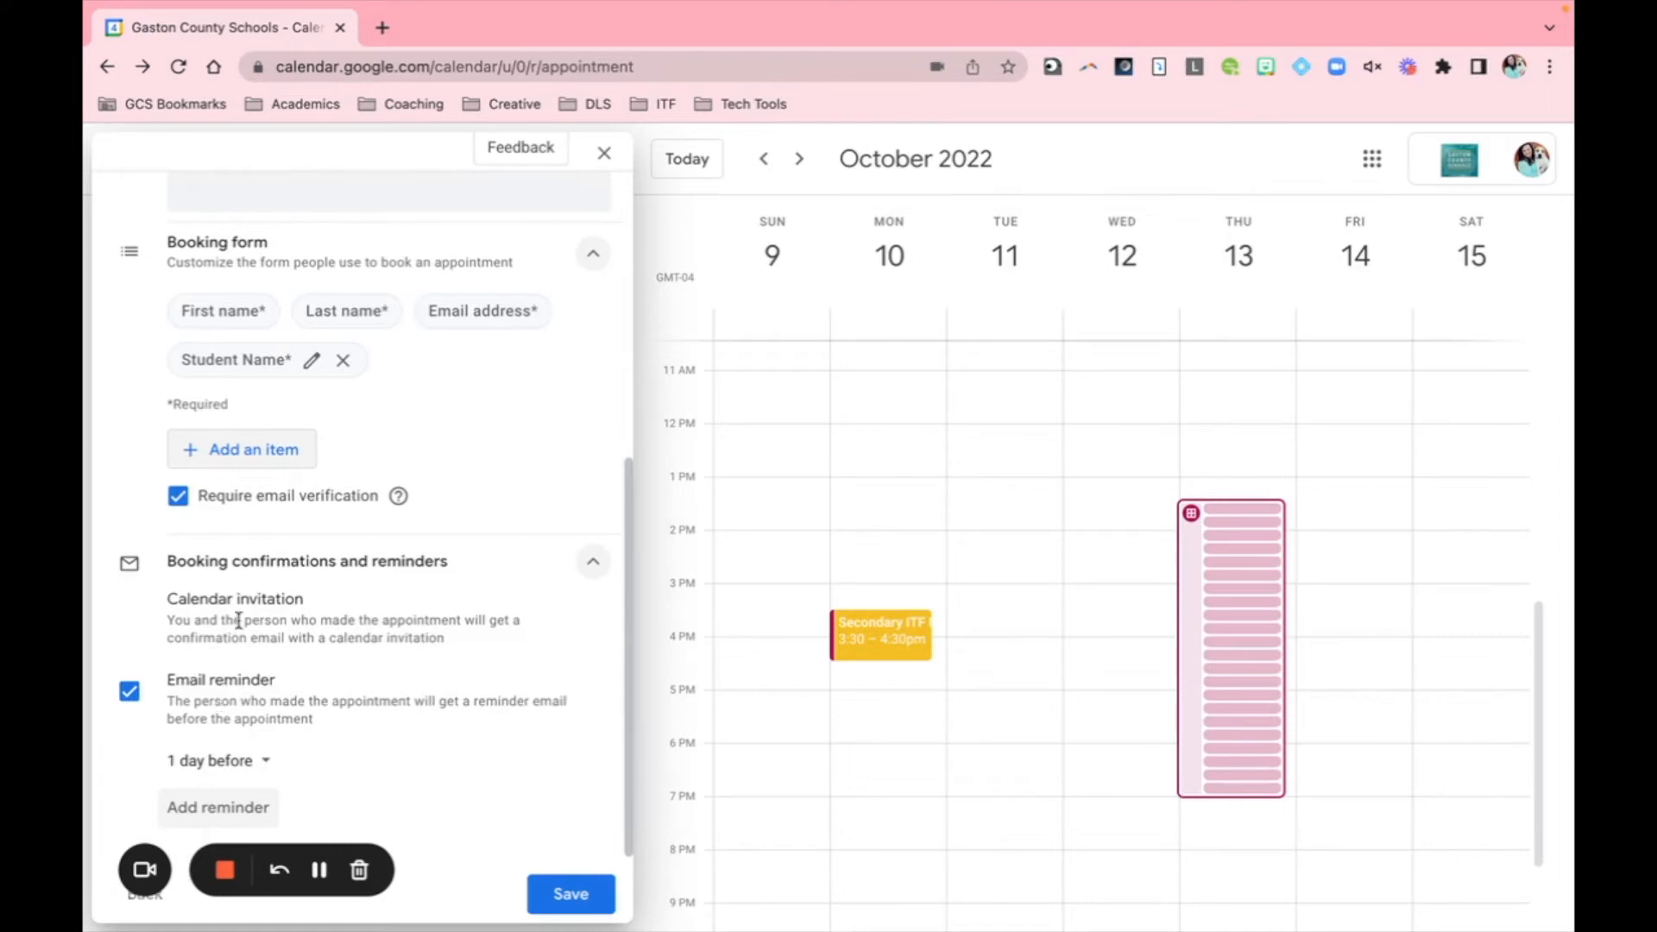
pyautogui.moveTo(471, 742)
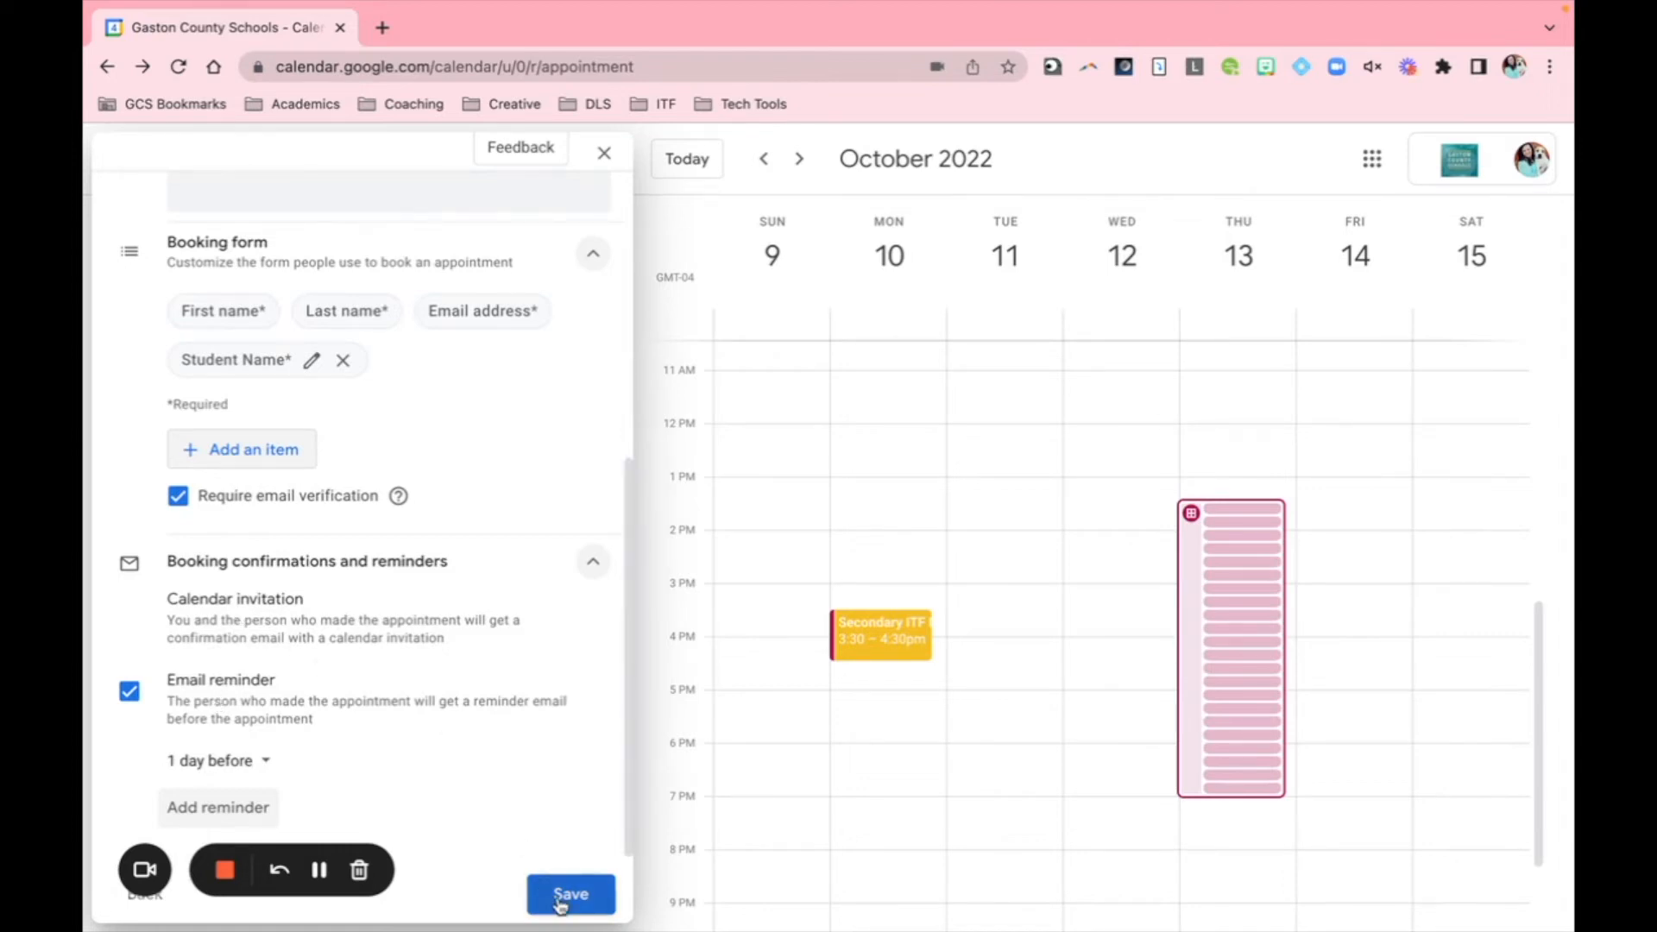
# Step: Save the Strader Parent Teacher Conferences schedule
pyautogui.click(570, 895)
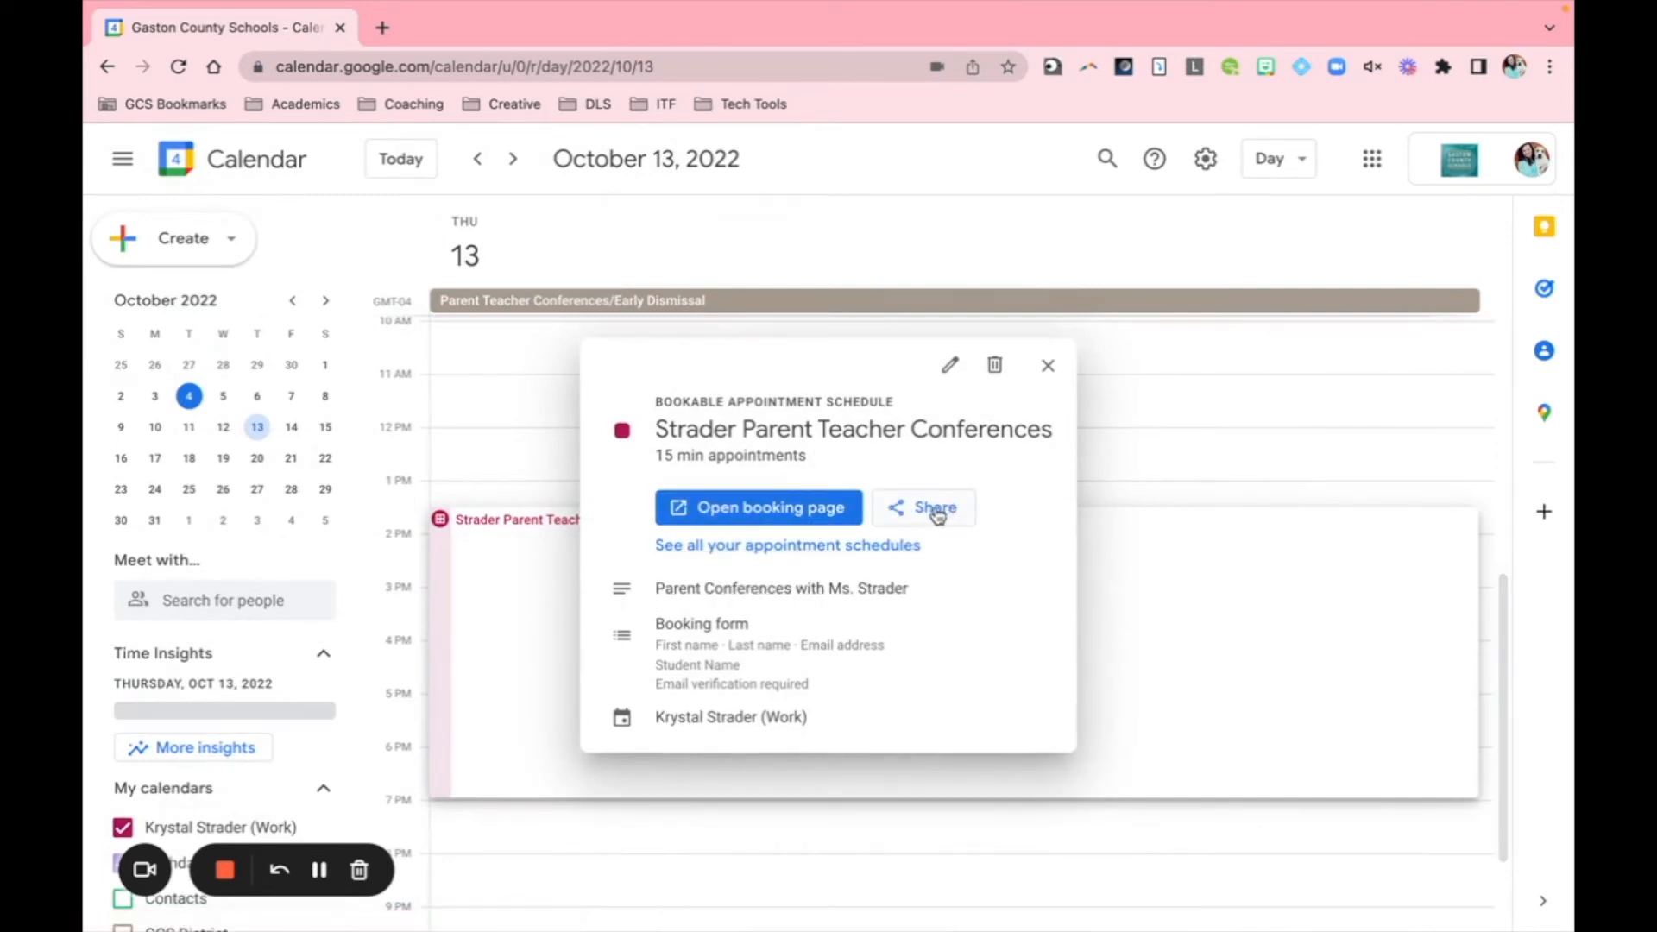
pyautogui.moveTo(507, 697)
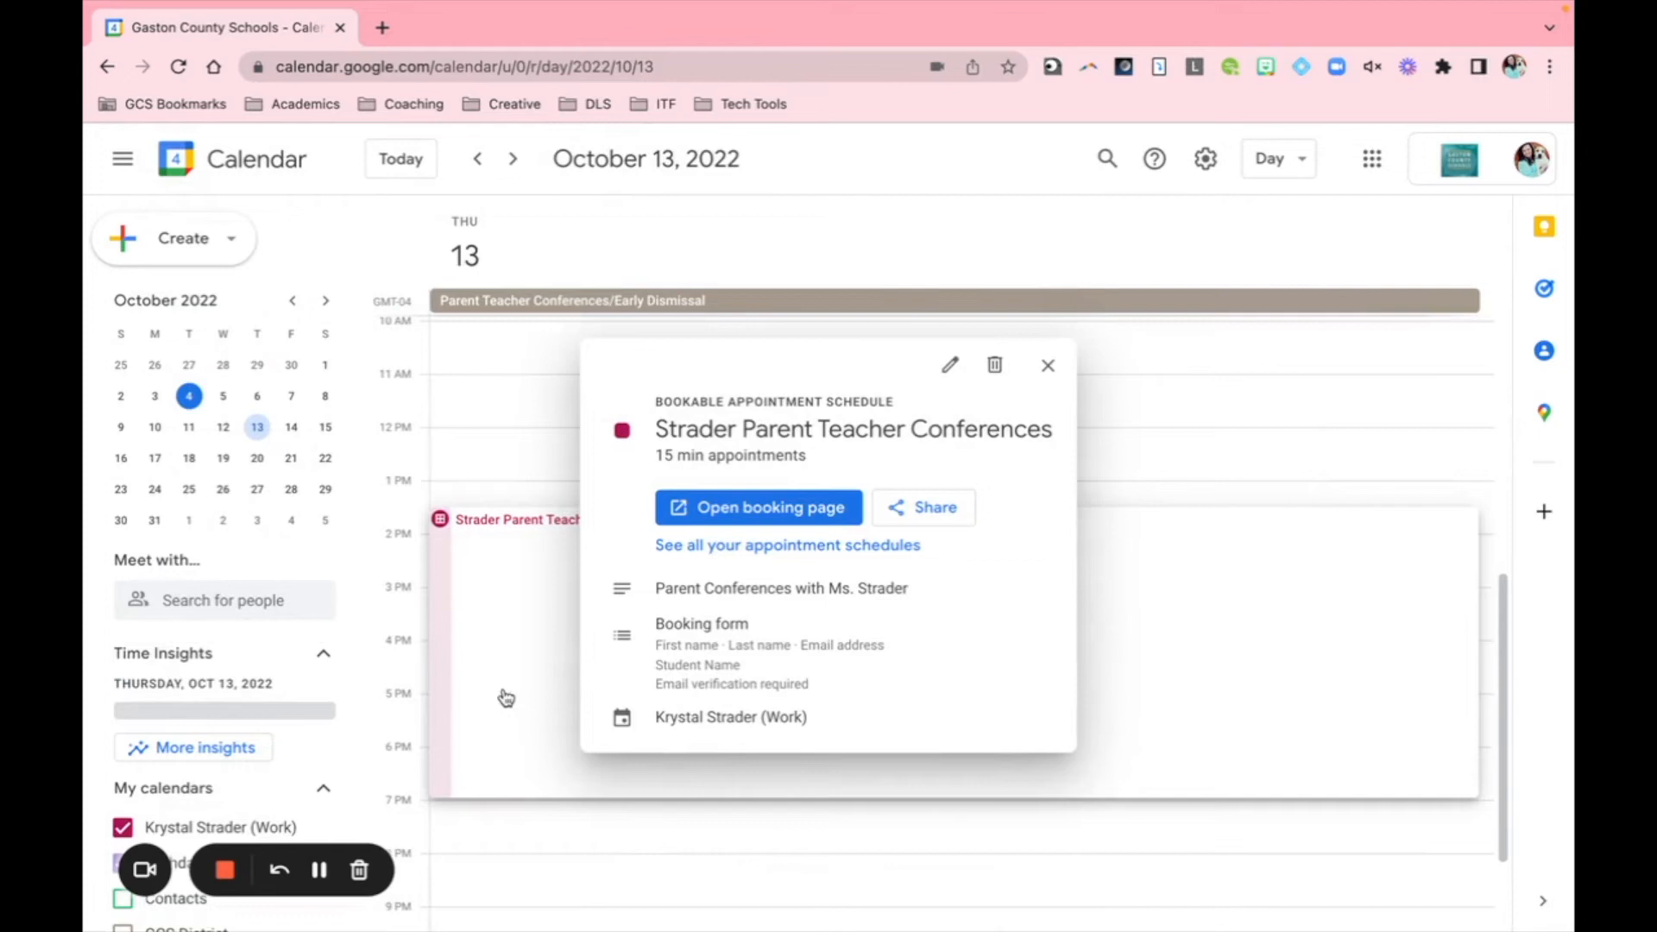
pyautogui.moveTo(946, 523)
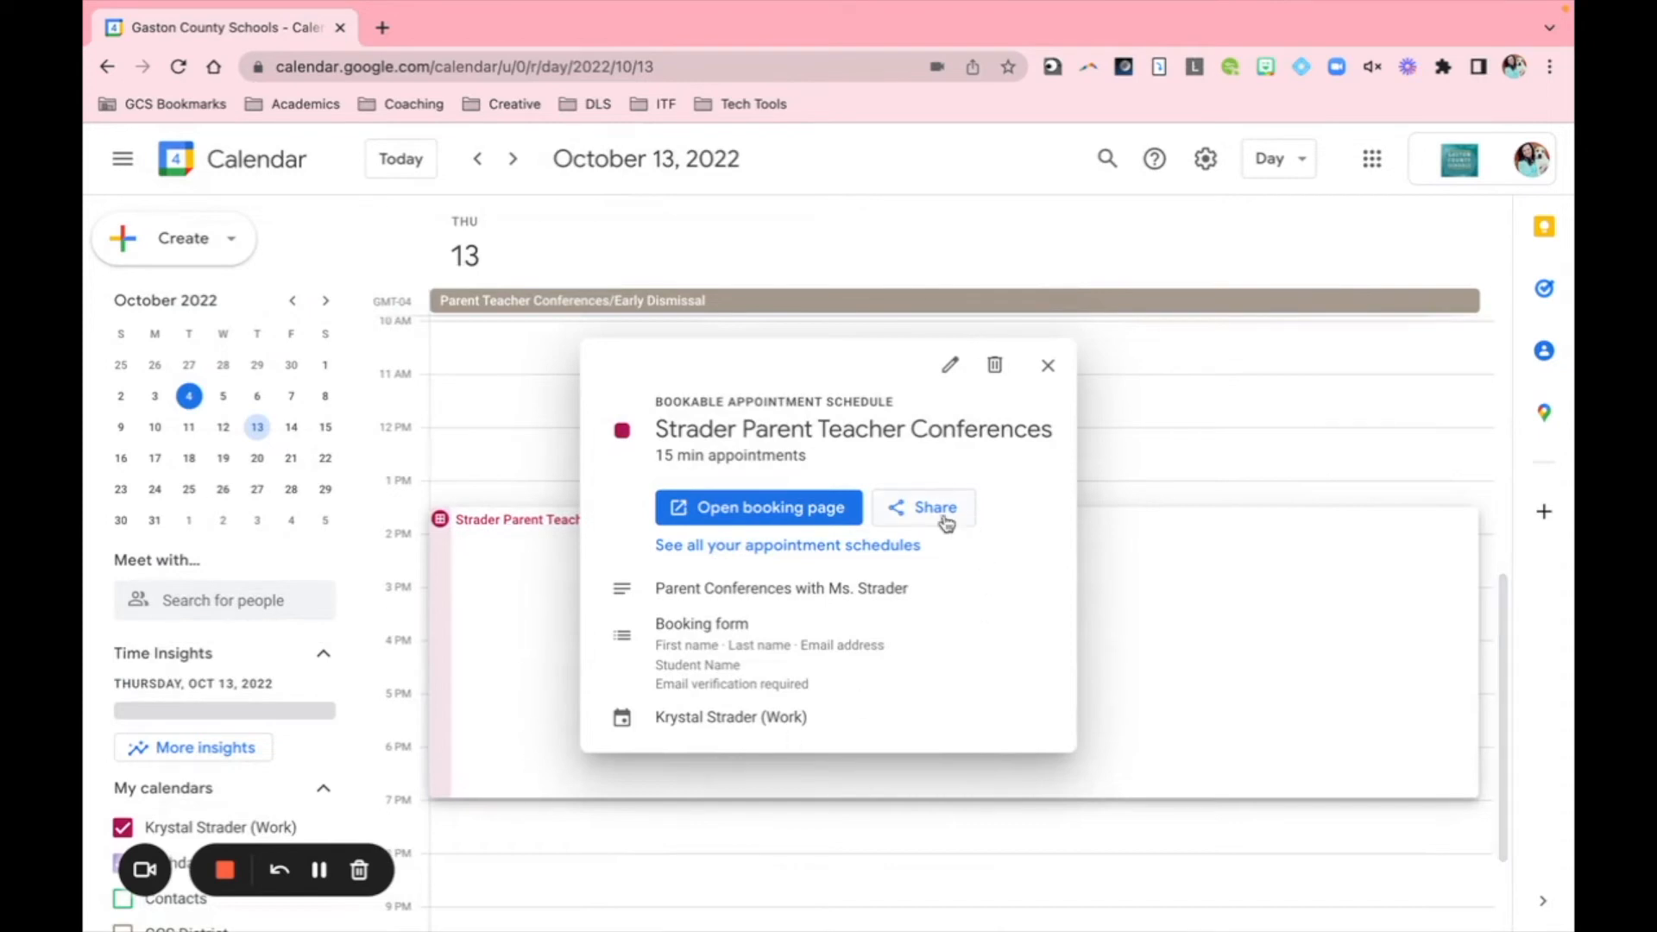
# Step: Open Share for the conferences booking page
pyautogui.click(923, 507)
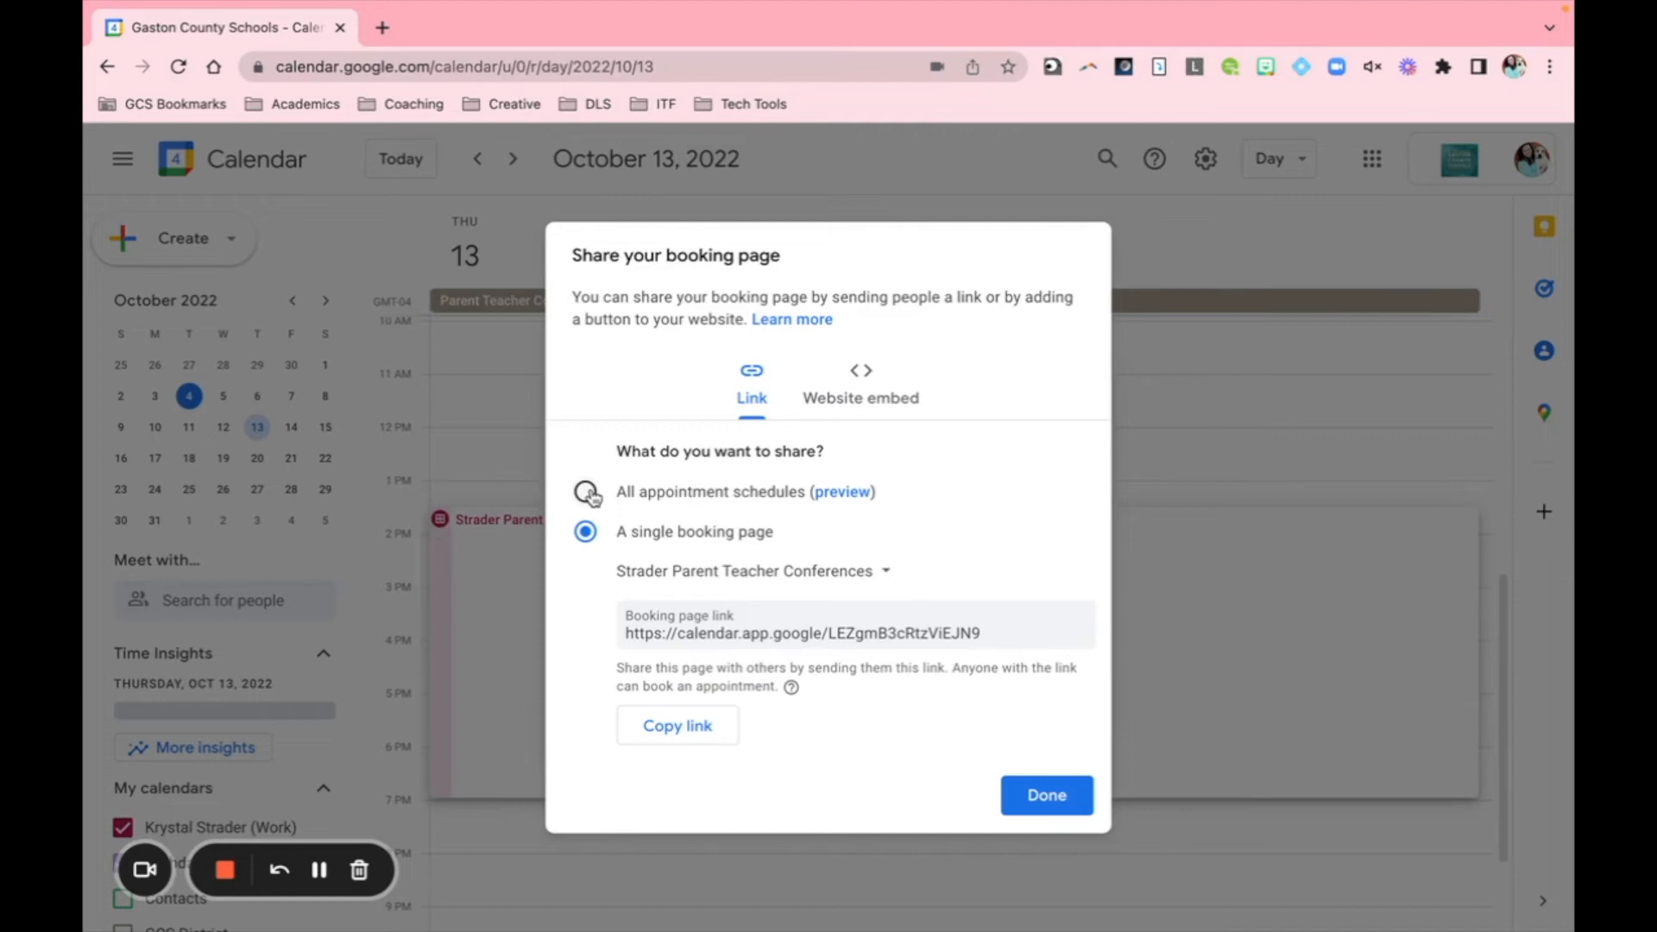
pyautogui.moveTo(848, 499)
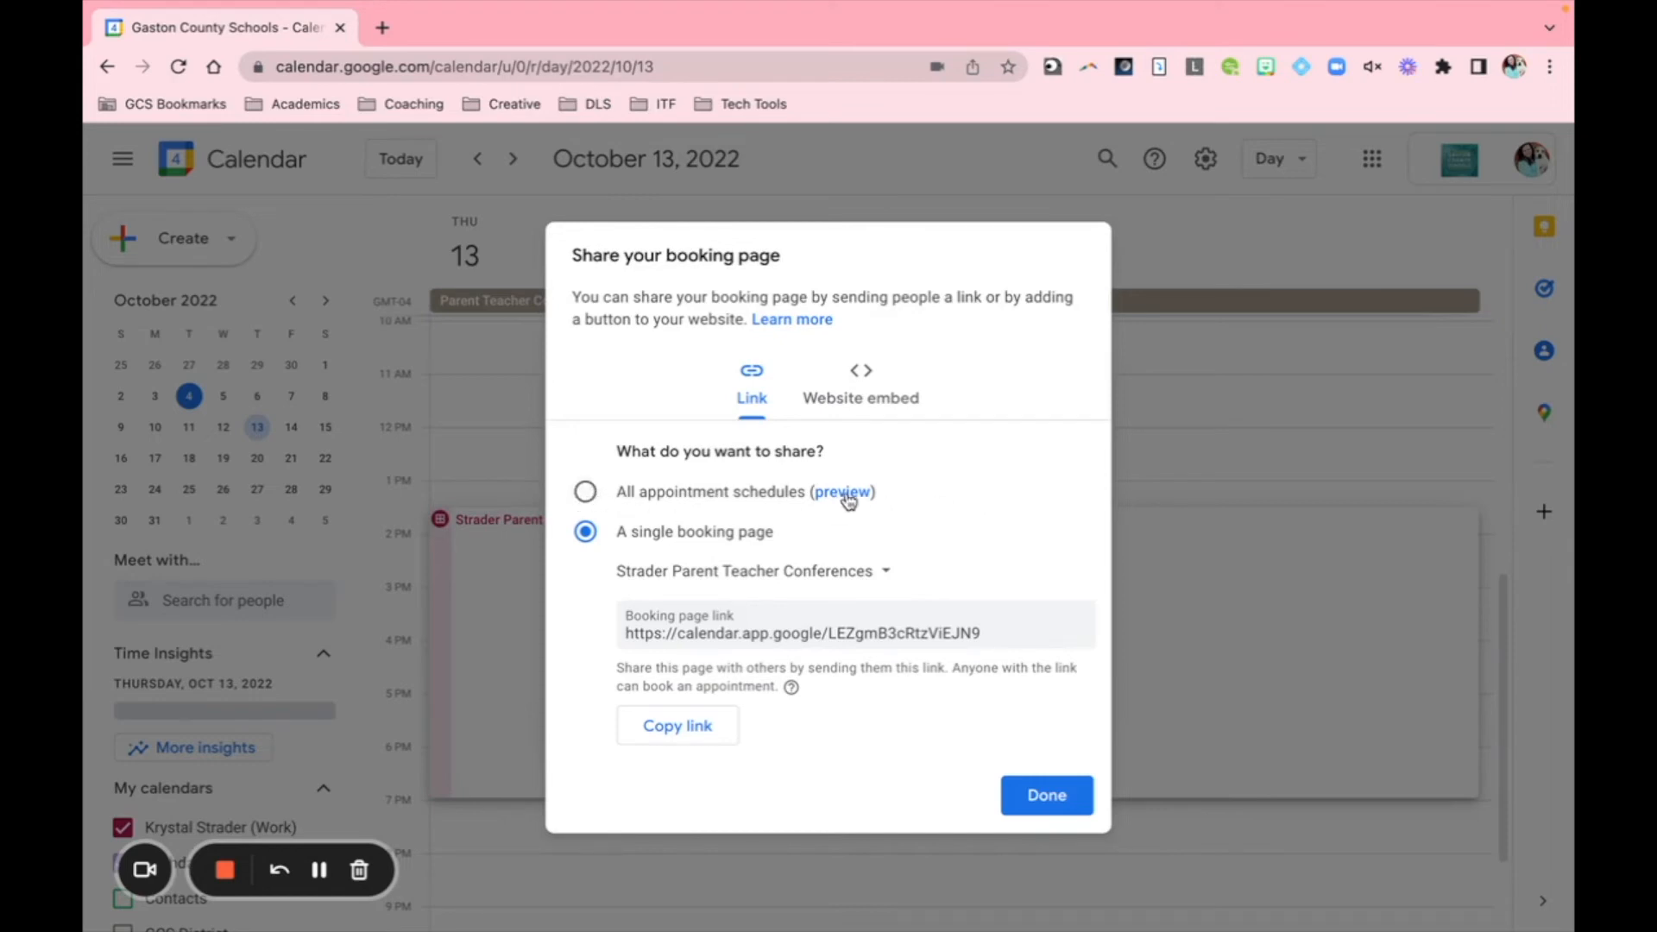
# Step: Preview the all-schedules page, then return and copy the booking page link
pyautogui.click(841, 491)
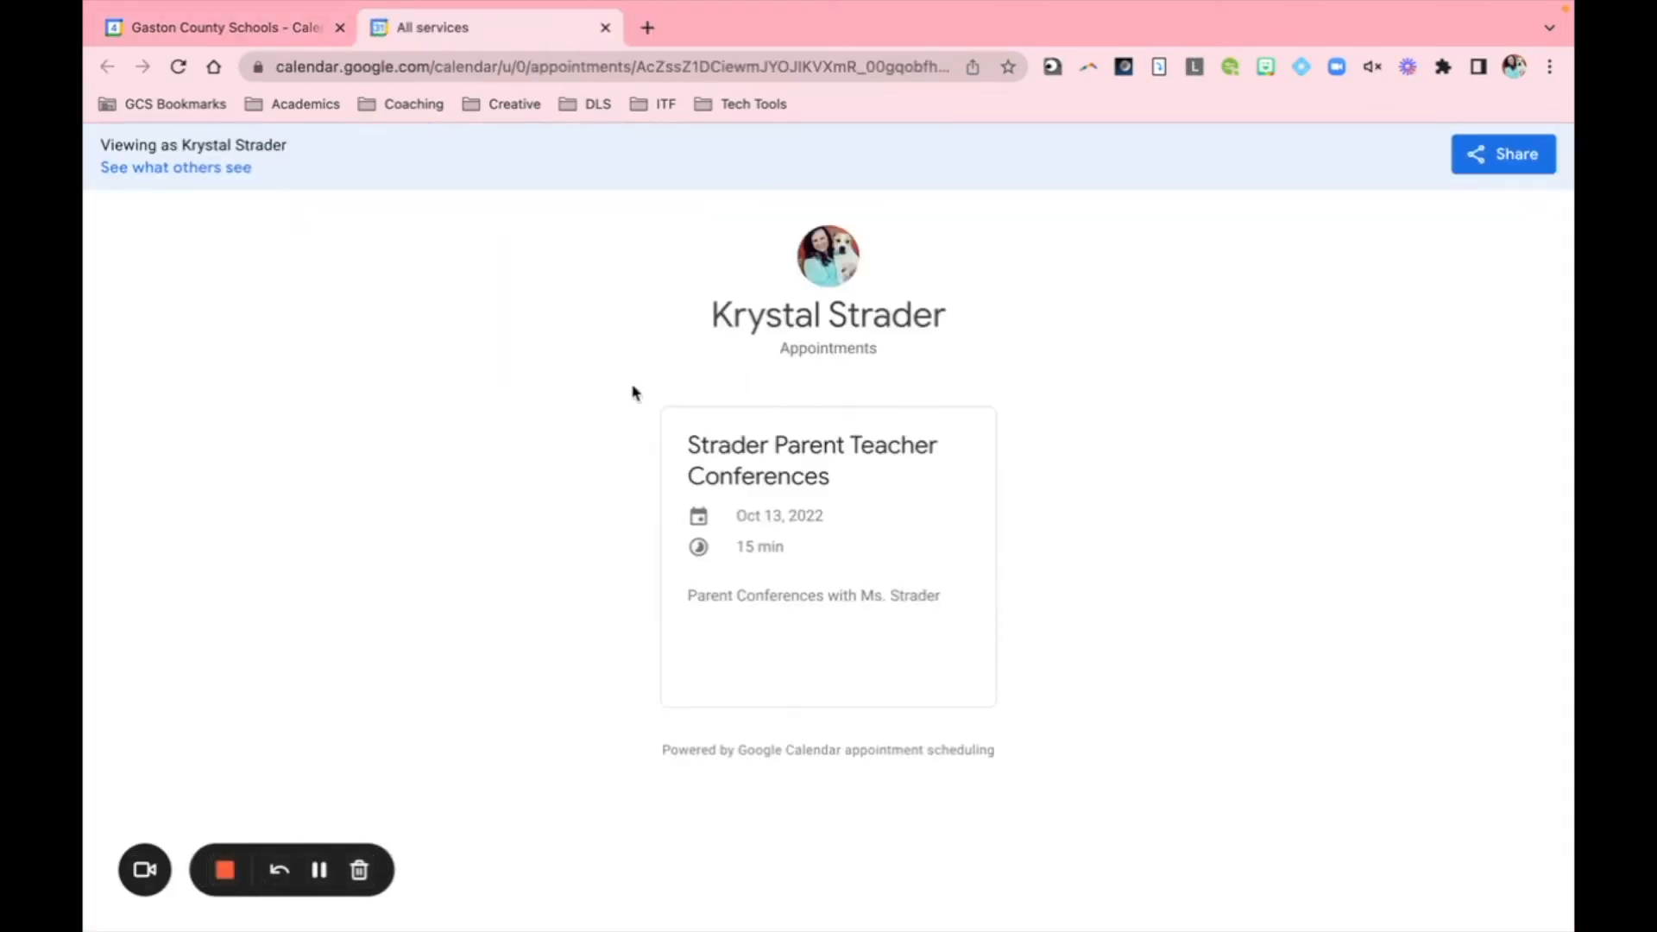
pyautogui.moveTo(1398, 434)
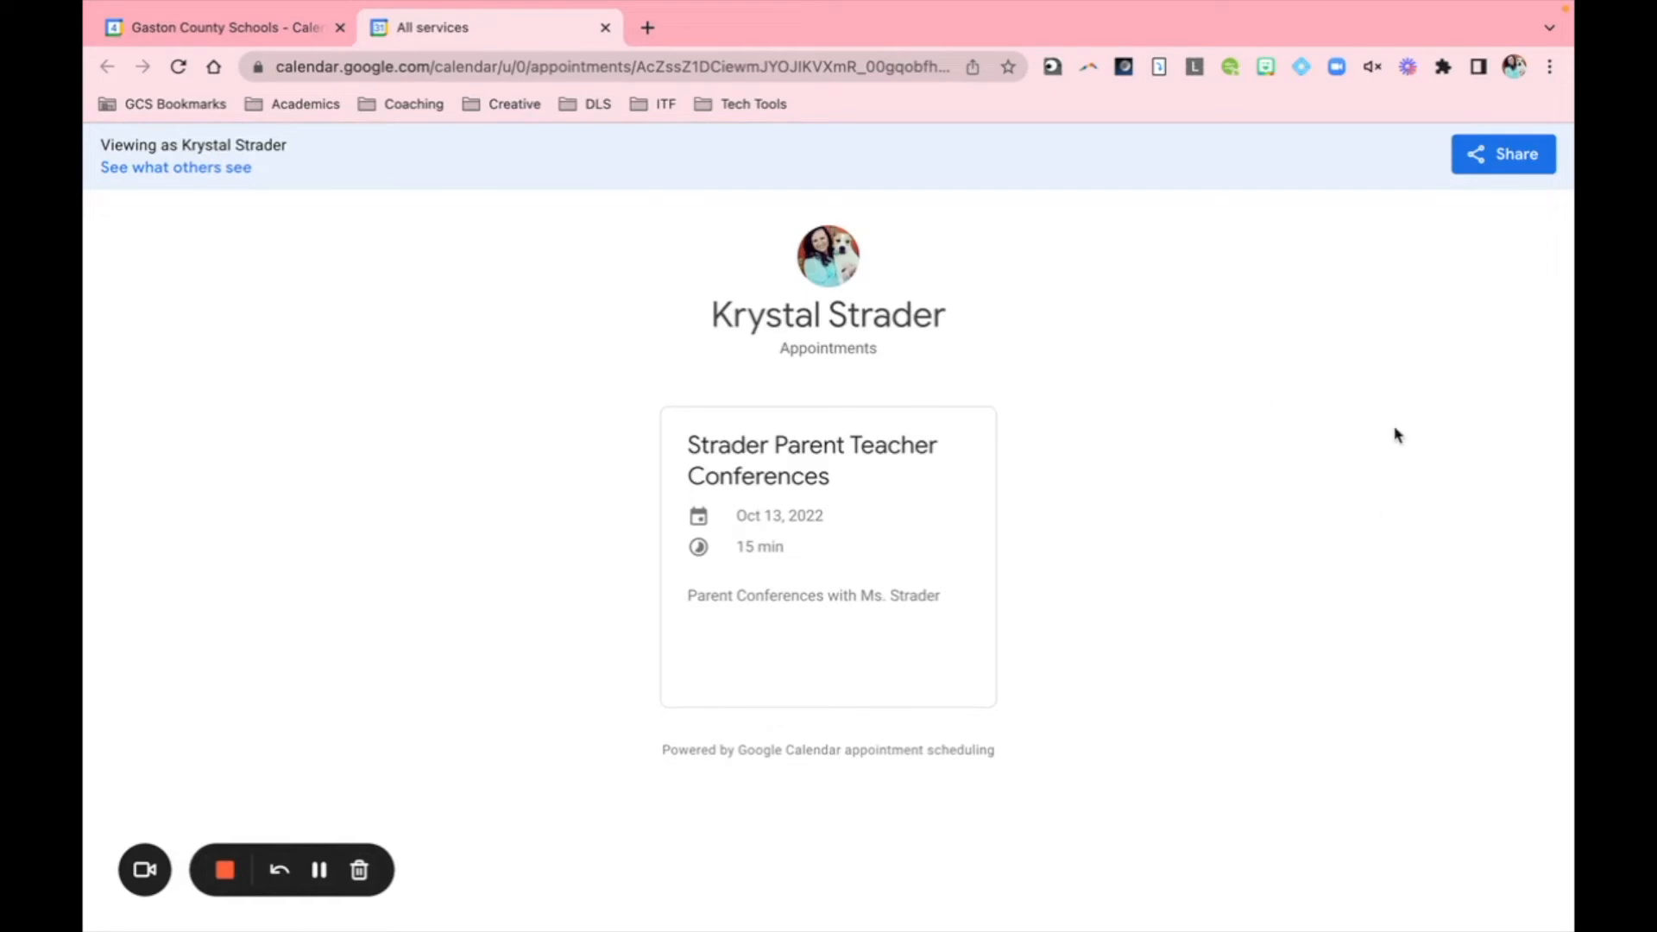
pyautogui.moveTo(1331, 716)
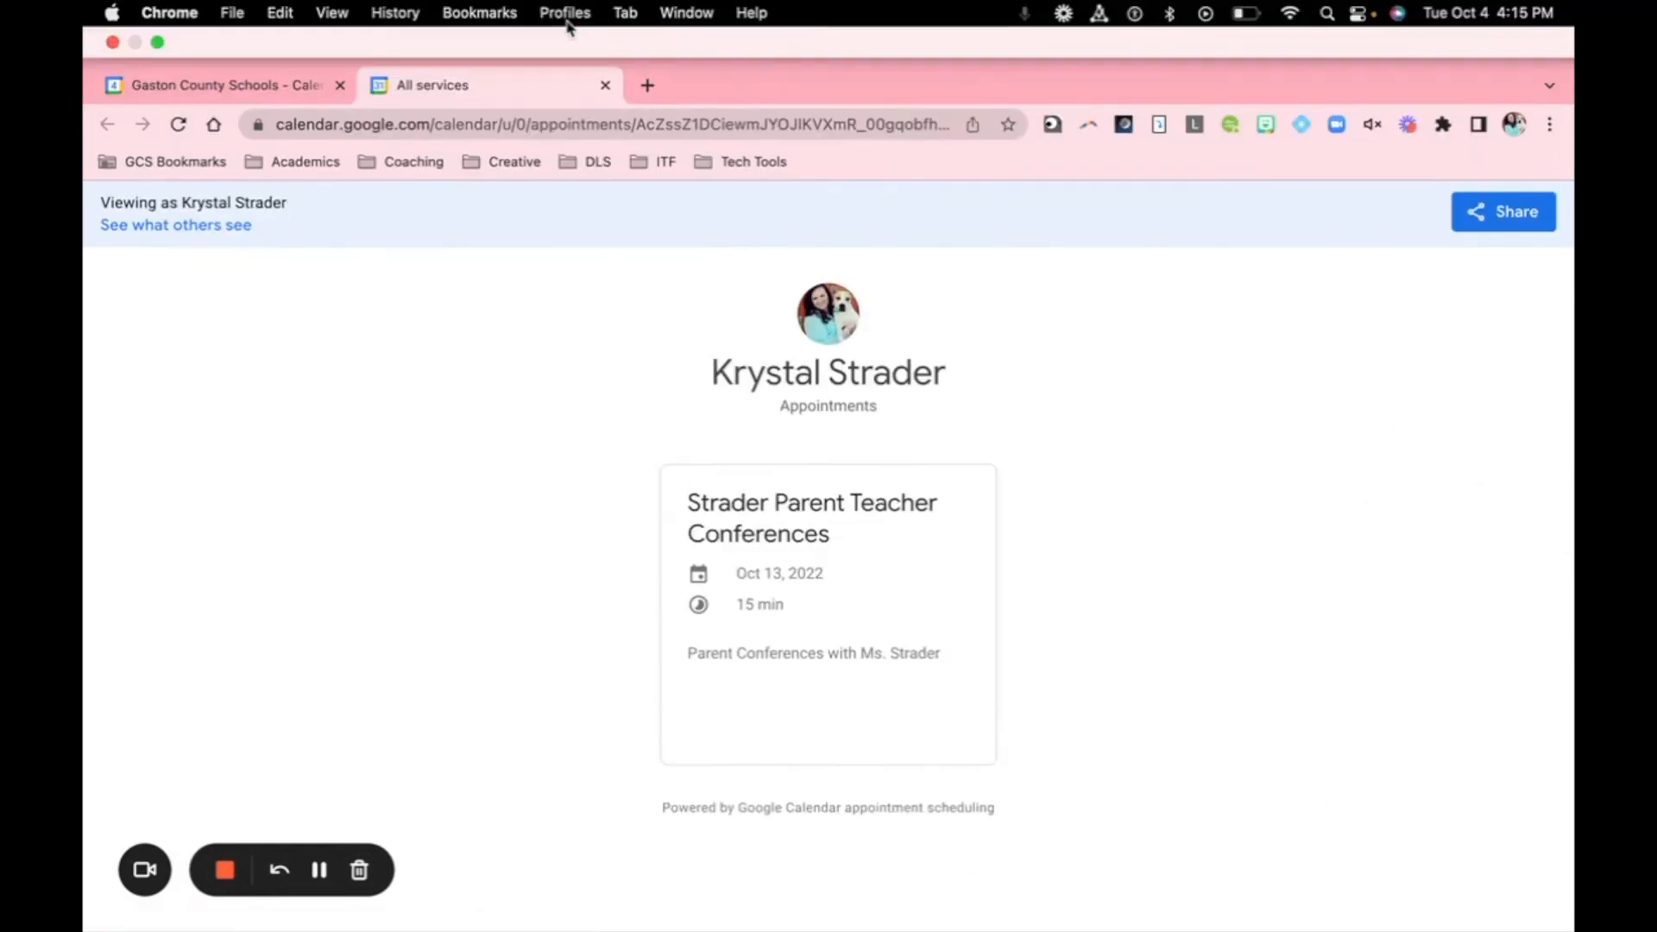
pyautogui.click(1501, 211)
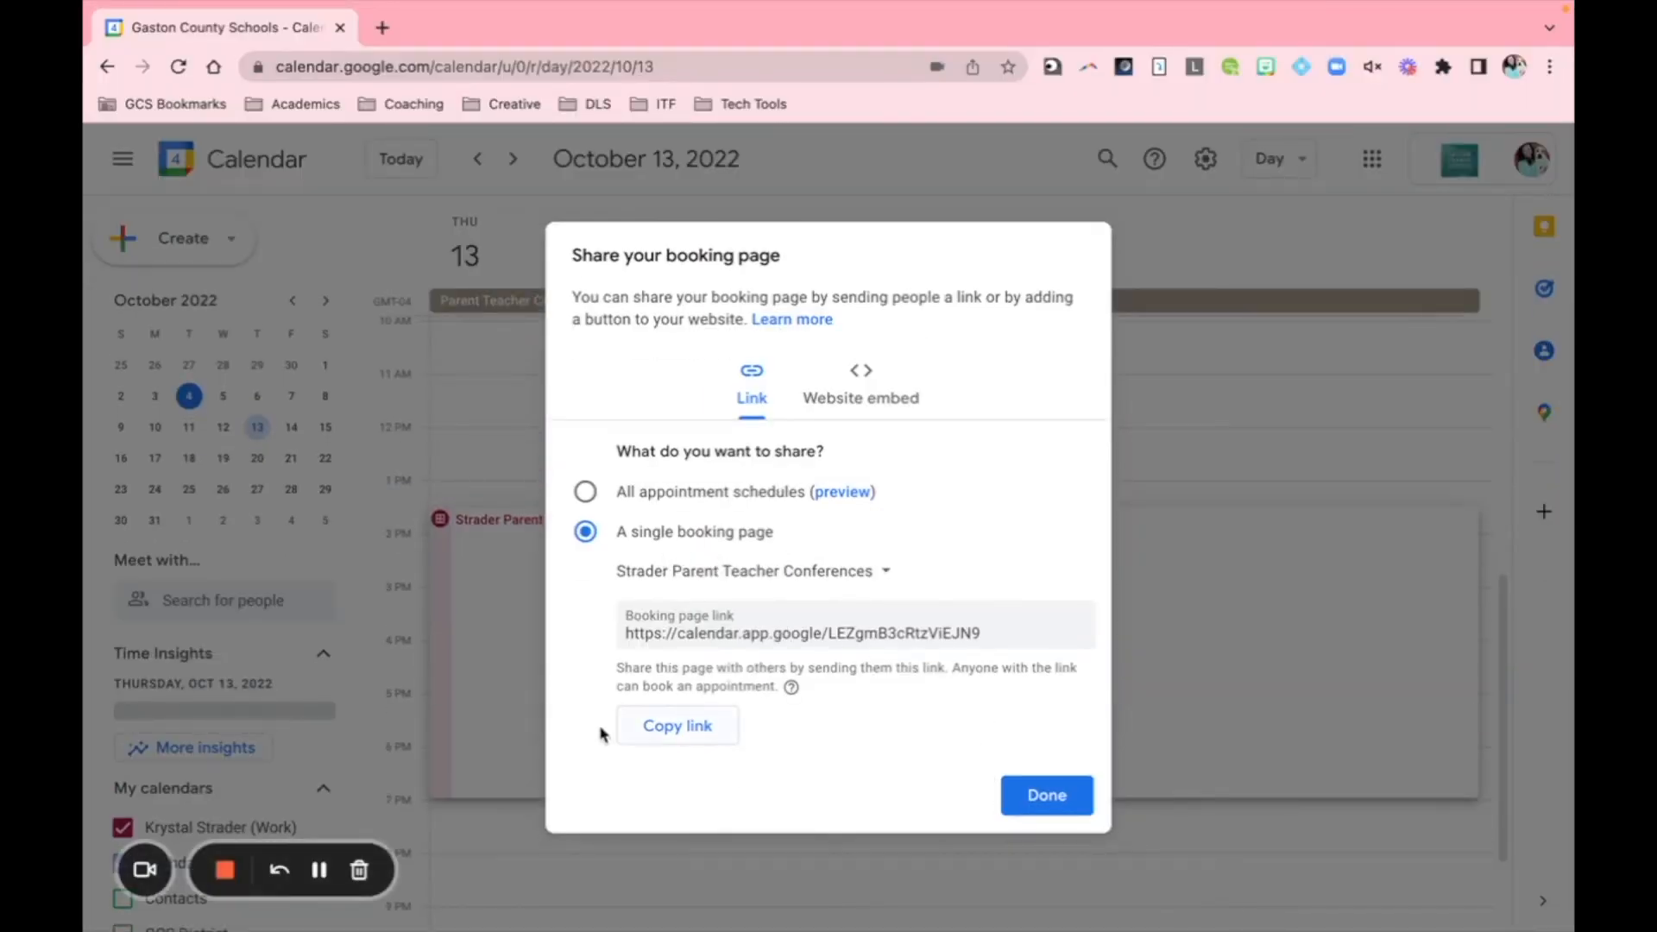
pyautogui.click(382, 28)
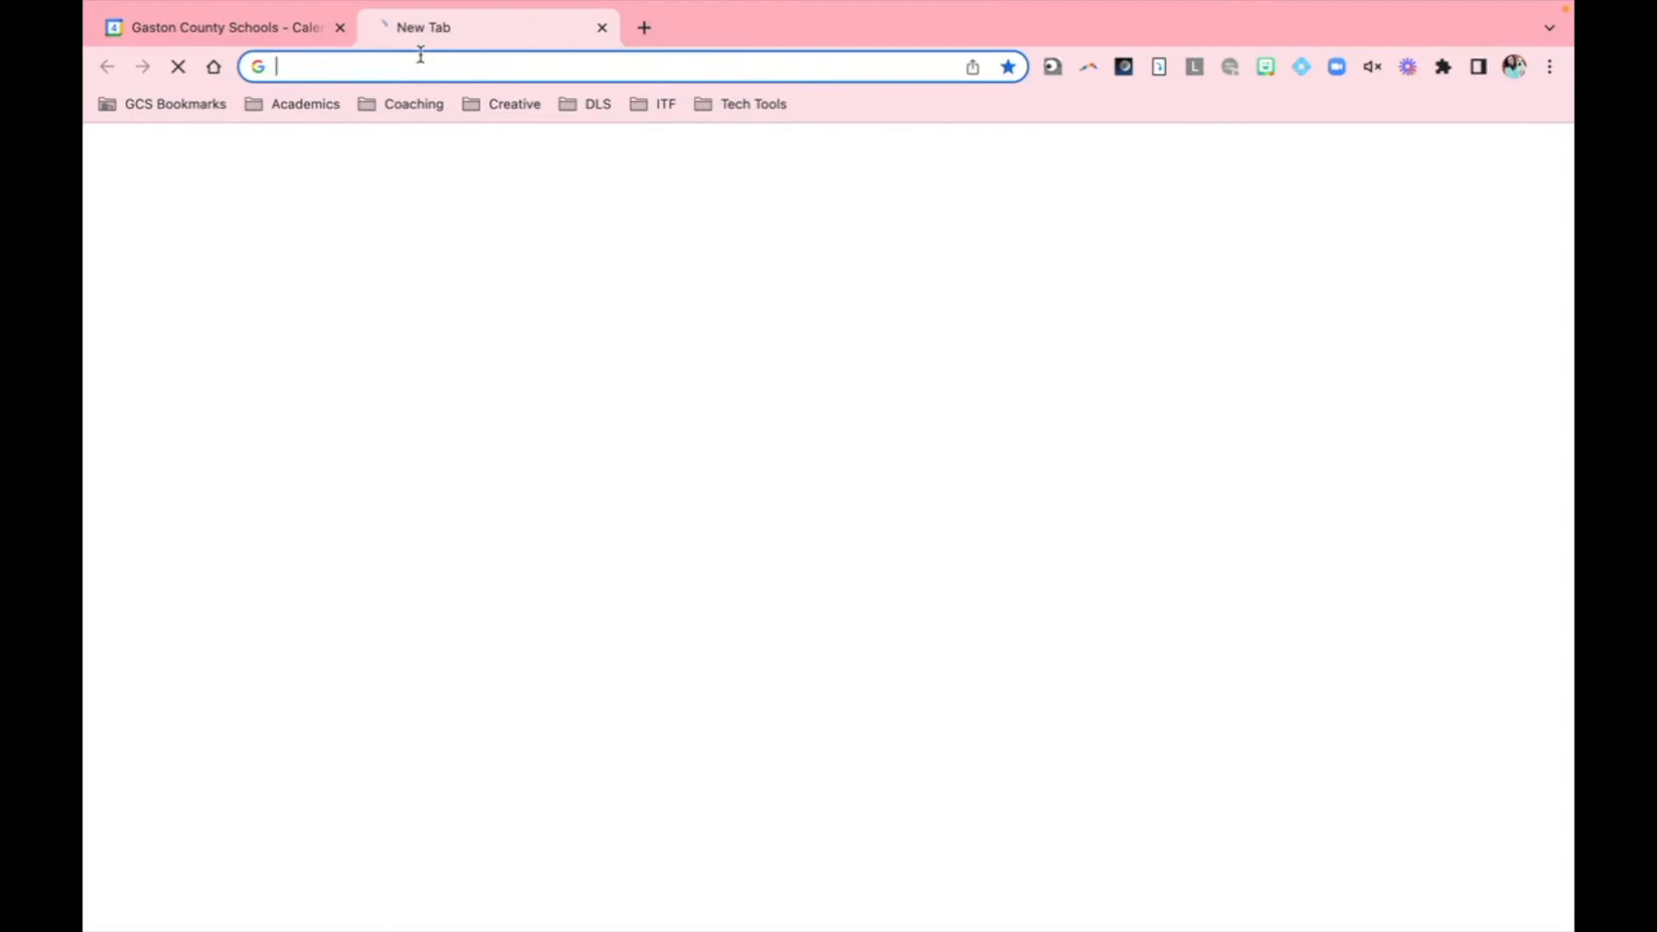
# Step: Open the pasted booking link and show the October 13 appointment slots
pyautogui.write('https://calendar.app.google/LEZgmB3cRtzViEJN9')
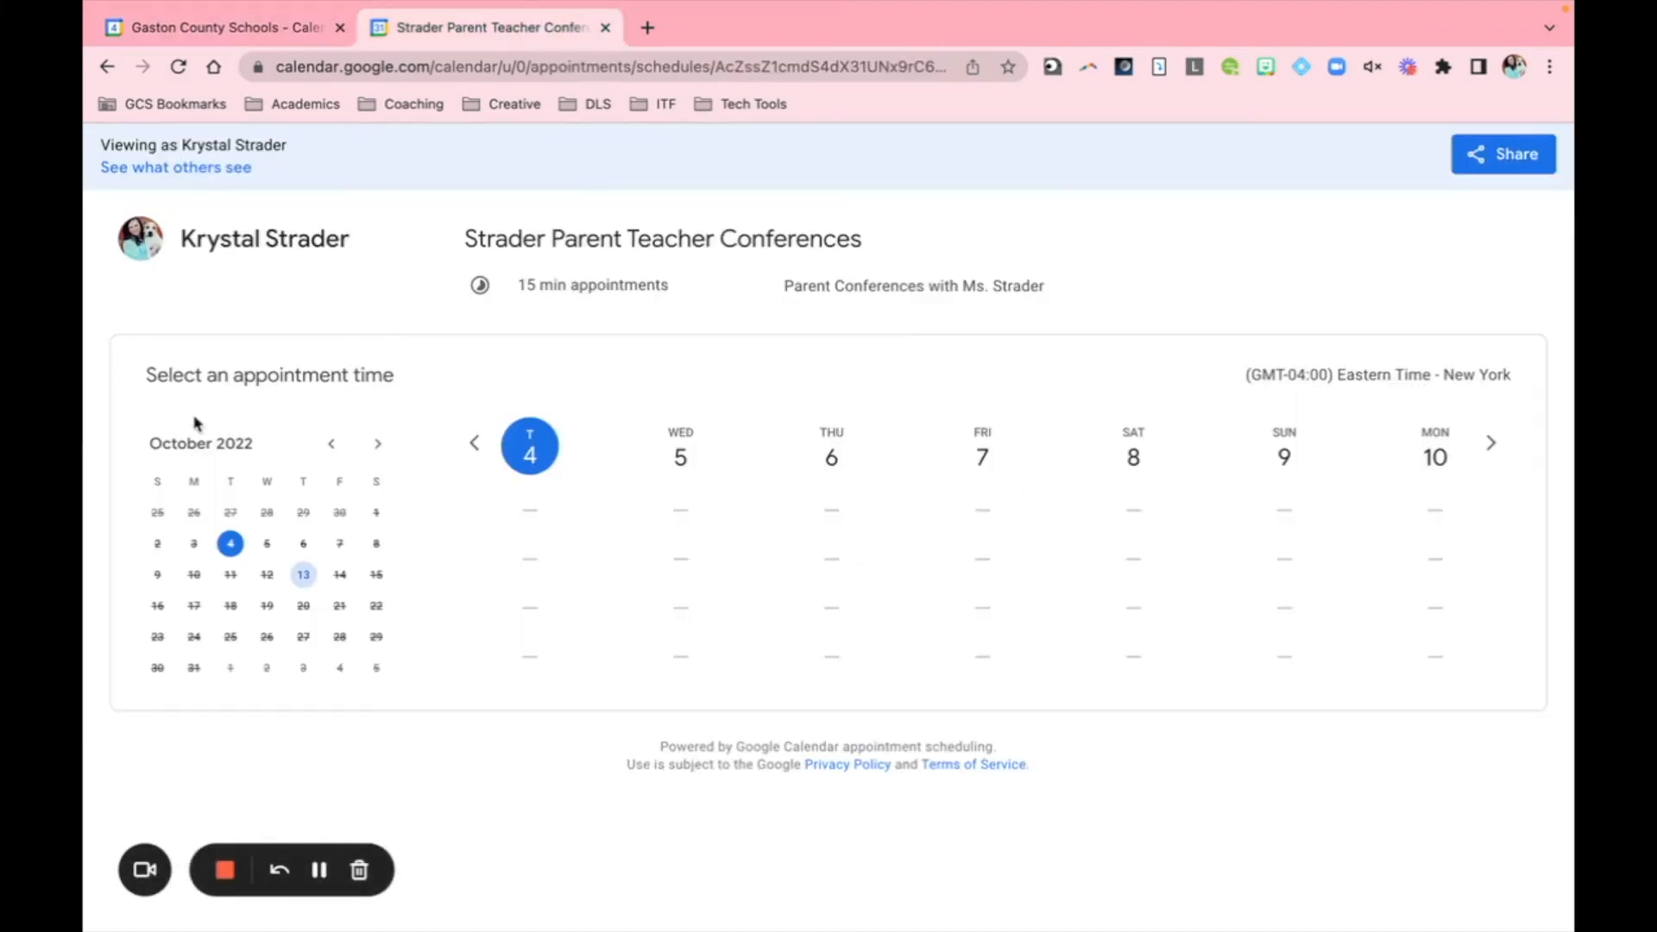
pyautogui.moveTo(230, 451)
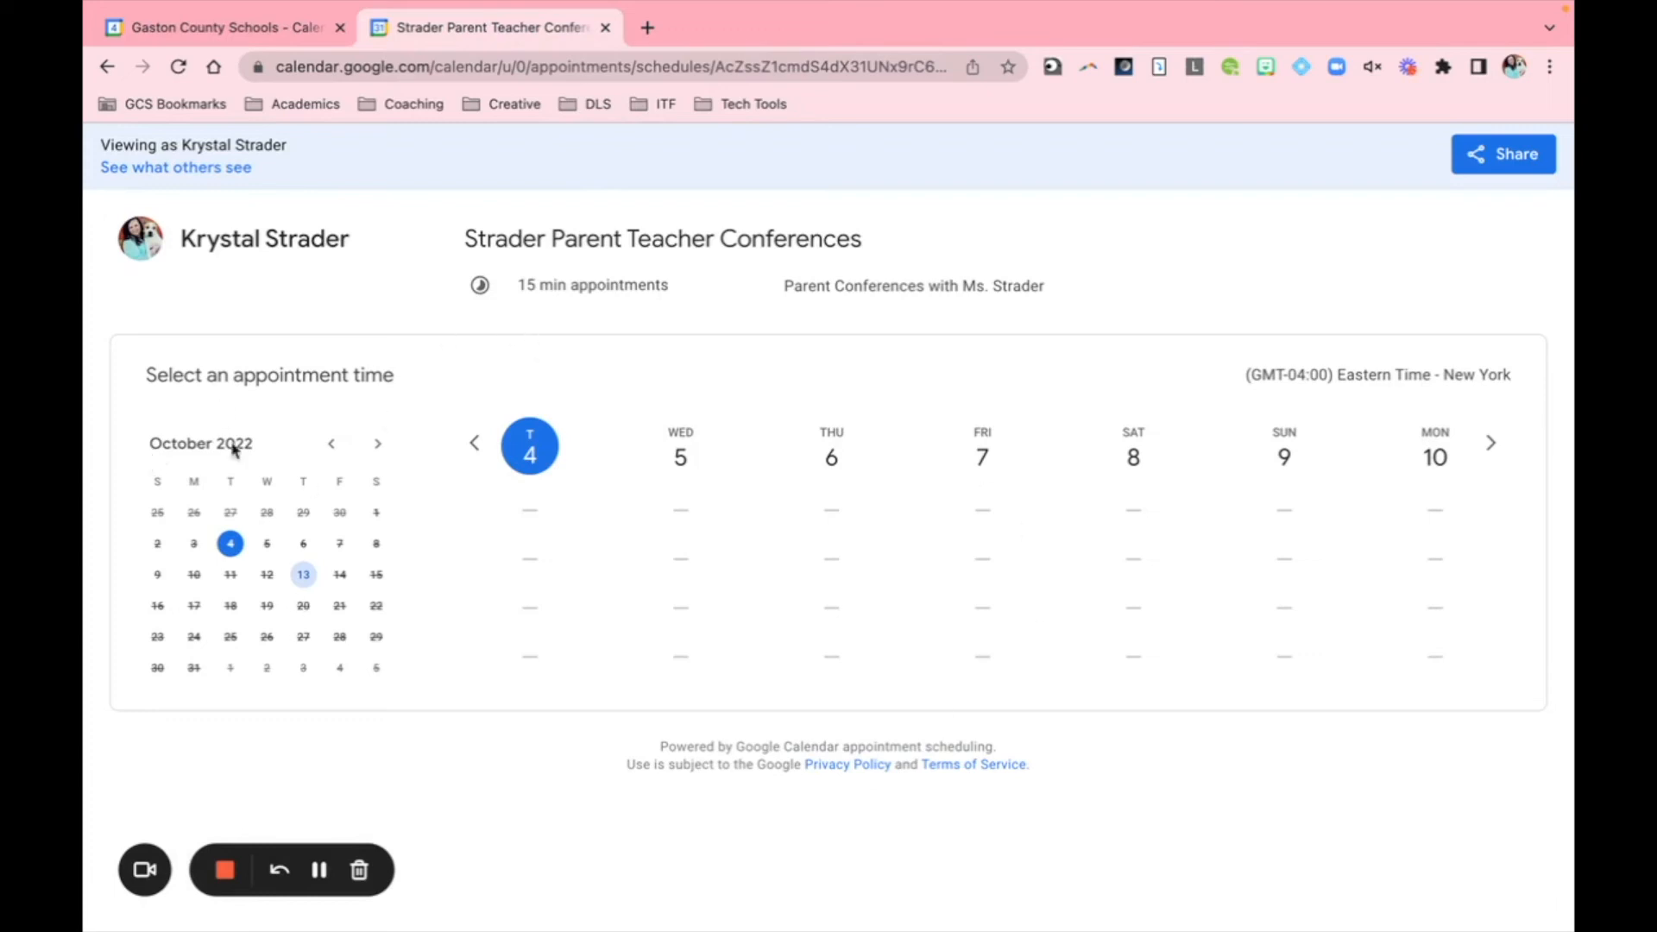
pyautogui.moveTo(267, 525)
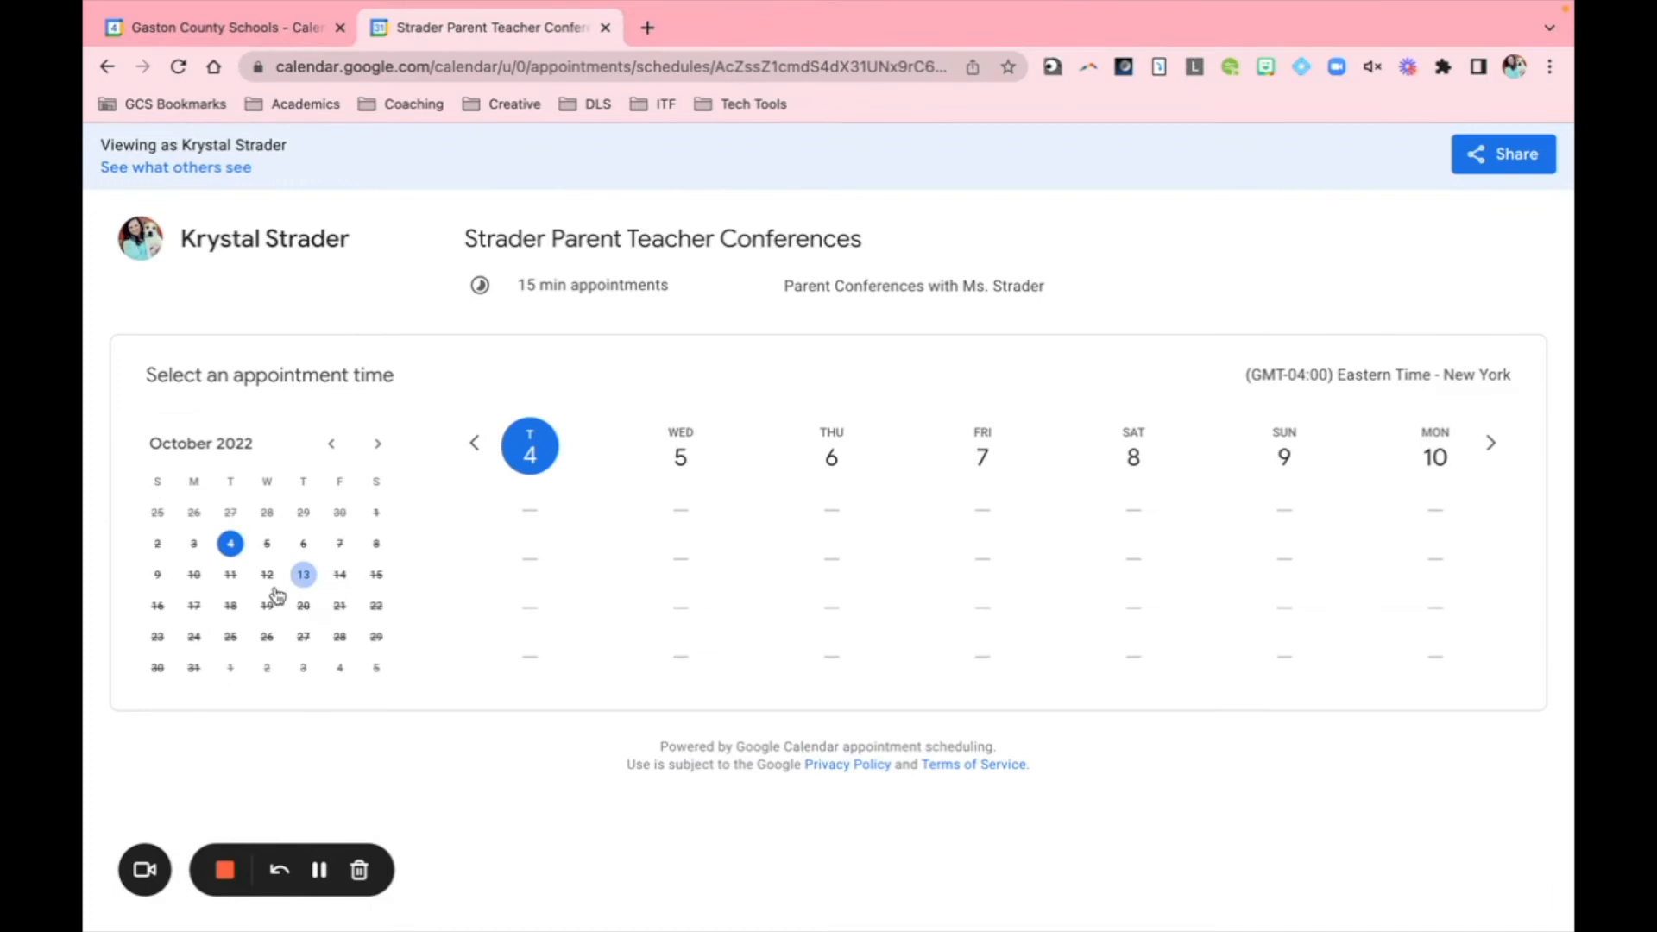
pyautogui.moveTo(297, 653)
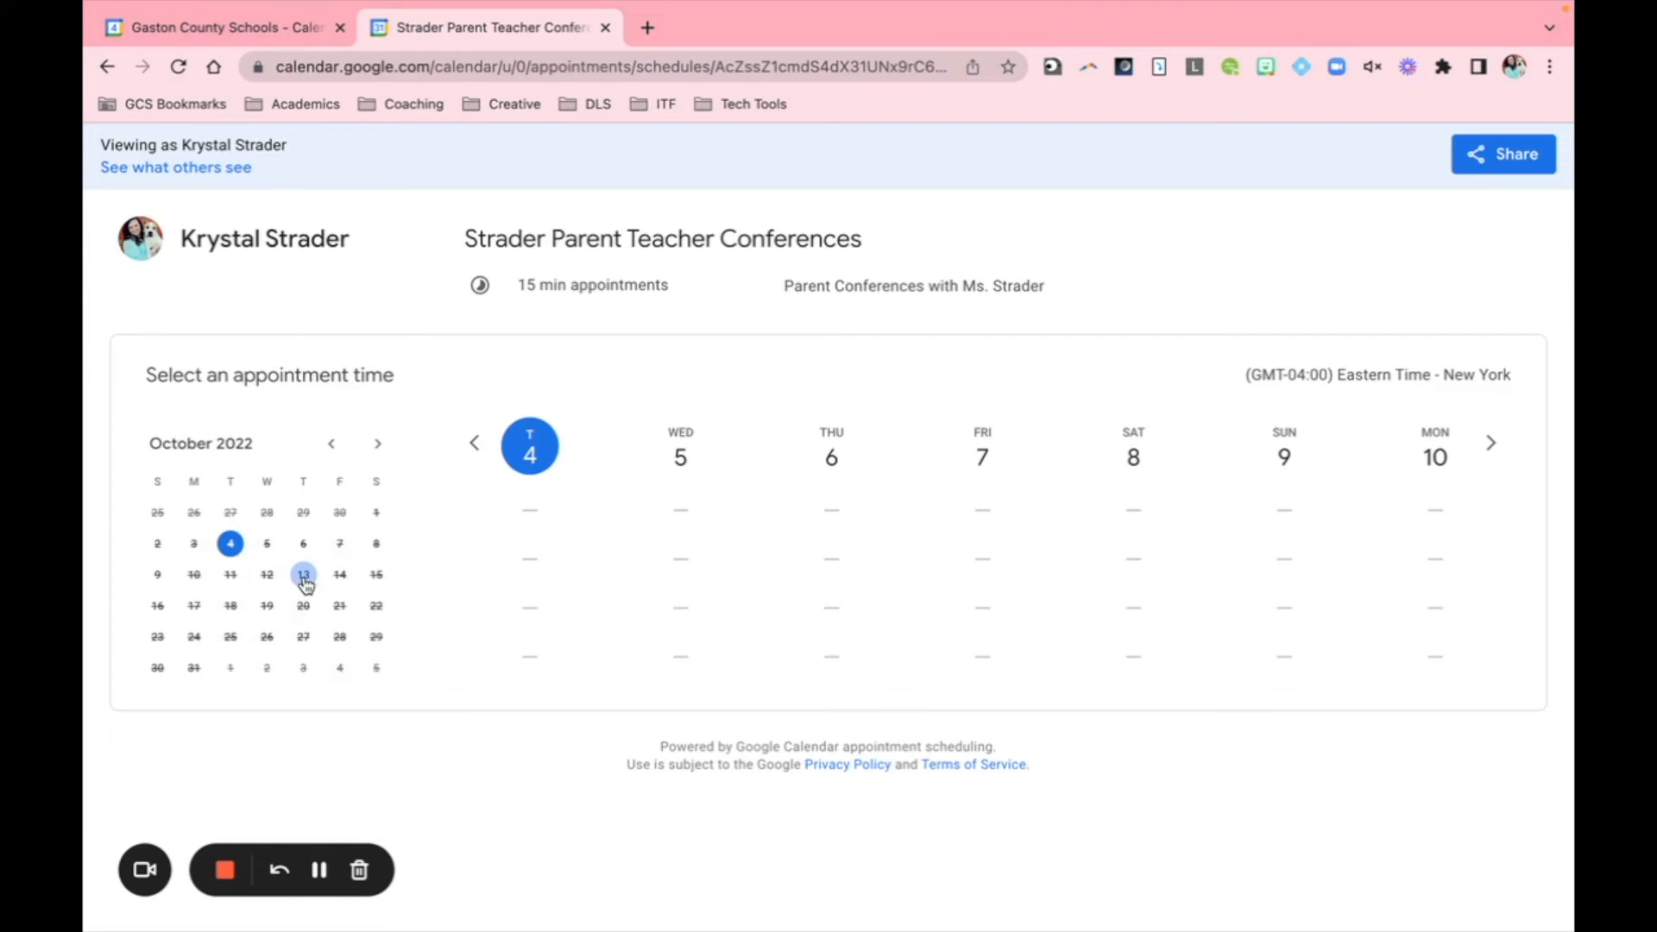
pyautogui.moveTo(267, 611)
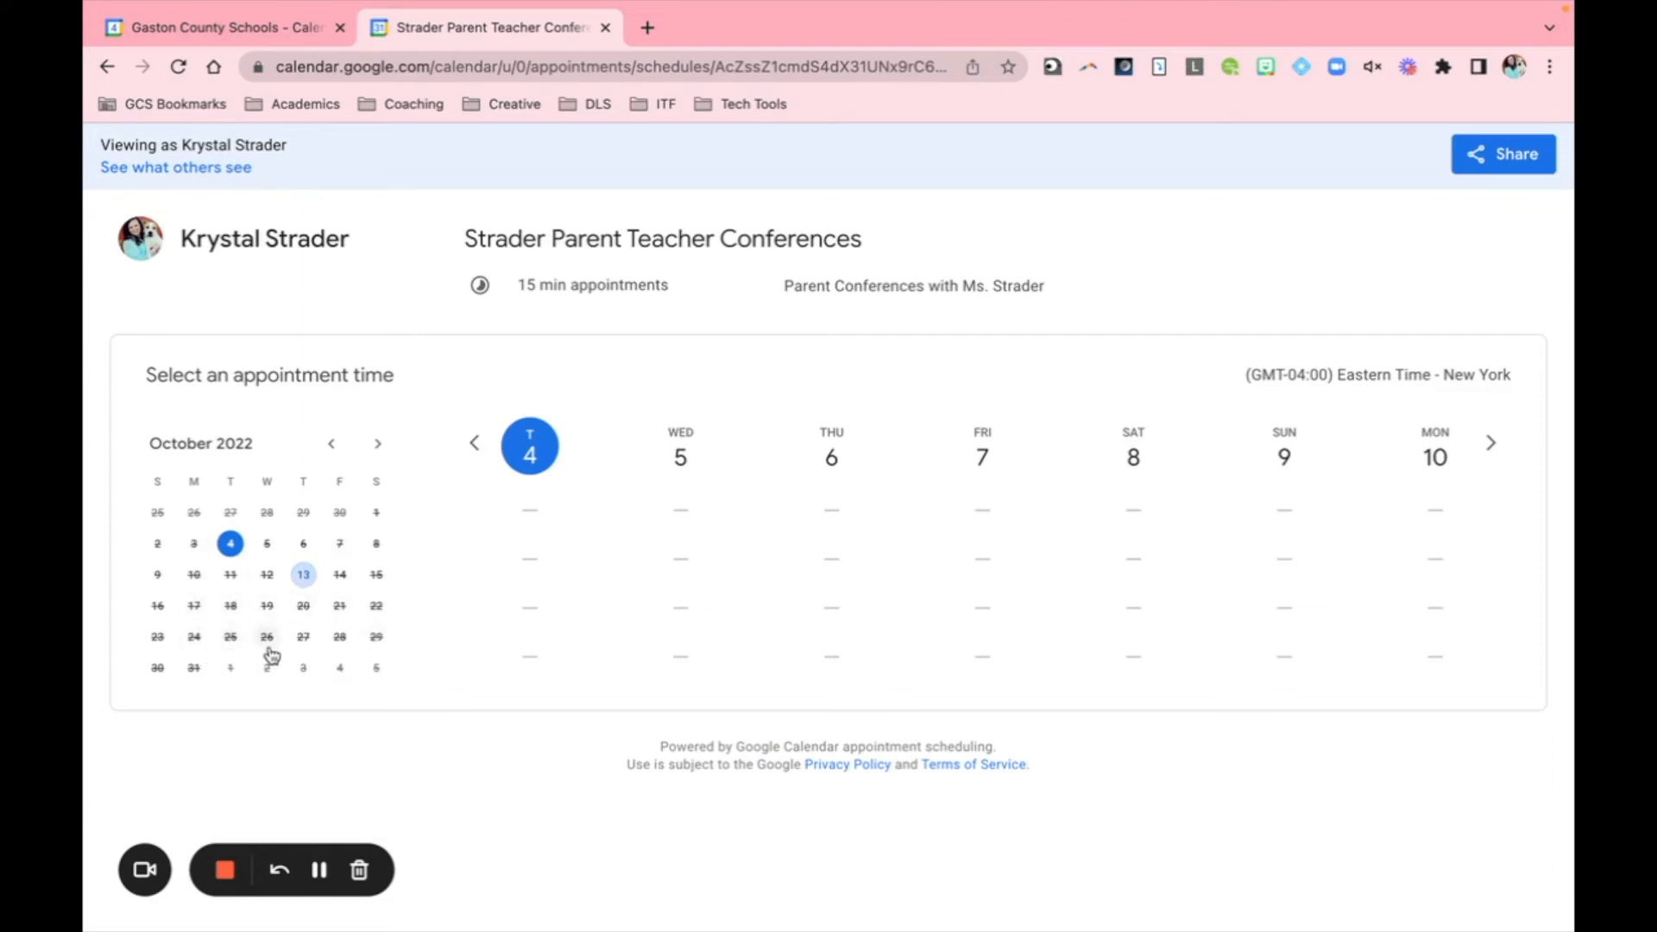
pyautogui.moveTo(264, 613)
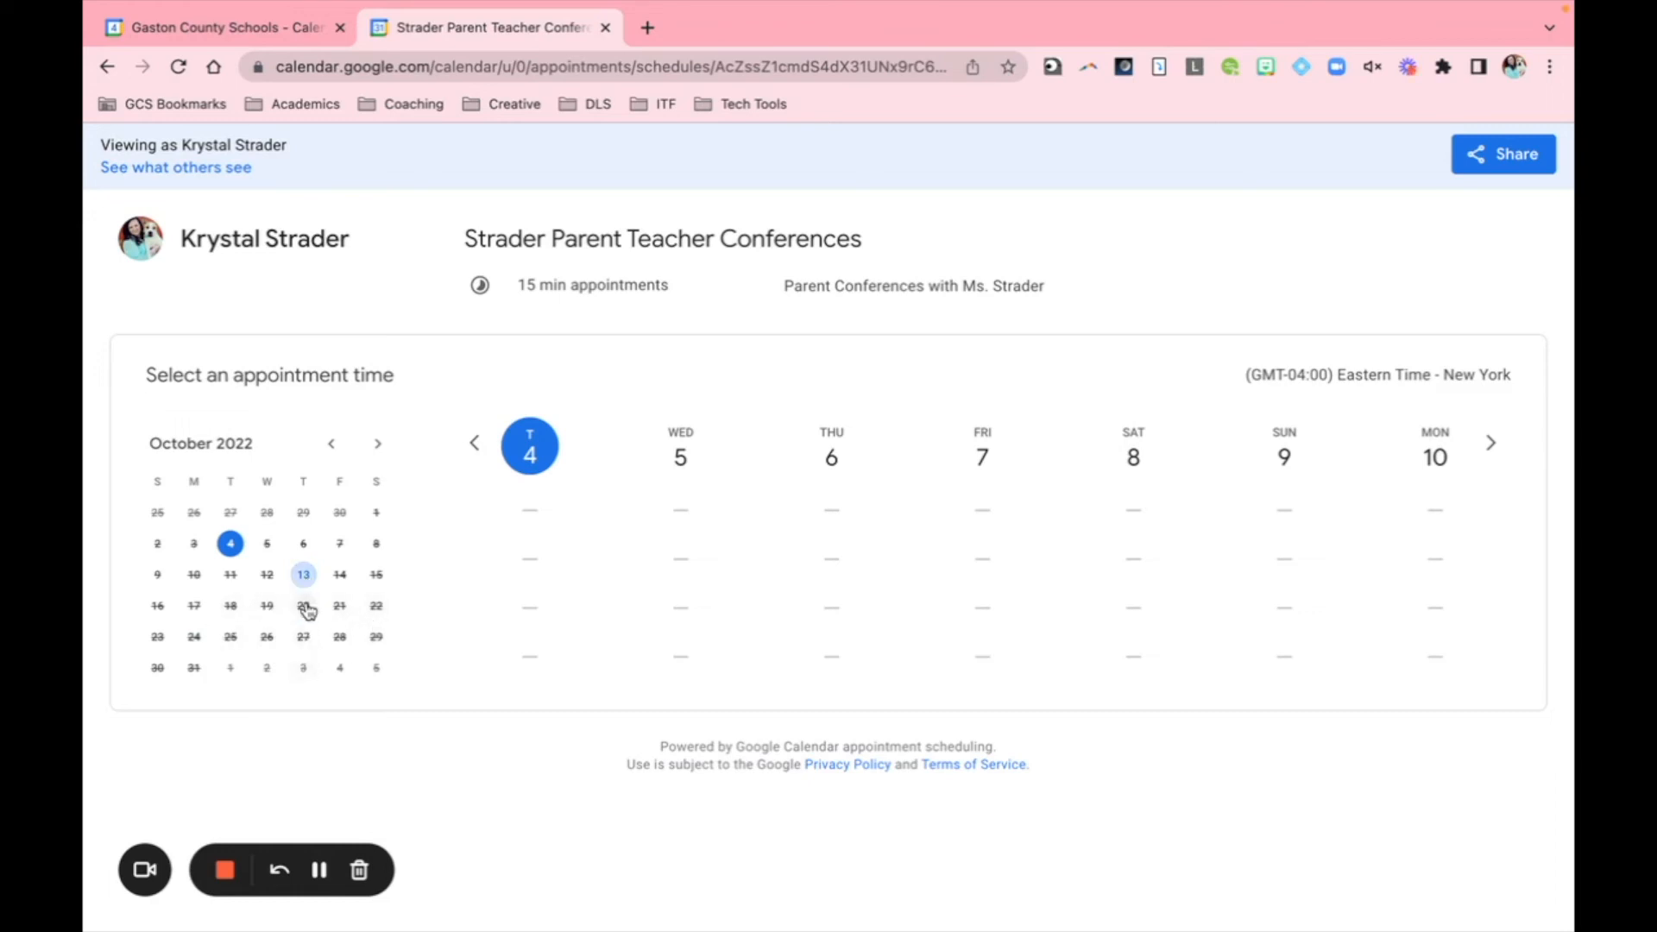
pyautogui.click(303, 574)
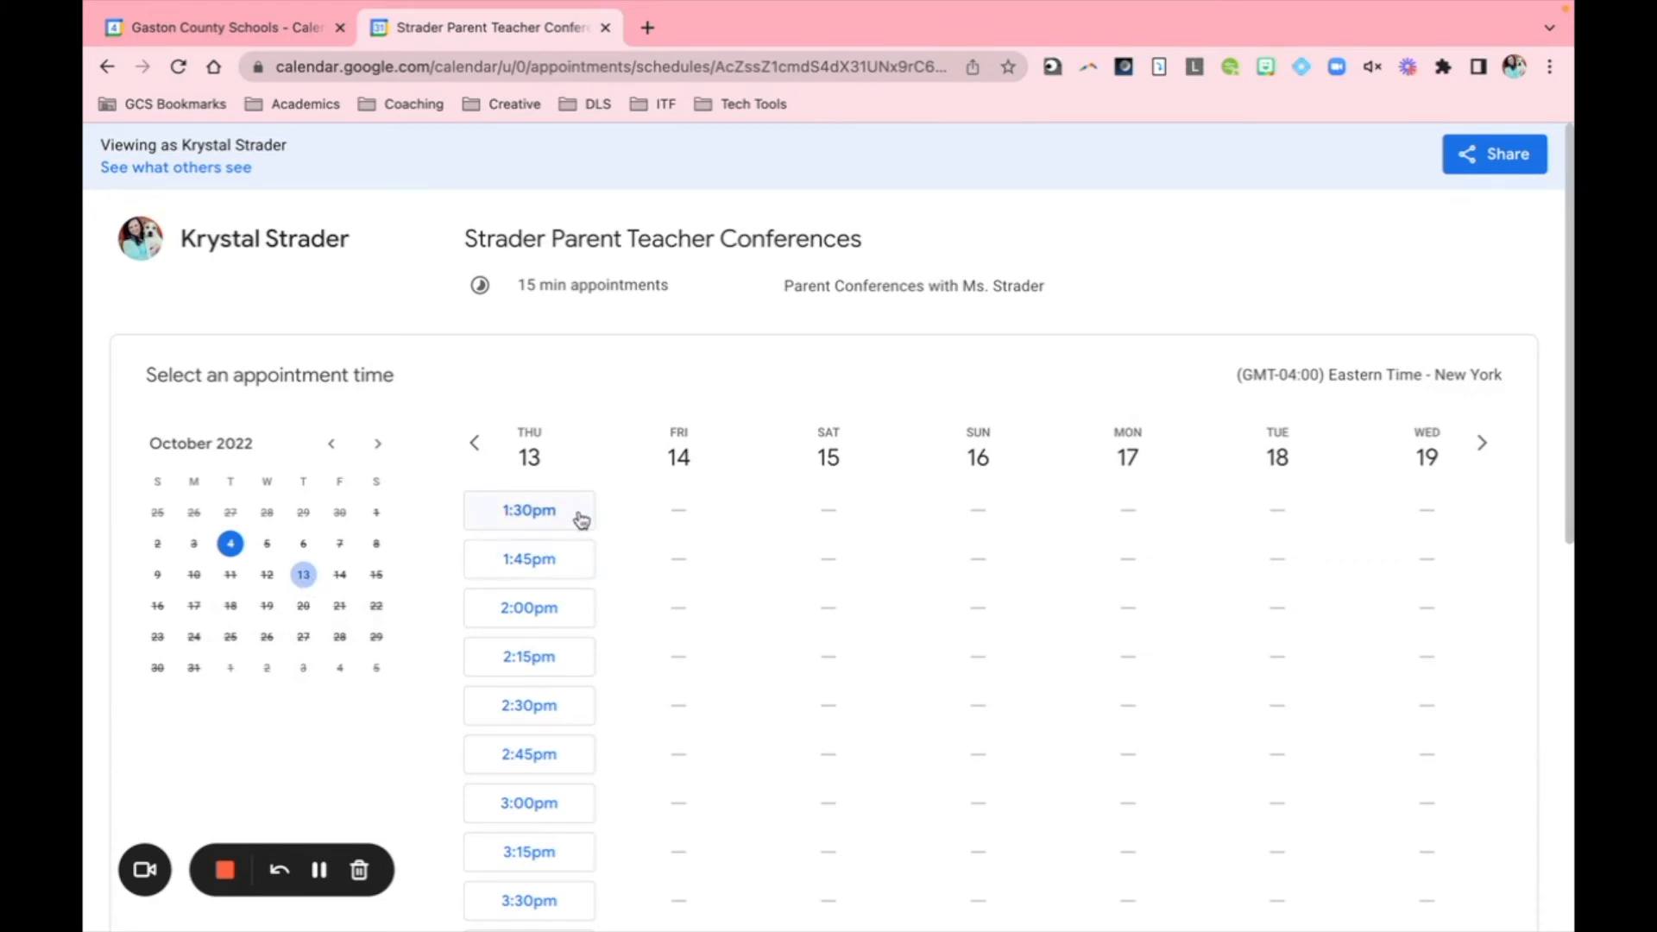
pyautogui.click(528, 510)
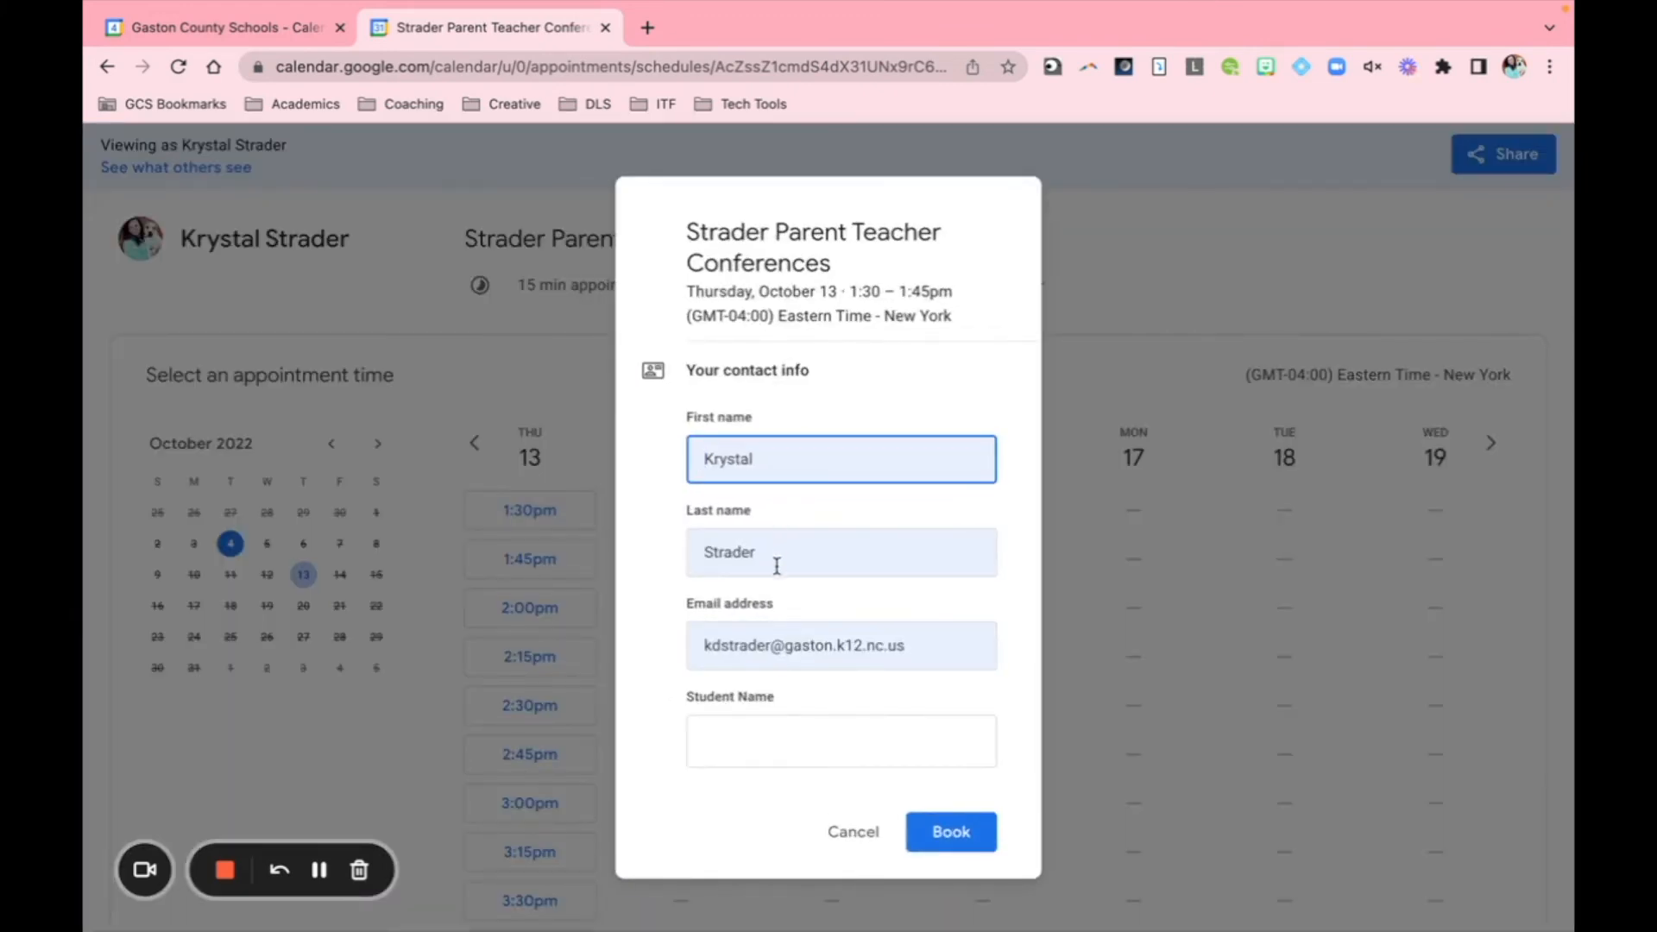
pyautogui.click(840, 740)
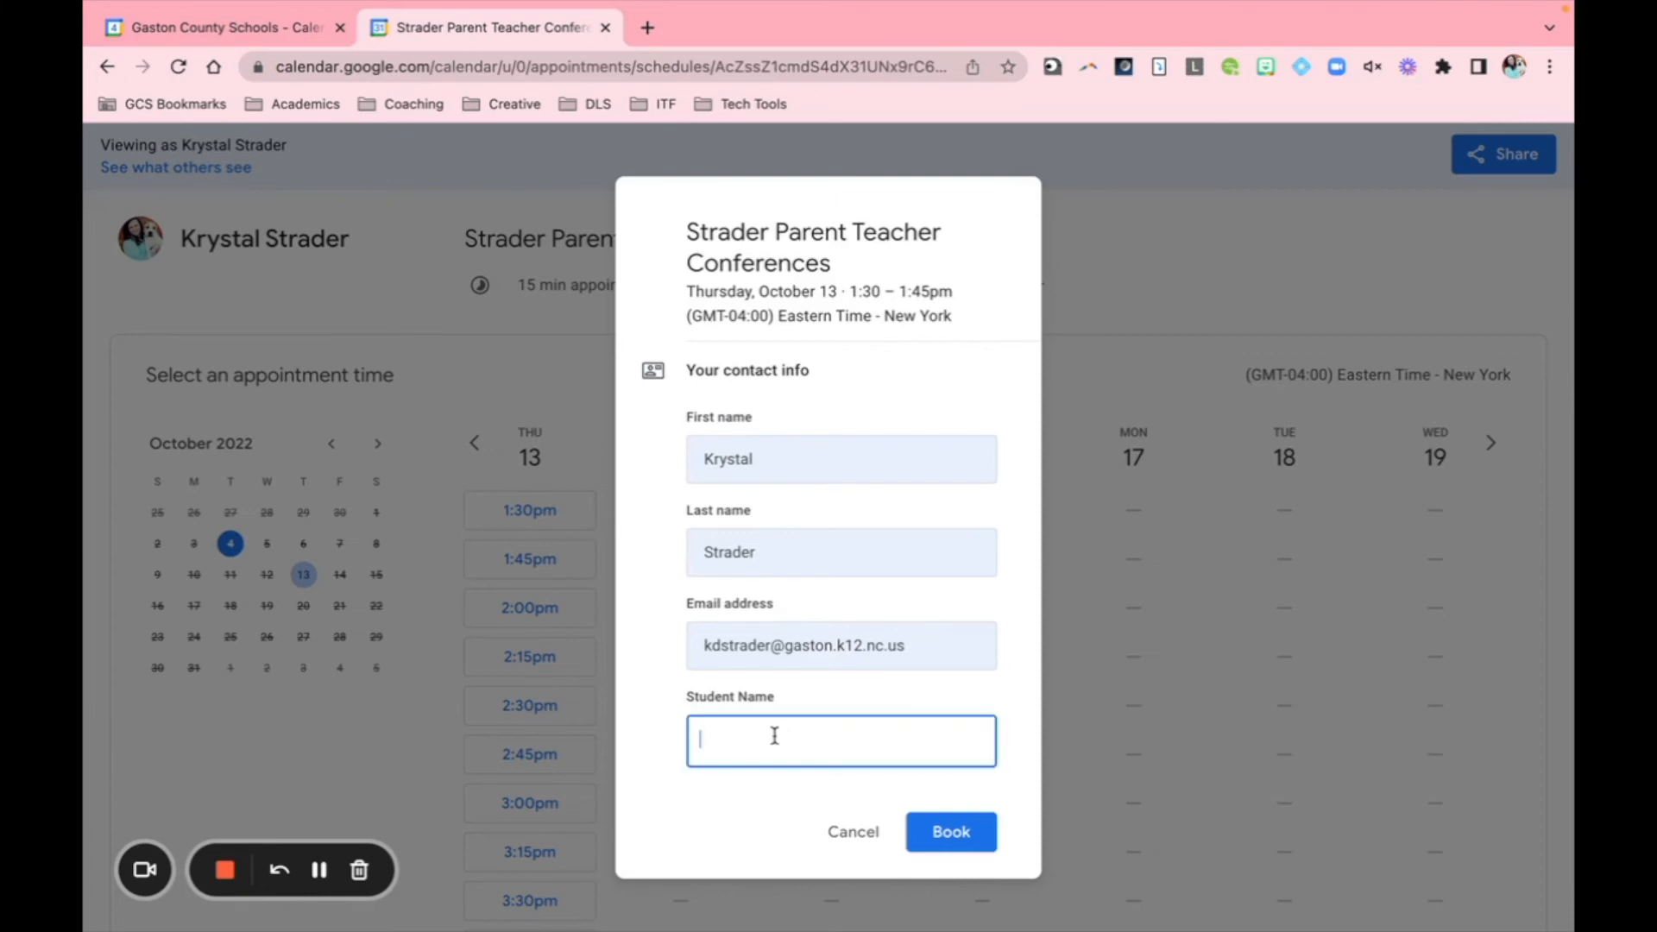
pyautogui.write('Krys')
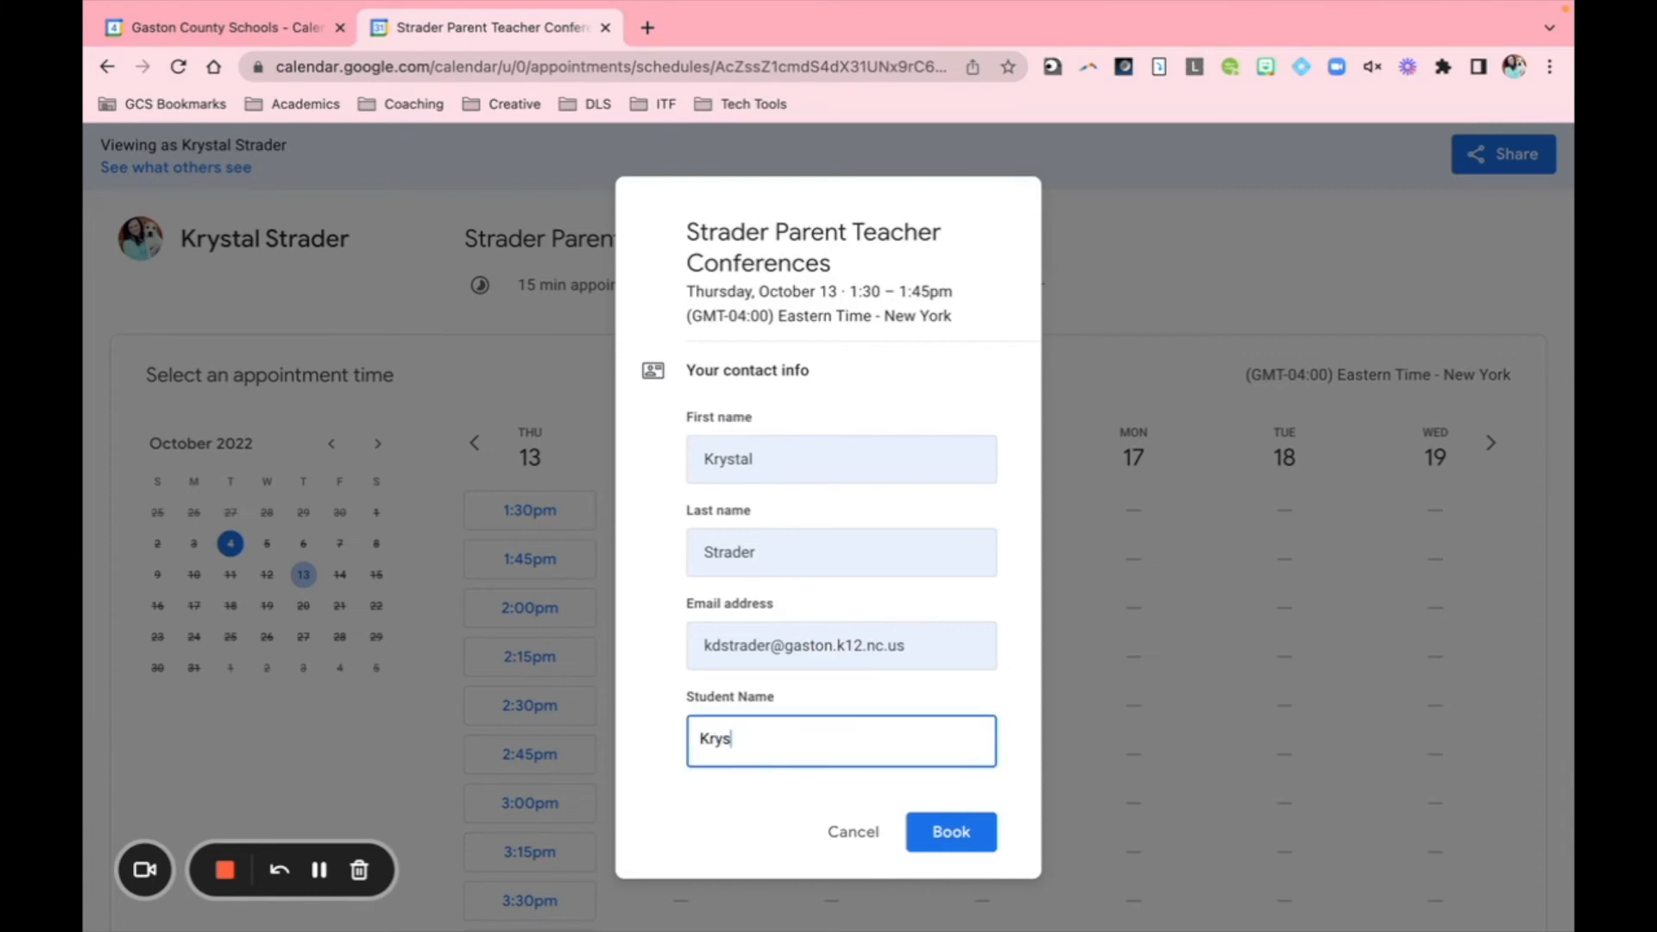
pyautogui.write('tal Strader')
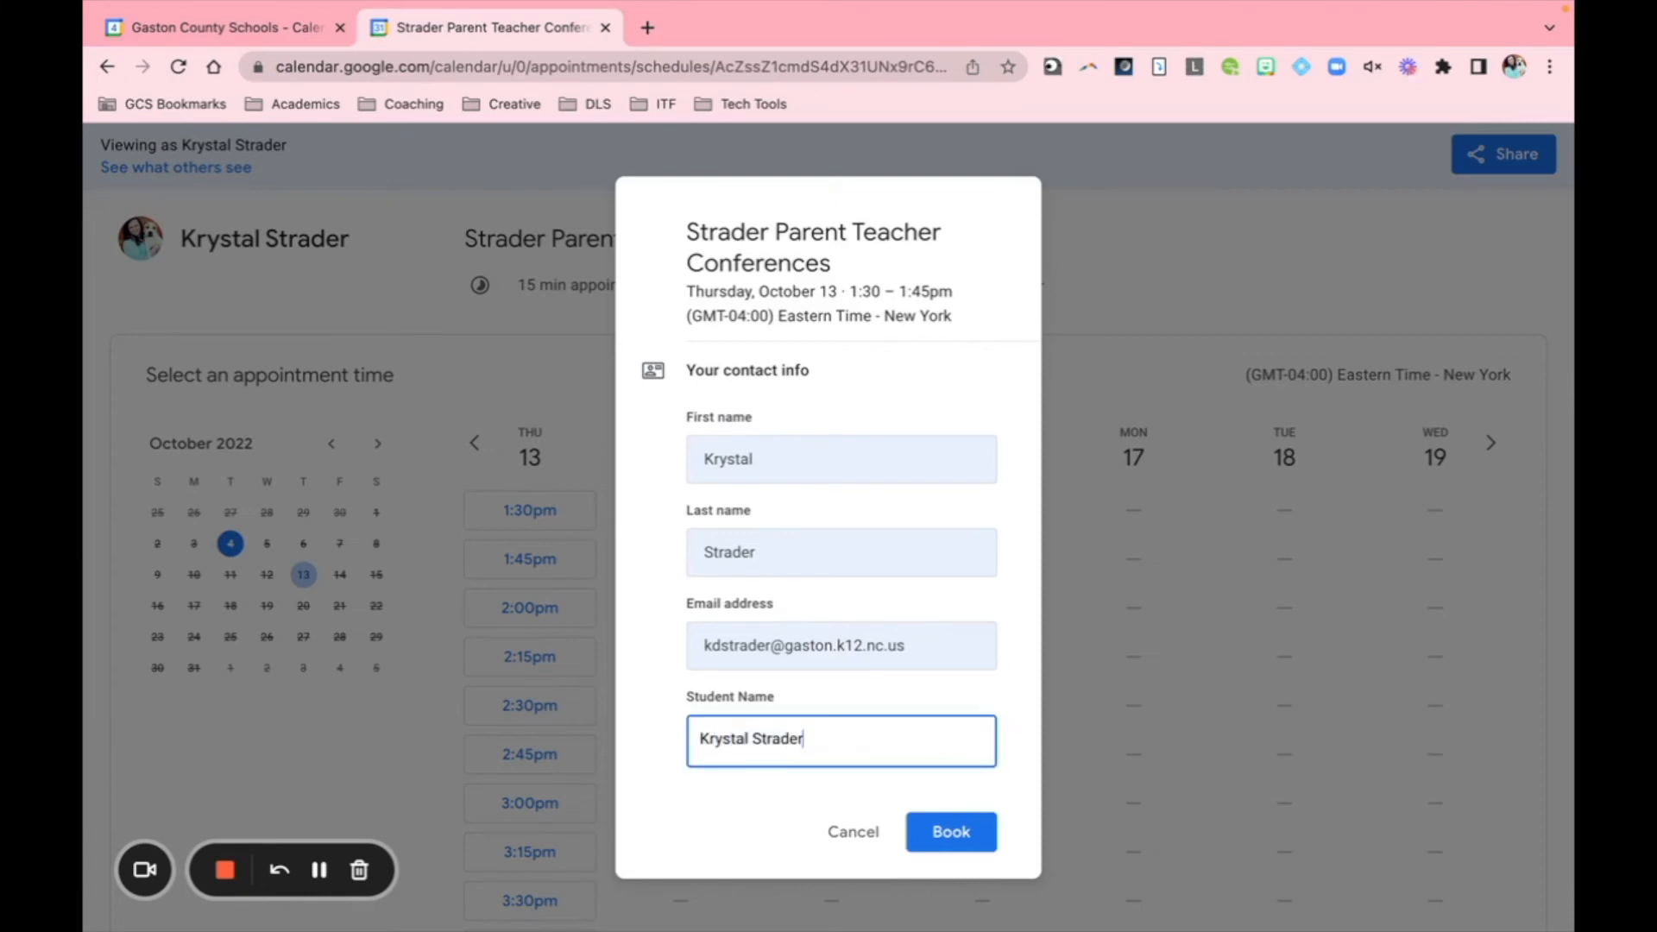
pyautogui.click(950, 832)
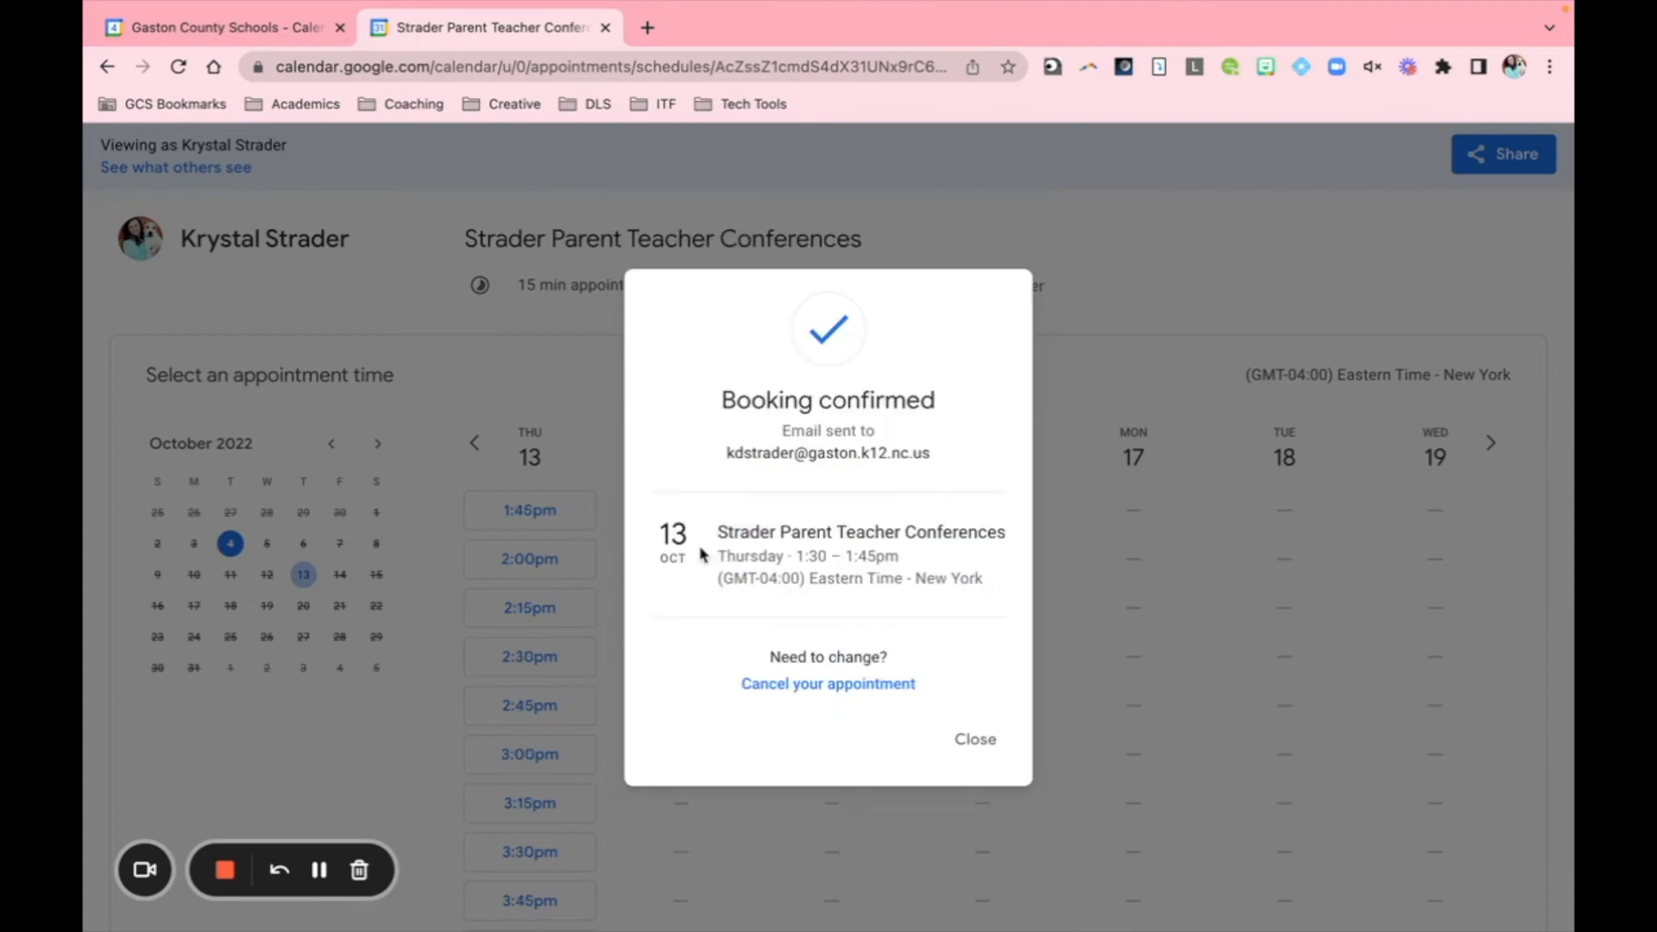
pyautogui.moveTo(834, 711)
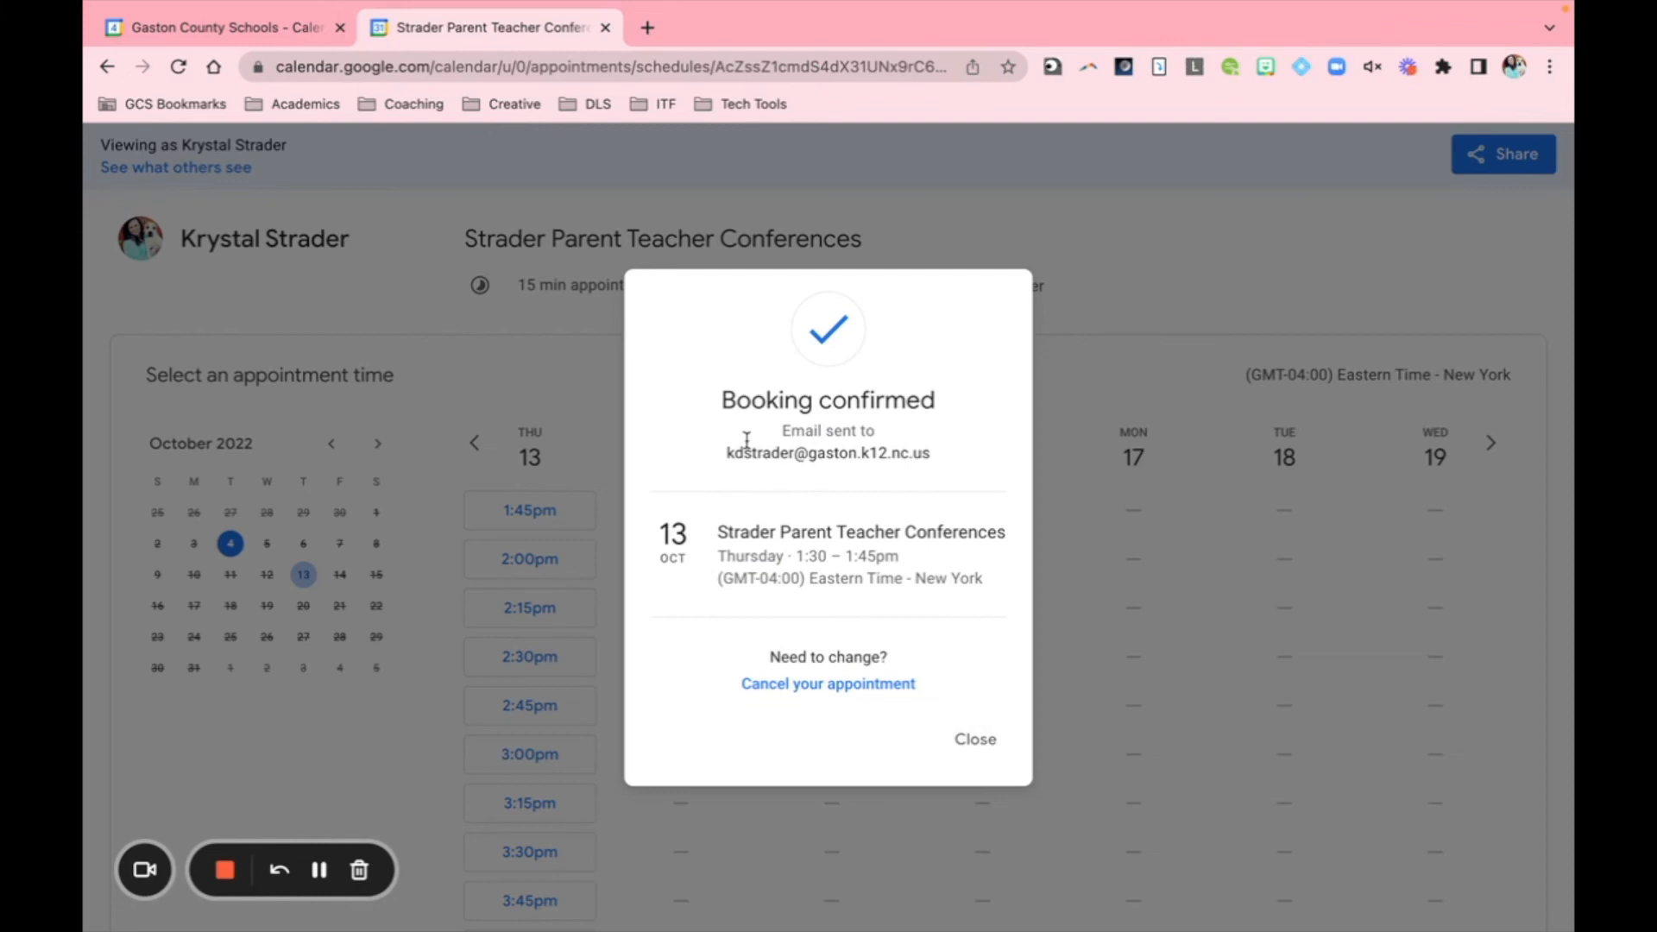
pyautogui.moveTo(837, 719)
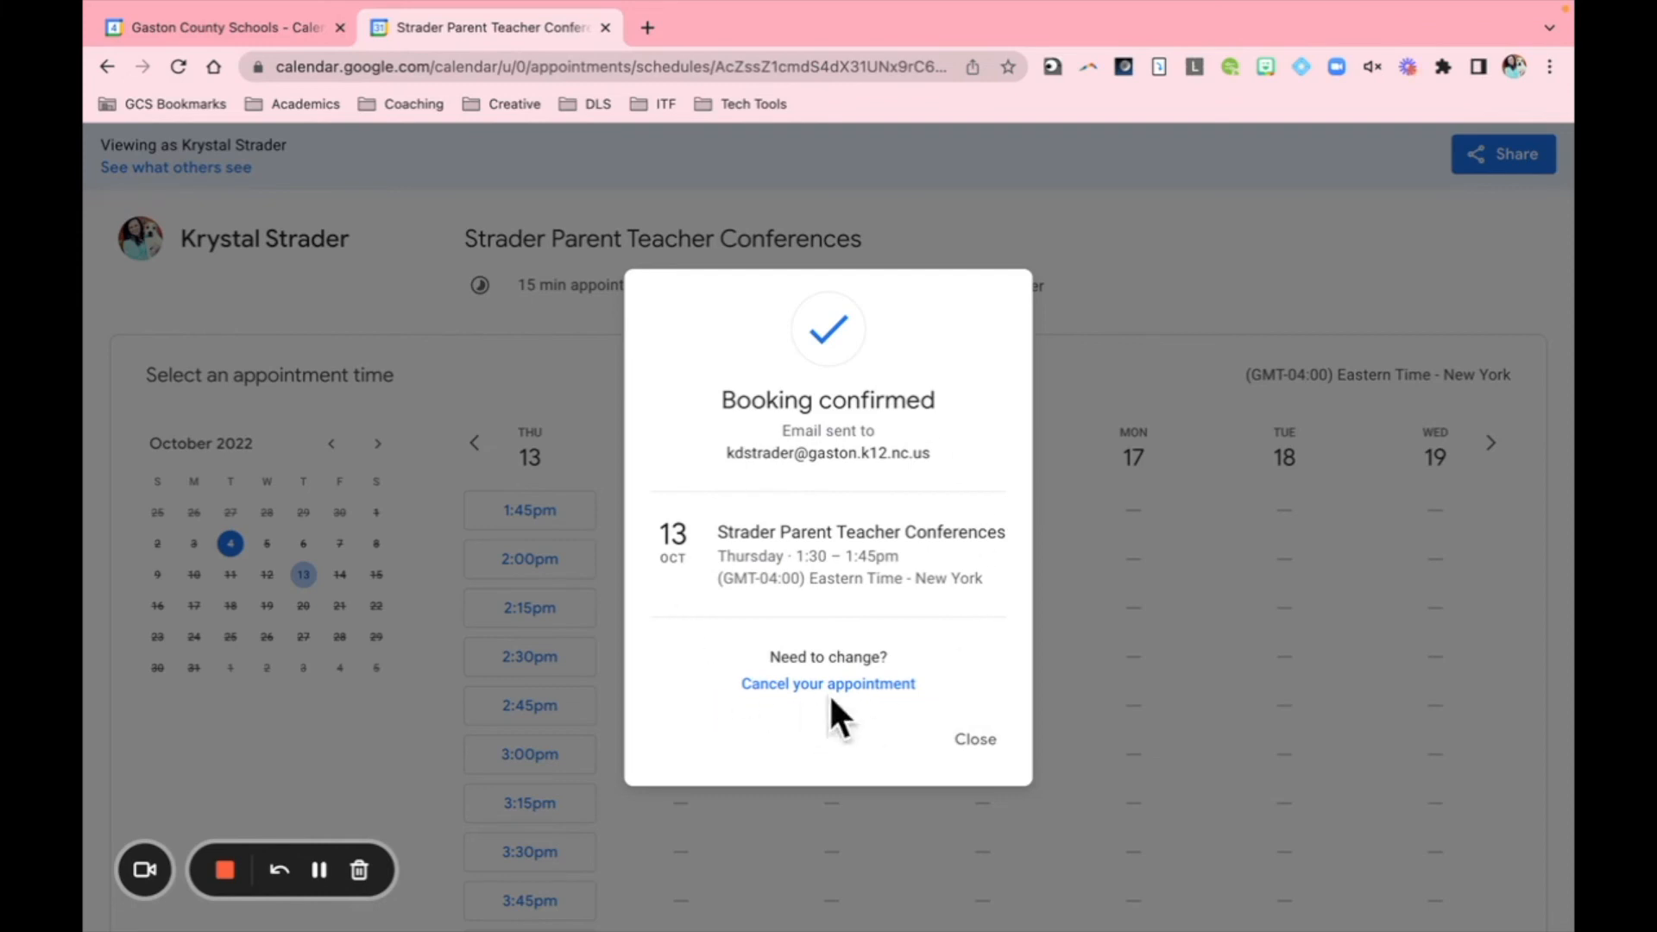
pyautogui.moveTo(898, 706)
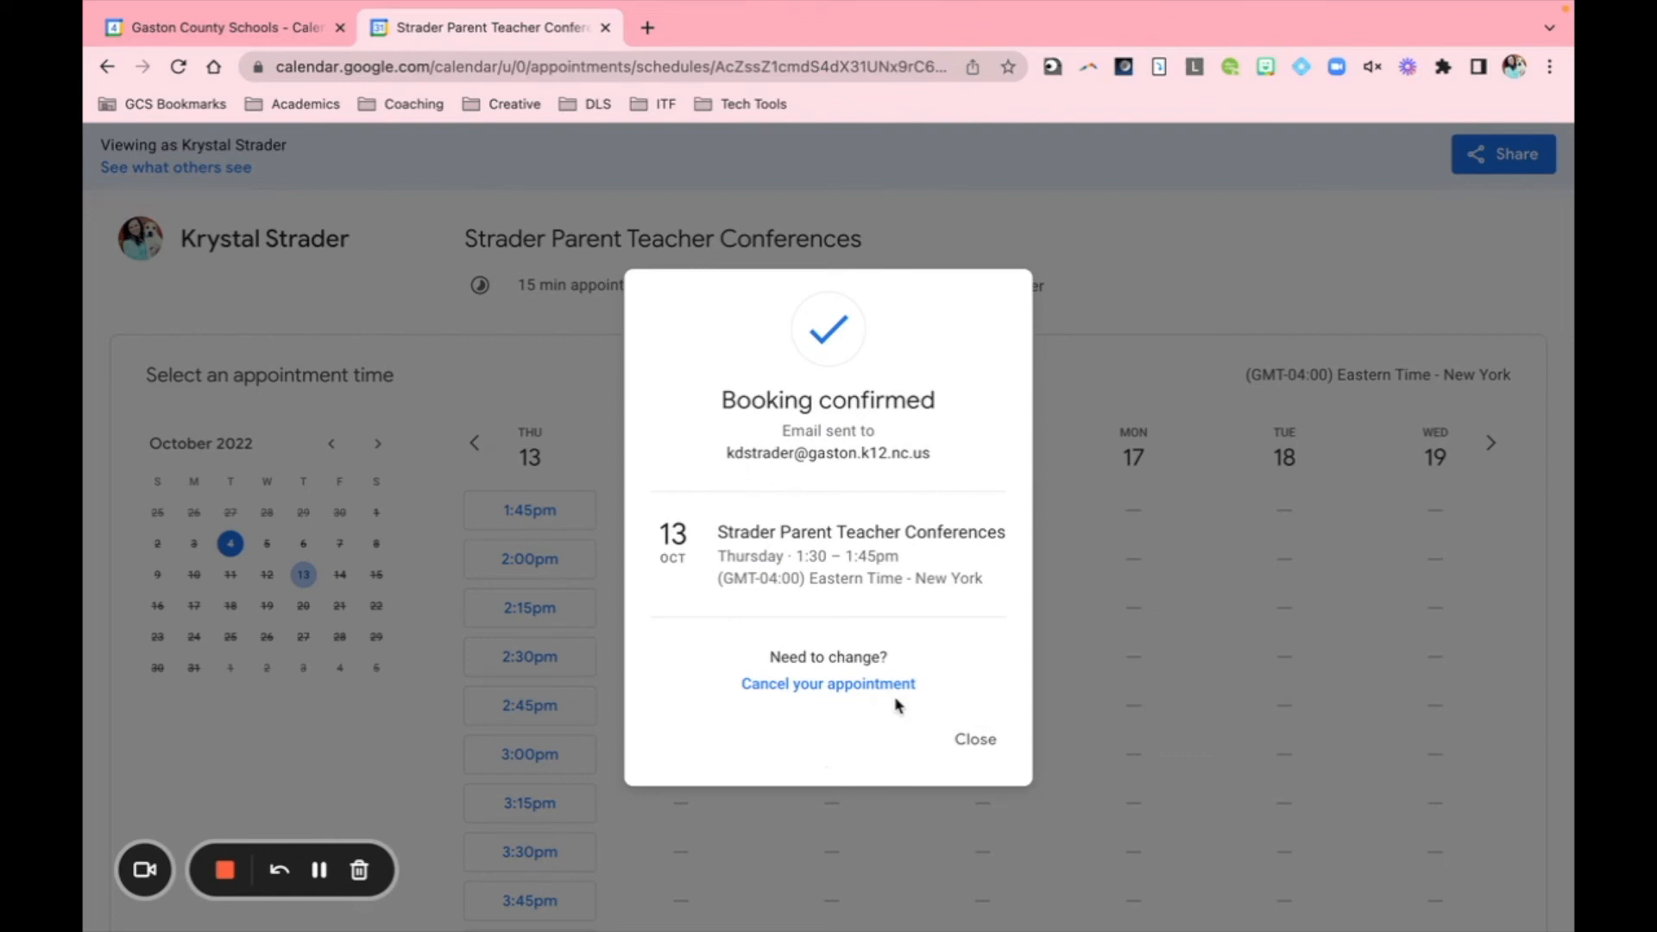
pyautogui.moveTo(973, 739)
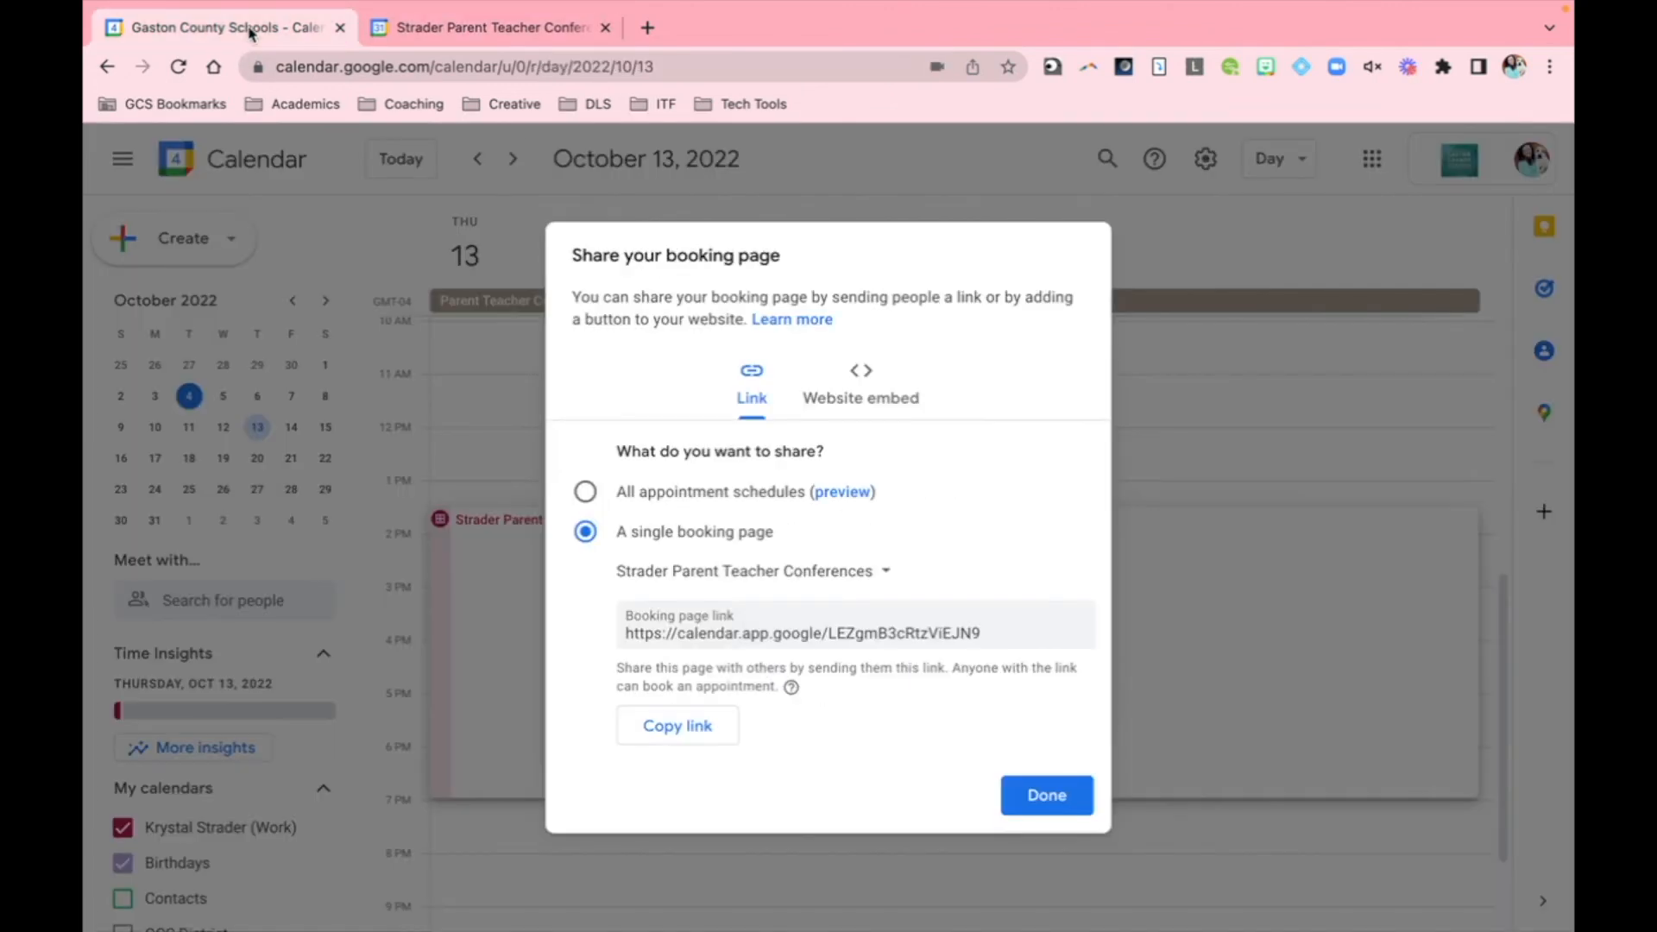
# Step: Dismiss the Share your booking page dialog with Done
pyautogui.click(1045, 795)
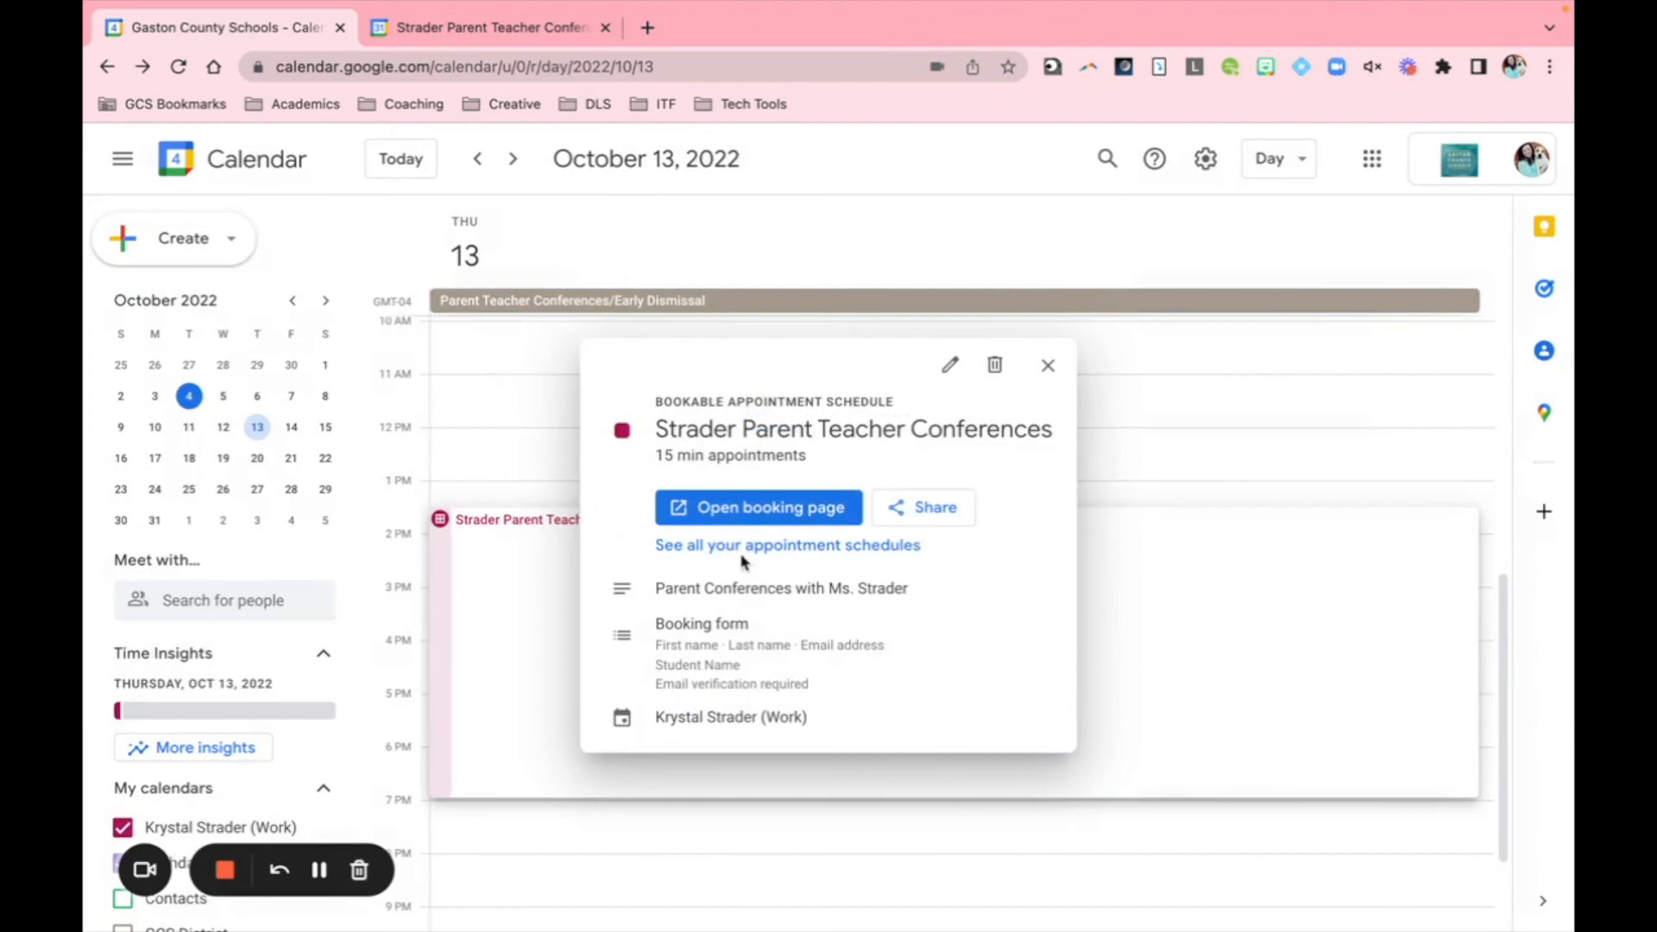
# Step: Close the schedule details and open the 1:30pm conference appointment's edit page
pyautogui.click(1047, 364)
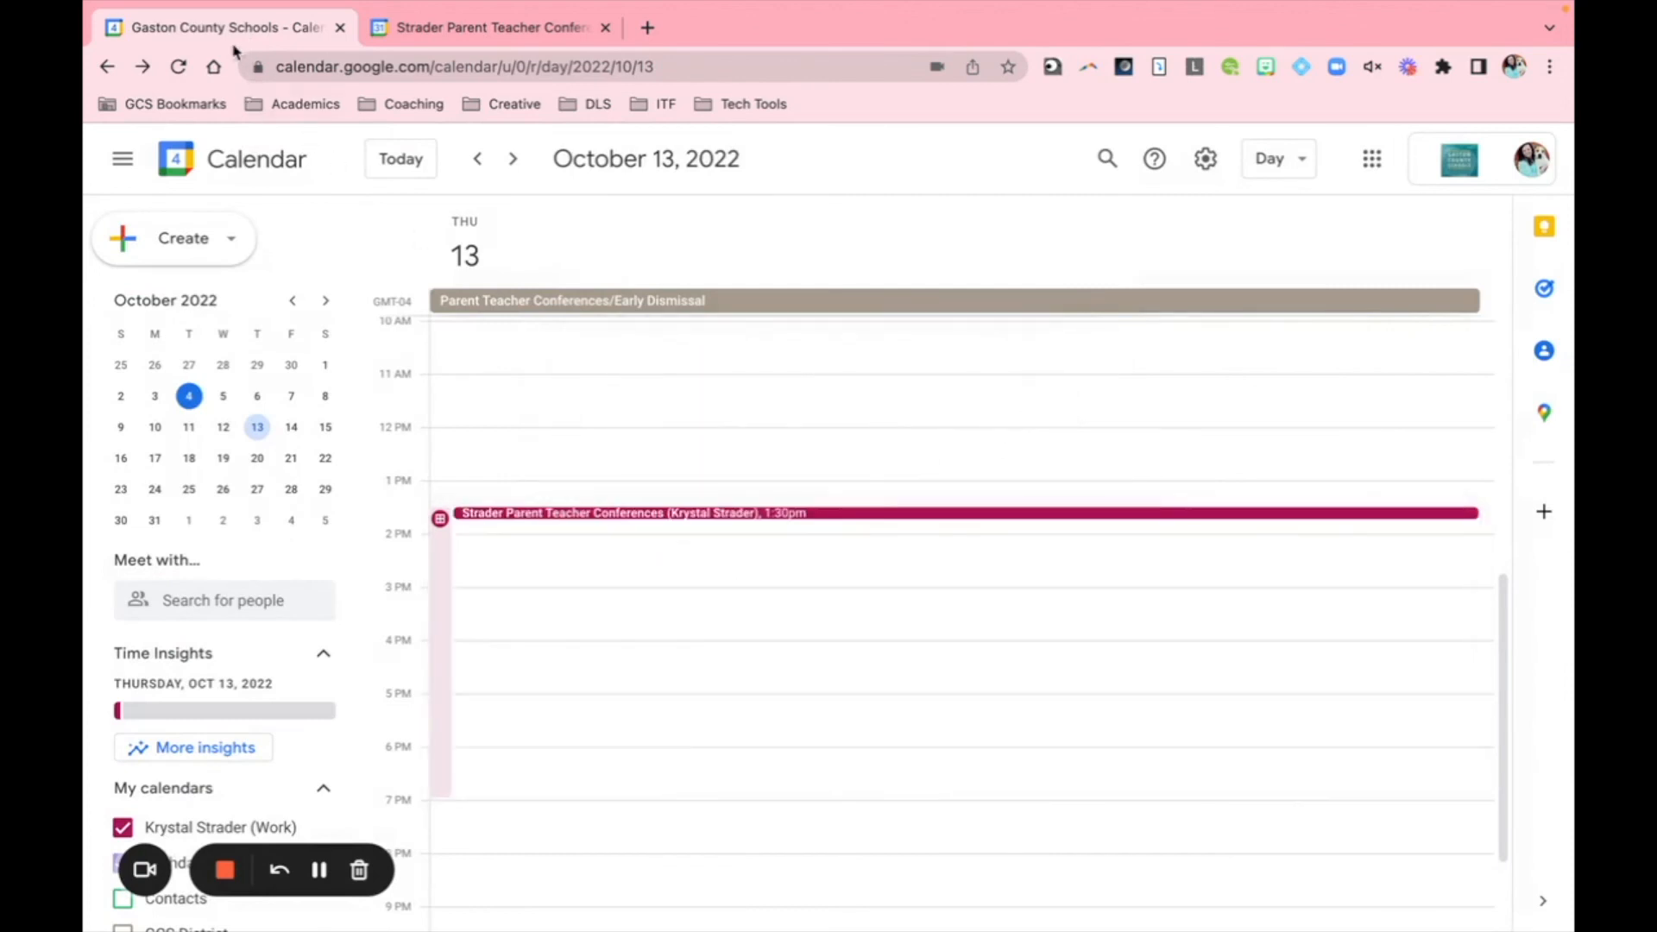
pyautogui.moveTo(795, 518)
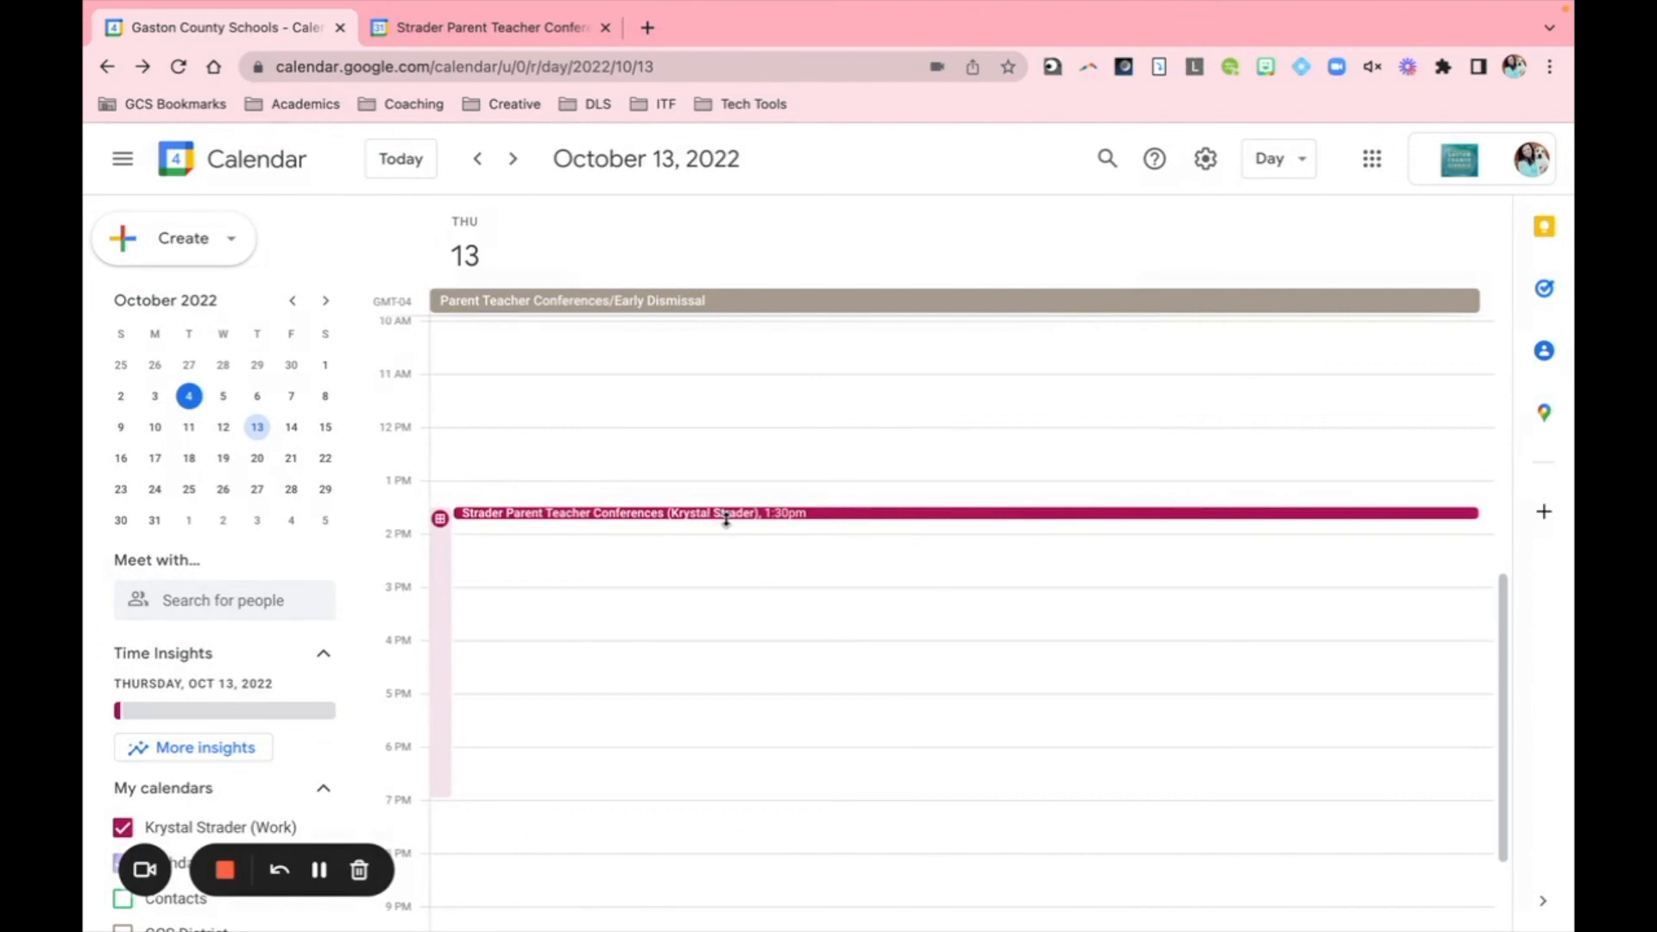
pyautogui.moveTo(812, 516)
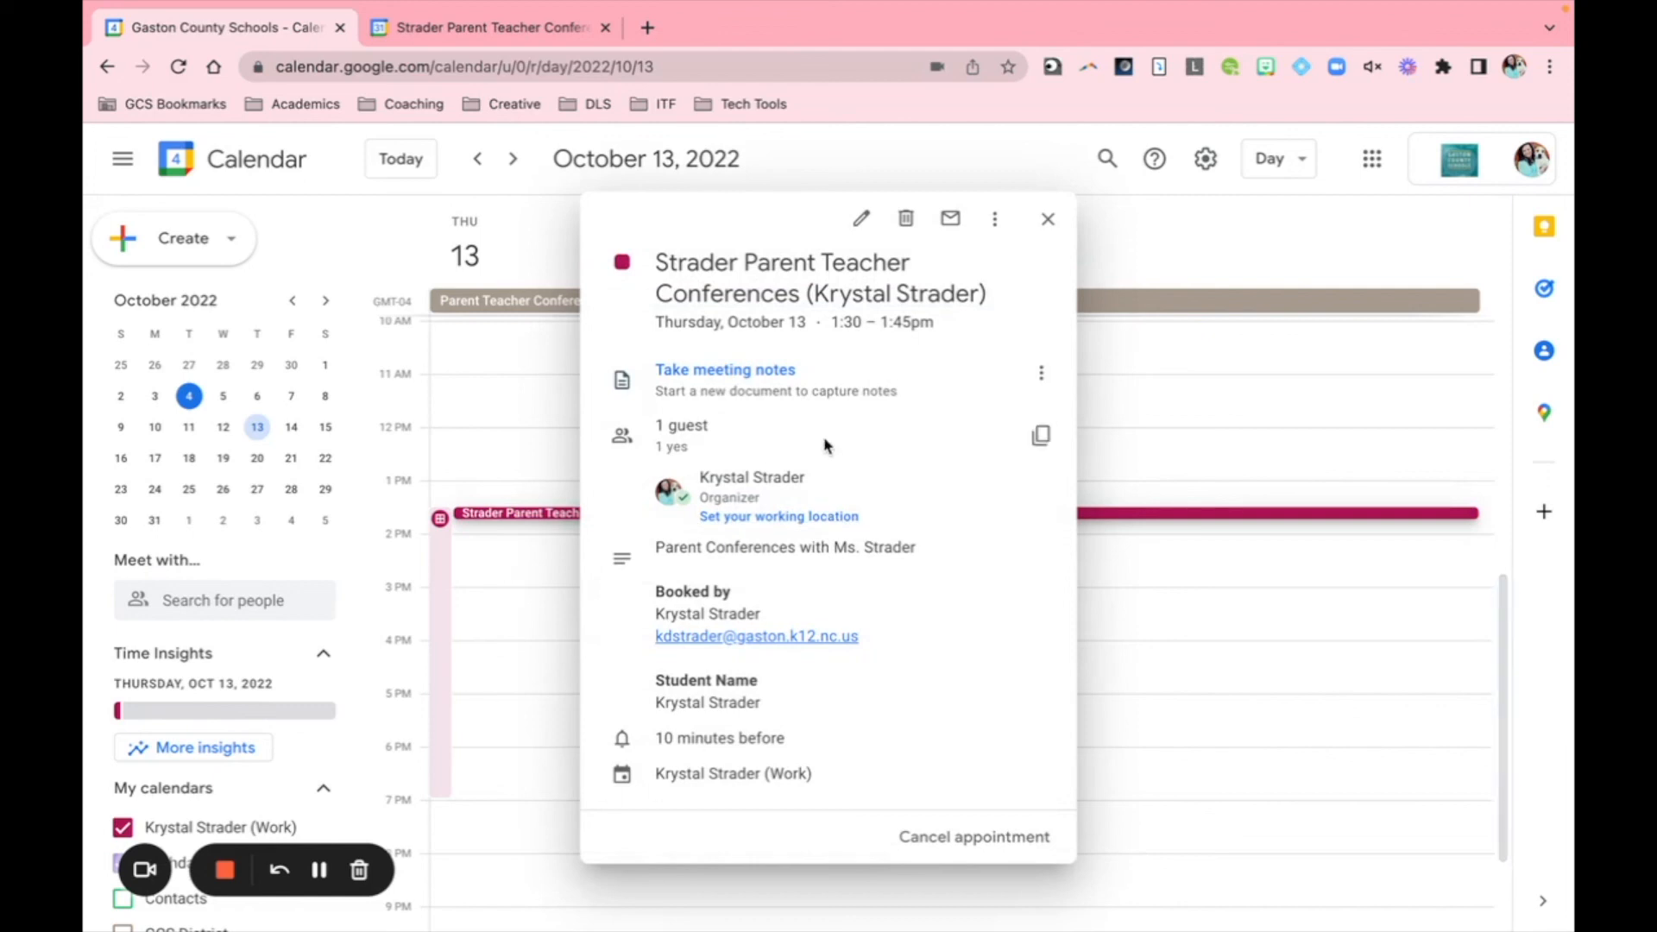
pyautogui.moveTo(861, 218)
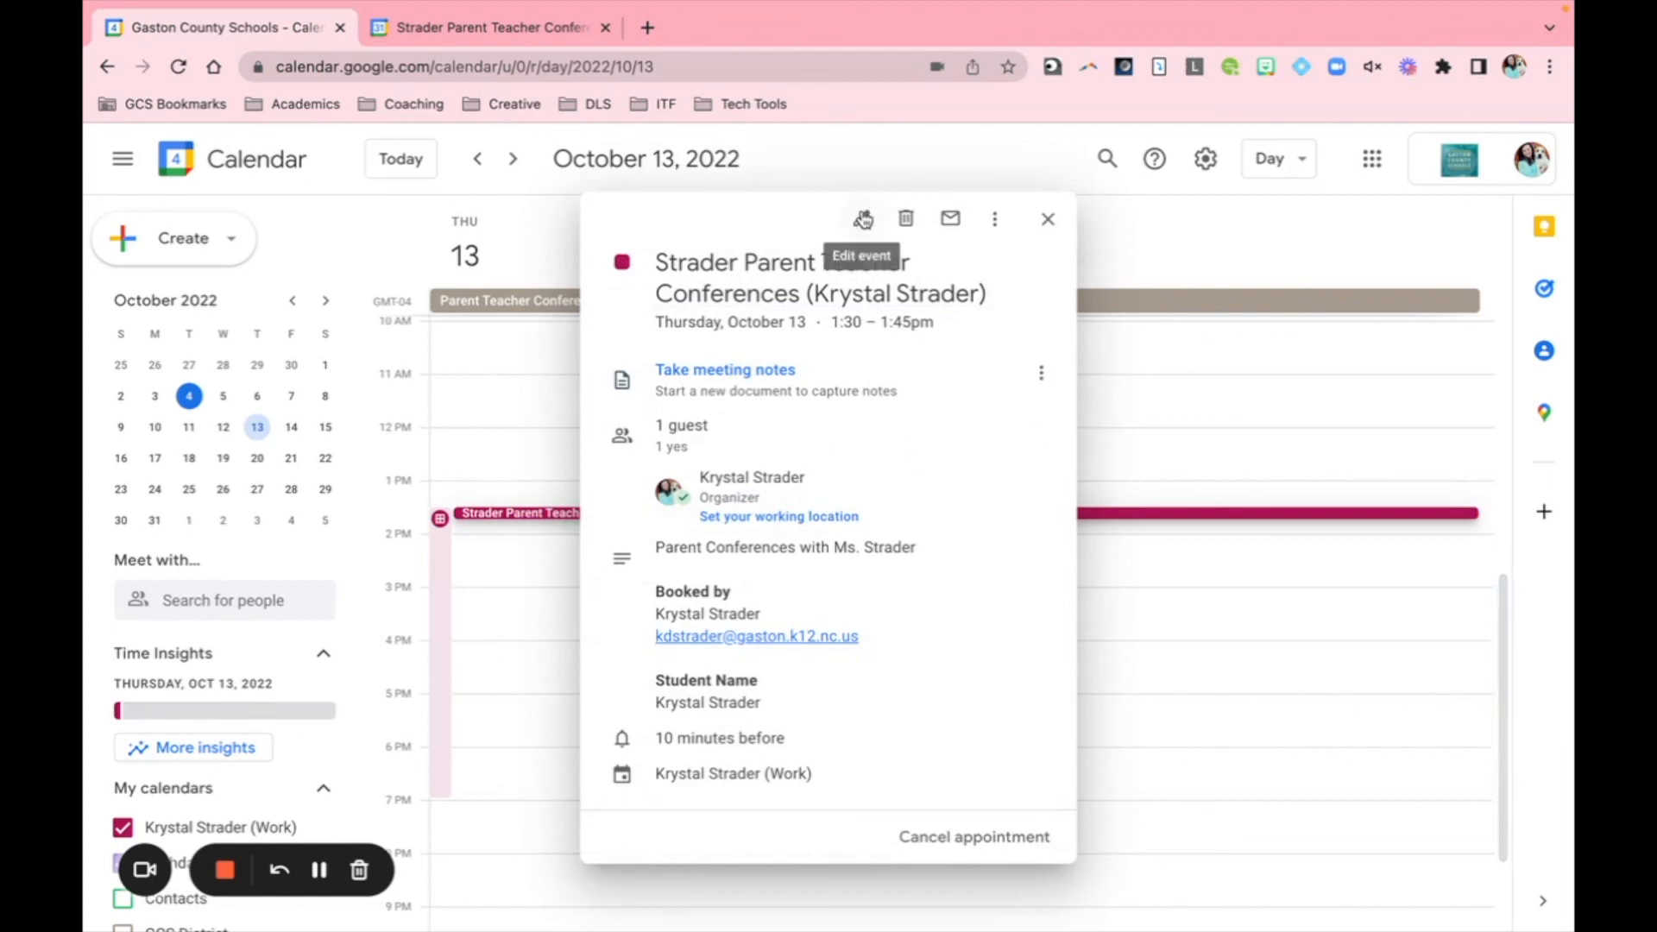
pyautogui.moveTo(839, 241)
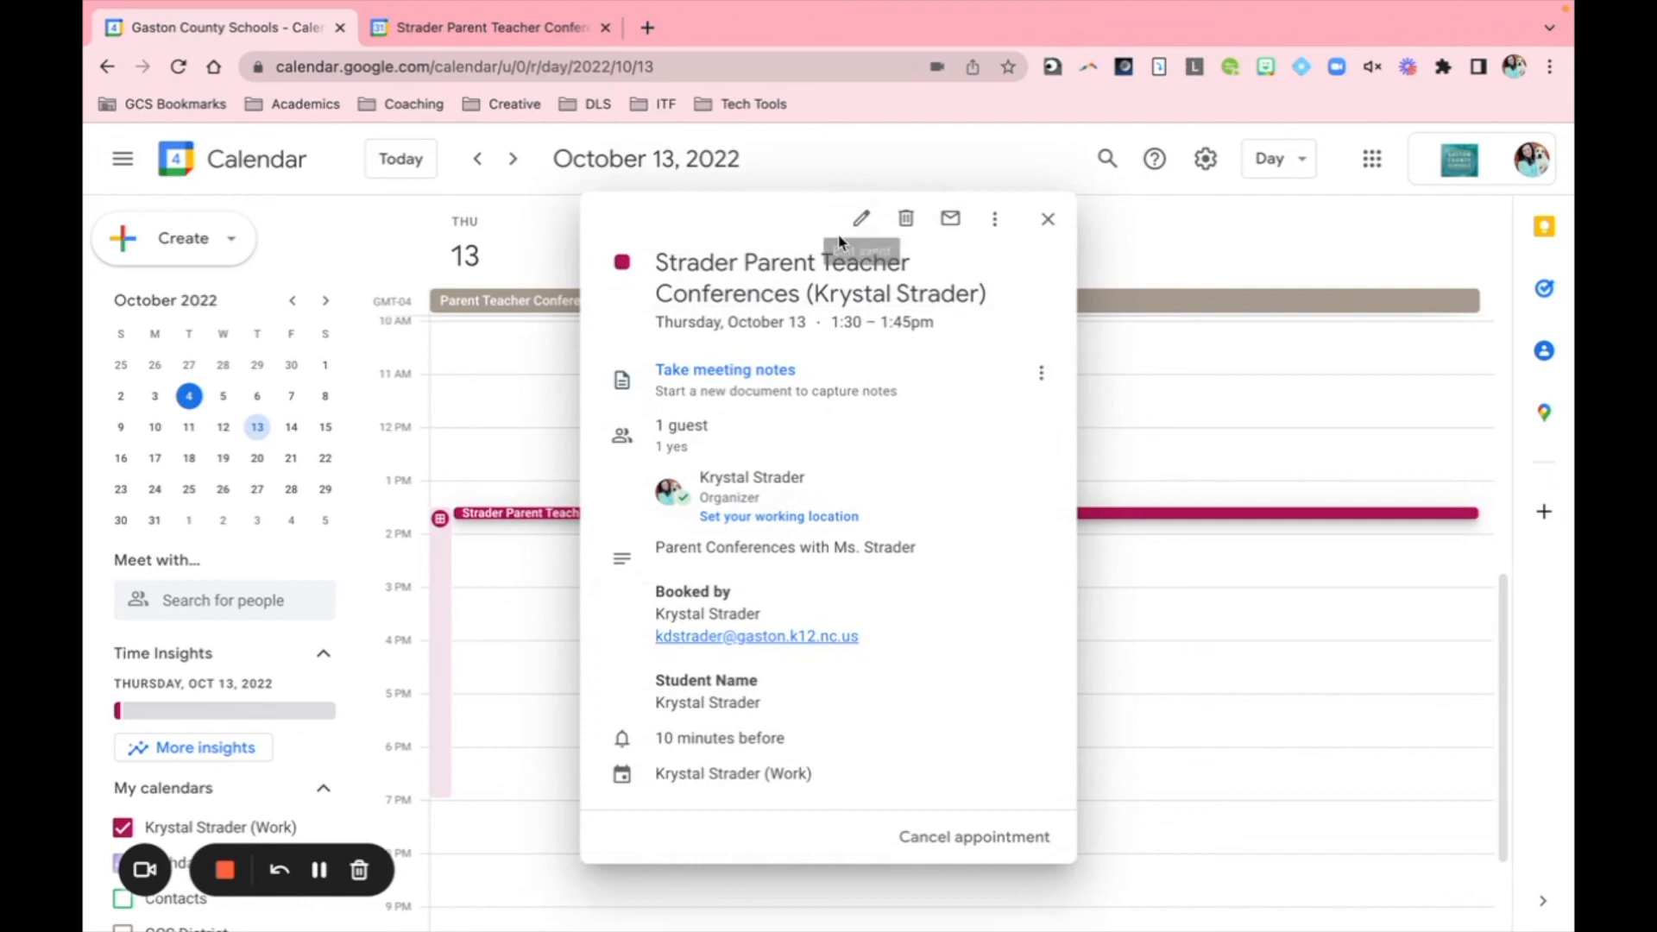
pyautogui.click(861, 218)
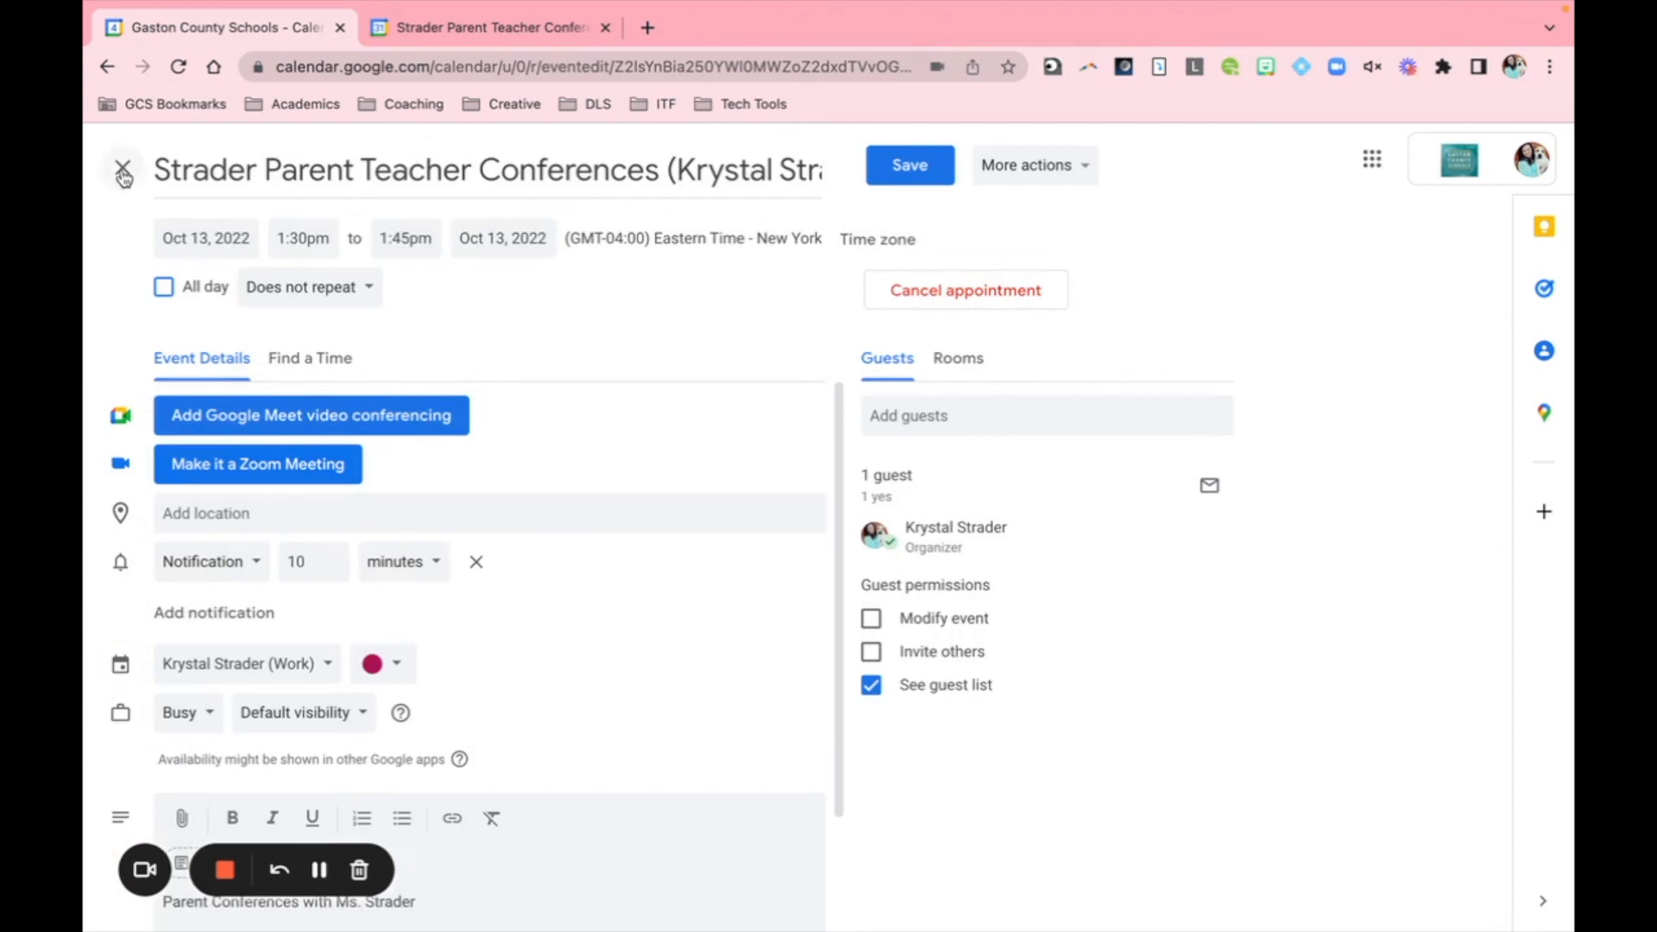
pyautogui.moveTo(121, 173)
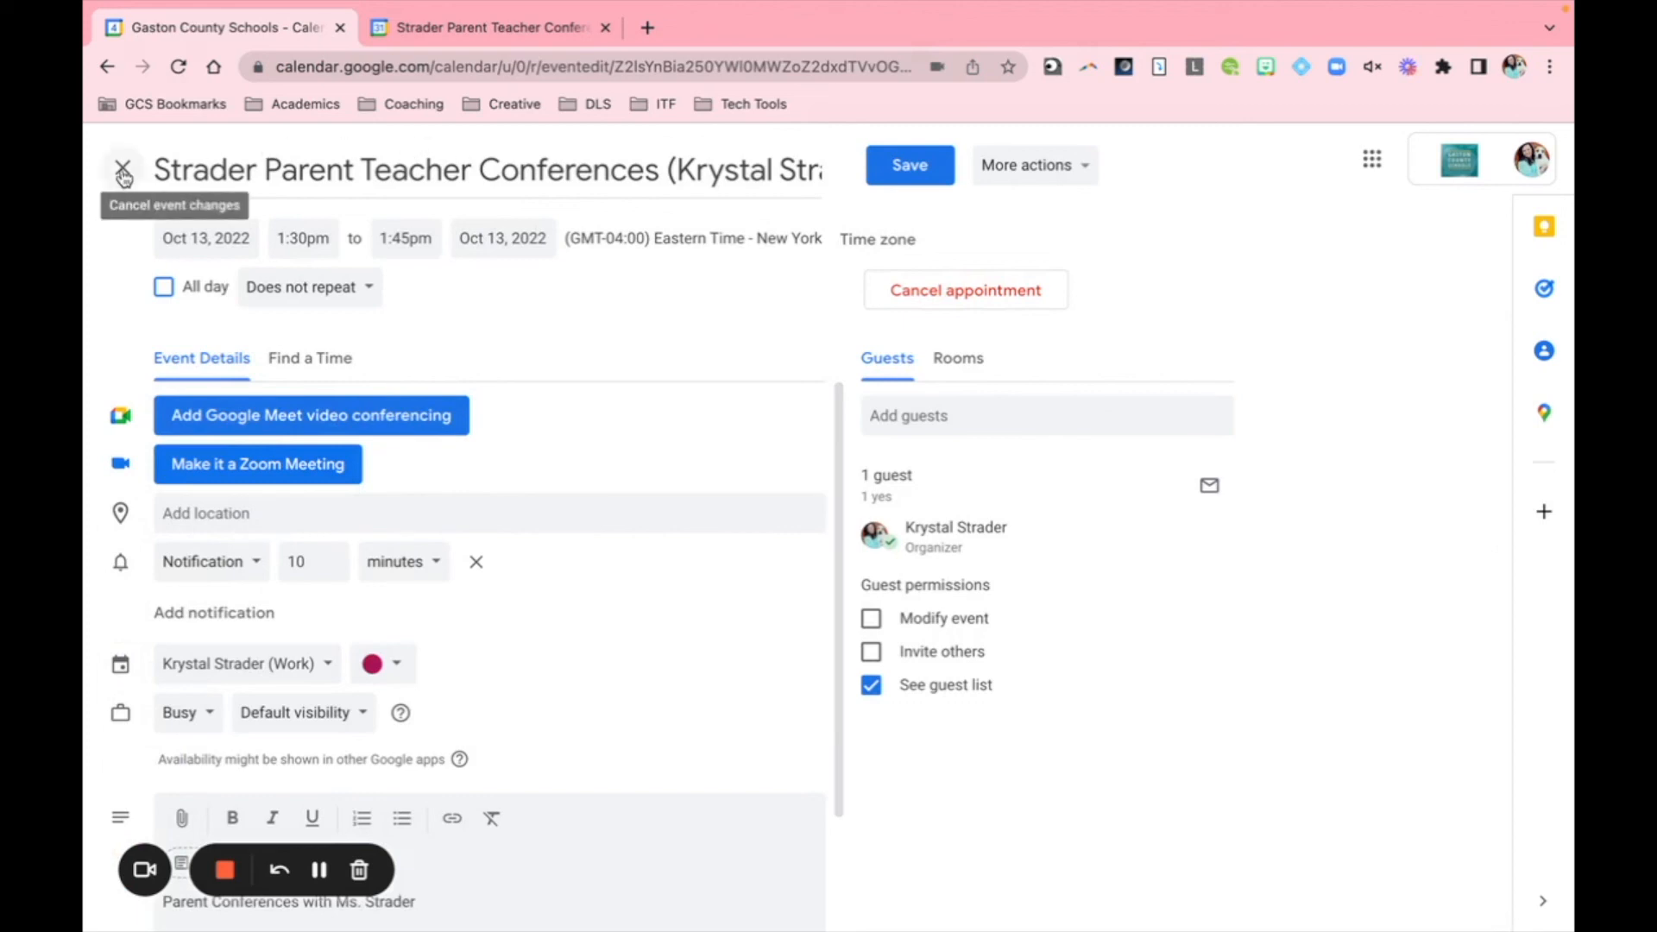
pyautogui.moveTo(941, 303)
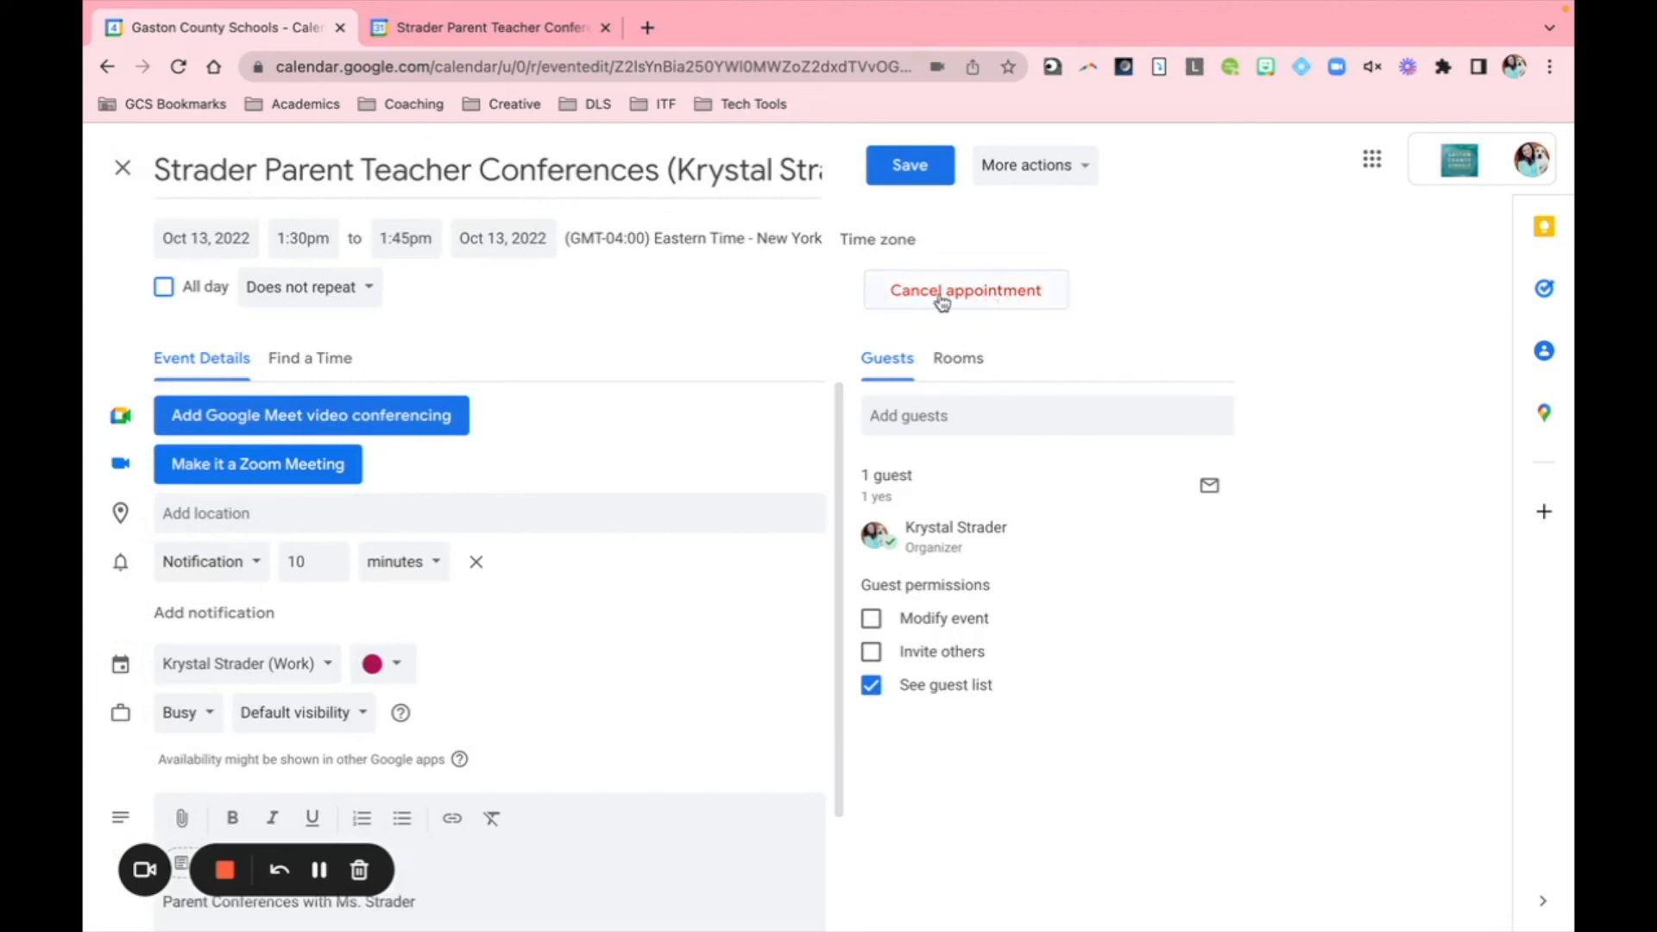
pyautogui.moveTo(1051, 302)
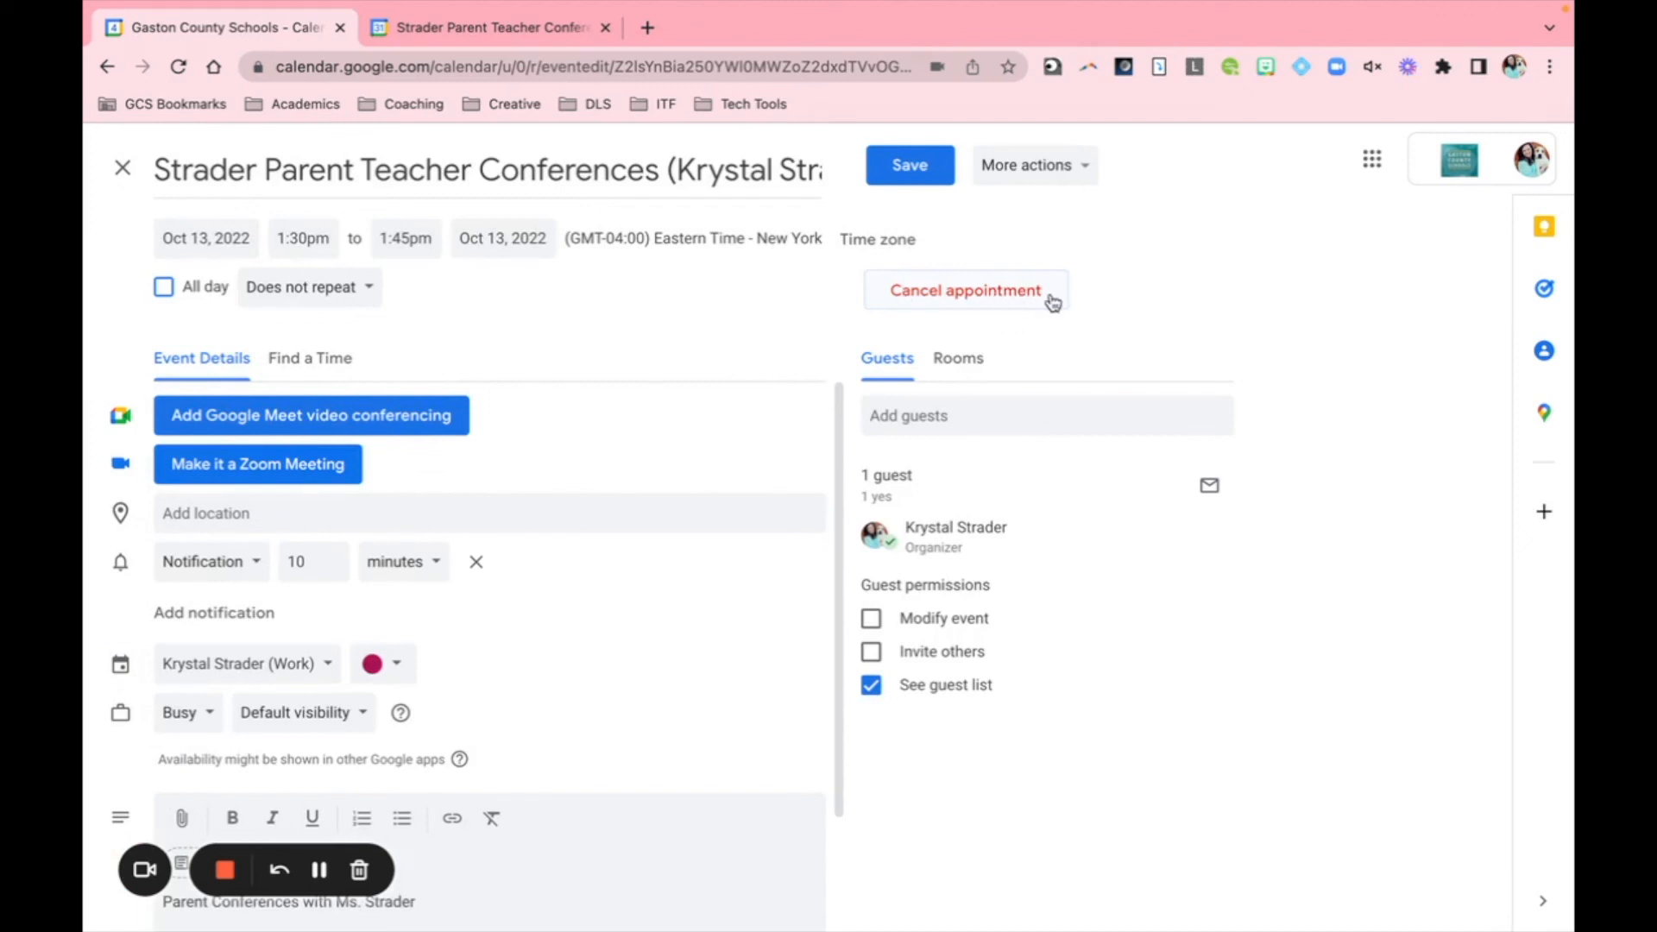
pyautogui.moveTo(123, 168)
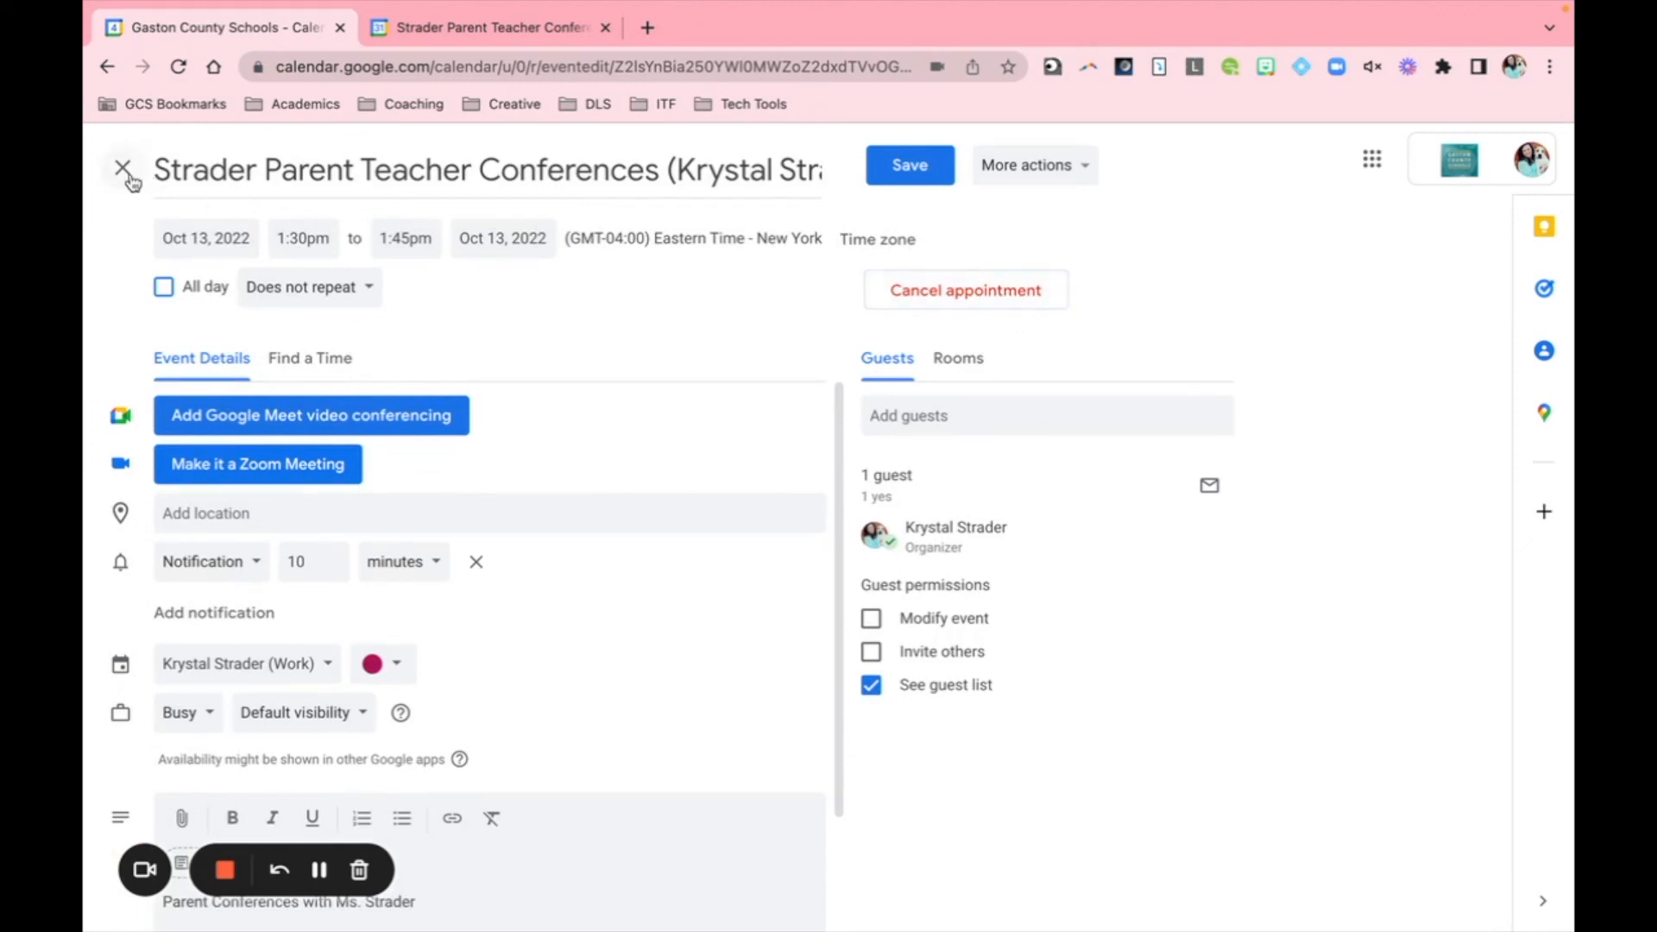